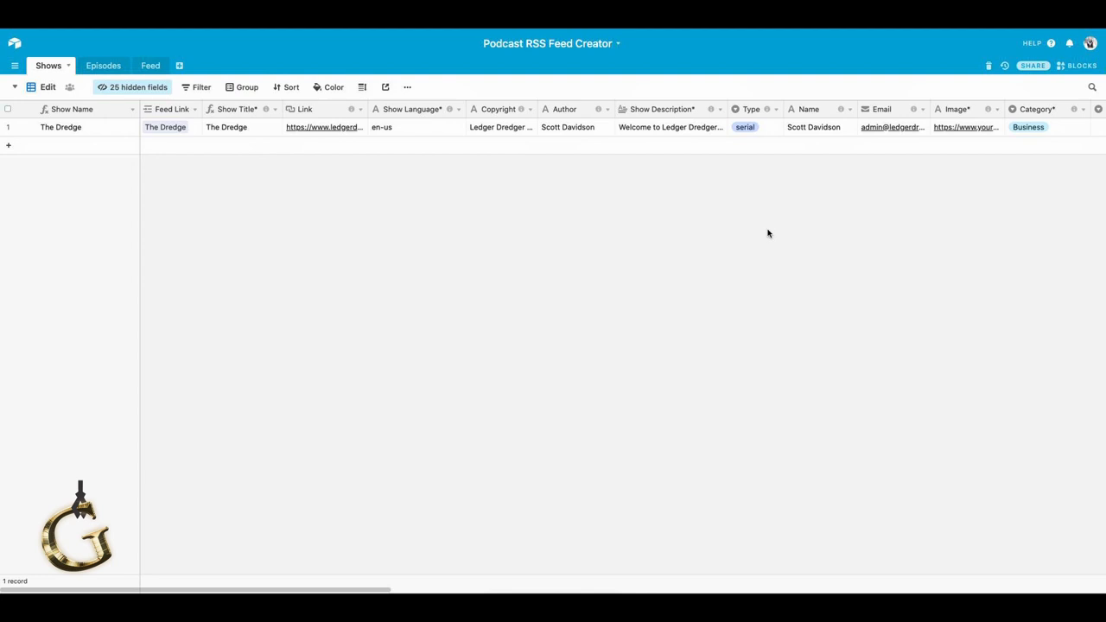
{"action": "mouse_move", "coordinate": [534, 224]}
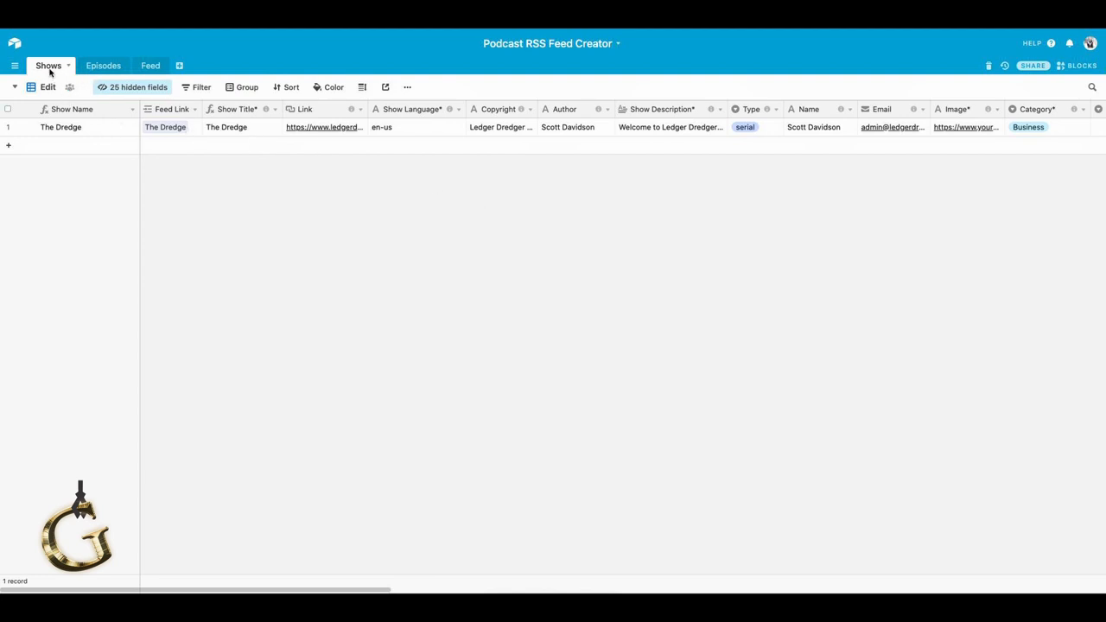
{"action": "mouse_move", "coordinate": [85, 127]}
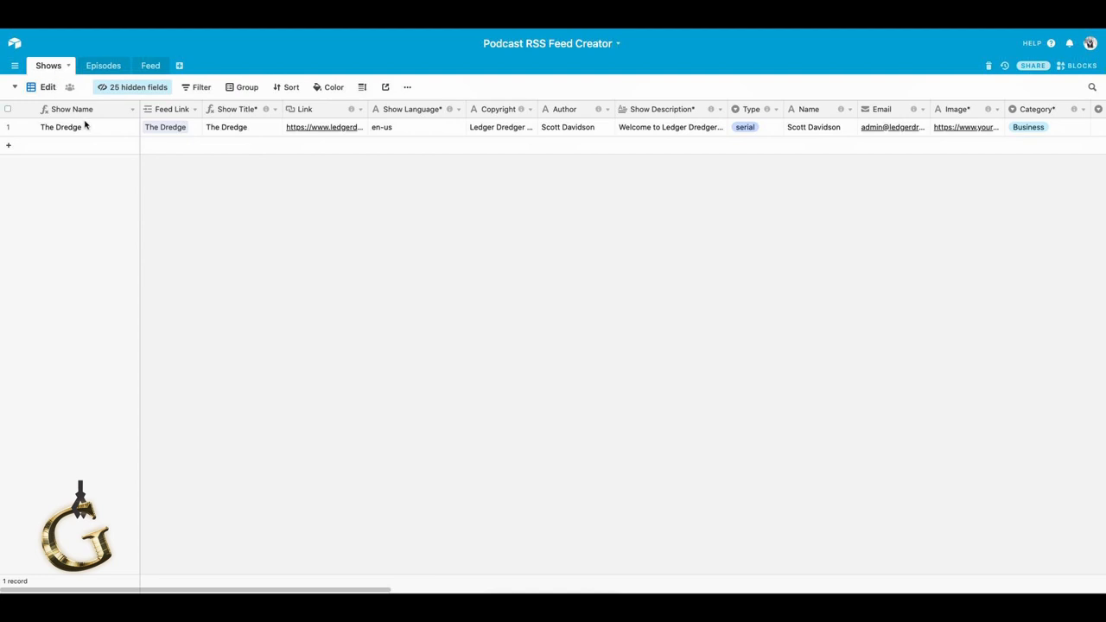
{"action": "mouse_move", "coordinate": [562, 136]}
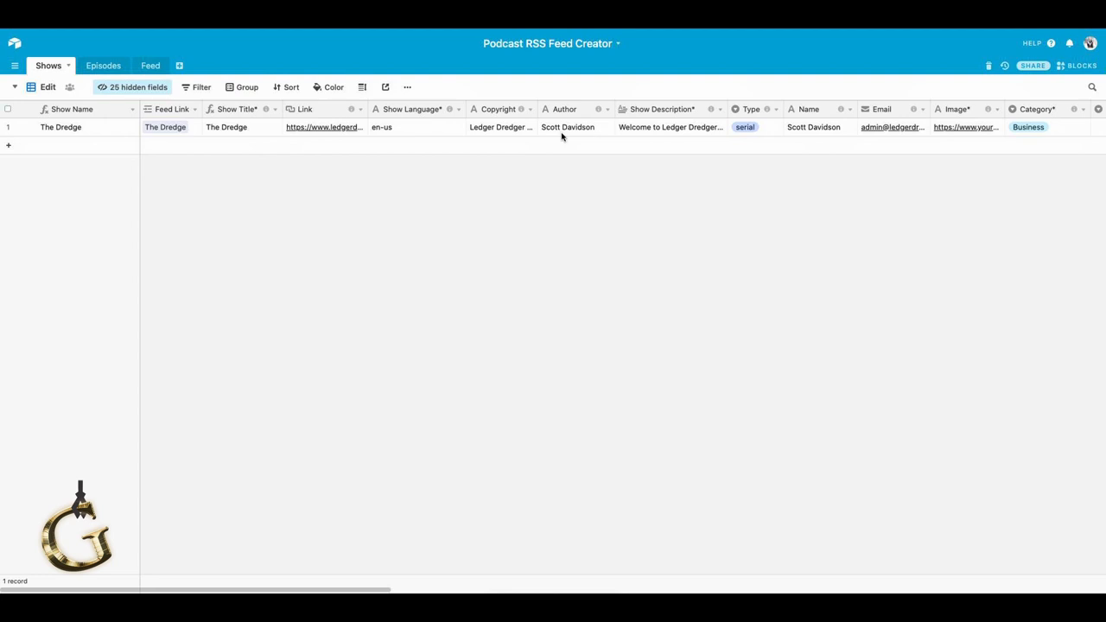
{"action": "mouse_move", "coordinate": [541, 152]}
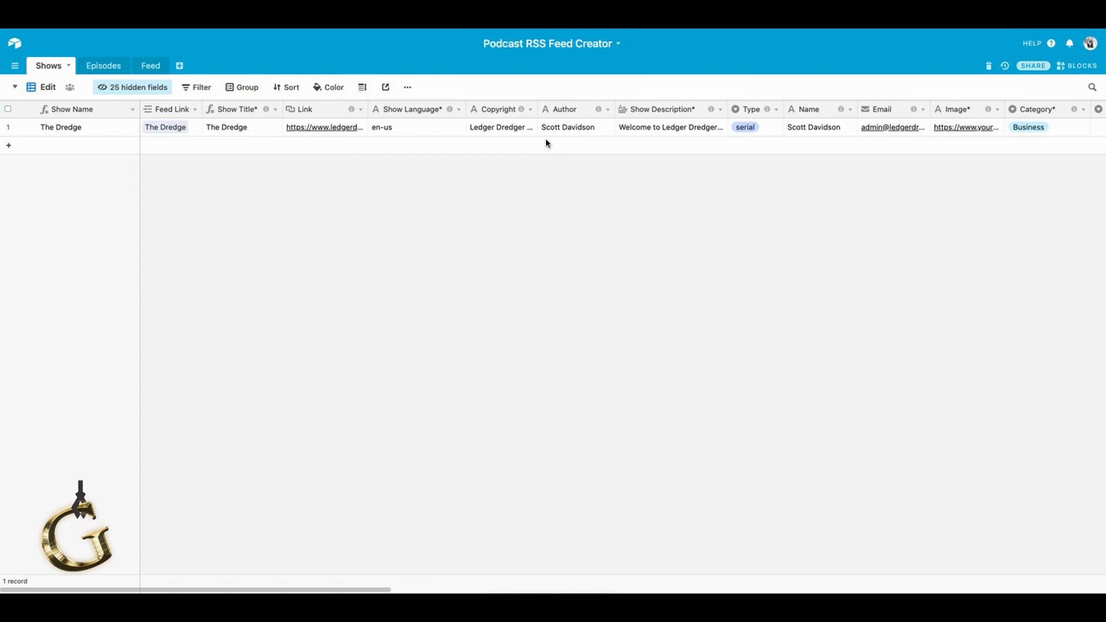
{"action": "mouse_move", "coordinate": [184, 137]}
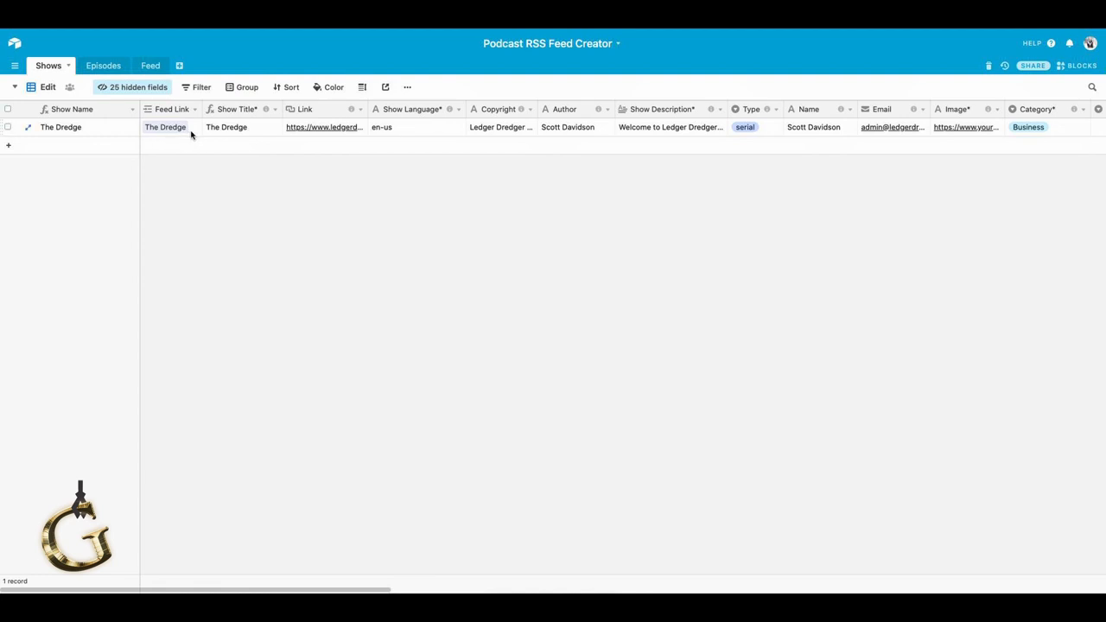
Add a Deep Dives show record and create its new linked Deep Dives feed record.
{"action": "left_click", "coordinate": [164, 127]}
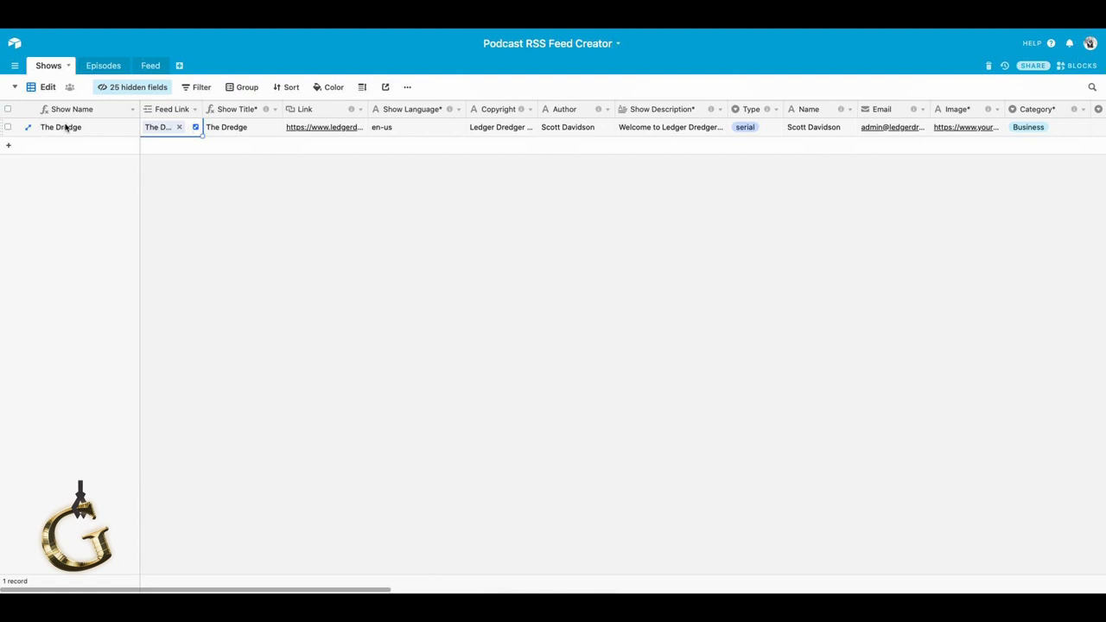
{"action": "mouse_move", "coordinate": [176, 148]}
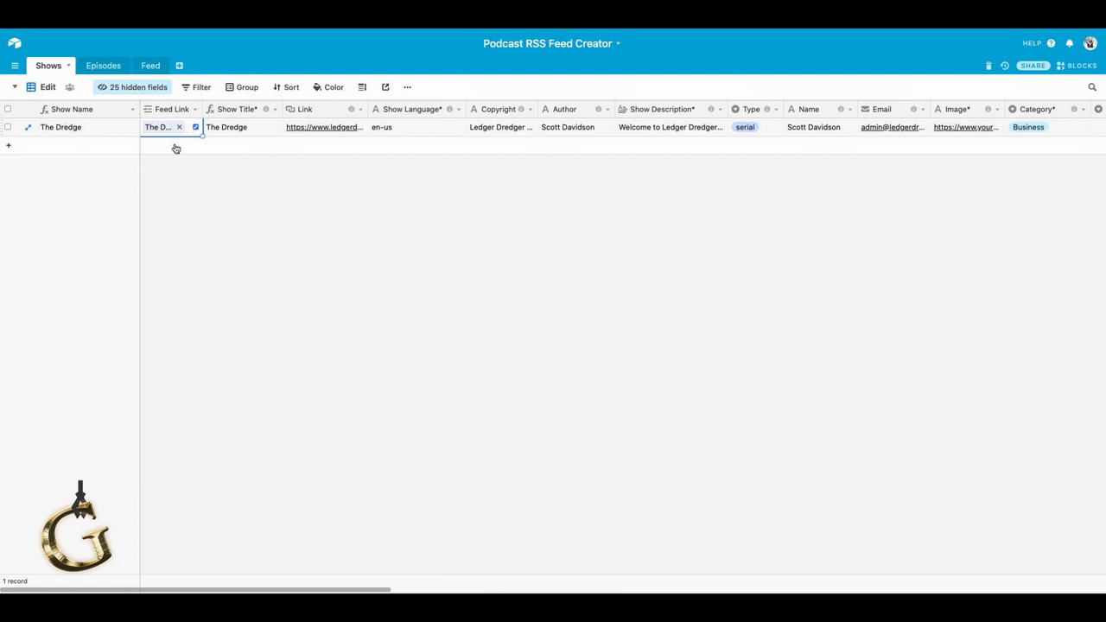
{"action": "mouse_move", "coordinate": [195, 151]}
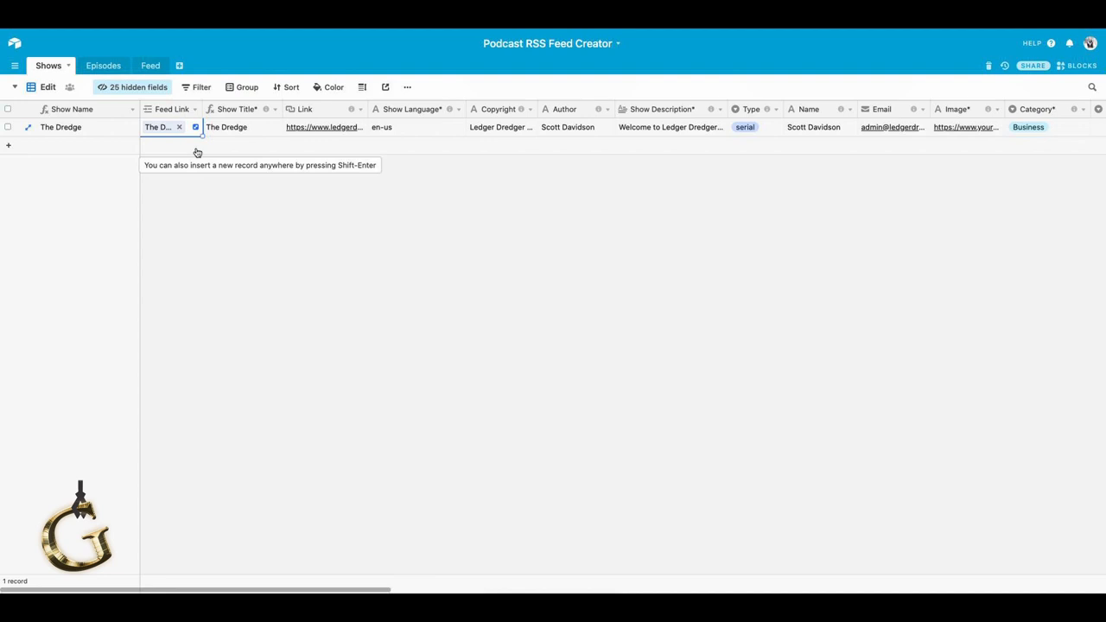
{"action": "left_click", "coordinate": [8, 145]}
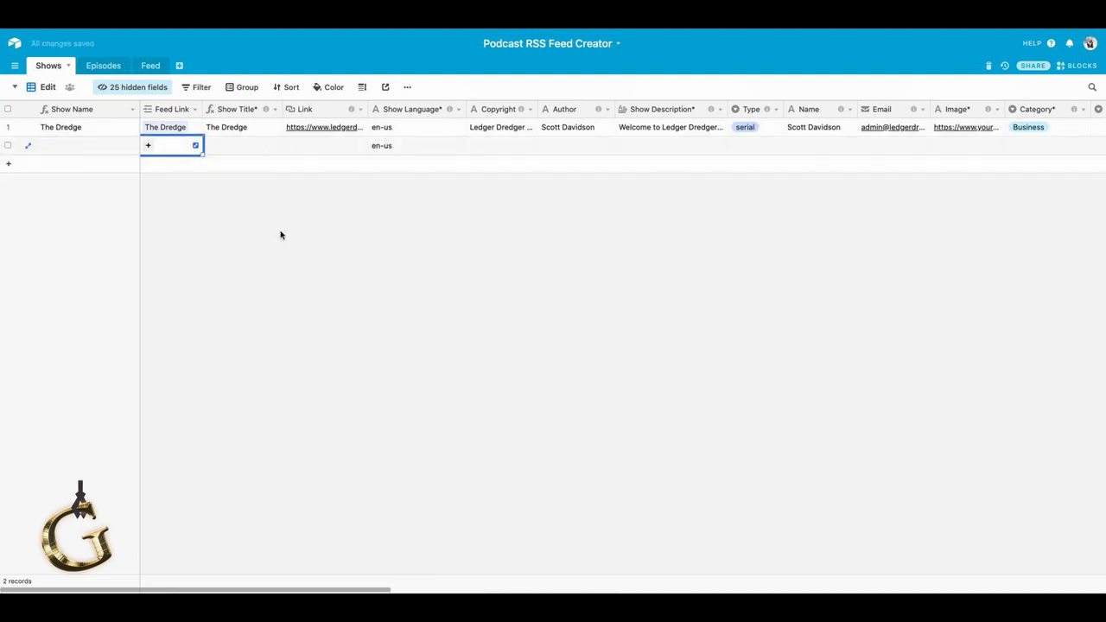
{"action": "type", "text": "Dee"}
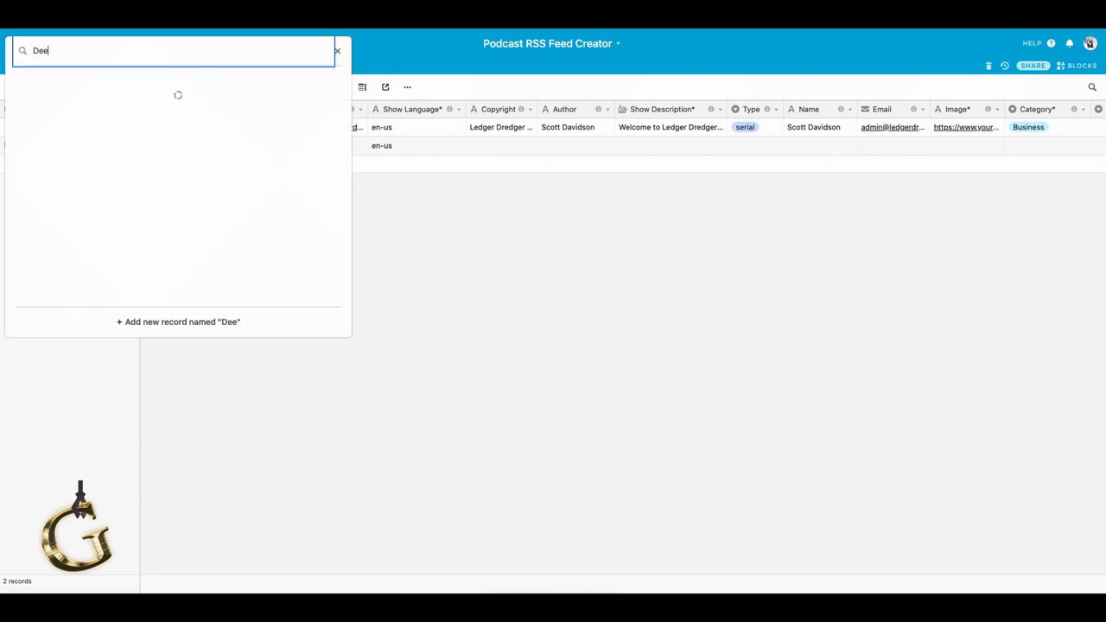
{"action": "type", "text": "p Dives"}
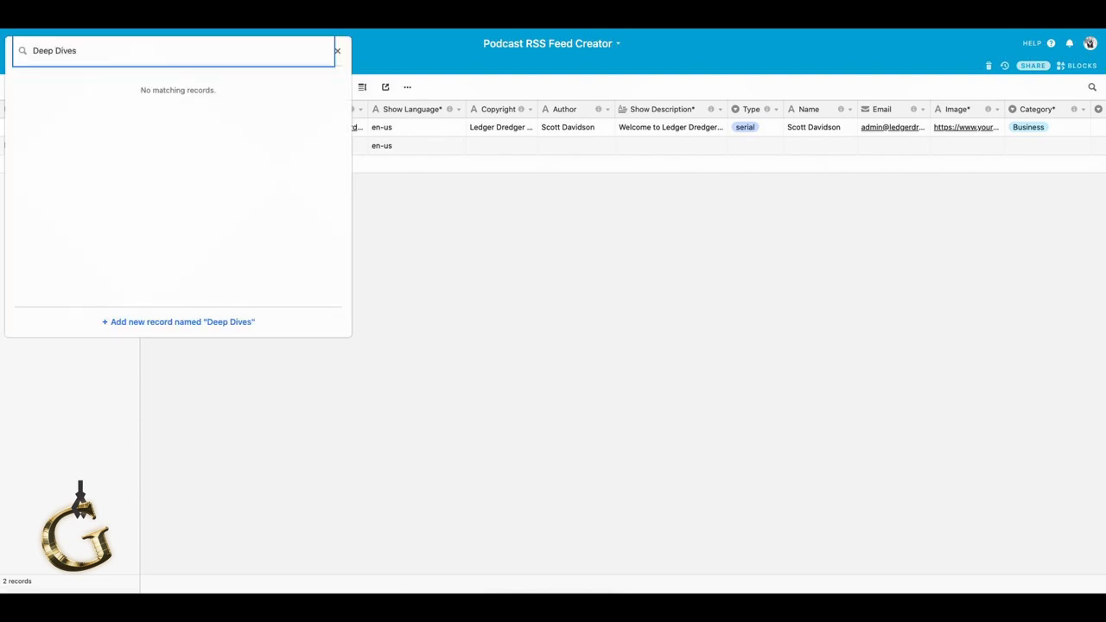
{"action": "mouse_move", "coordinate": [324, 241]}
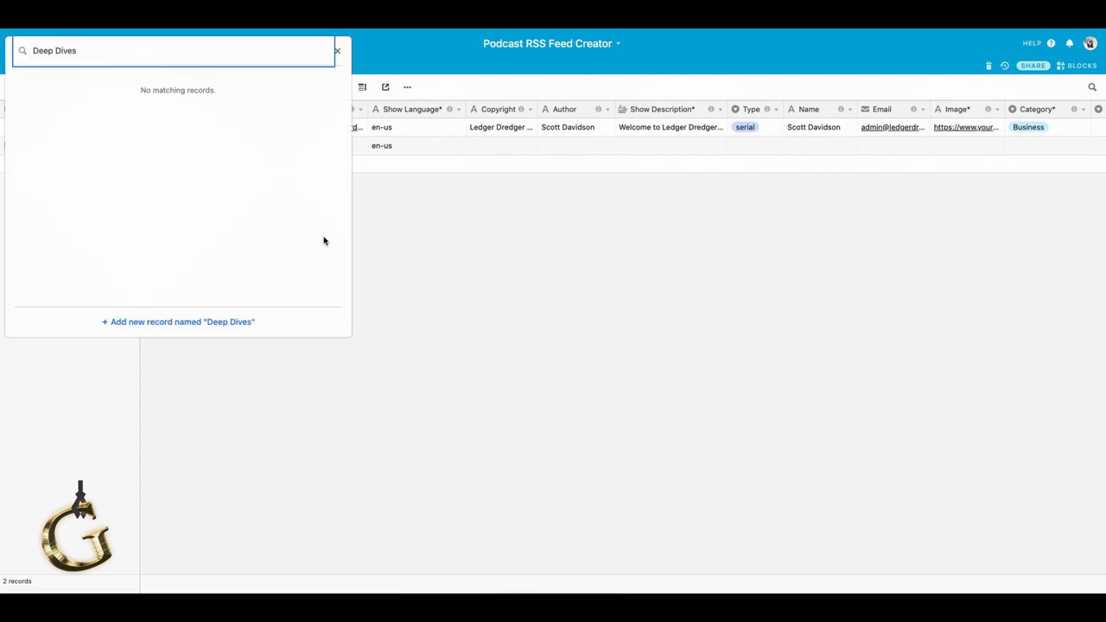
{"action": "left_click", "coordinate": [179, 322]}
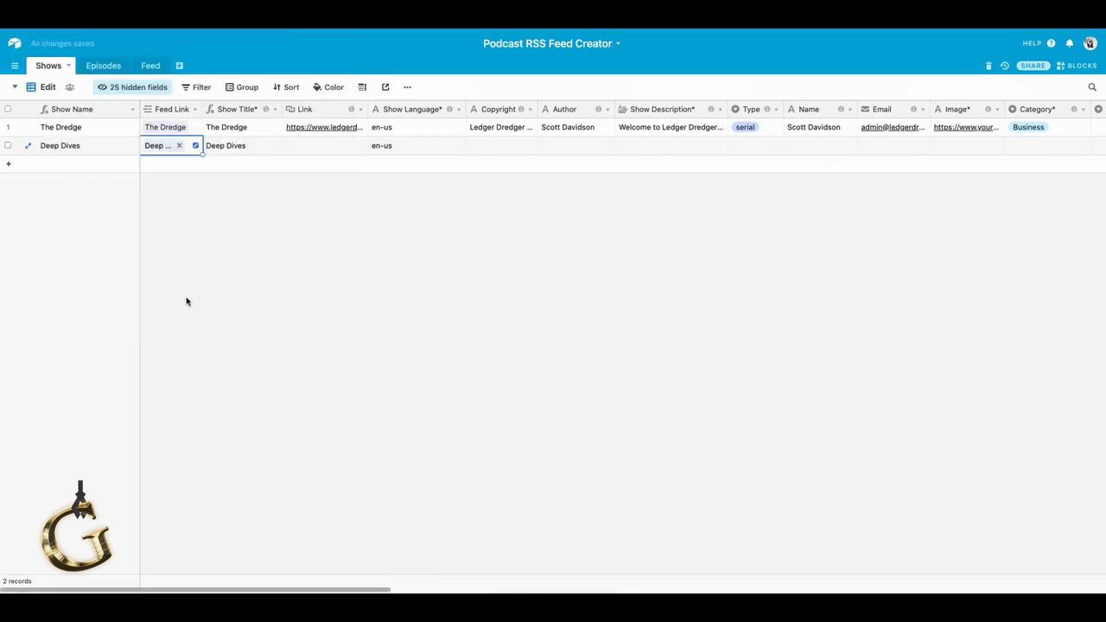
{"action": "mouse_move", "coordinate": [111, 150]}
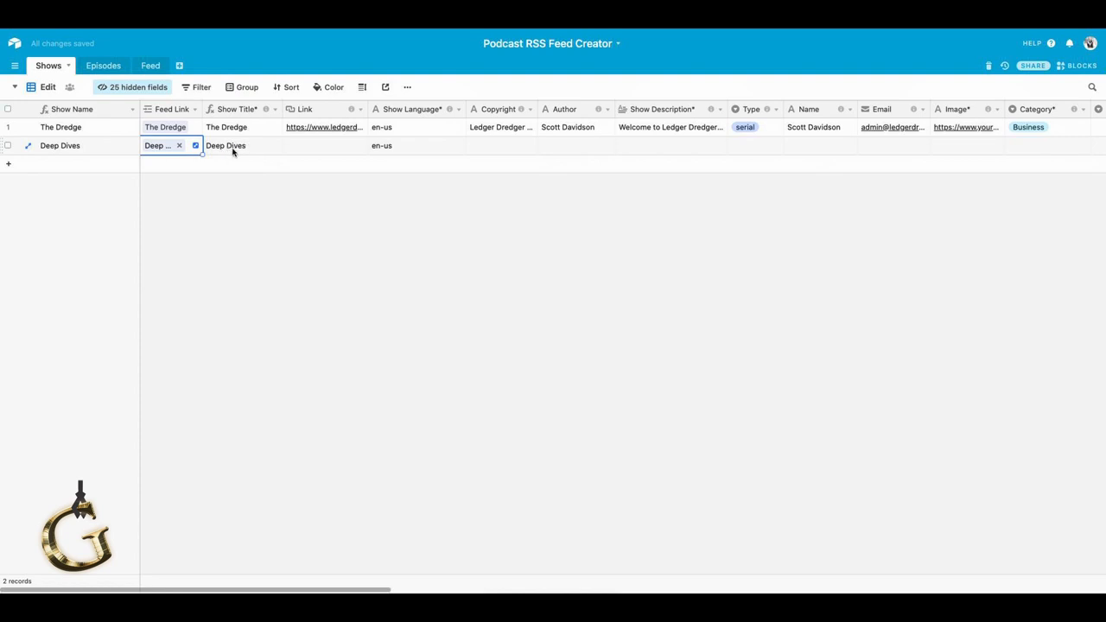
{"action": "mouse_move", "coordinate": [320, 154]}
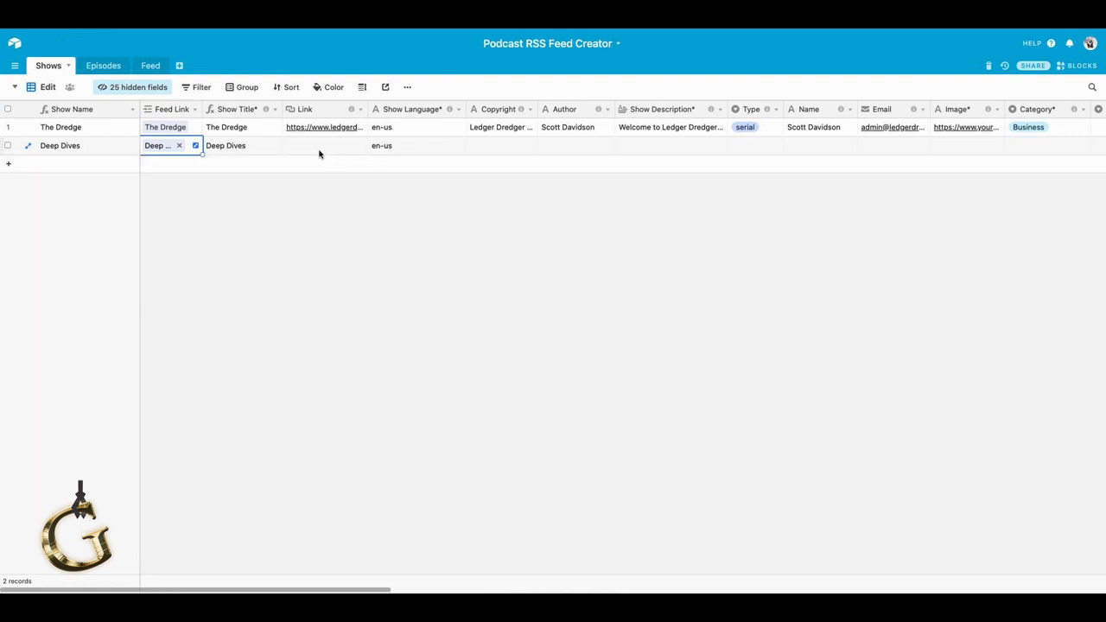
{"action": "left_click", "coordinate": [324, 145]}
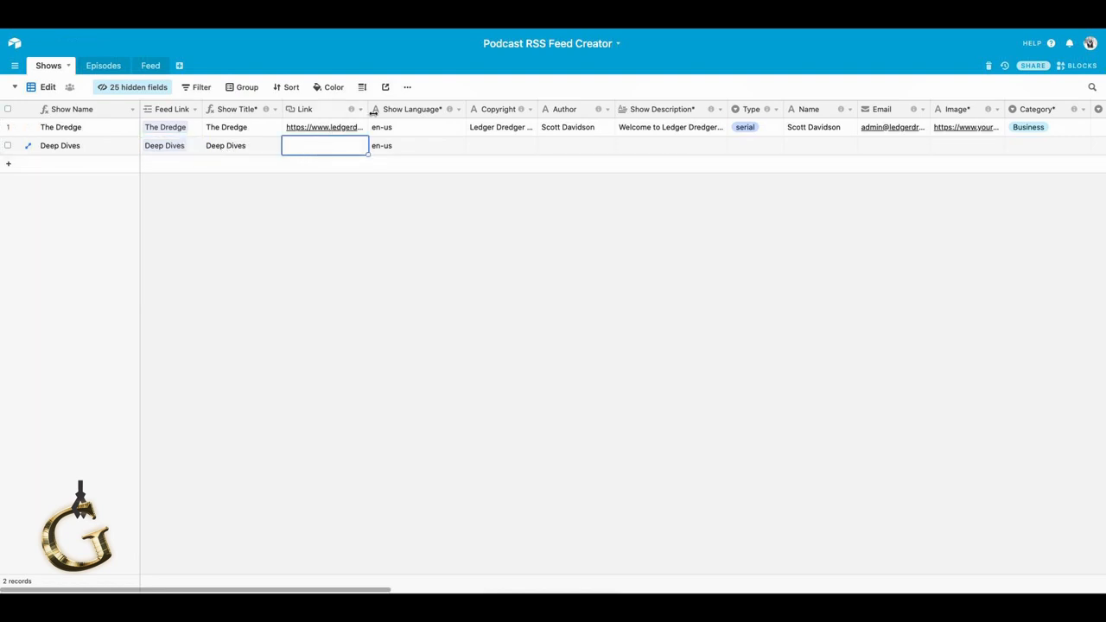
{"action": "mouse_move", "coordinate": [341, 176]}
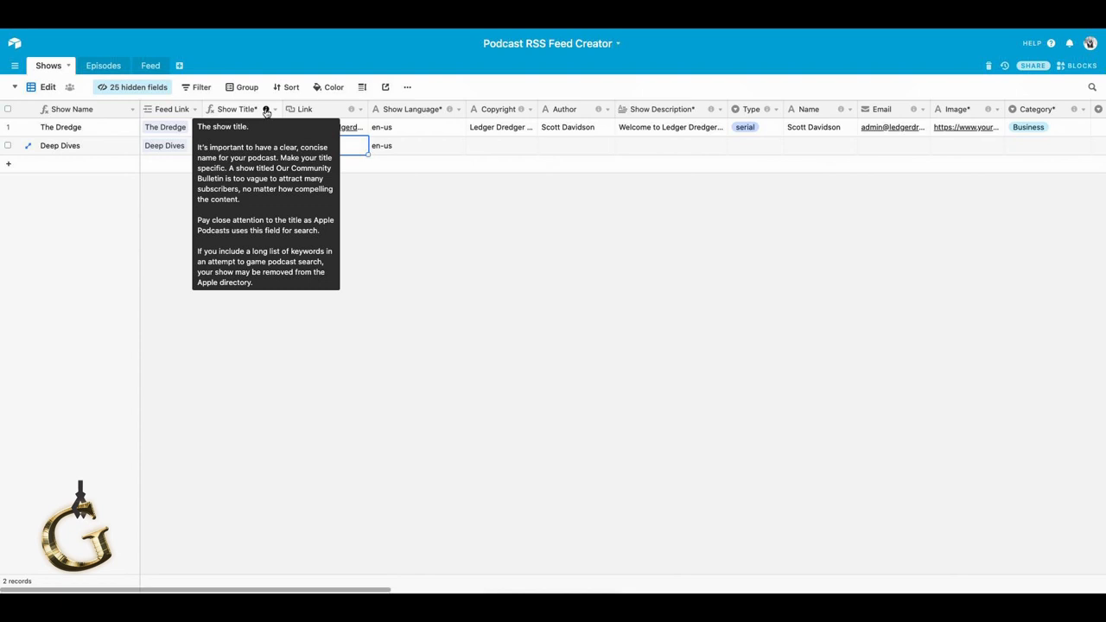
{"action": "mouse_move", "coordinate": [266, 109]}
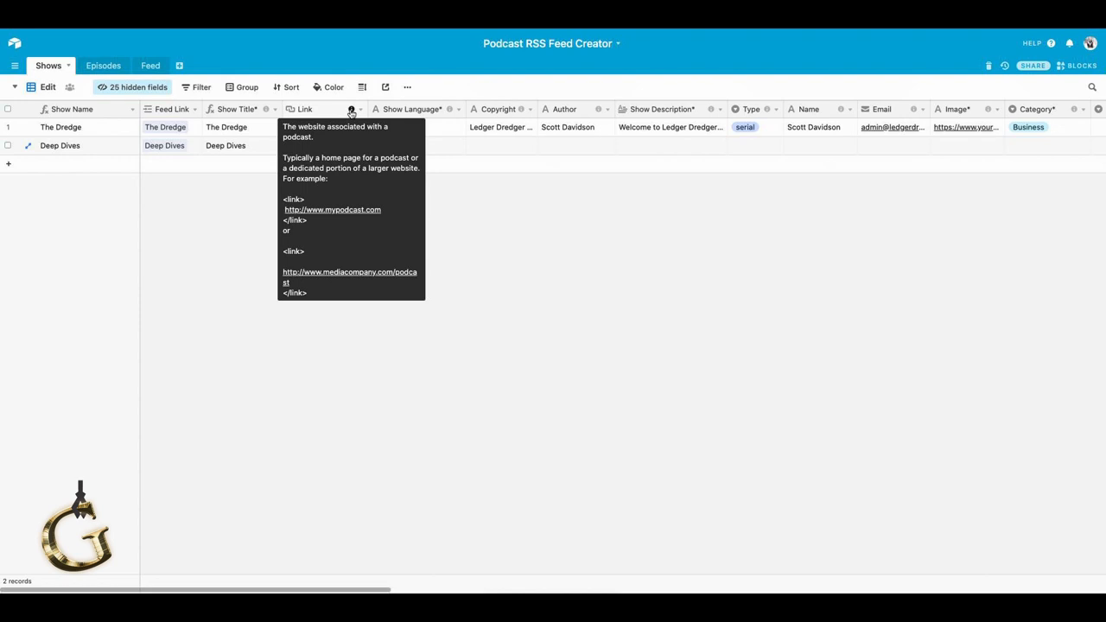
{"action": "left_click", "coordinate": [325, 145]}
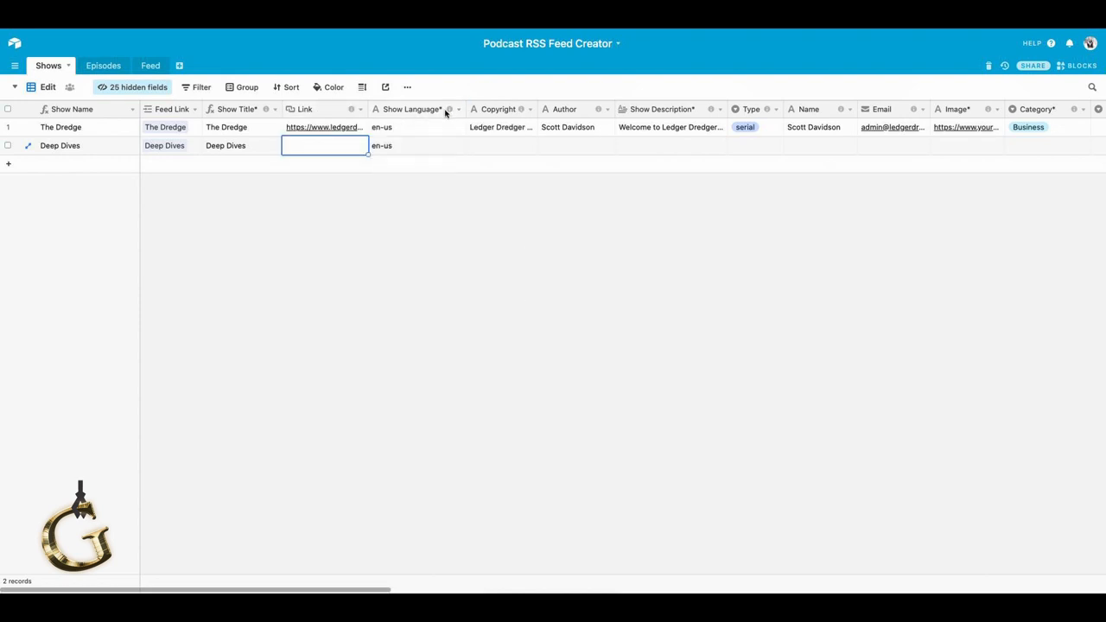
{"action": "mouse_move", "coordinate": [406, 138]}
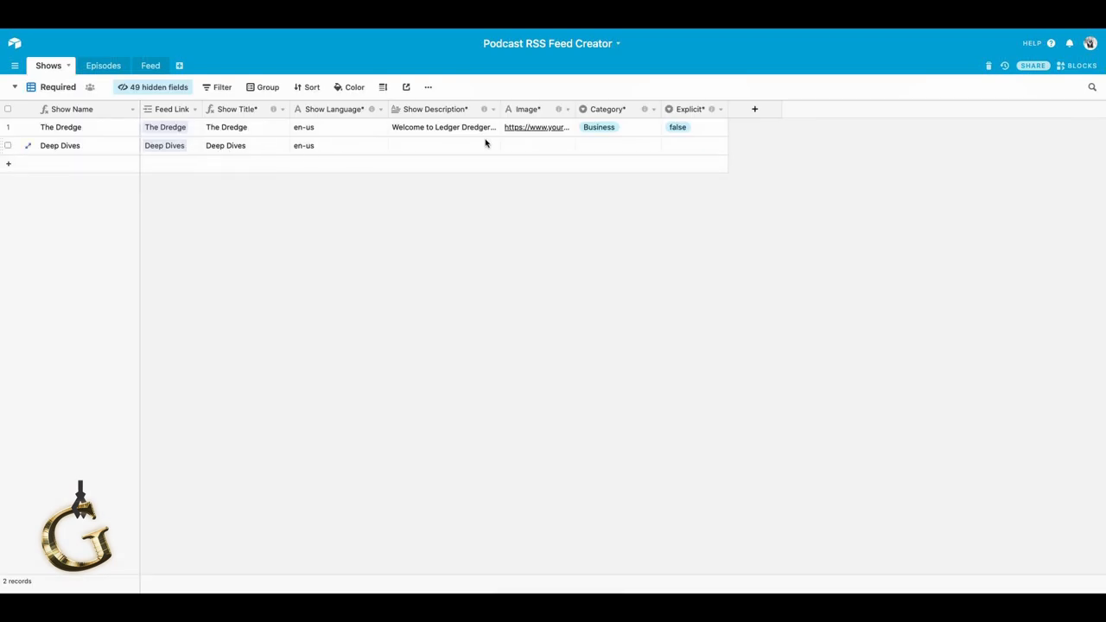
{"action": "mouse_move", "coordinate": [695, 147]}
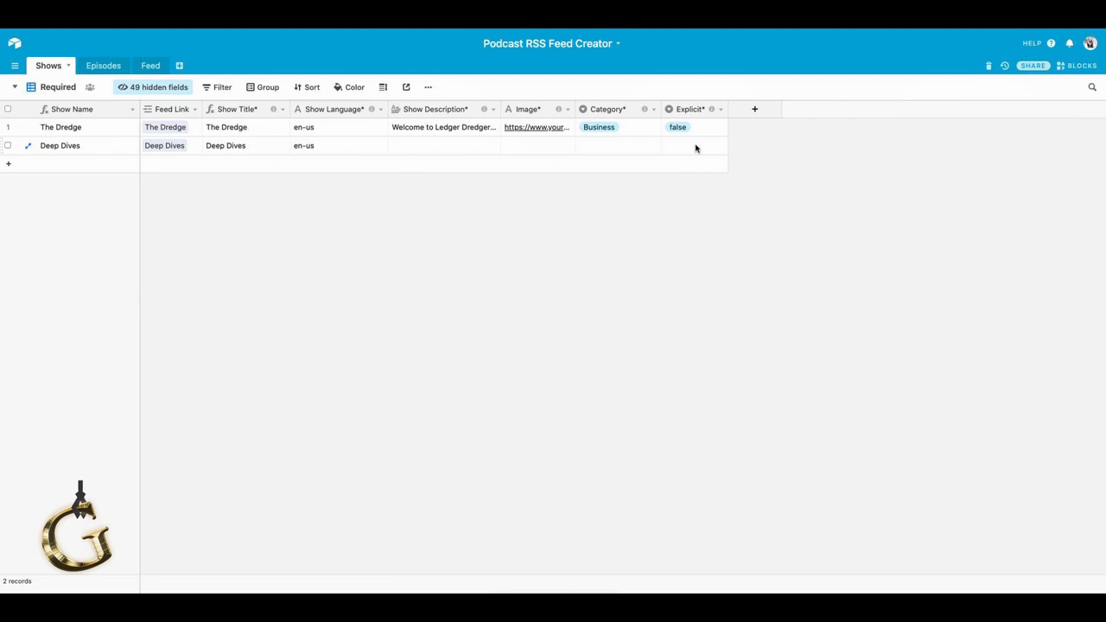
{"action": "mouse_move", "coordinate": [458, 153]}
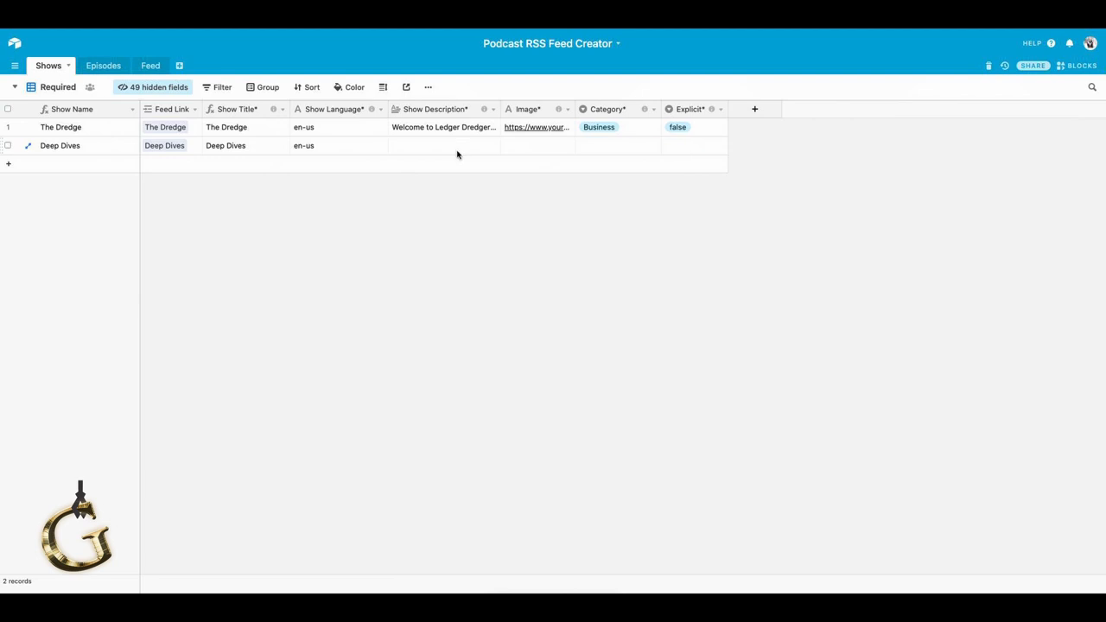
{"action": "mouse_move", "coordinate": [444, 150]}
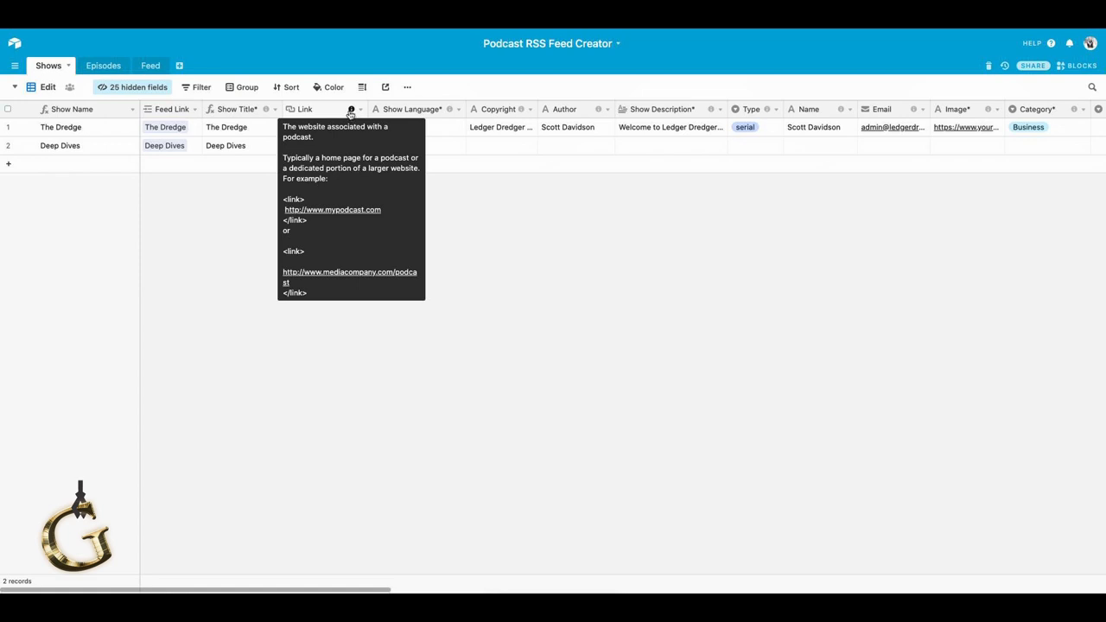
{"action": "left_click", "coordinate": [324, 145]}
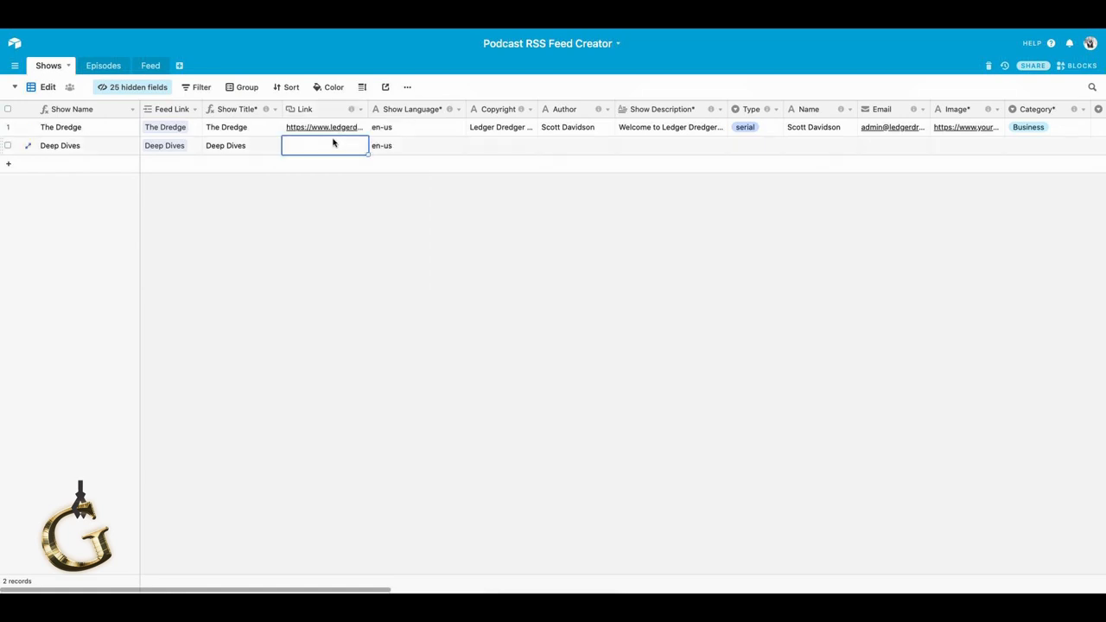
{"action": "type", "text": "http"}
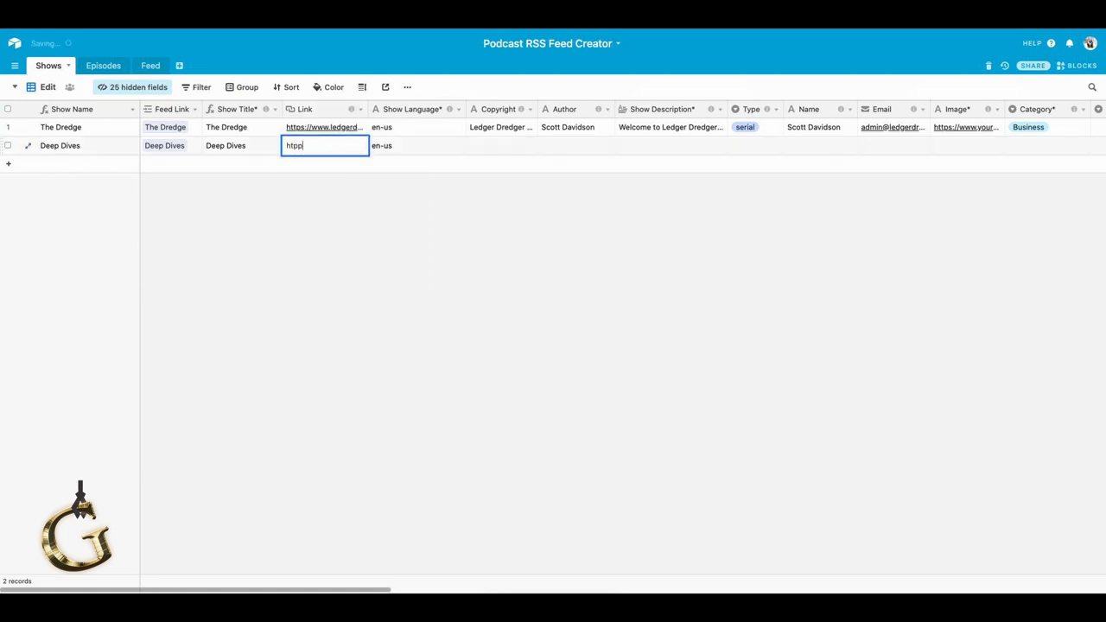
{"action": "type", "text": "s"}
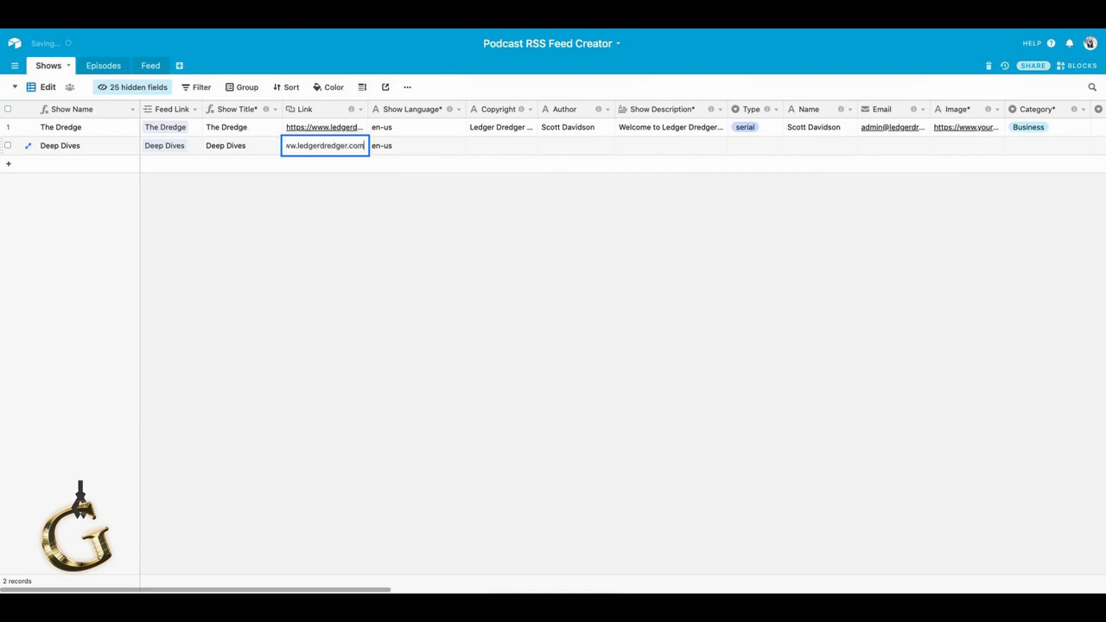
{"action": "left_click", "coordinate": [417, 145]}
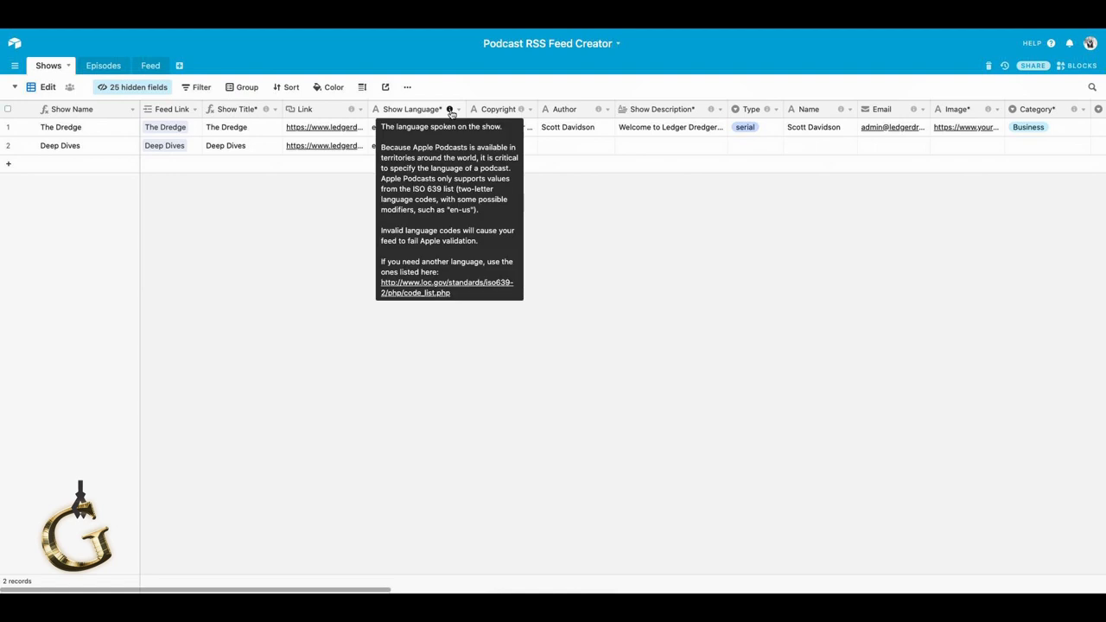
{"action": "left_click", "coordinate": [450, 127]}
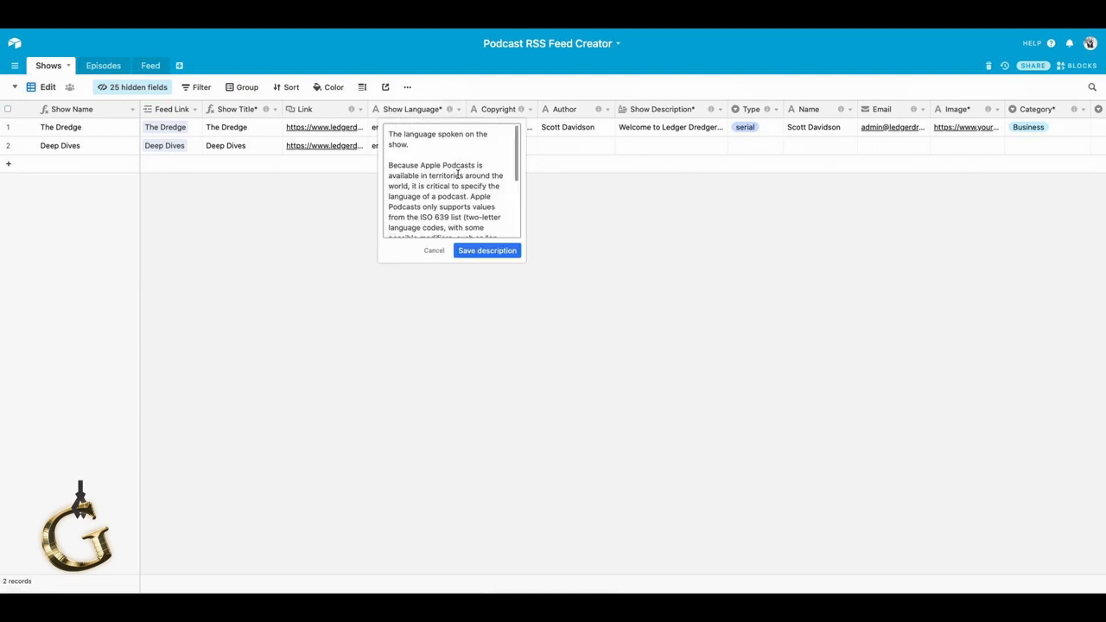
{"action": "scroll", "scroll_direction": "down", "scroll_amount": 3}
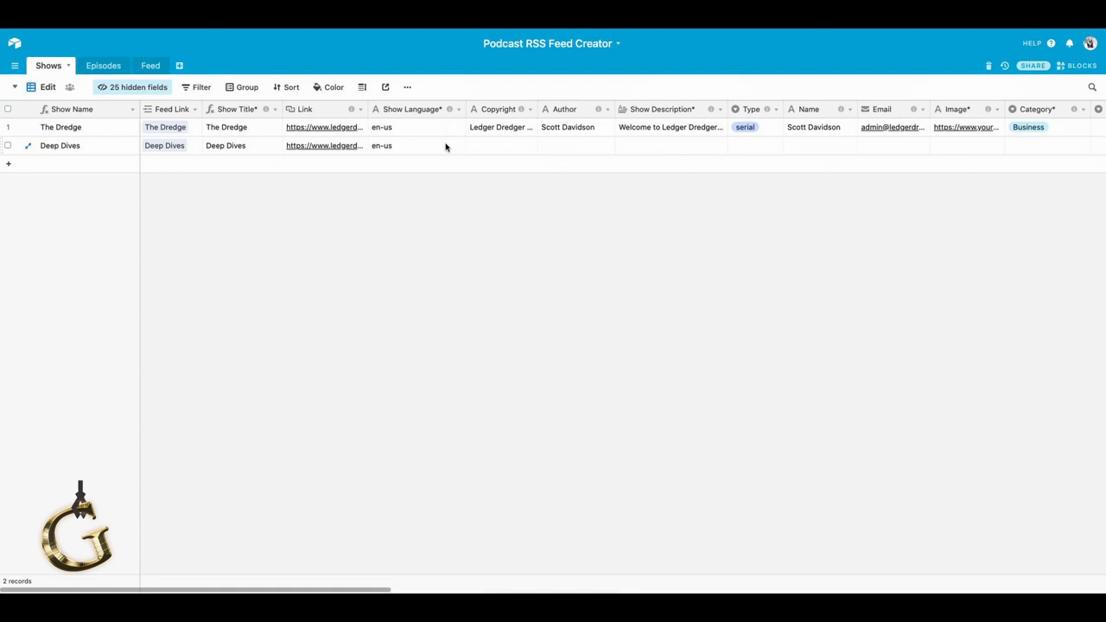
{"action": "mouse_move", "coordinate": [471, 149]}
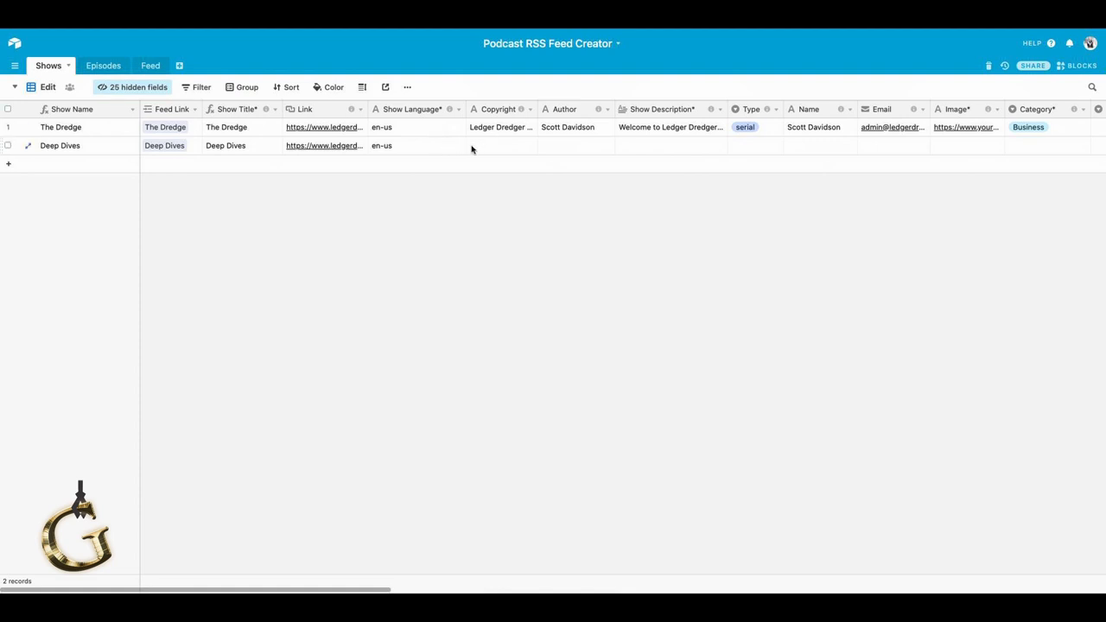
{"action": "mouse_move", "coordinate": [522, 149]}
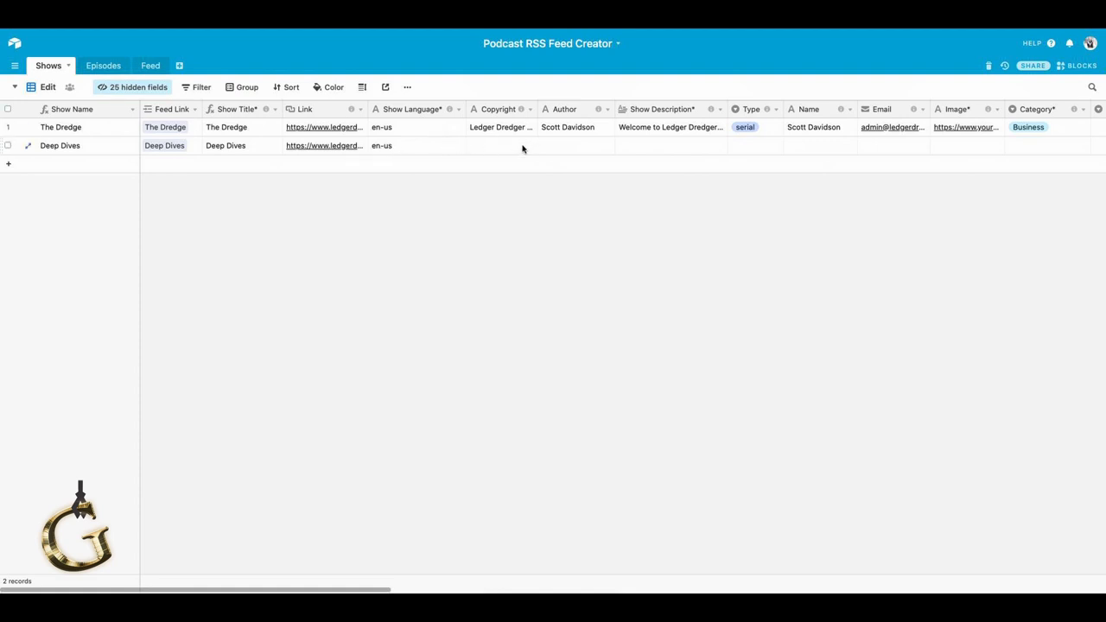
{"action": "mouse_move", "coordinate": [522, 109]}
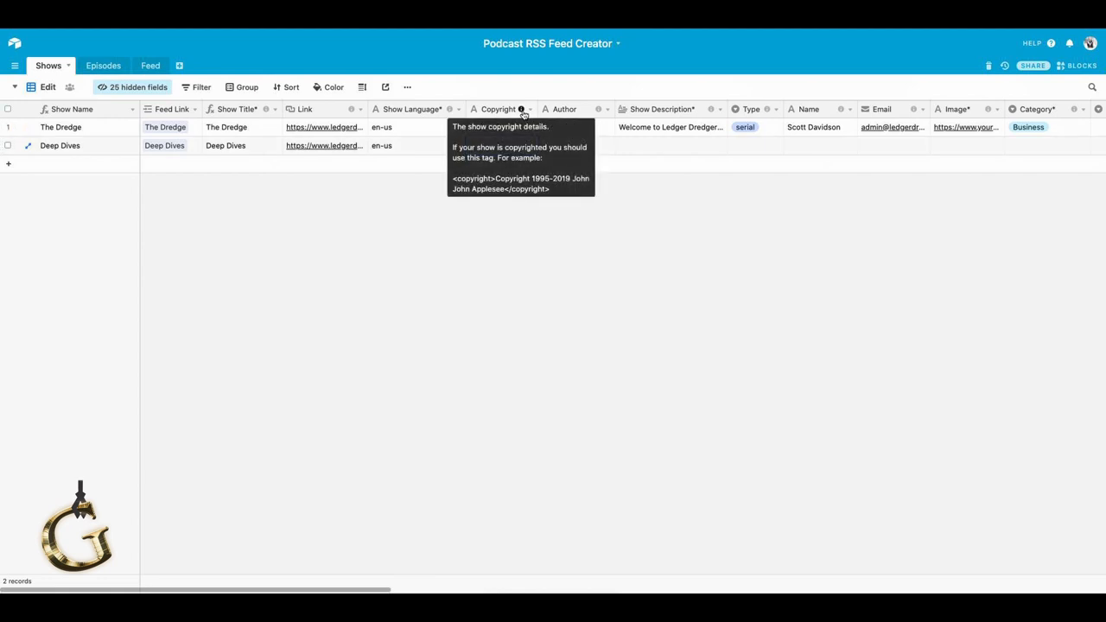
Enter copyright LDBS, author Baldy McBalderson and description 'Airtable Deep Dives' for Deep Dives.
{"action": "left_click", "coordinate": [501, 145]}
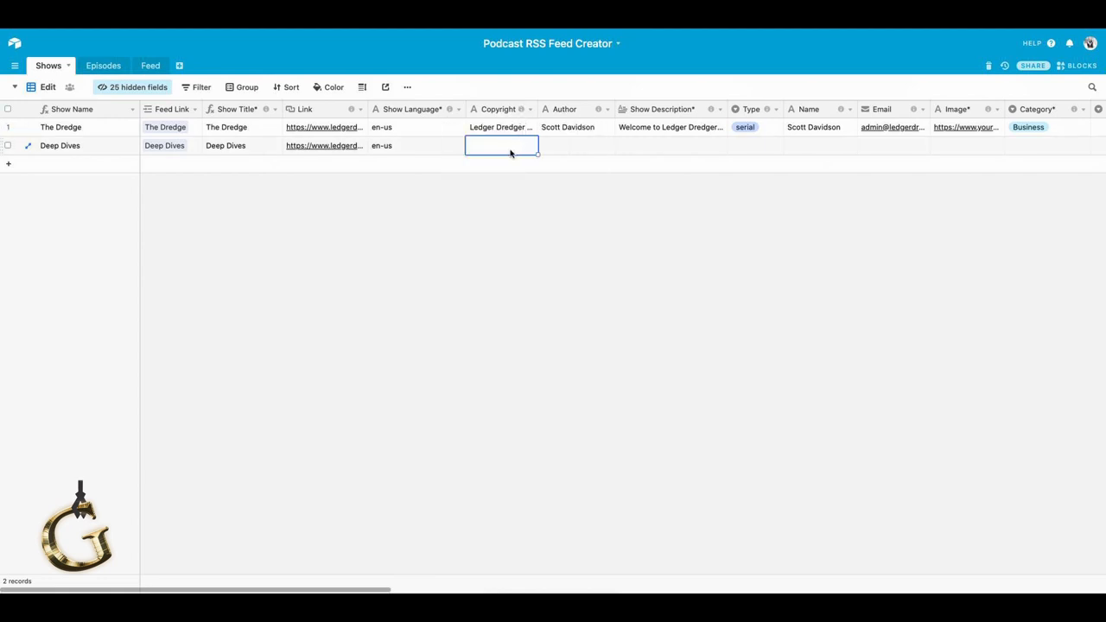
{"action": "mouse_move", "coordinate": [522, 188]}
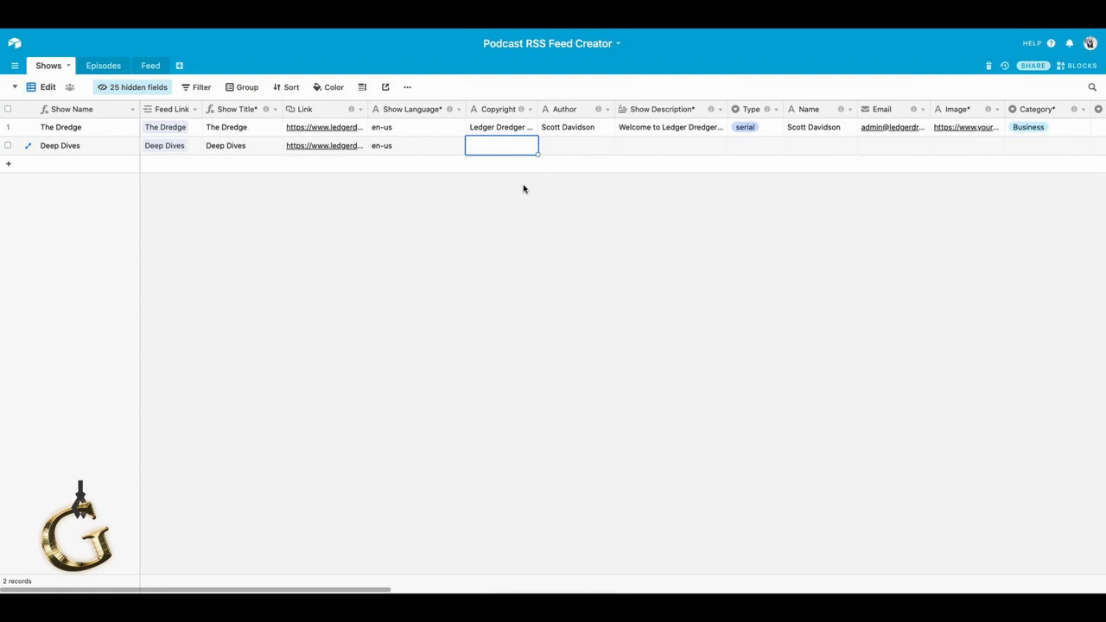
{"action": "type", "text": "LDBS"}
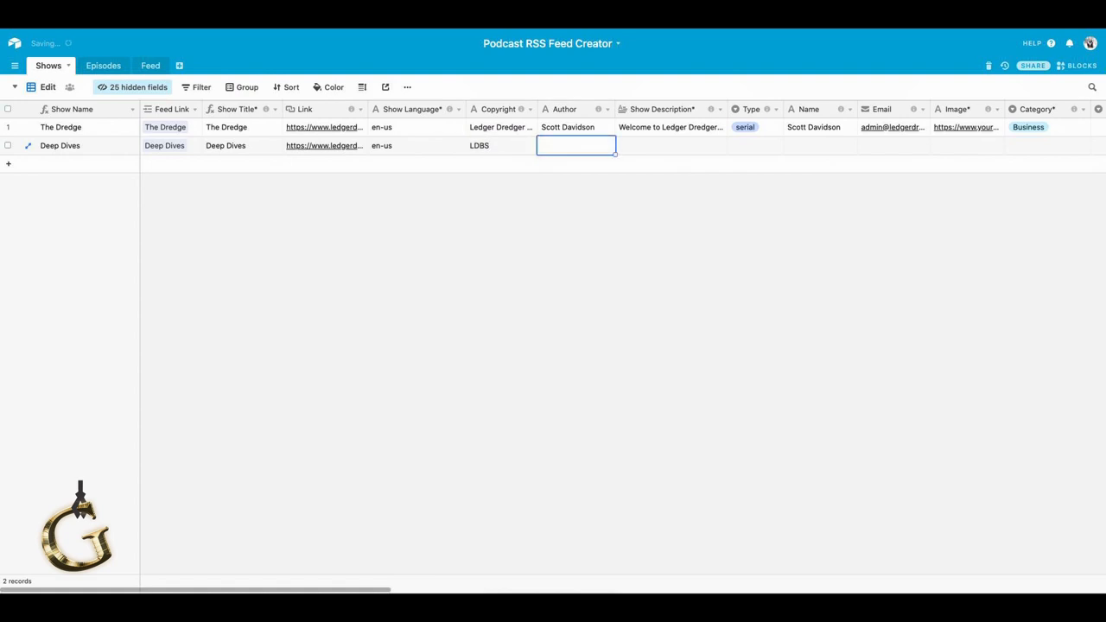
{"action": "type", "text": "Baldy M"}
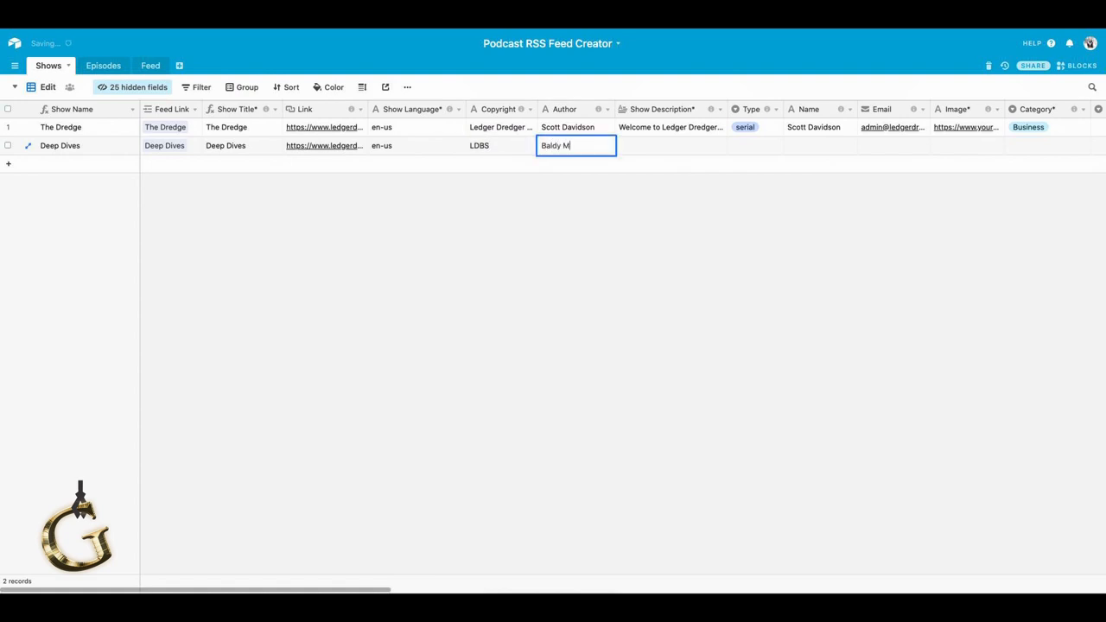
{"action": "type", "text": "cBa"}
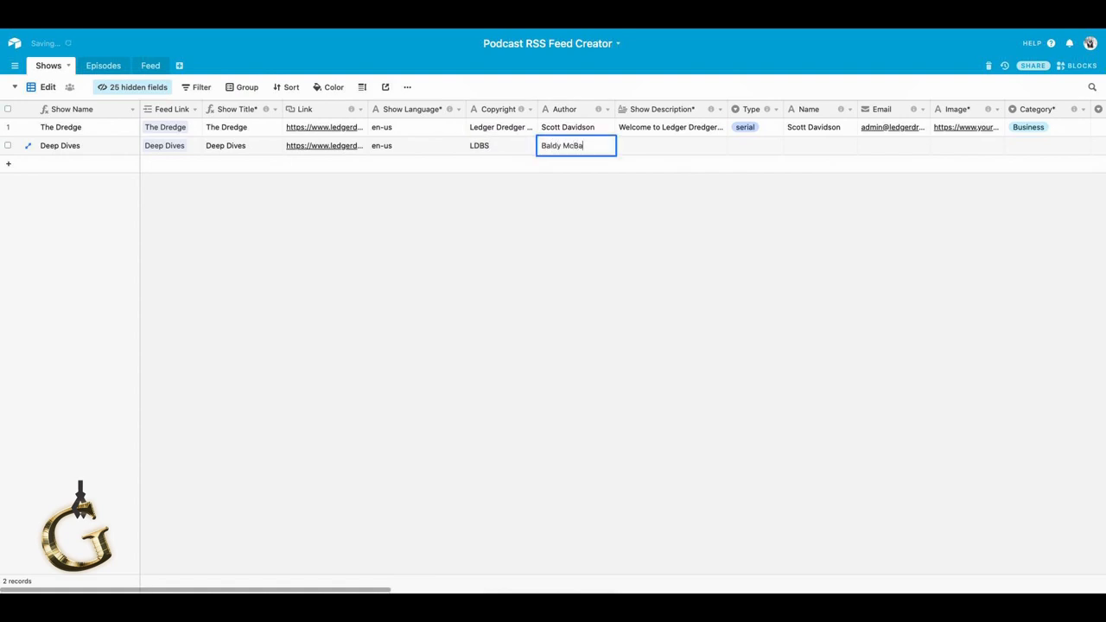
{"action": "type", "text": "lderson"}
{"action": "left_click", "coordinate": [670, 145]}
{"action": "type", "text": "Airt"}
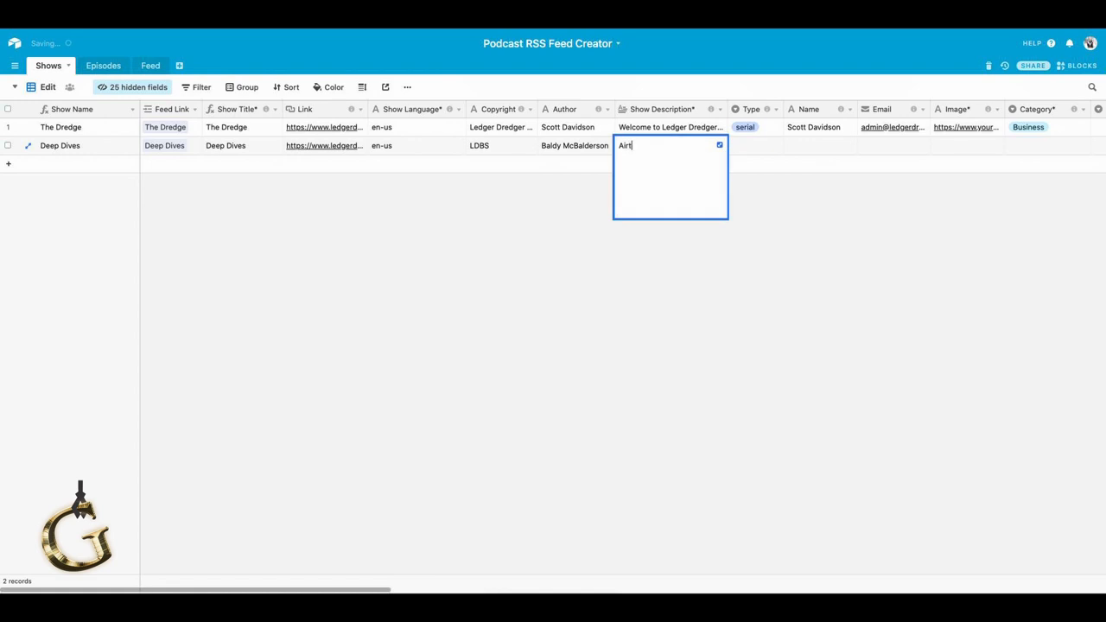
{"action": "type", "text": "able"}
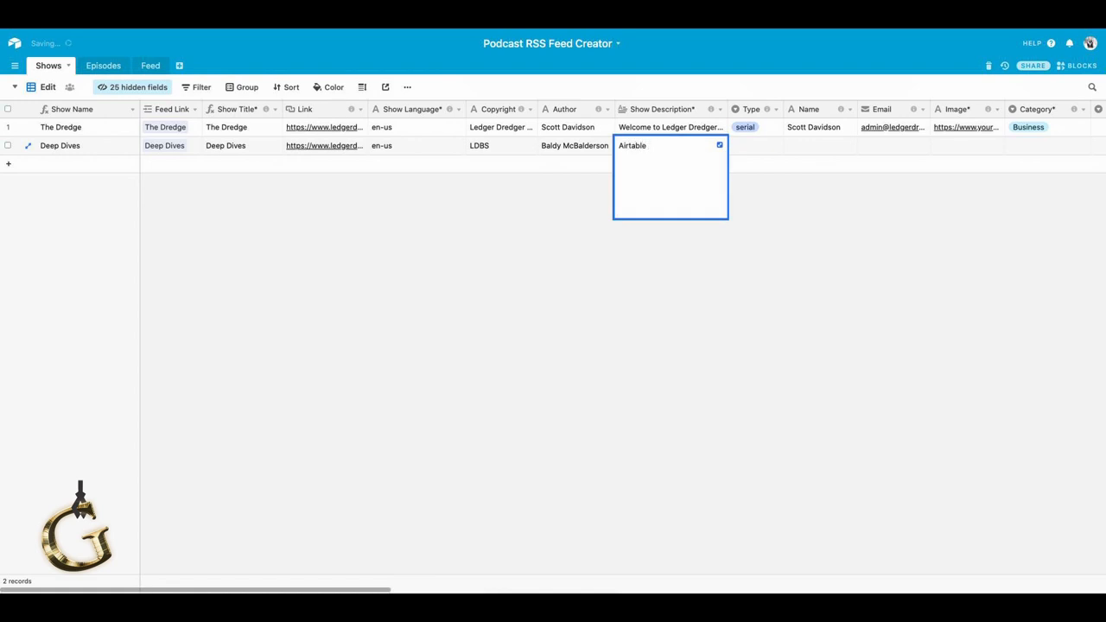
{"action": "type", "text": "Deep Dives"}
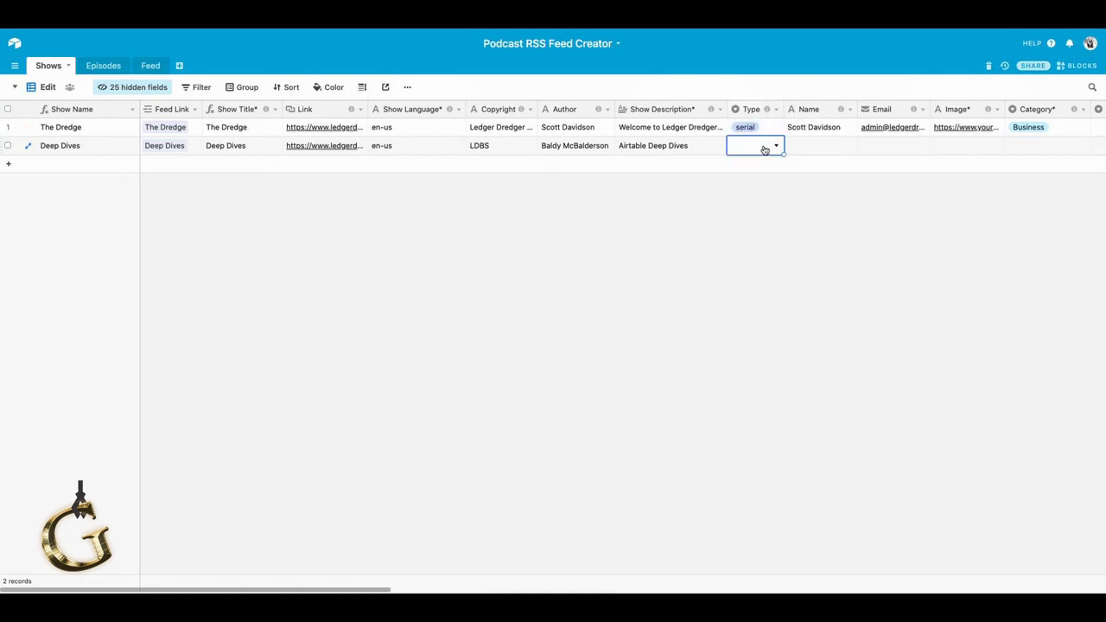
Set the Deep Dives show type to serial and move to its owner name cell.
{"action": "left_click", "coordinate": [757, 145]}
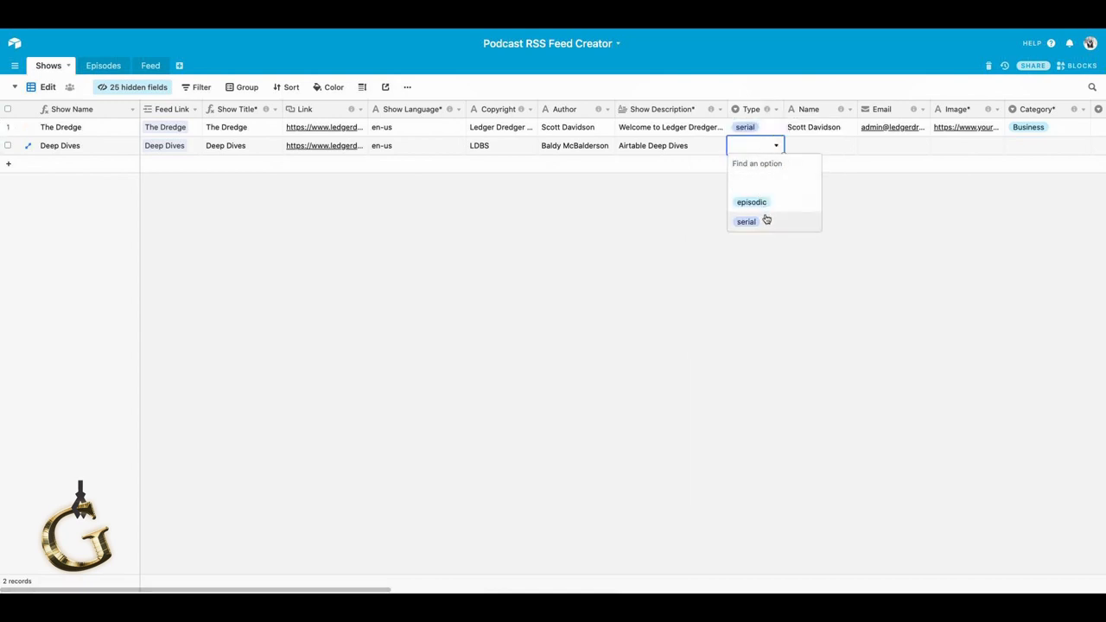
{"action": "left_click", "coordinate": [746, 221]}
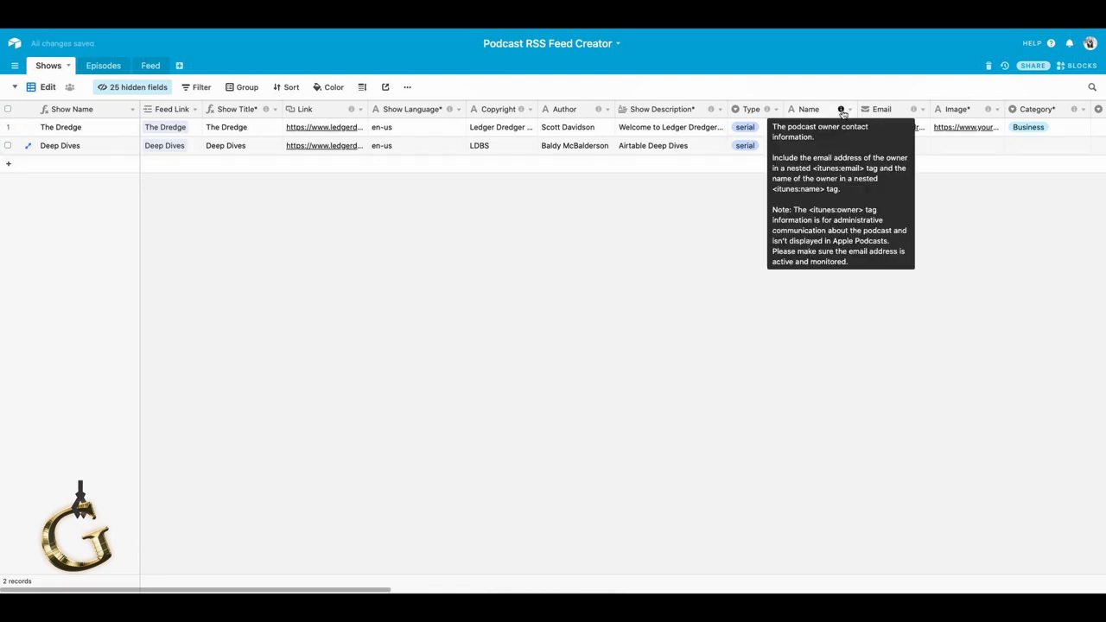
{"action": "left_click", "coordinate": [819, 145]}
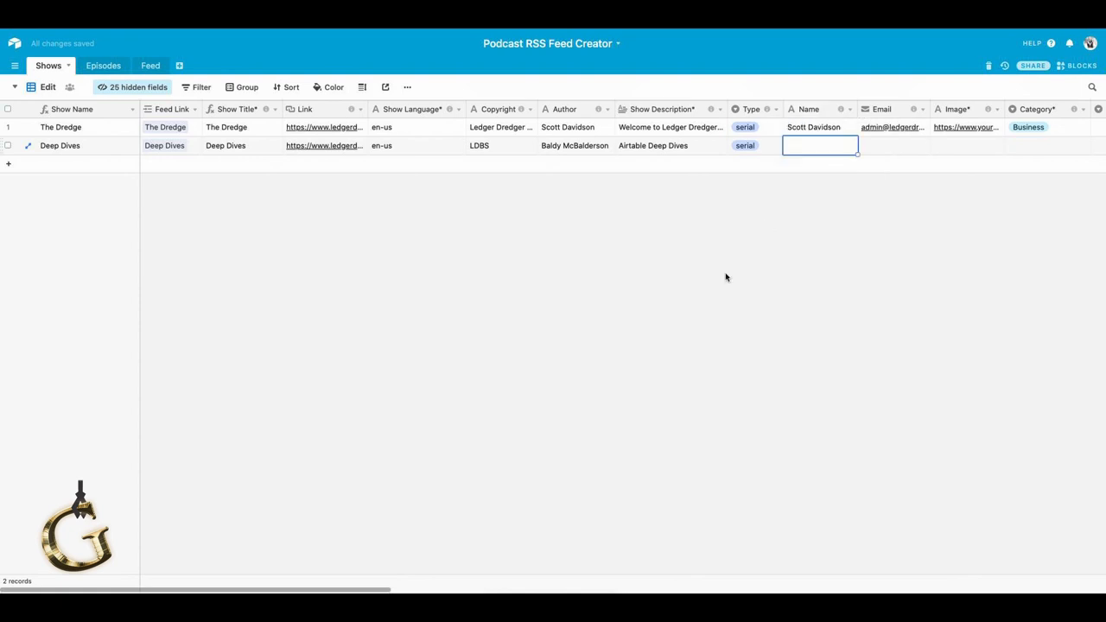
{"action": "scroll", "scroll_direction": "right", "scroll_amount": 3}
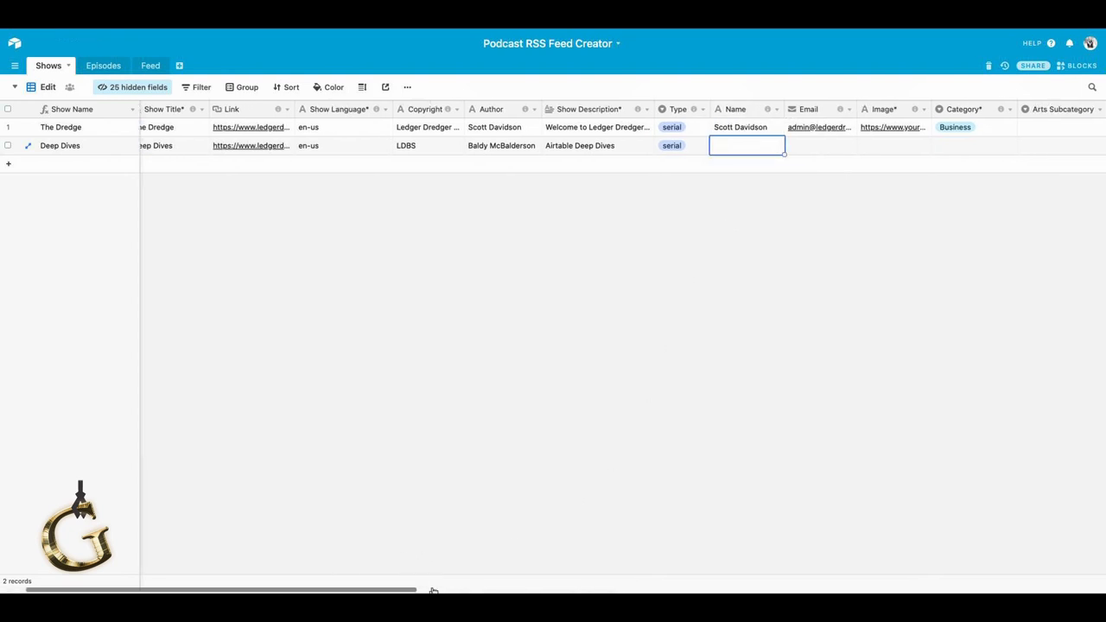
{"action": "scroll", "scroll_direction": "right", "scroll_amount": 3}
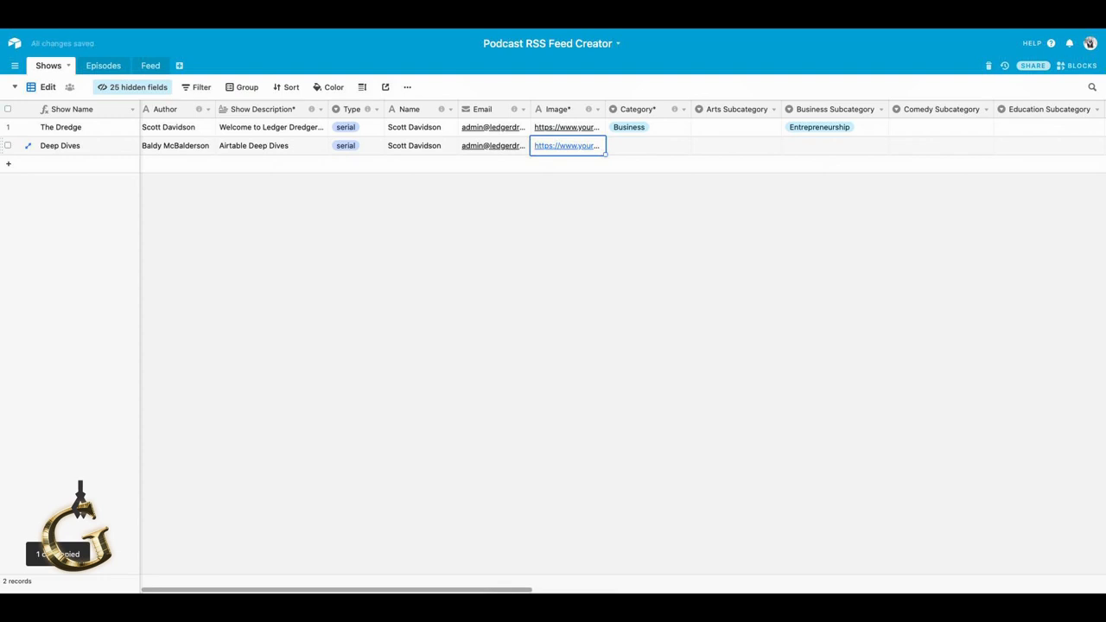
Select the Deep Dives category cell to list its category choices.
{"action": "left_click", "coordinate": [646, 145]}
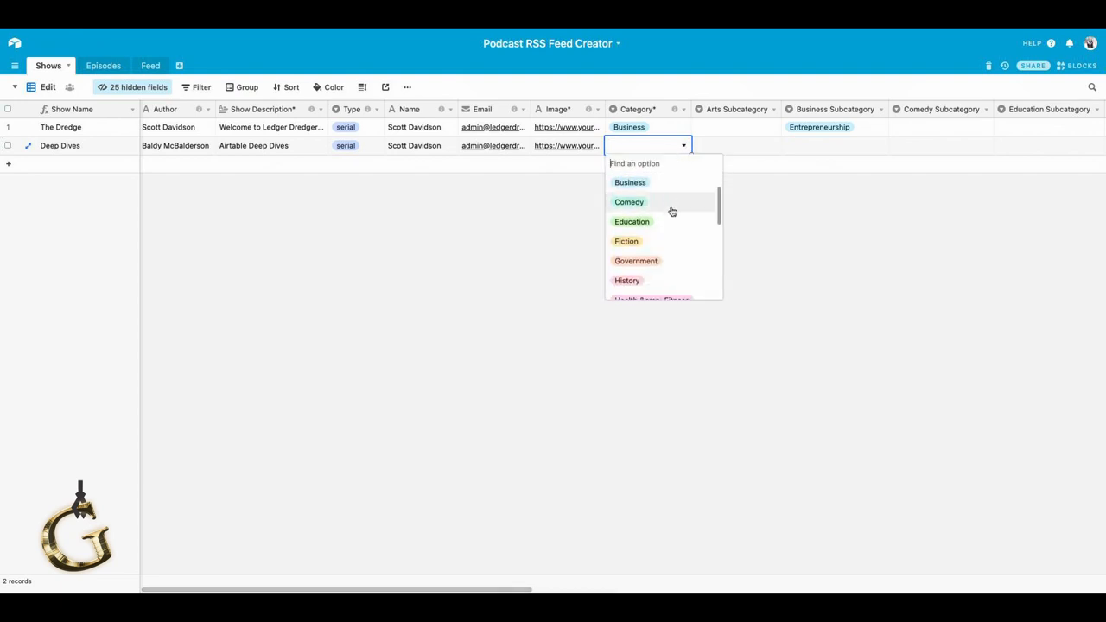
Choose Education as the Deep Dives category.
{"action": "left_click", "coordinate": [632, 221]}
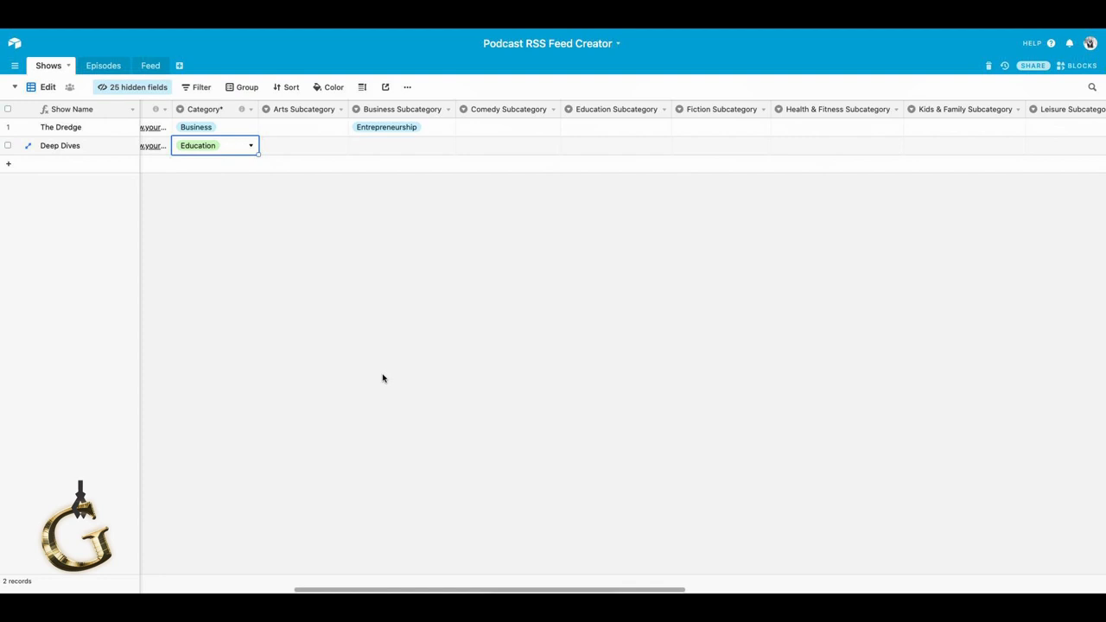
{"action": "mouse_move", "coordinate": [675, 160]}
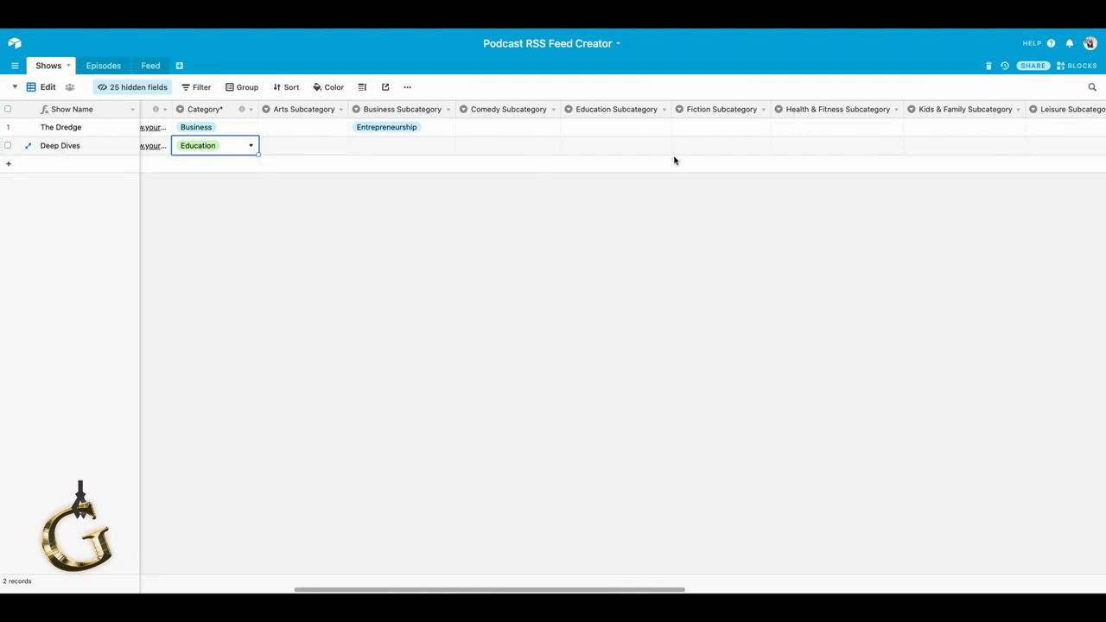
{"action": "mouse_move", "coordinate": [284, 132]}
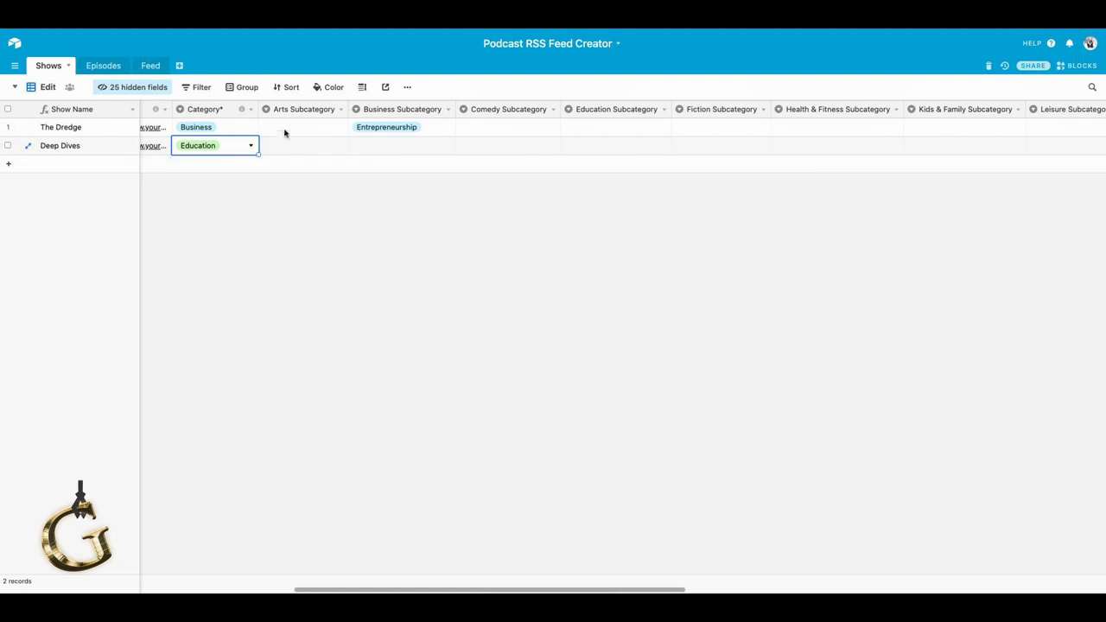
{"action": "mouse_move", "coordinate": [289, 139]}
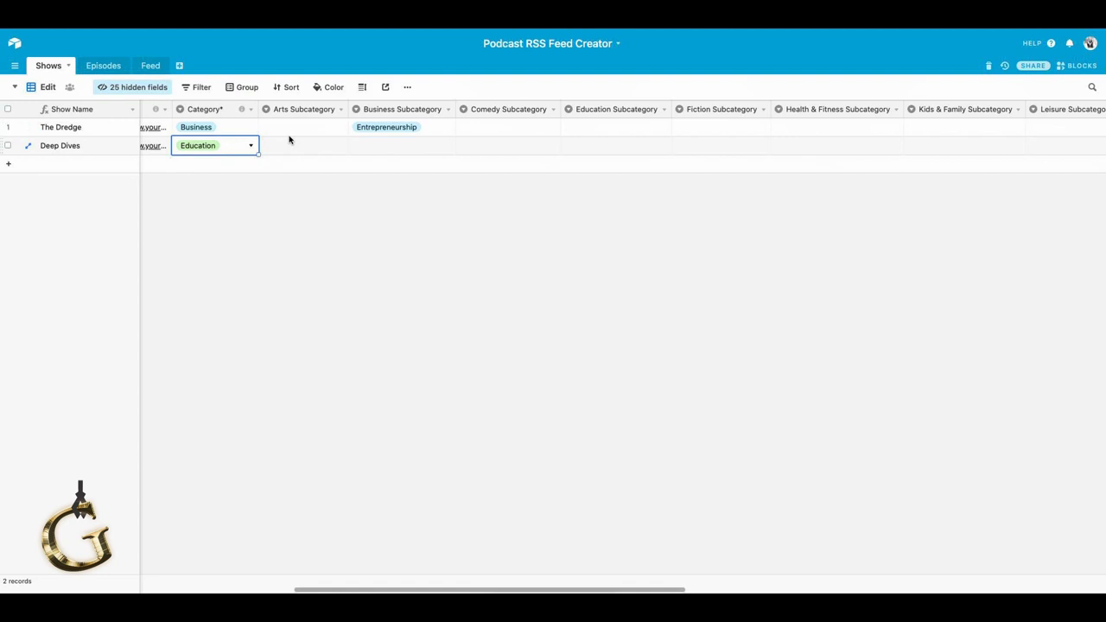
{"action": "mouse_move", "coordinate": [338, 139]}
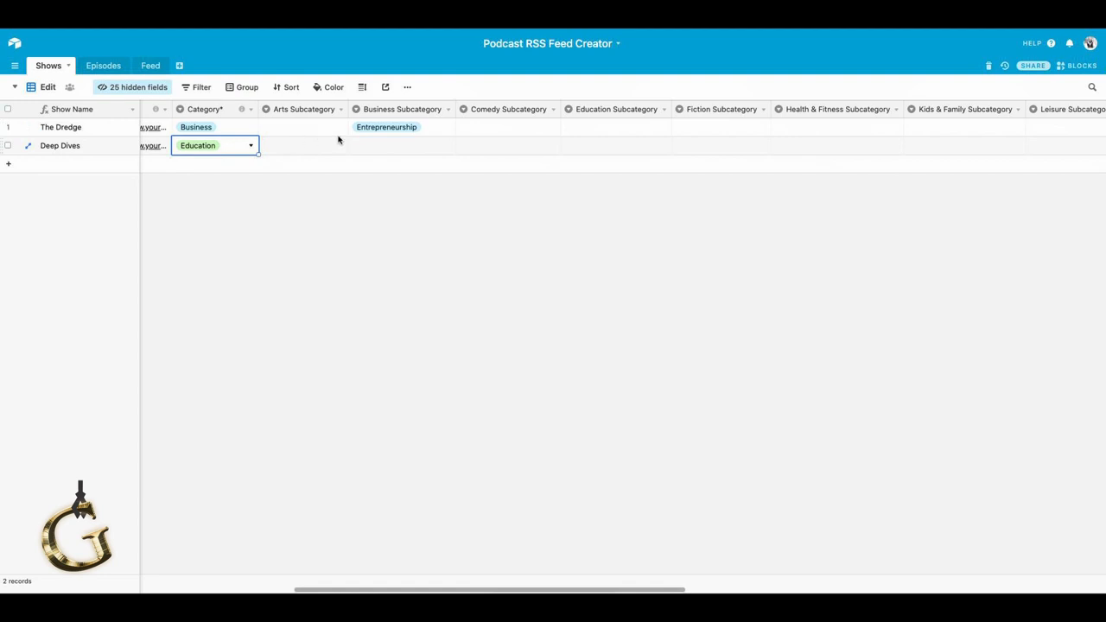
{"action": "mouse_move", "coordinate": [322, 143]}
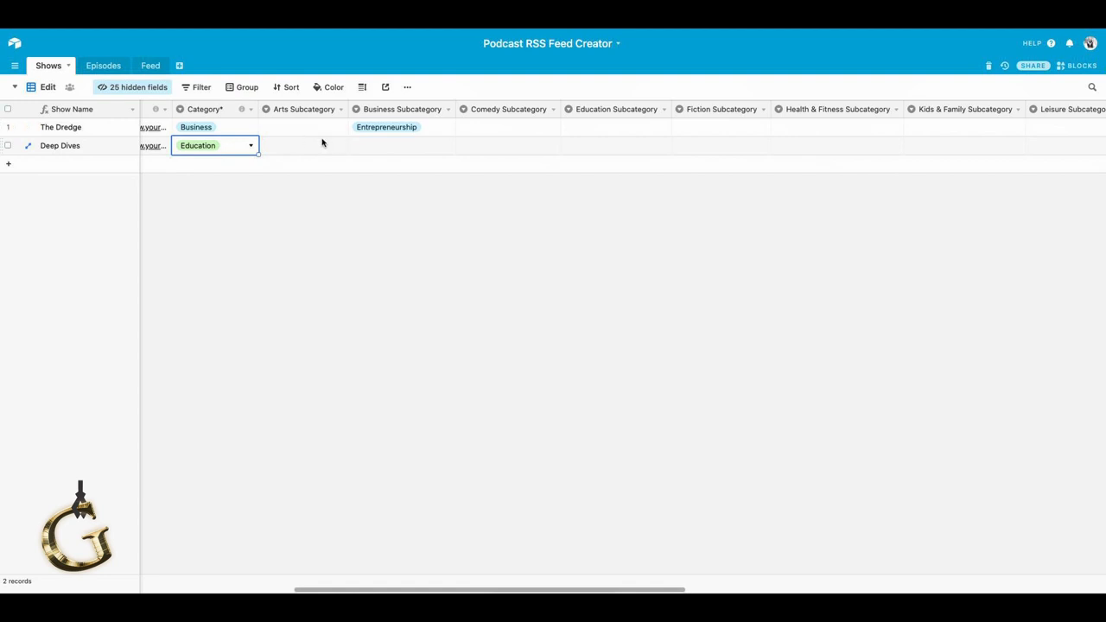
{"action": "mouse_move", "coordinate": [329, 146]}
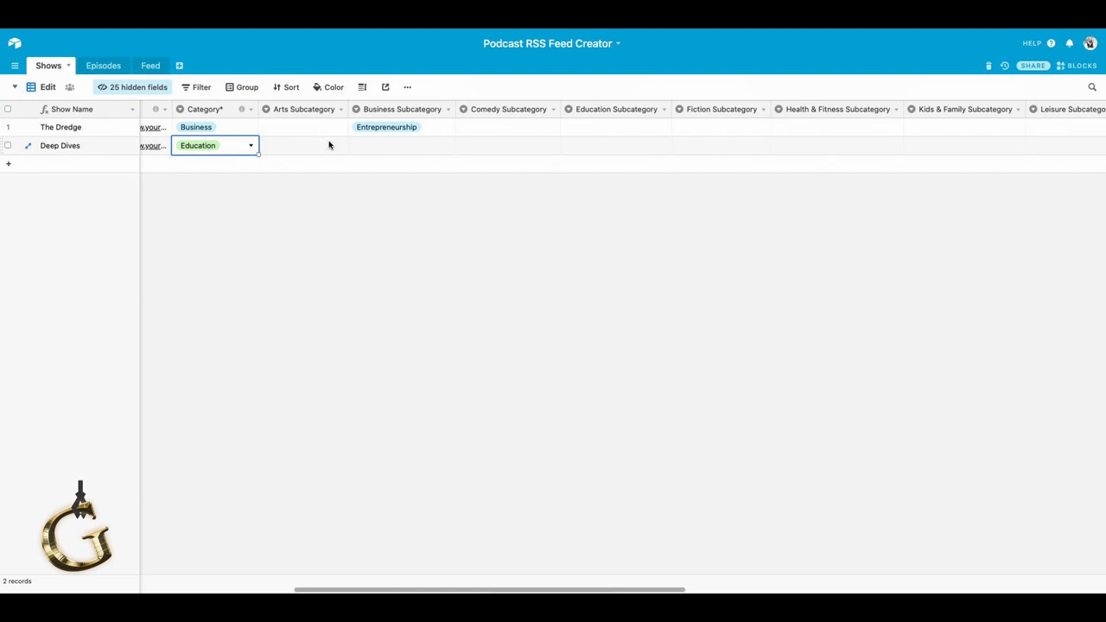
{"action": "mouse_move", "coordinate": [227, 118]}
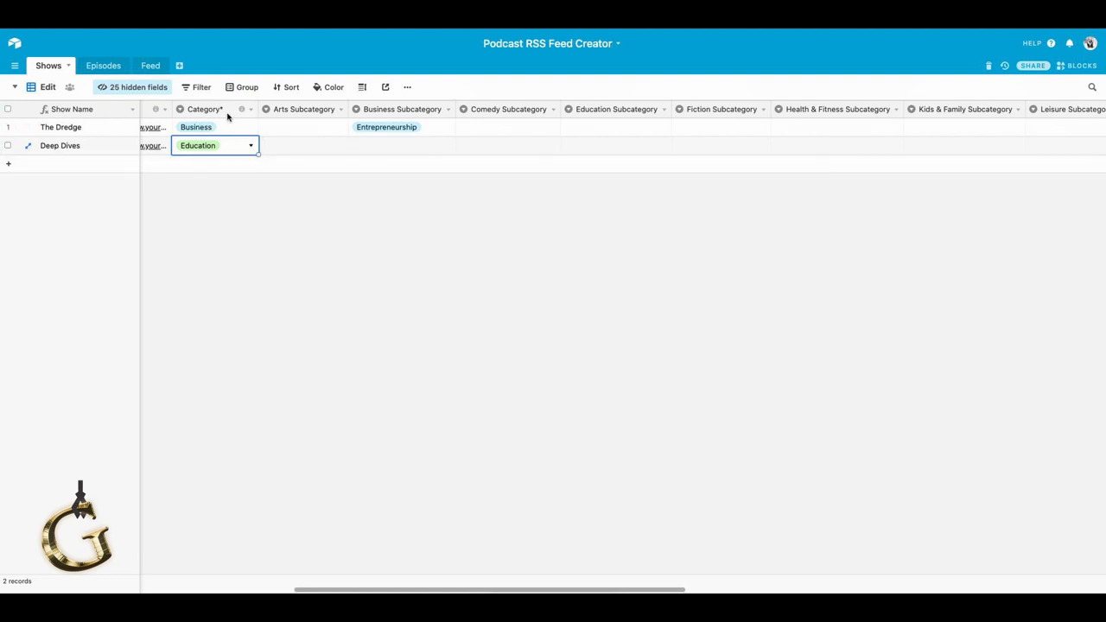
{"action": "left_click", "coordinate": [242, 109]}
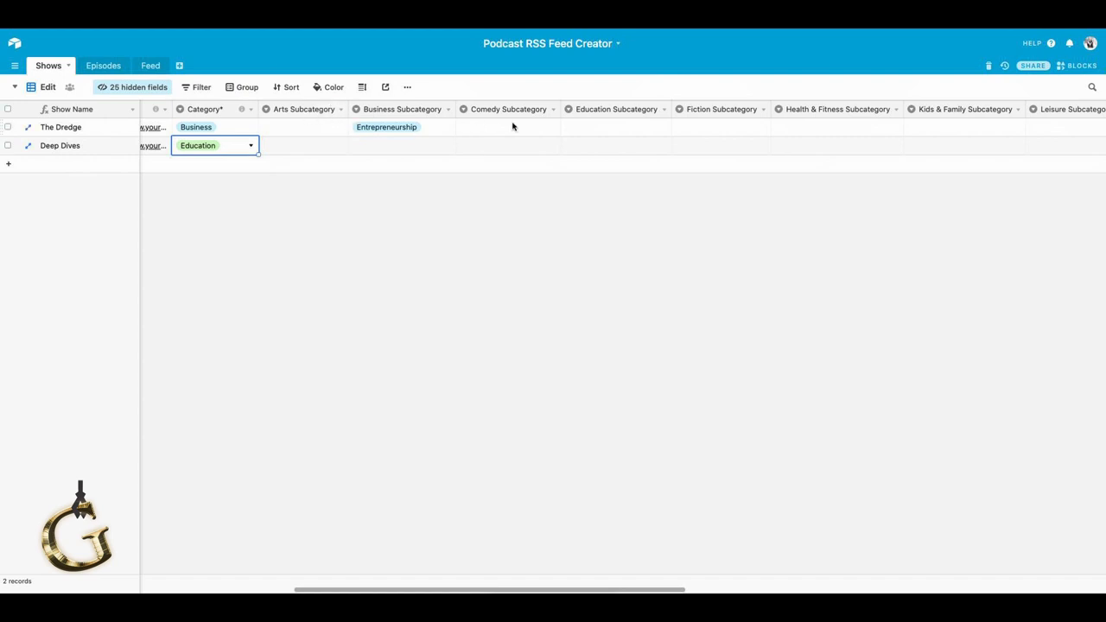
{"action": "mouse_move", "coordinate": [916, 141]}
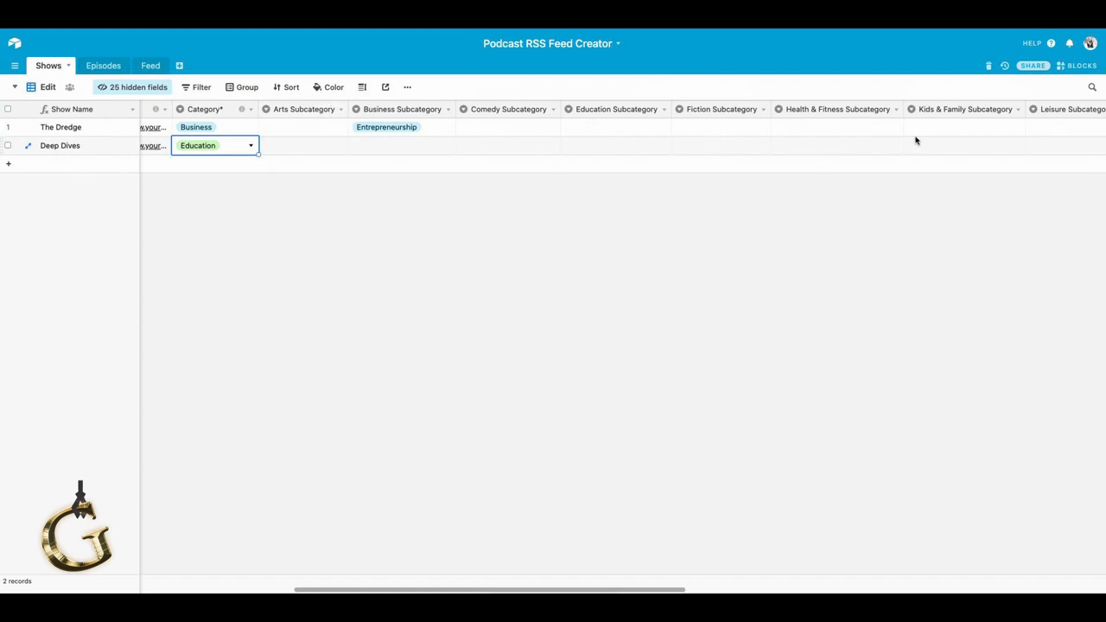
{"action": "mouse_move", "coordinate": [1003, 144]}
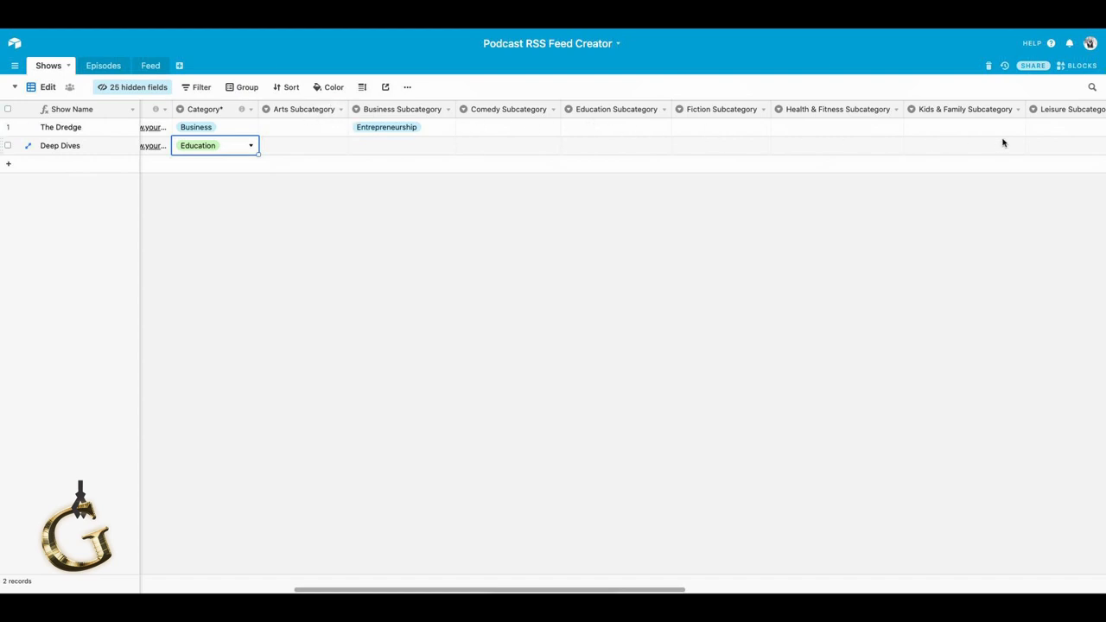
{"action": "mouse_move", "coordinate": [522, 145]}
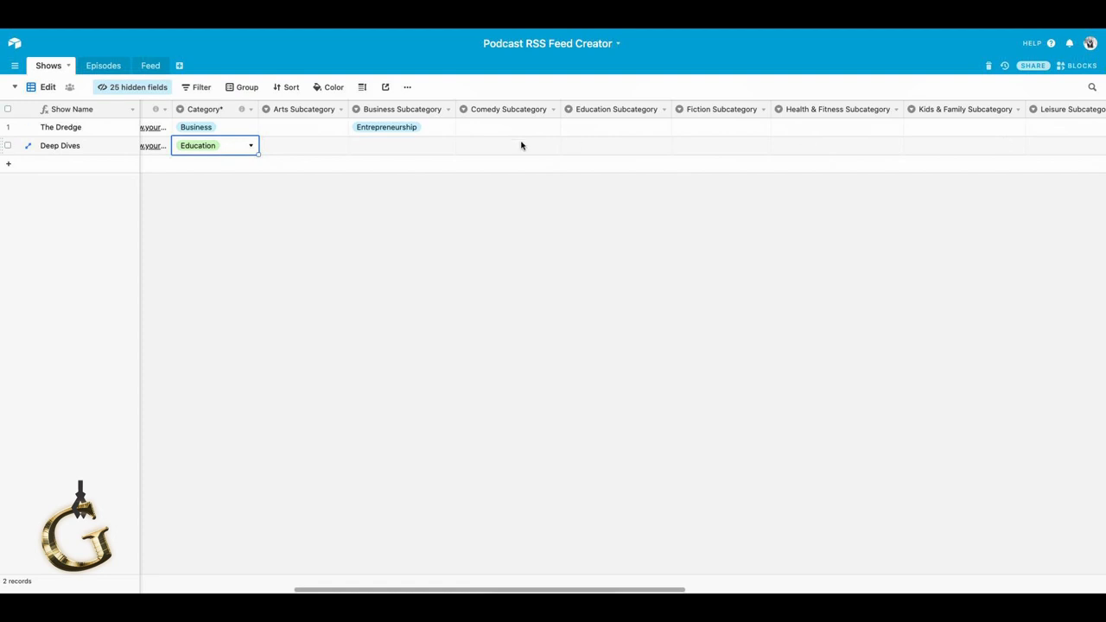
{"action": "mouse_move", "coordinate": [307, 134]}
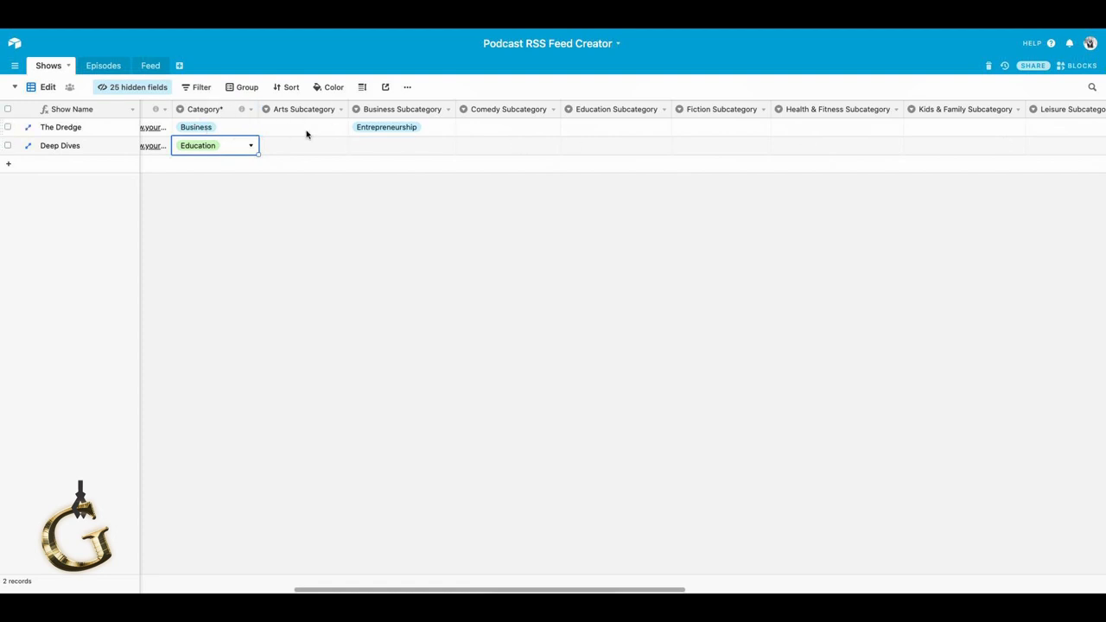
{"action": "mouse_move", "coordinate": [980, 149]}
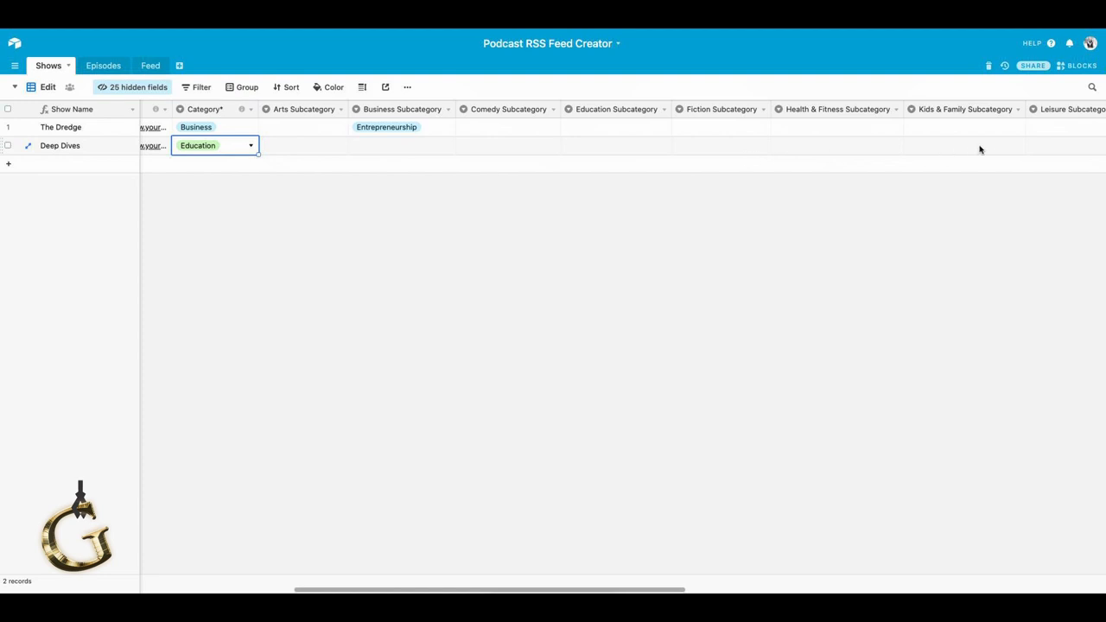
{"action": "mouse_move", "coordinate": [868, 149]}
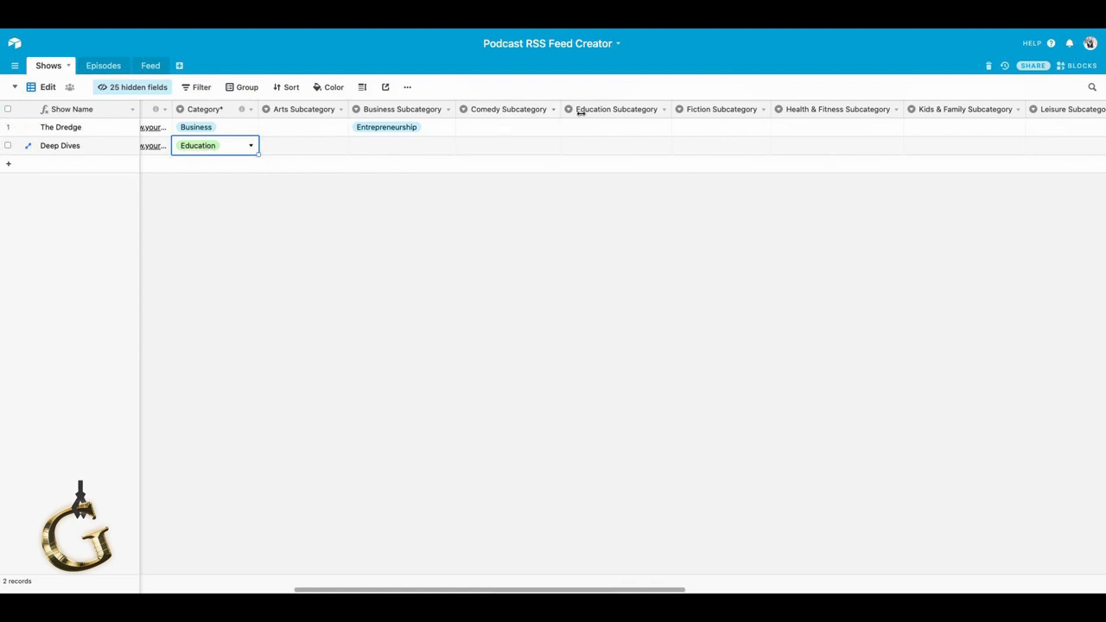
Choose How To as the Deep Dives Education subcategory.
{"action": "left_click", "coordinate": [615, 146]}
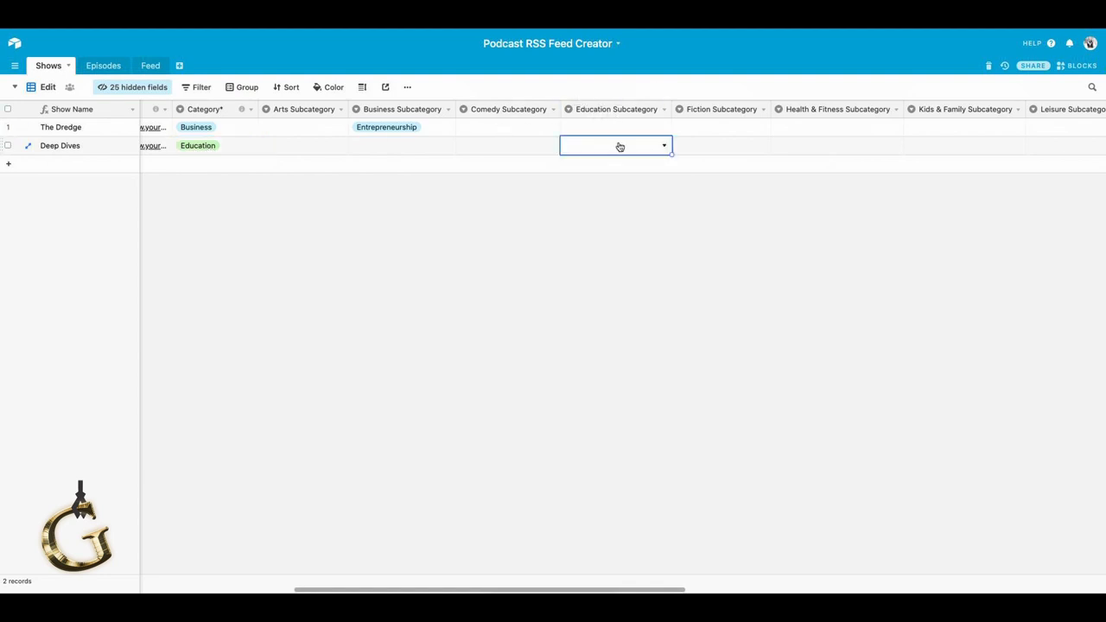
{"action": "left_click", "coordinate": [615, 145]}
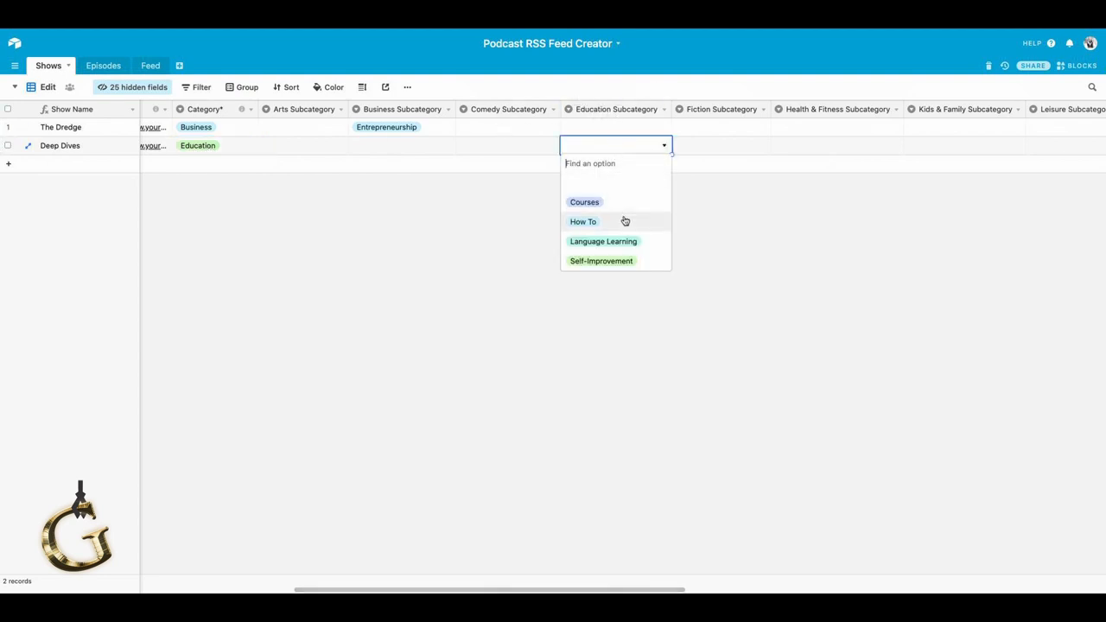
{"action": "mouse_move", "coordinate": [615, 223]}
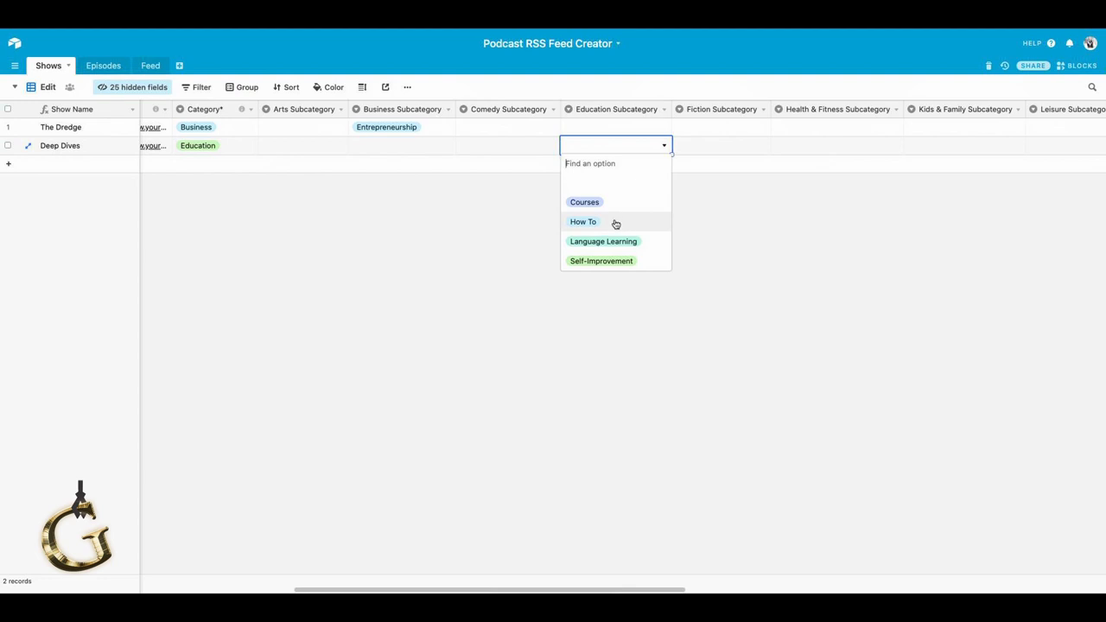
{"action": "left_click", "coordinate": [582, 222]}
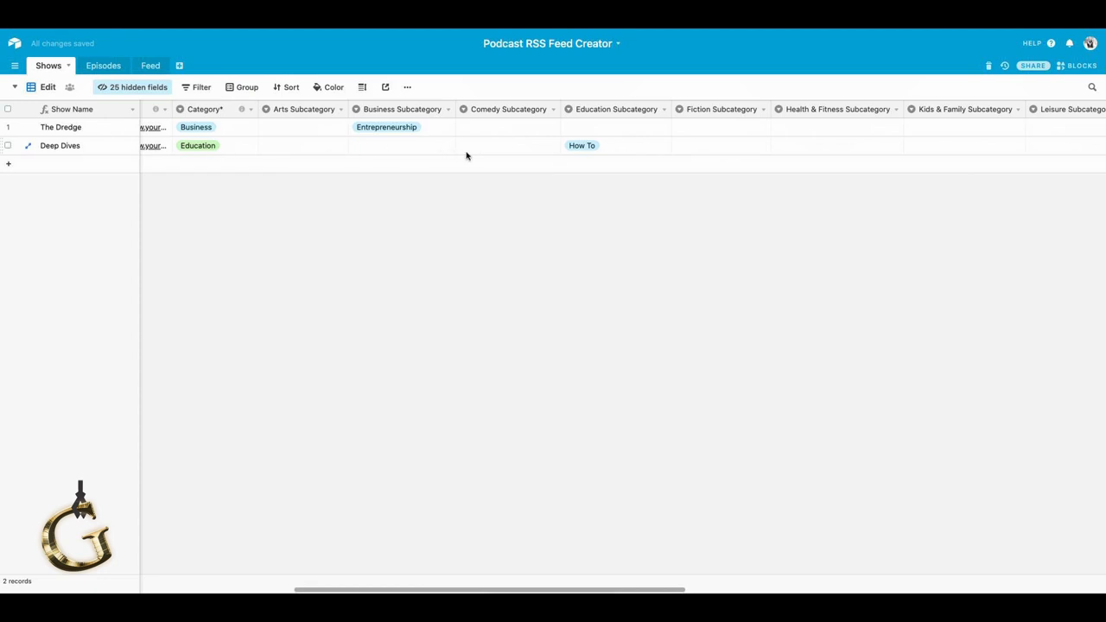
{"action": "mouse_move", "coordinate": [194, 169]}
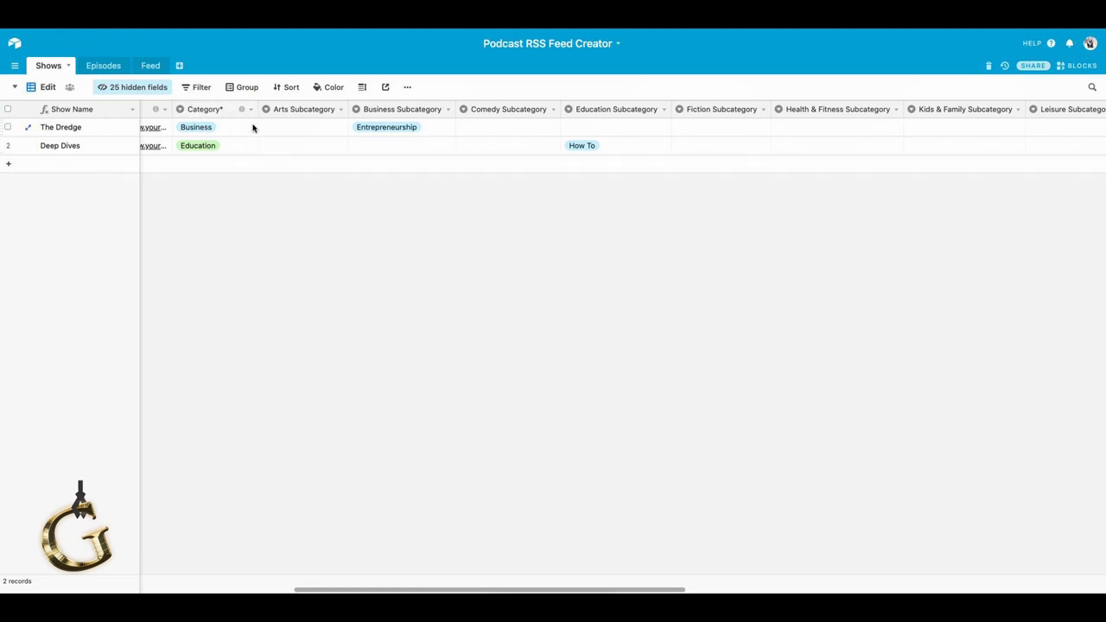
{"action": "mouse_move", "coordinate": [527, 139]}
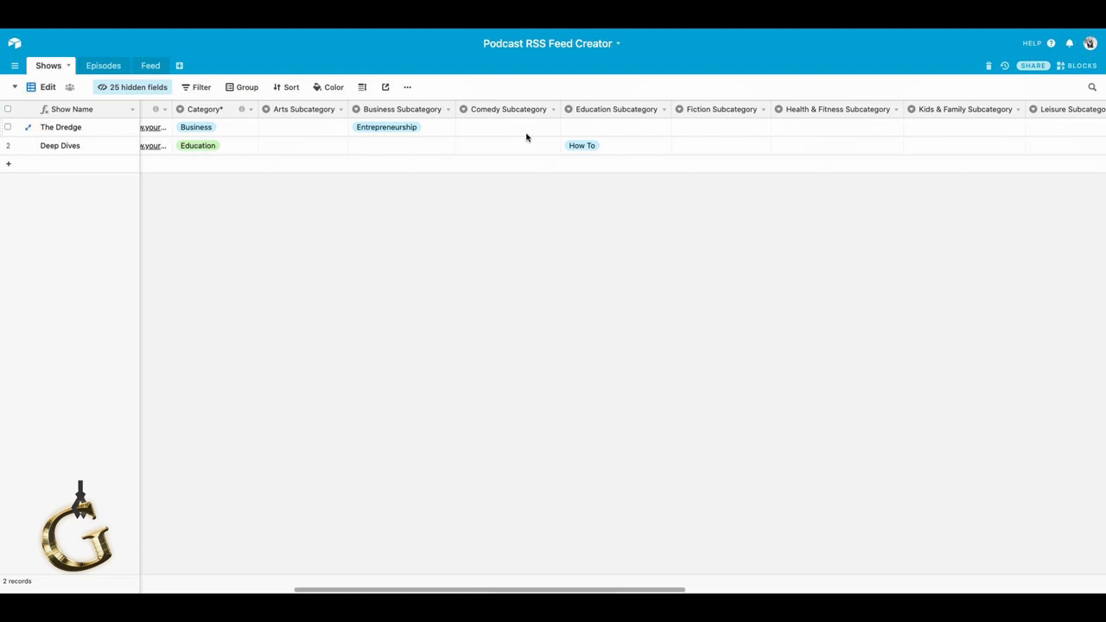
{"action": "mouse_move", "coordinate": [832, 150]}
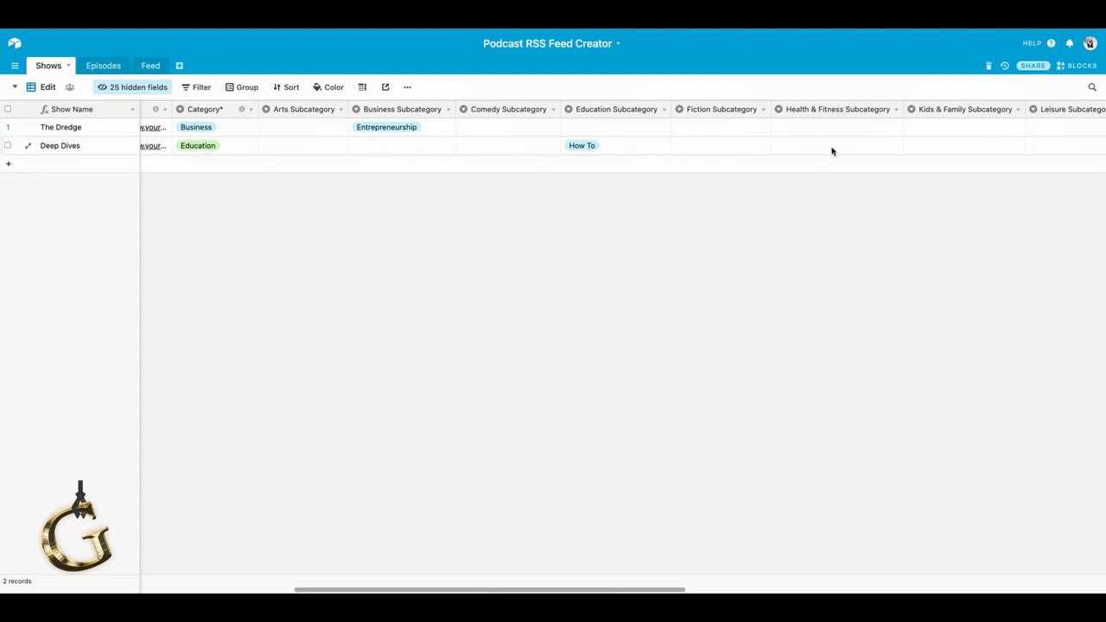
{"action": "mouse_move", "coordinate": [646, 581]}
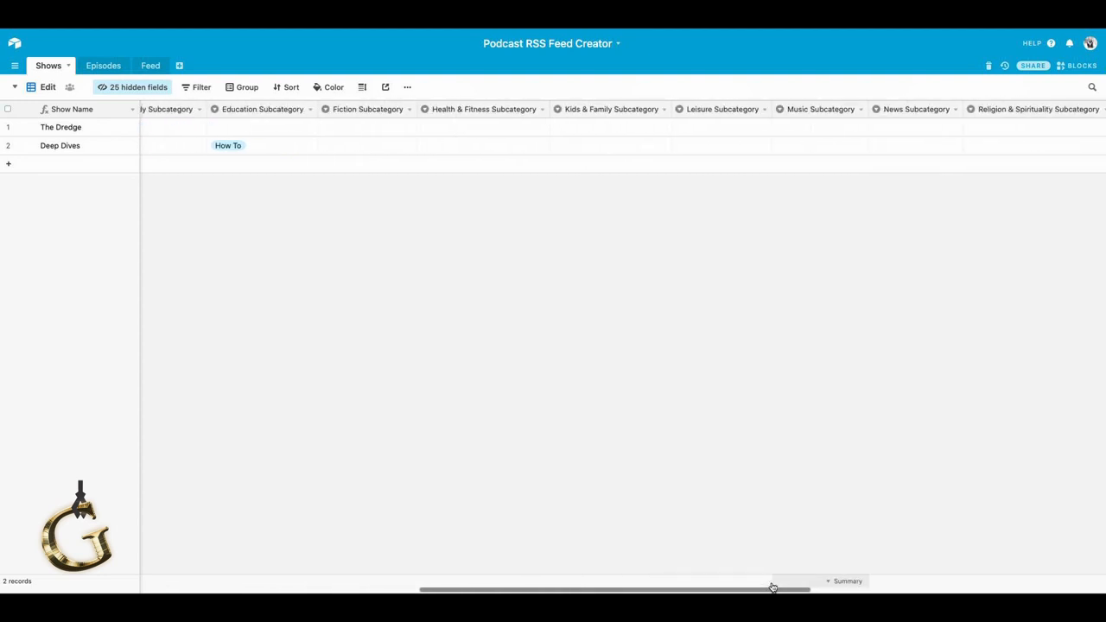
{"action": "scroll", "scroll_direction": "right", "scroll_amount": 3}
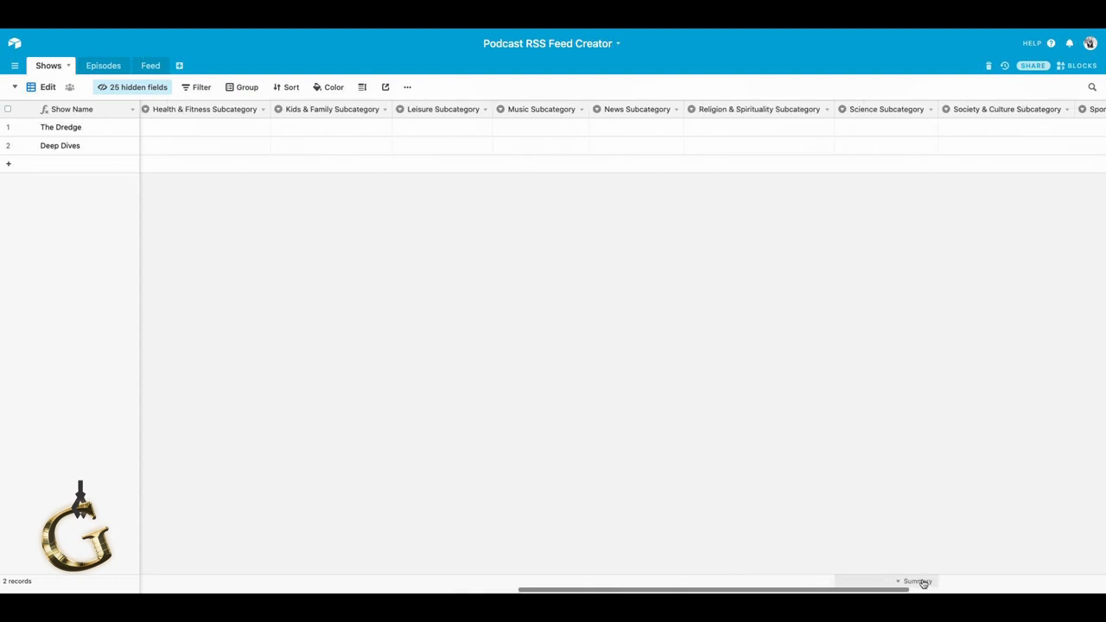
{"action": "scroll", "scroll_direction": "right", "scroll_amount": 3}
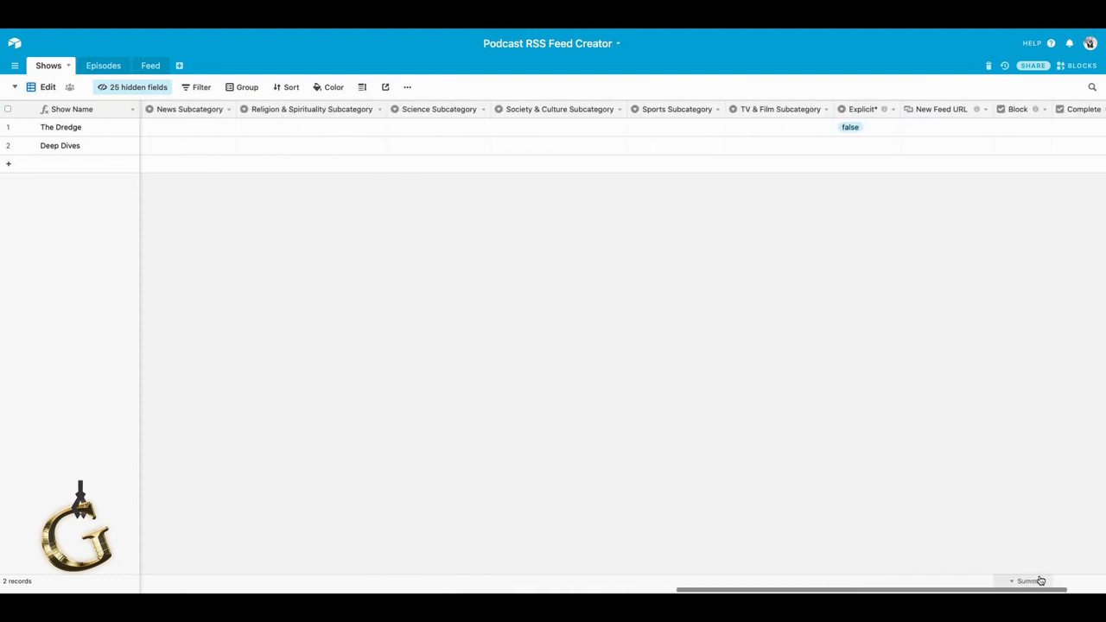
{"action": "scroll", "scroll_direction": "right", "scroll_amount": 3}
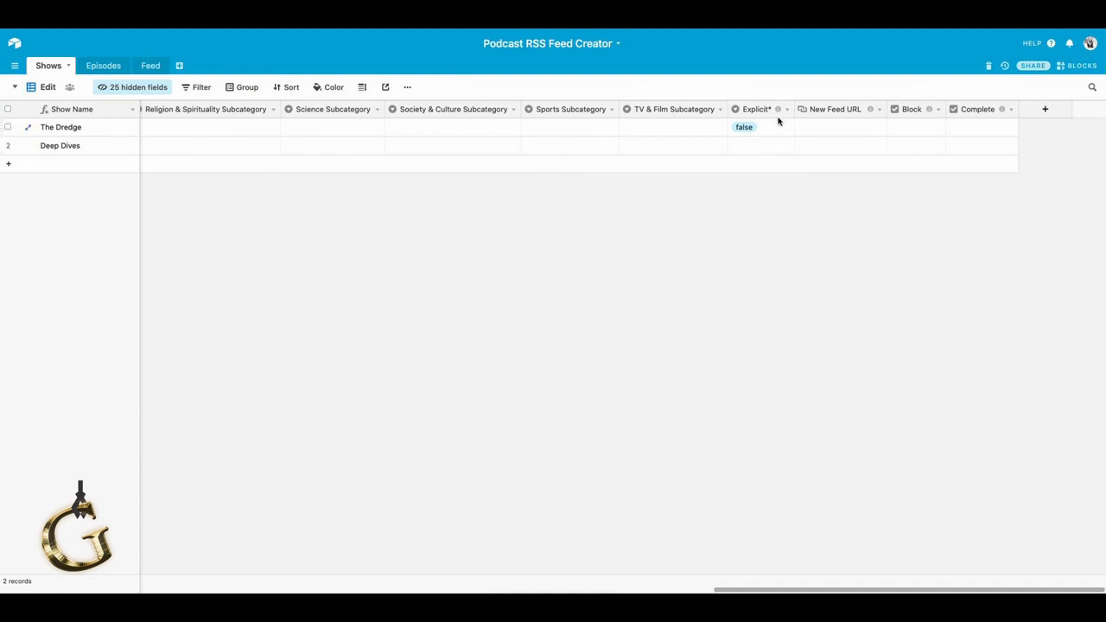
{"action": "mouse_move", "coordinate": [748, 121]}
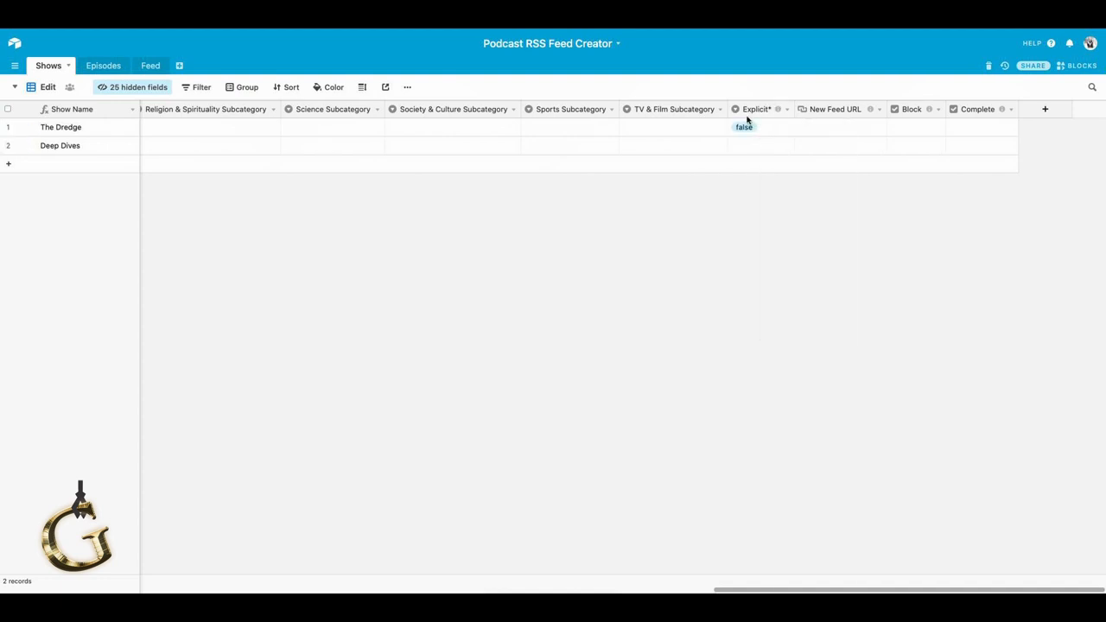
Set the Deep Dives Explicit value to false.
{"action": "left_click", "coordinate": [754, 145]}
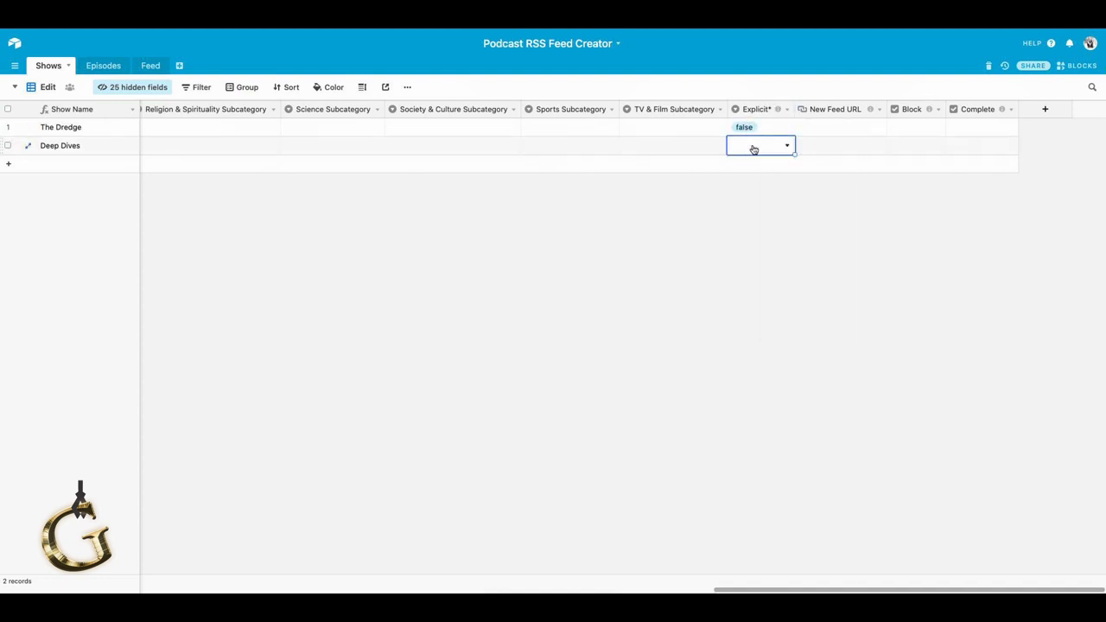
{"action": "left_click", "coordinate": [760, 145]}
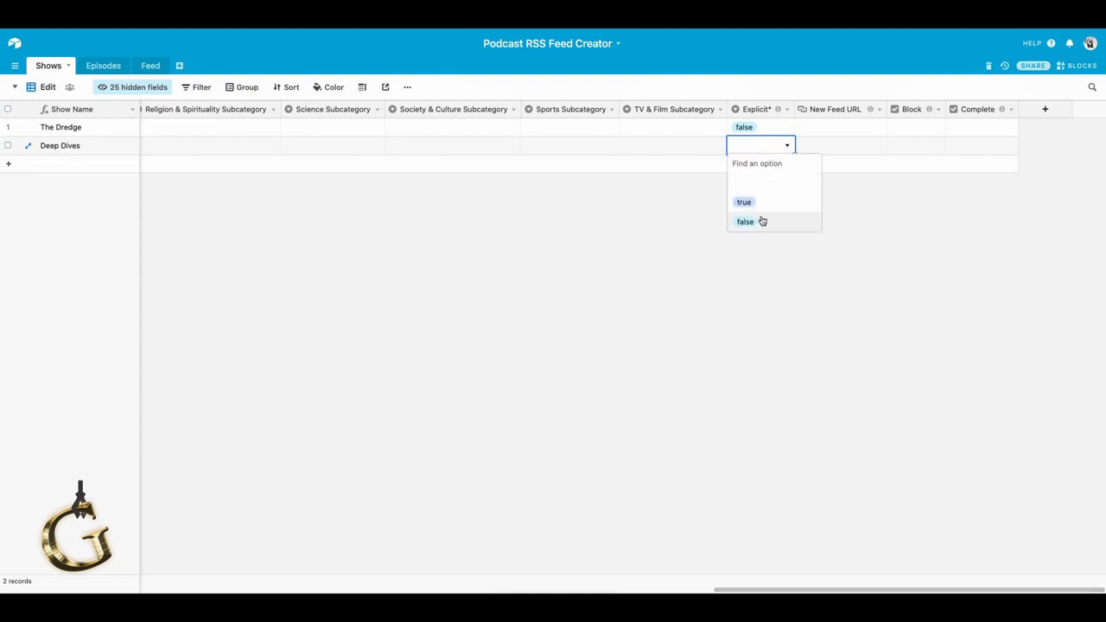
{"action": "left_click", "coordinate": [745, 221]}
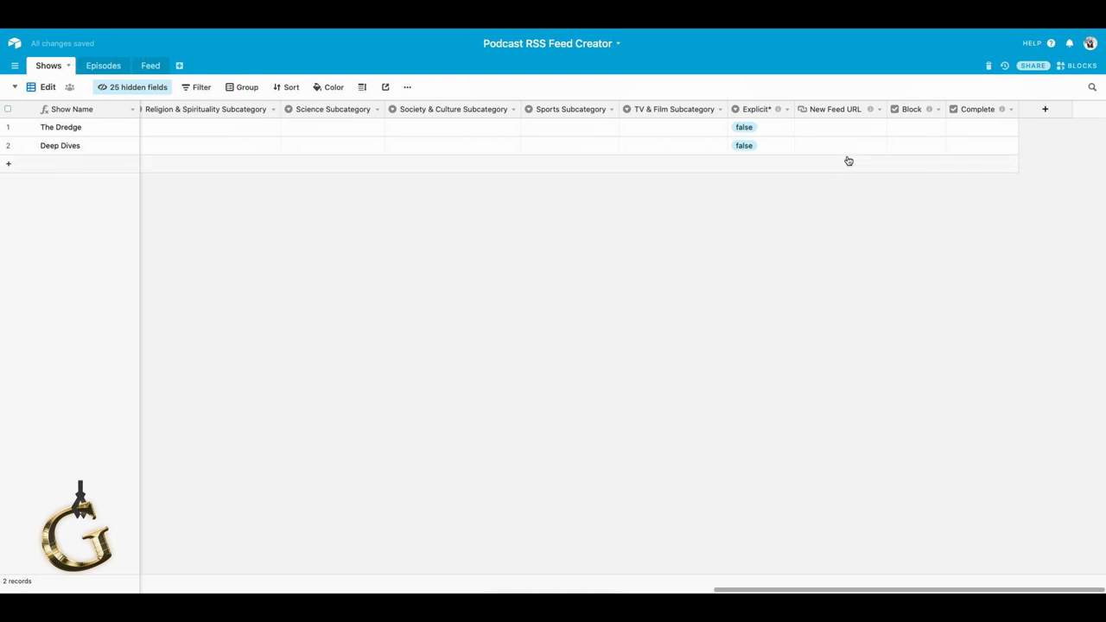
{"action": "mouse_move", "coordinate": [863, 121]}
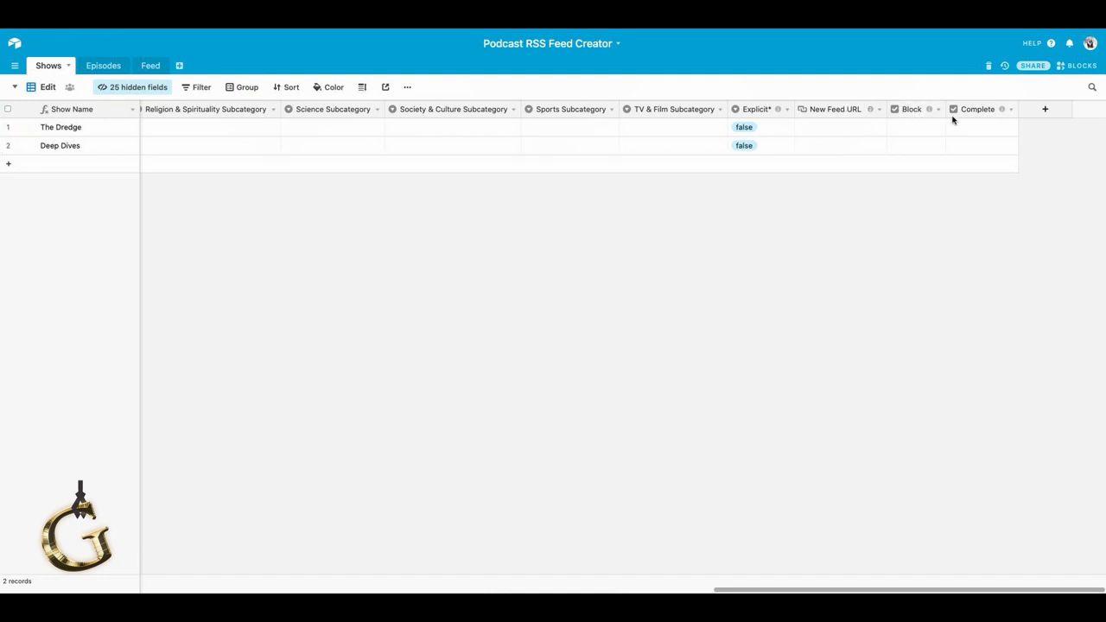
{"action": "mouse_move", "coordinate": [911, 138]}
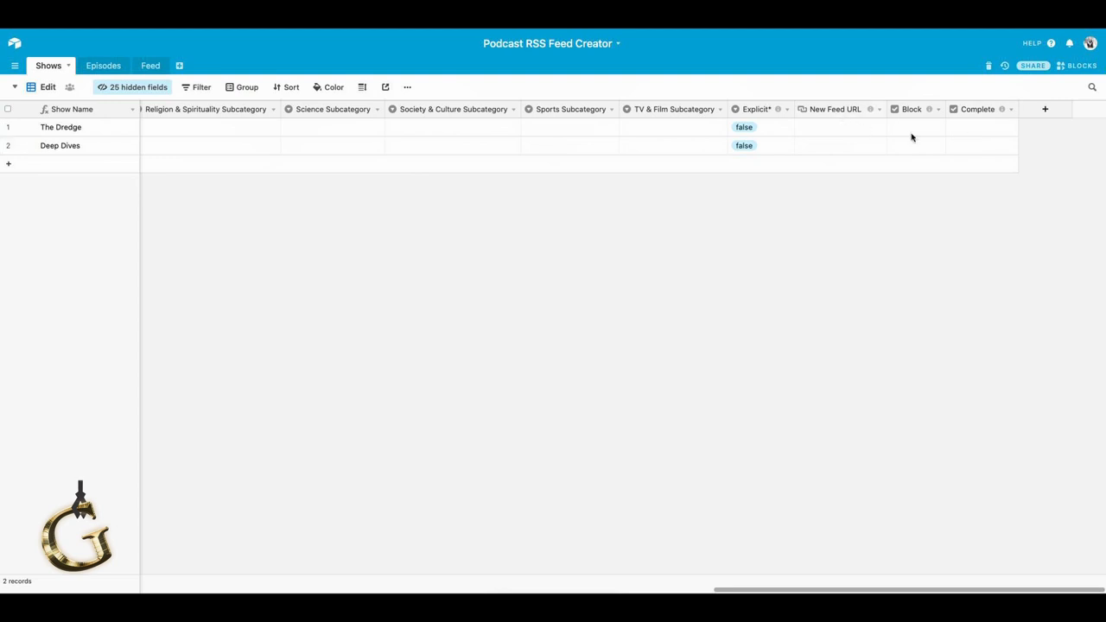
{"action": "mouse_move", "coordinate": [862, 145]}
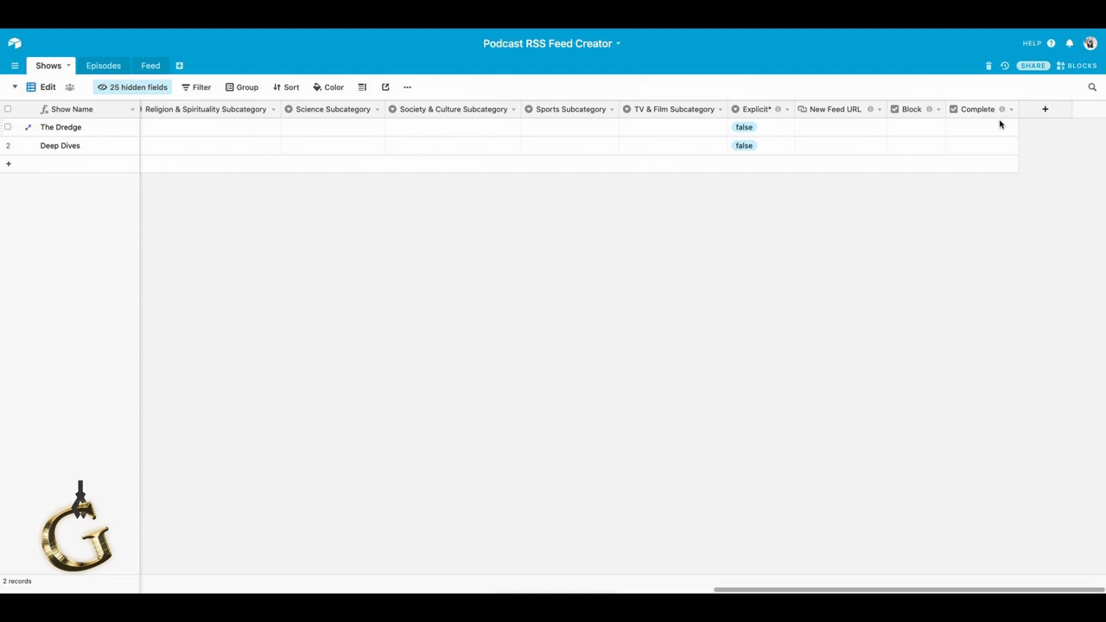
{"action": "mouse_move", "coordinate": [990, 127]}
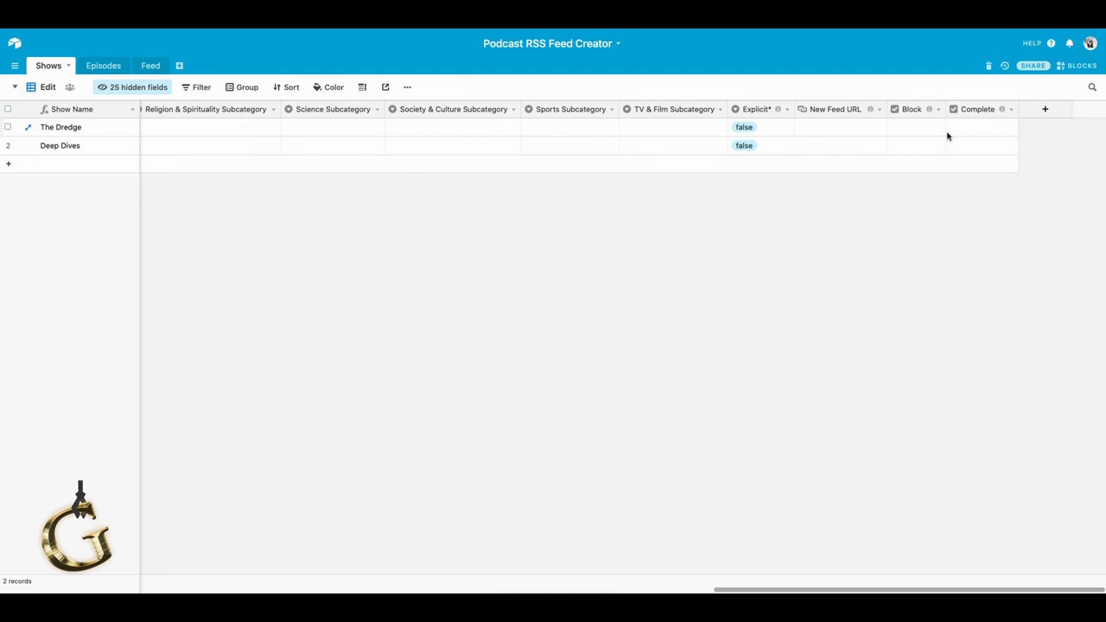
{"action": "mouse_move", "coordinate": [968, 127]}
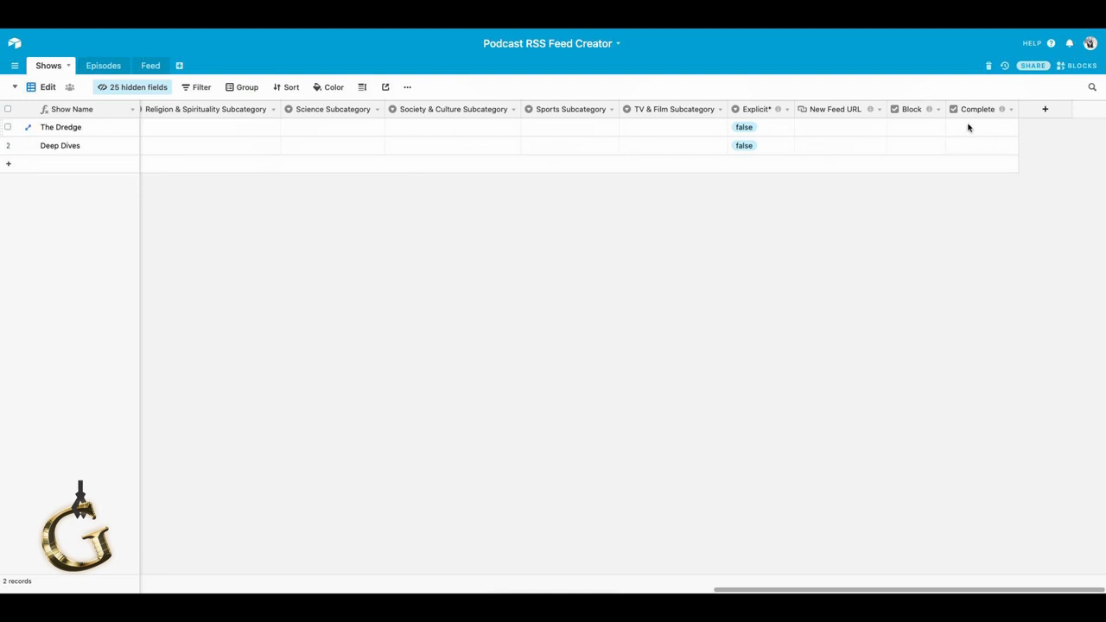
{"action": "left_click", "coordinate": [981, 146]}
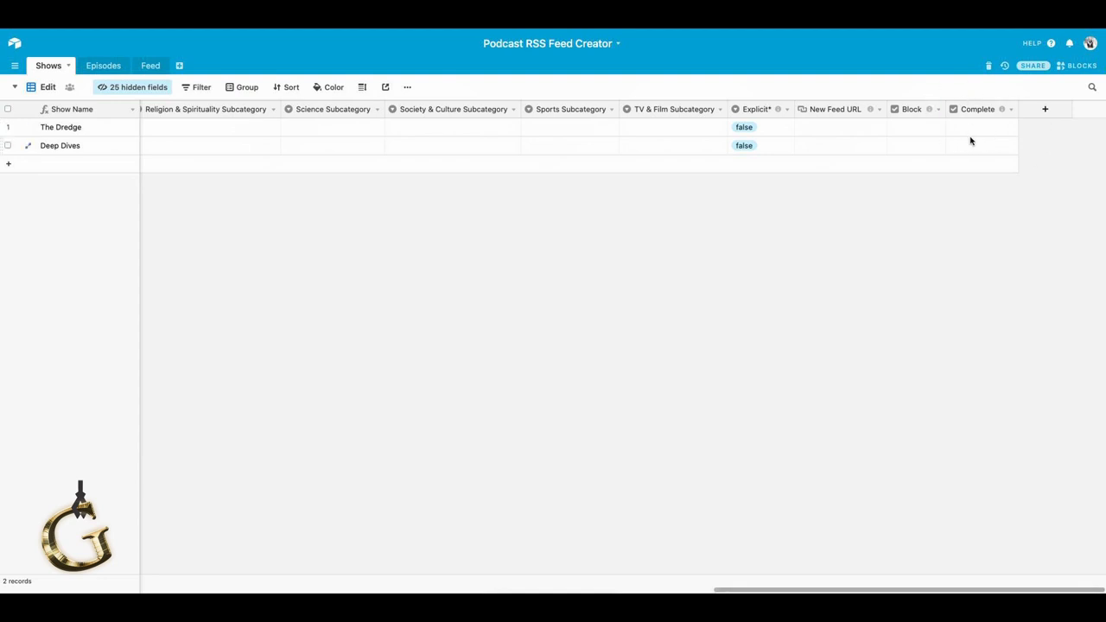
{"action": "mouse_move", "coordinate": [915, 157]}
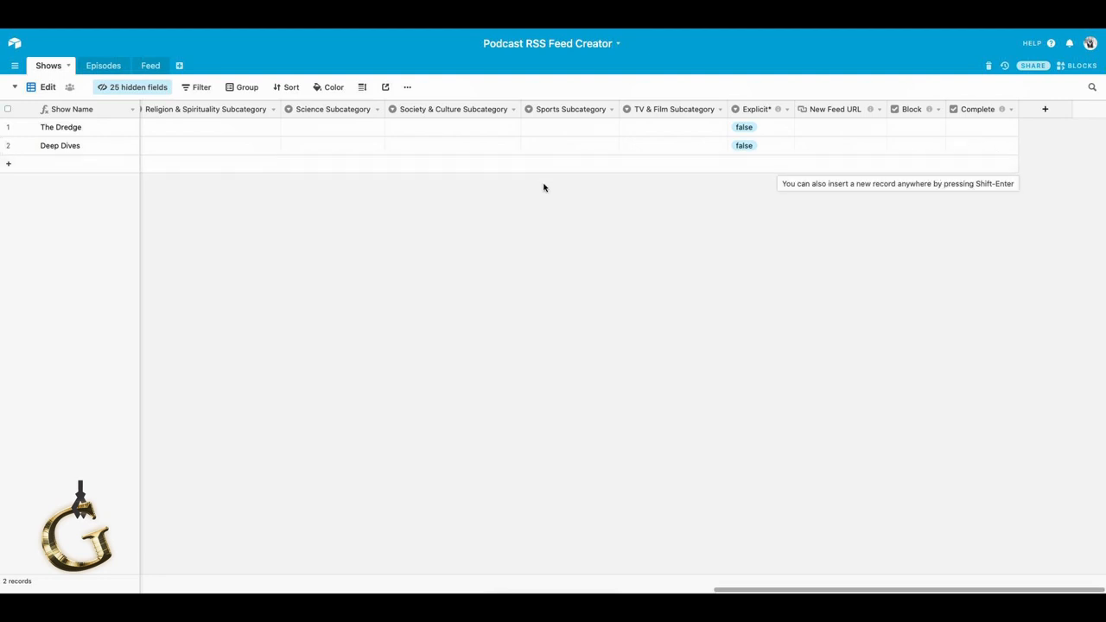
{"action": "mouse_move", "coordinate": [908, 154]}
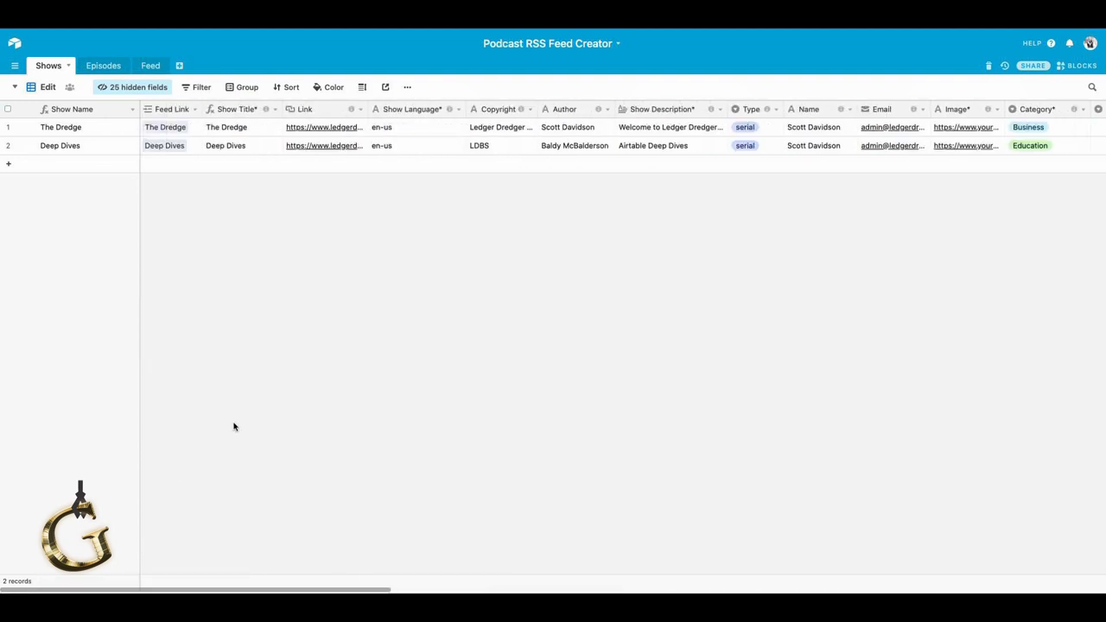
{"action": "mouse_move", "coordinate": [225, 264]}
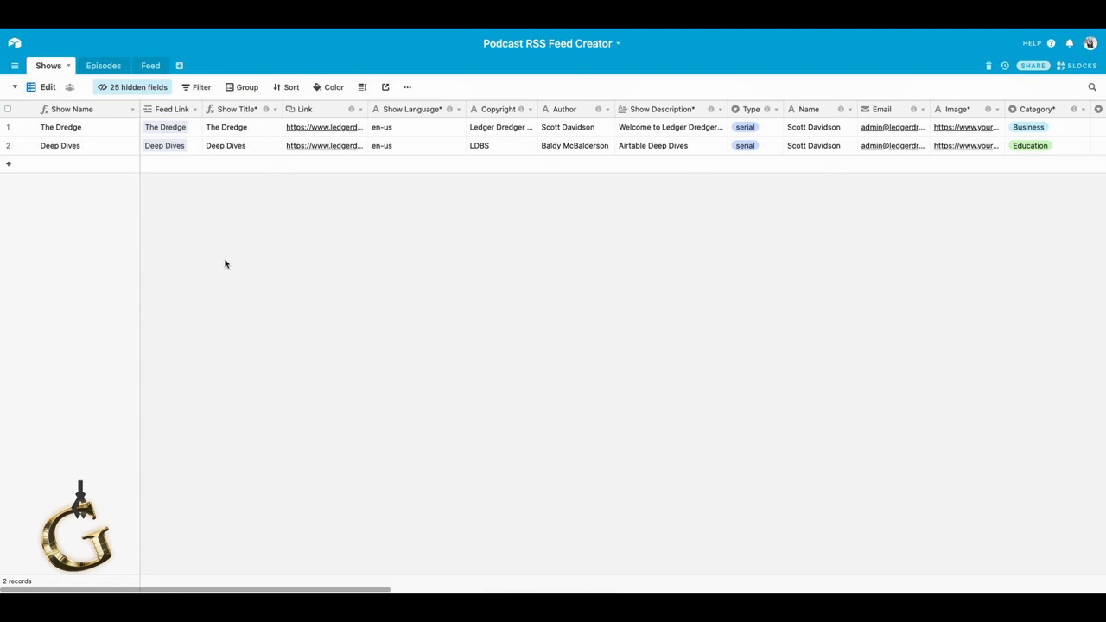
{"action": "mouse_move", "coordinate": [209, 248]}
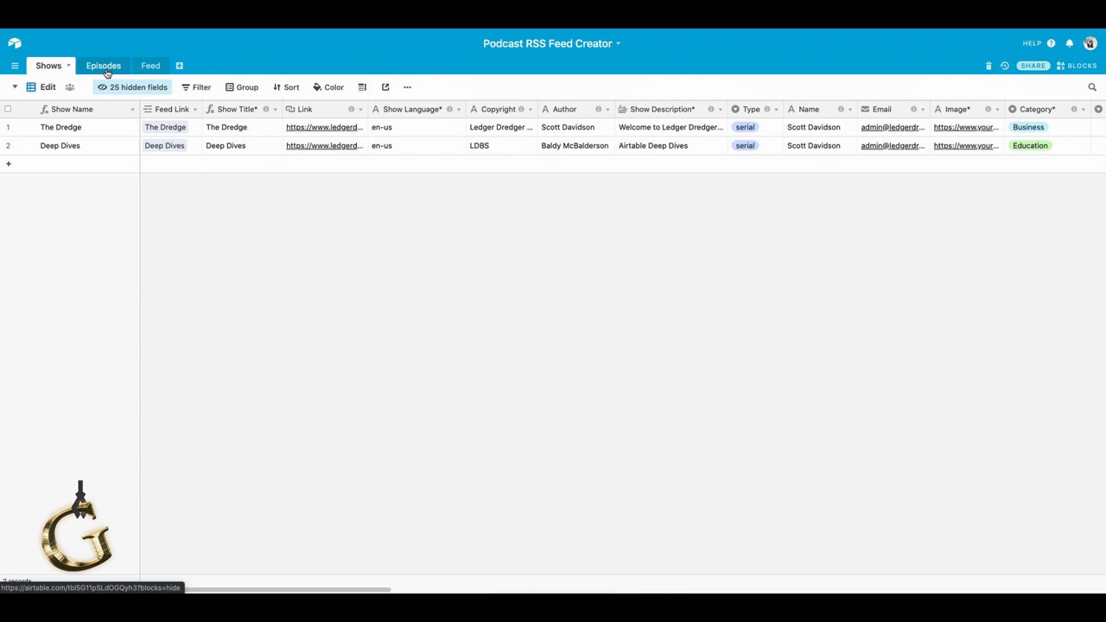
In the Episodes table, link the new episode record to Deep Dives.
{"action": "left_click", "coordinate": [98, 65]}
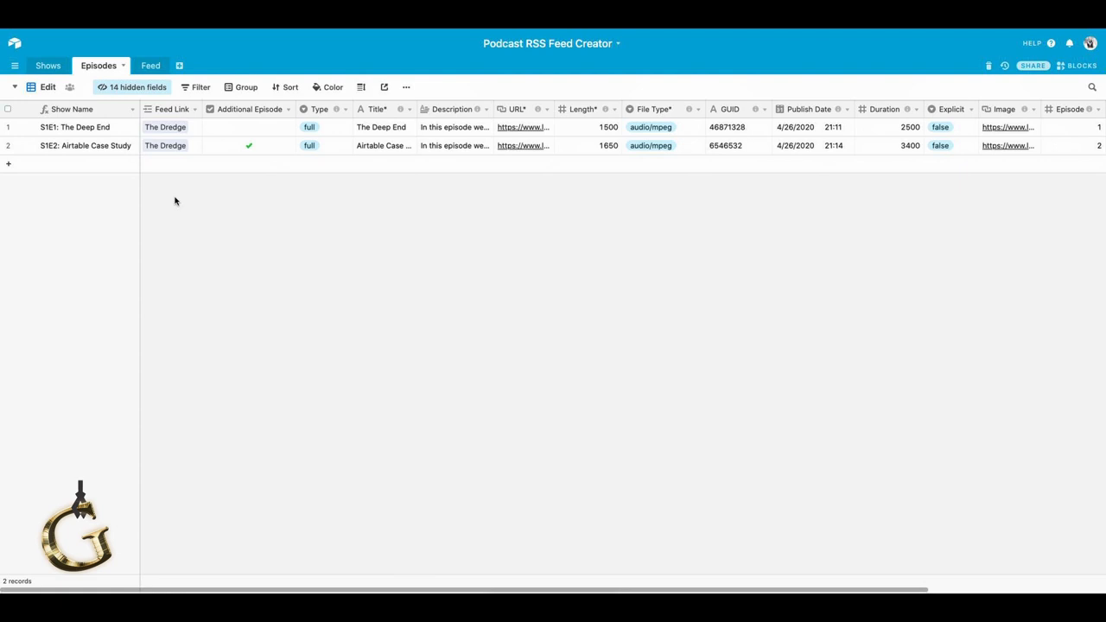
{"action": "mouse_move", "coordinate": [181, 191]}
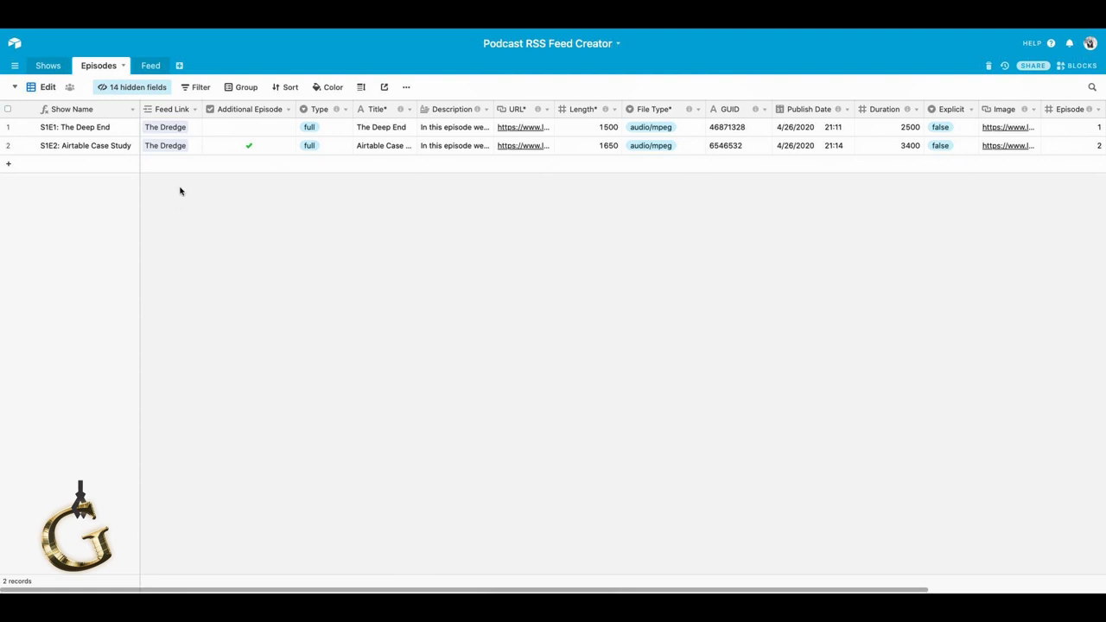
{"action": "mouse_move", "coordinate": [171, 145]}
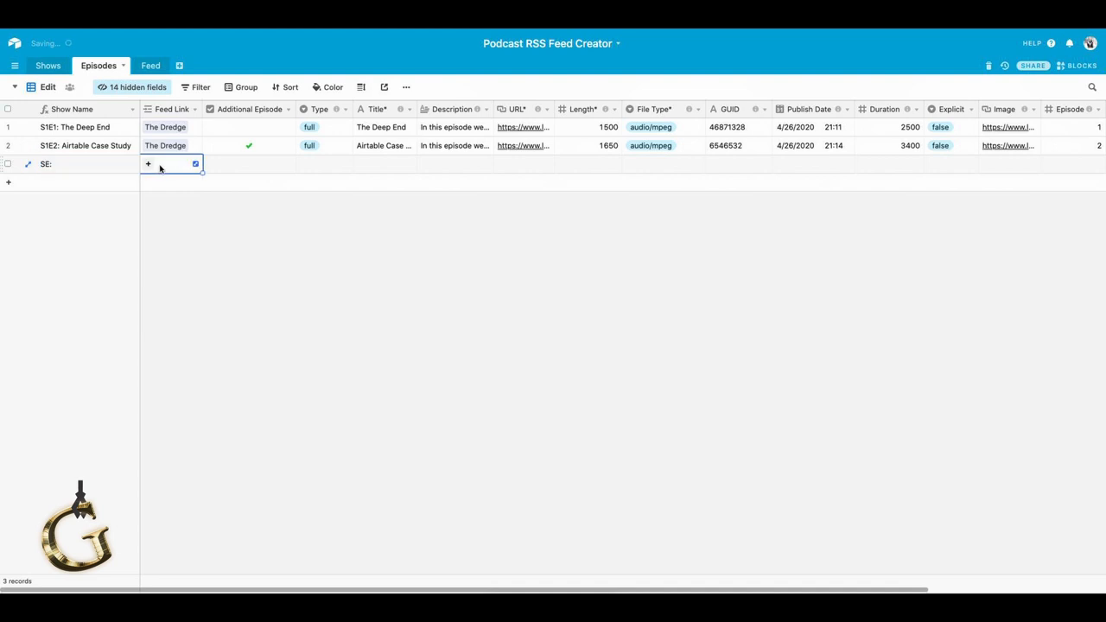
{"action": "left_click", "coordinate": [148, 165]}
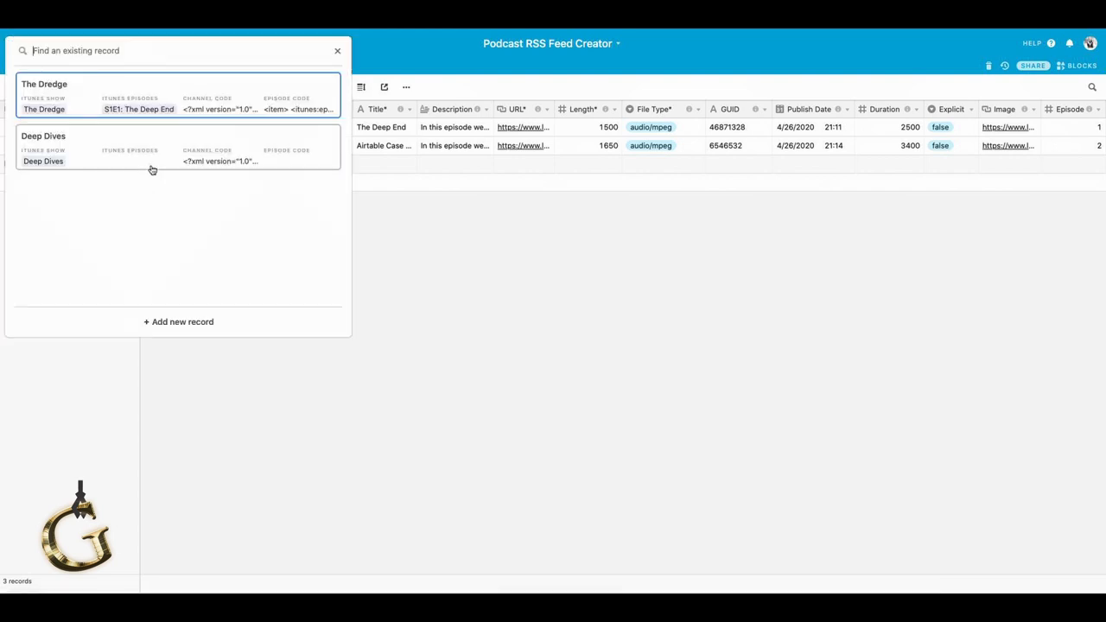
{"action": "mouse_move", "coordinate": [38, 152]}
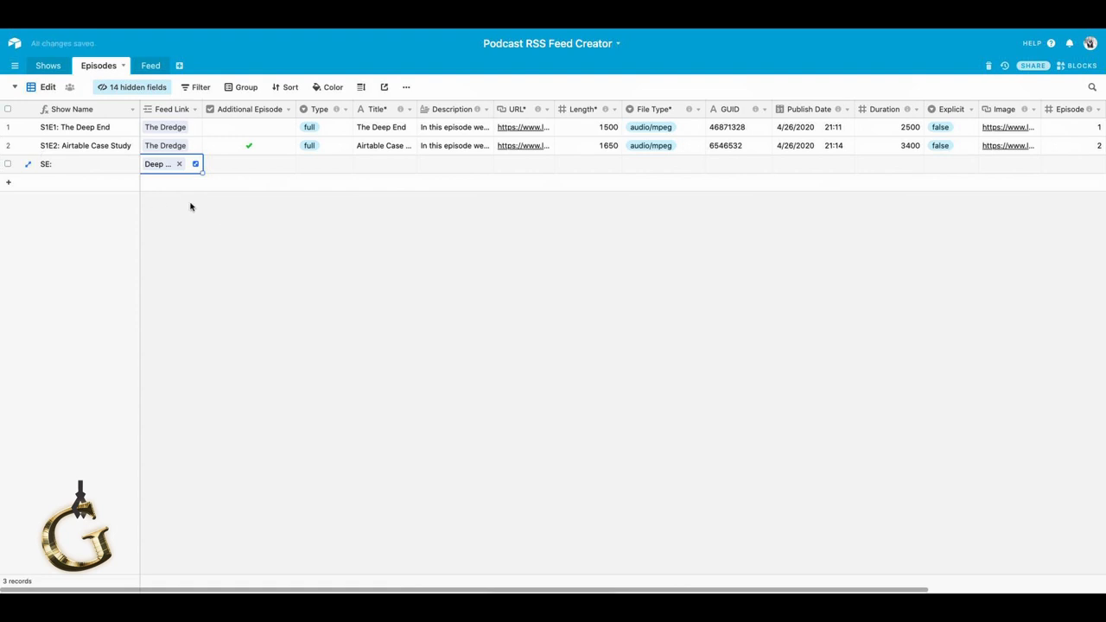
{"action": "mouse_move", "coordinate": [61, 162]}
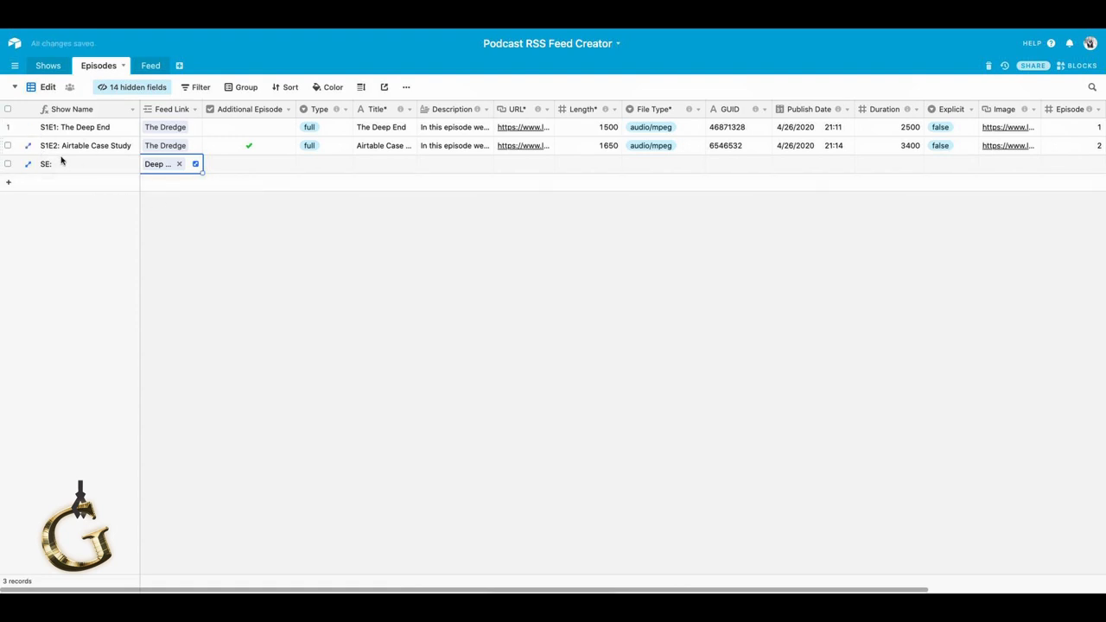
{"action": "mouse_move", "coordinate": [730, 164]}
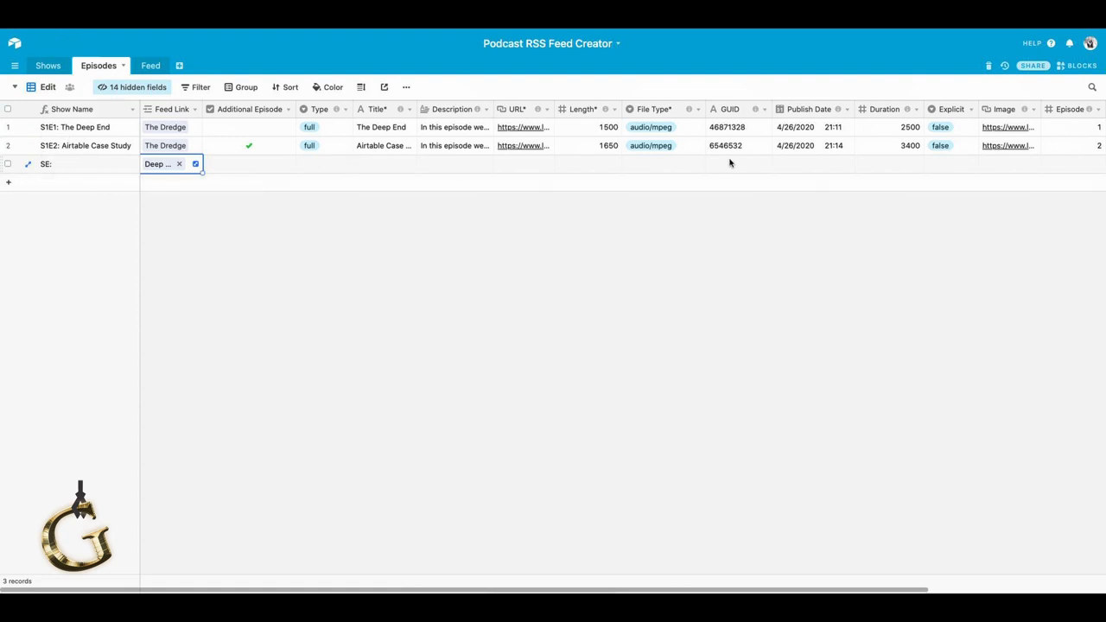
{"action": "mouse_move", "coordinate": [294, 157]}
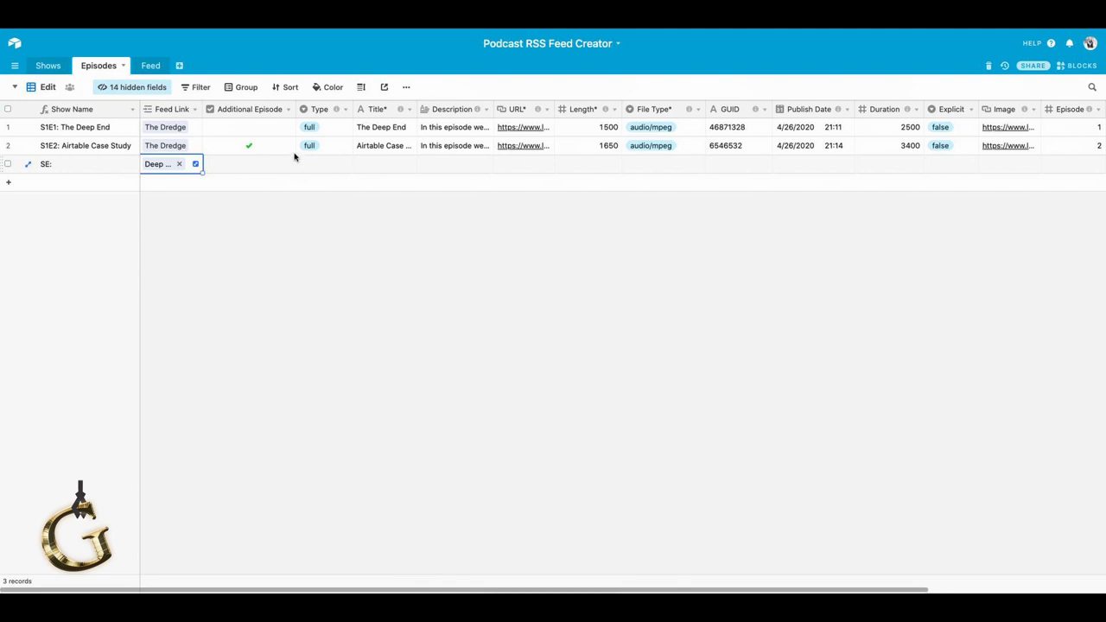
{"action": "mouse_move", "coordinate": [321, 171]}
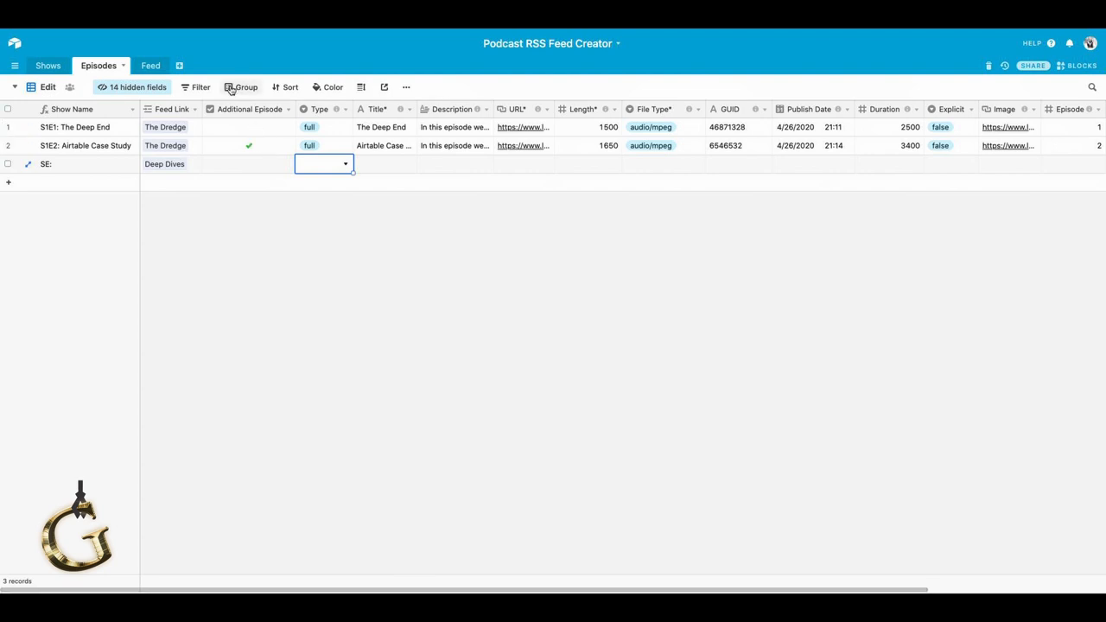
Group episodes by Feed Link, then add and delete a test 'SE:' Dredge episode.
{"action": "left_click", "coordinate": [246, 86]}
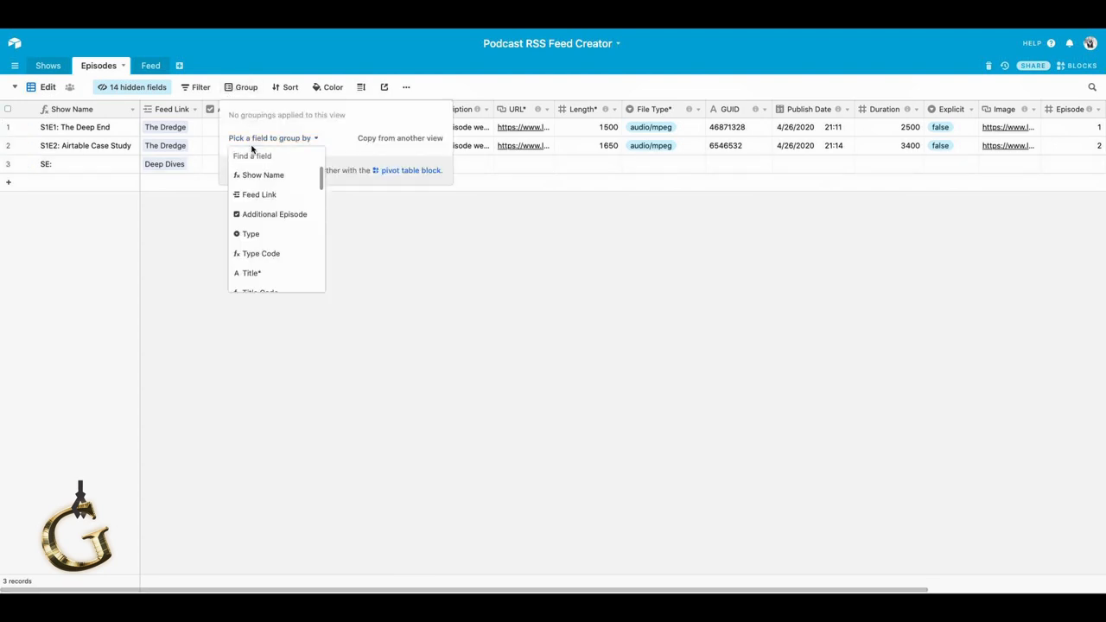
{"action": "mouse_move", "coordinate": [259, 194]}
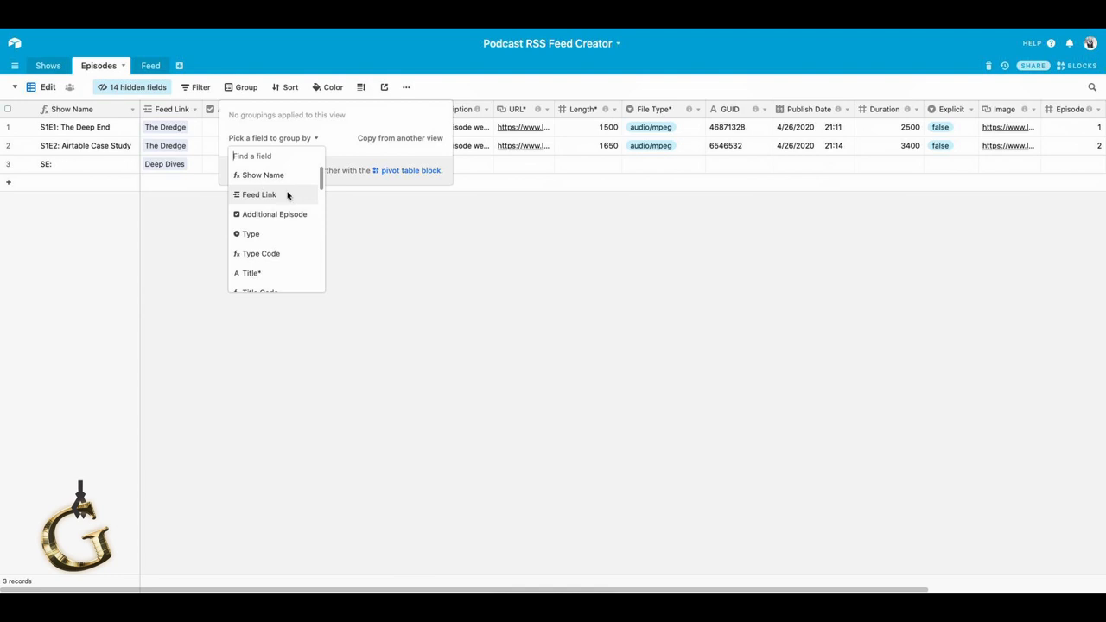
{"action": "left_click", "coordinate": [259, 195]}
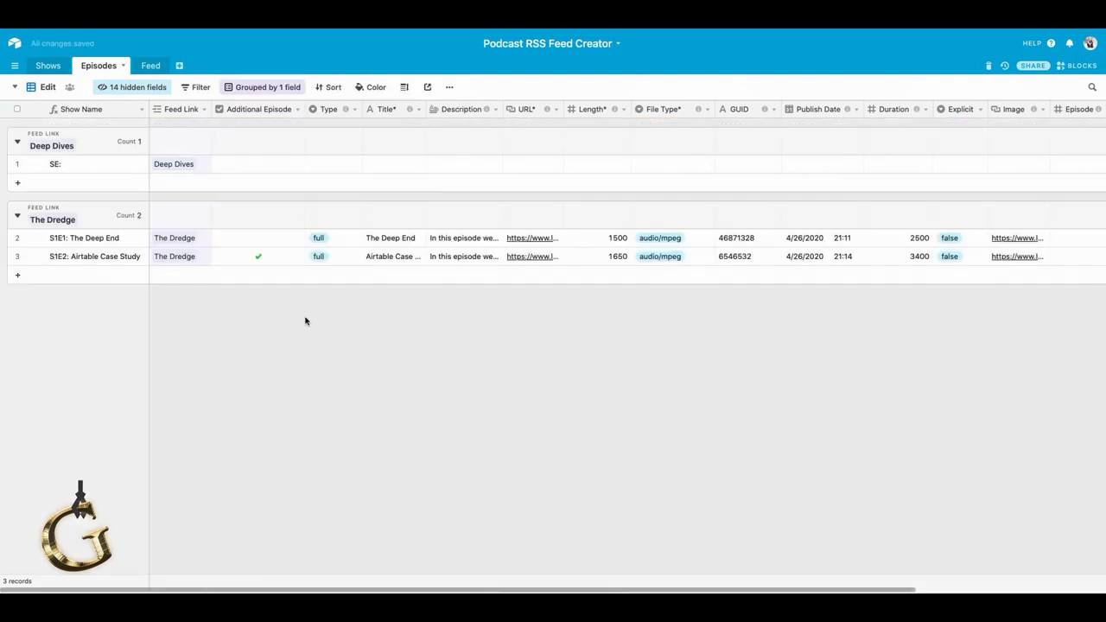
{"action": "mouse_move", "coordinate": [252, 275]}
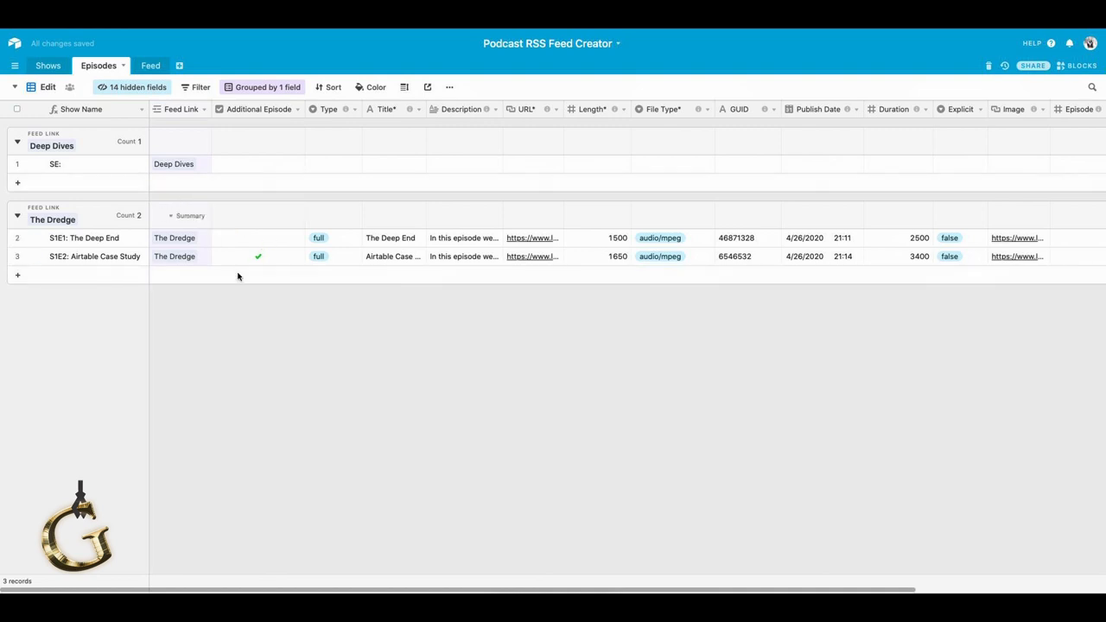
{"action": "left_click", "coordinate": [17, 275]}
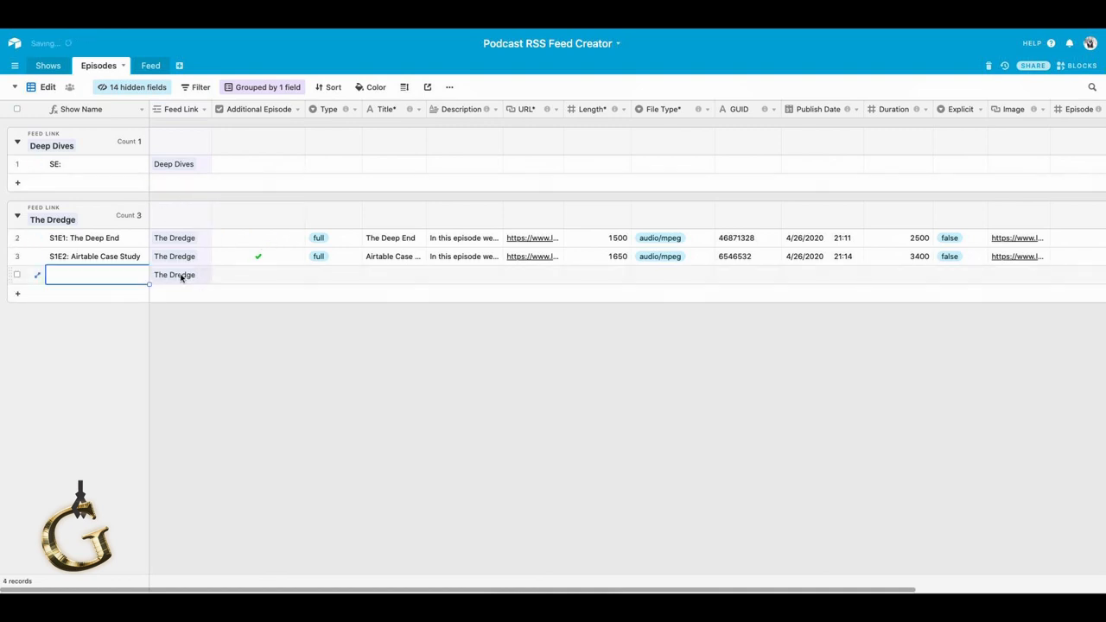
{"action": "type", "text": "SE:"}
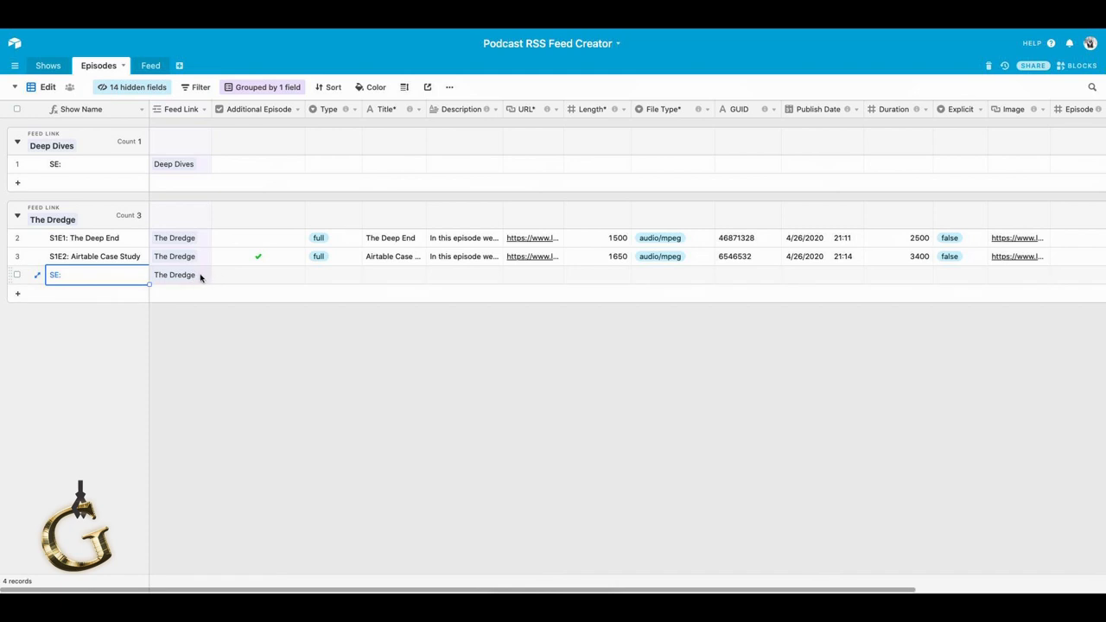
{"action": "mouse_move", "coordinate": [218, 277]}
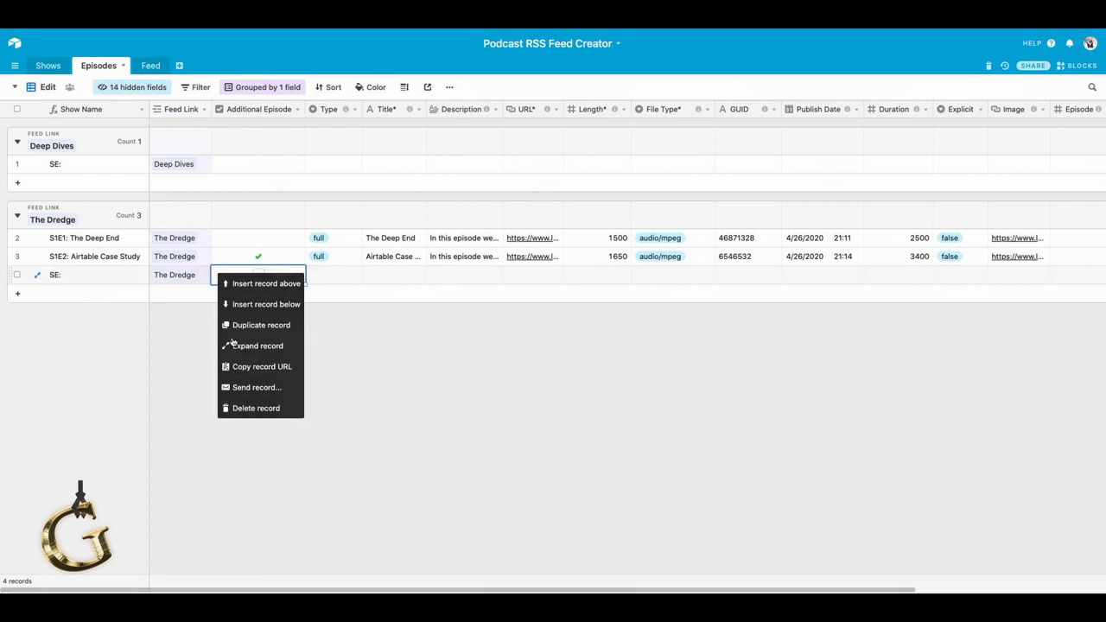
{"action": "mouse_move", "coordinate": [256, 412]}
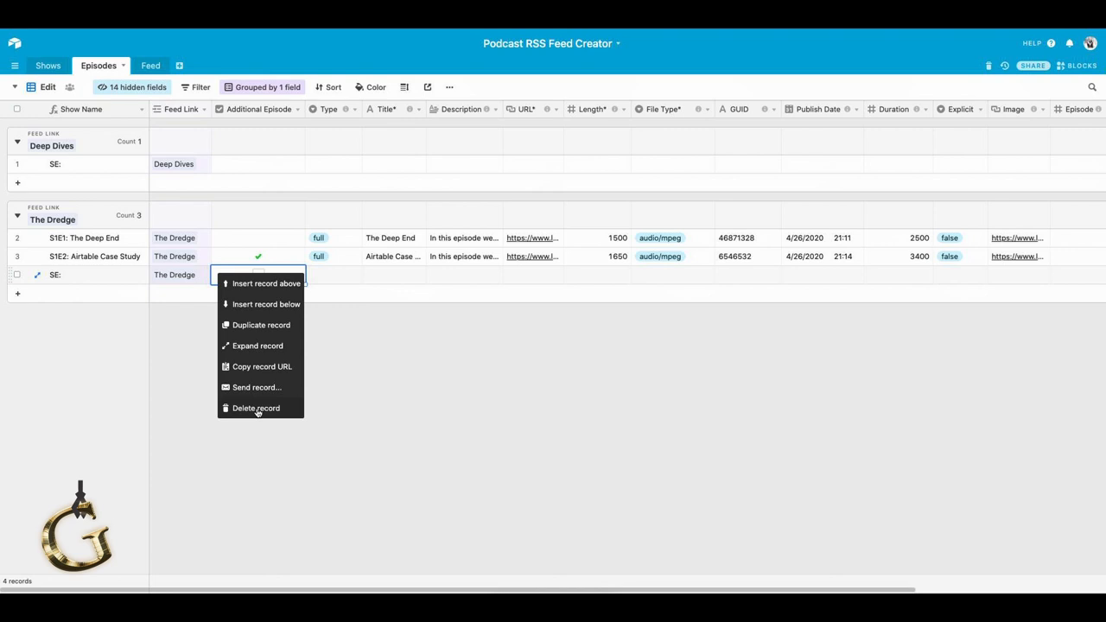
{"action": "left_click", "coordinate": [256, 408]}
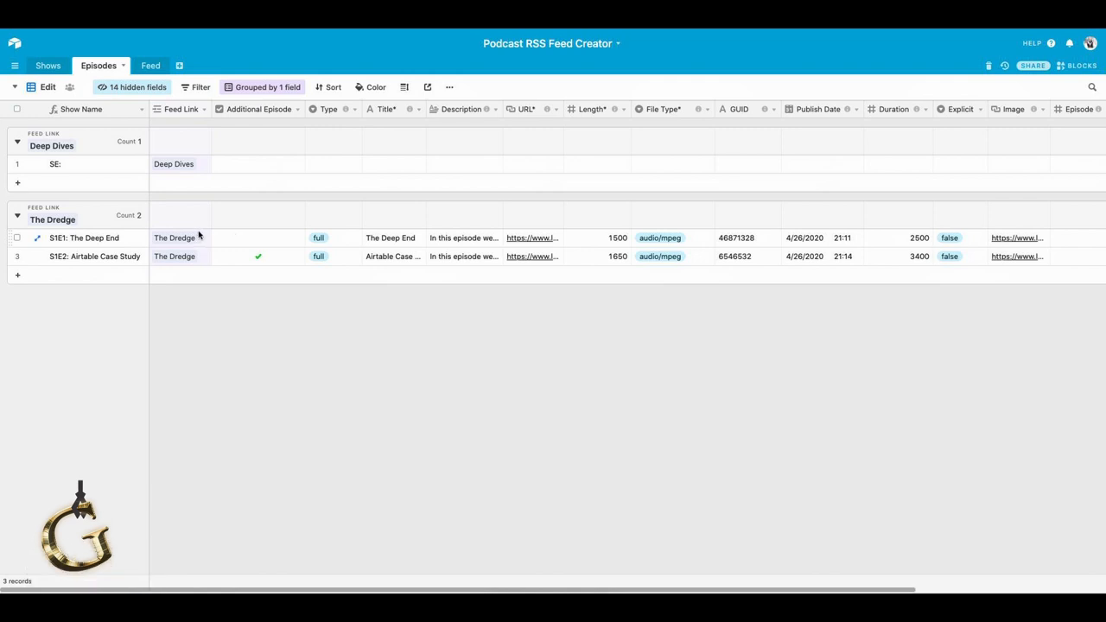
{"action": "mouse_move", "coordinate": [228, 202]}
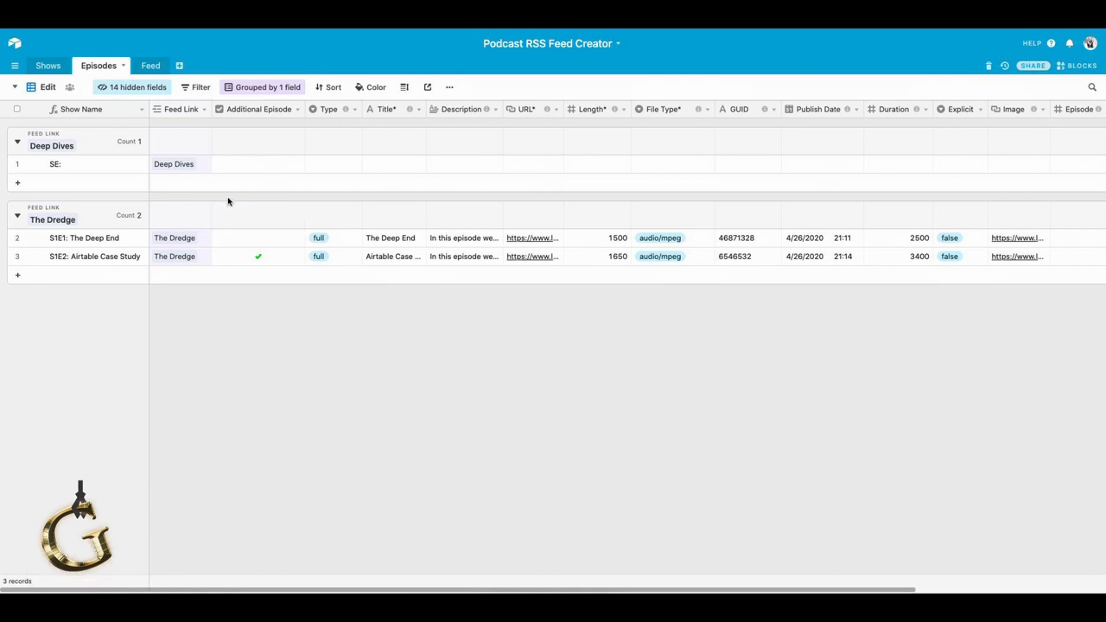
{"action": "mouse_move", "coordinate": [181, 265]}
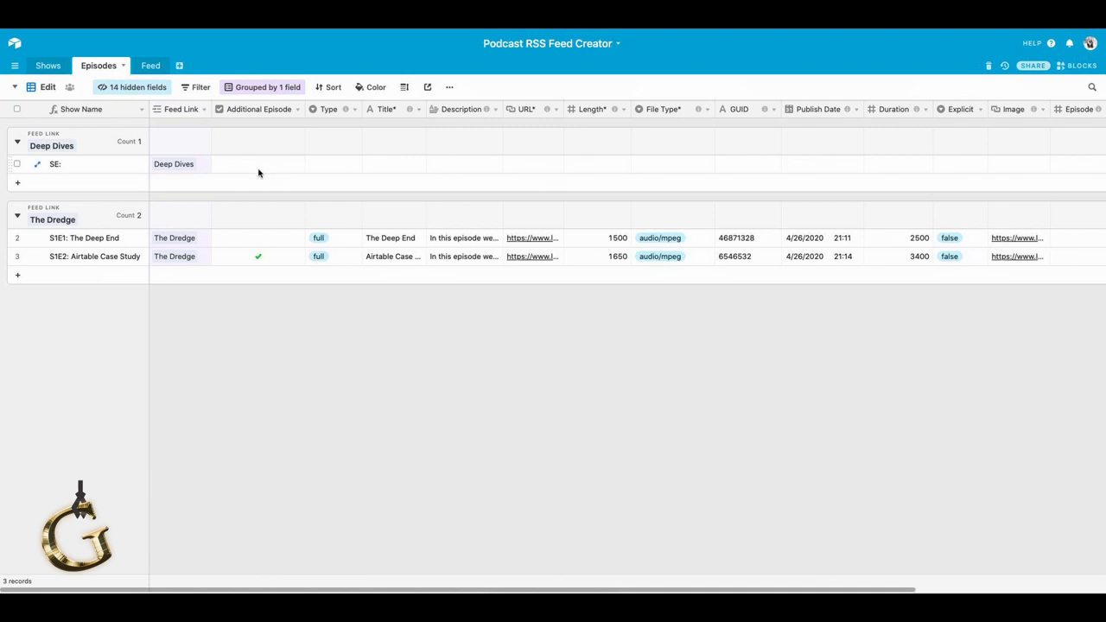
{"action": "mouse_move", "coordinate": [261, 240]}
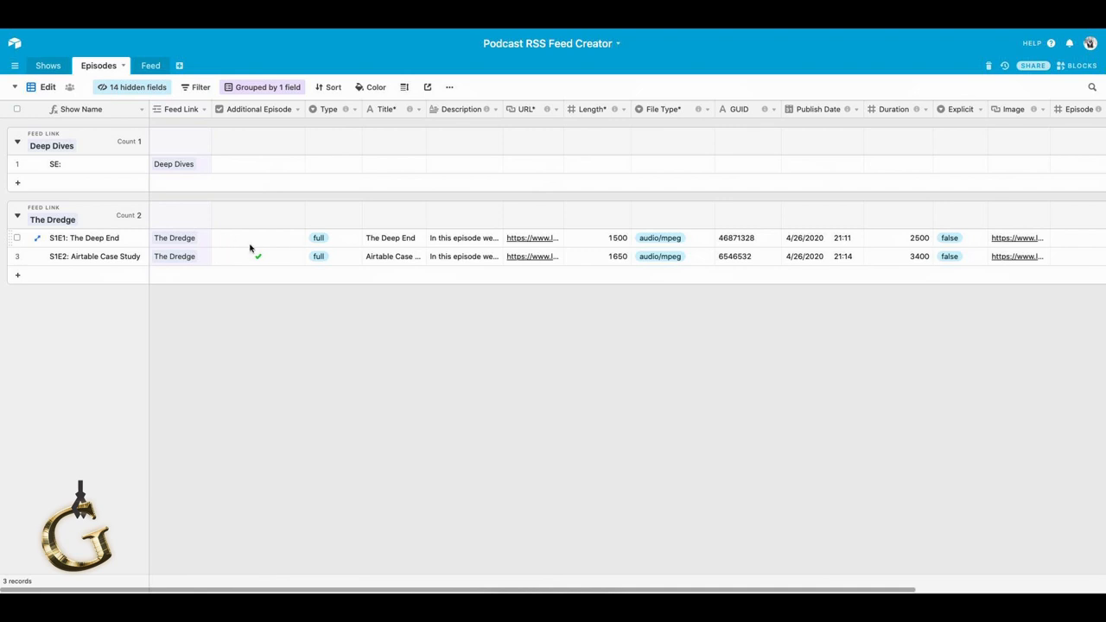
{"action": "mouse_move", "coordinate": [274, 246]}
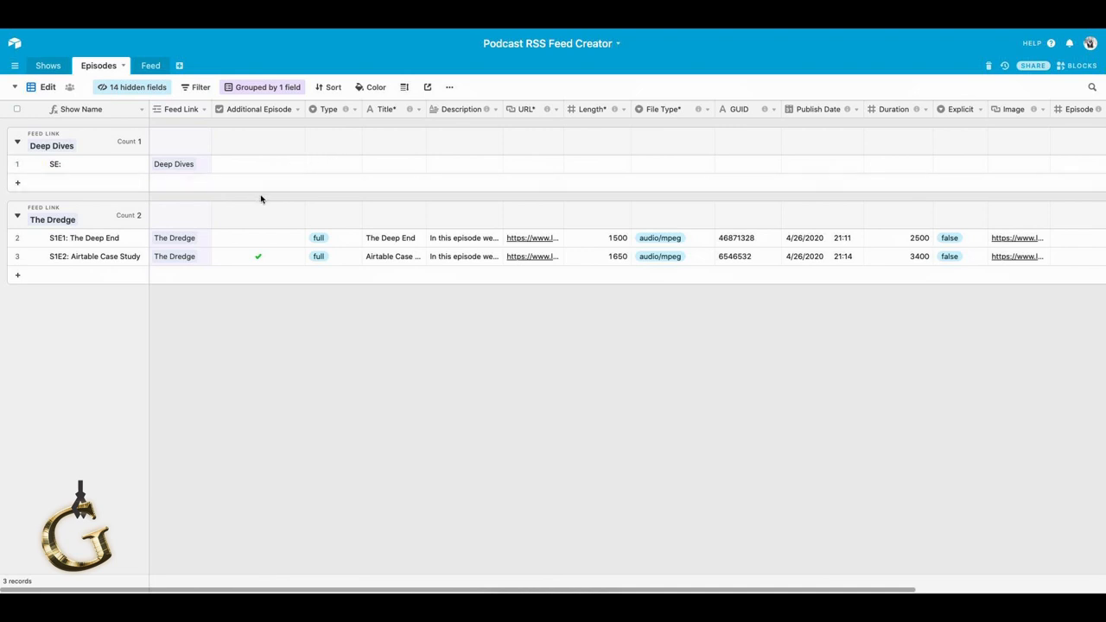
{"action": "mouse_move", "coordinate": [255, 260]}
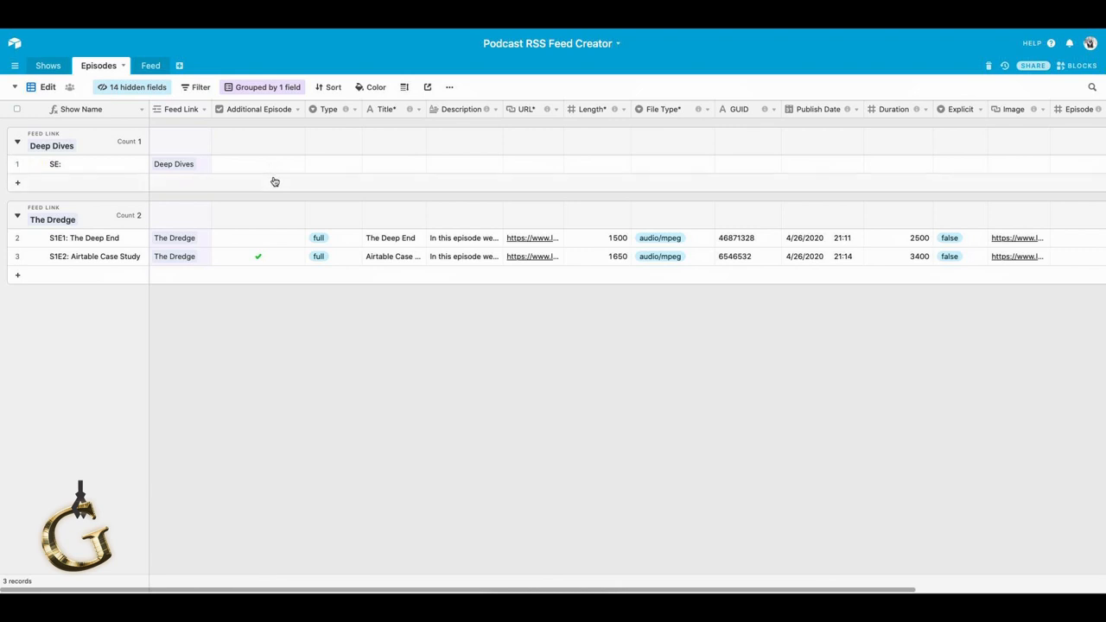
{"action": "mouse_move", "coordinate": [248, 174]}
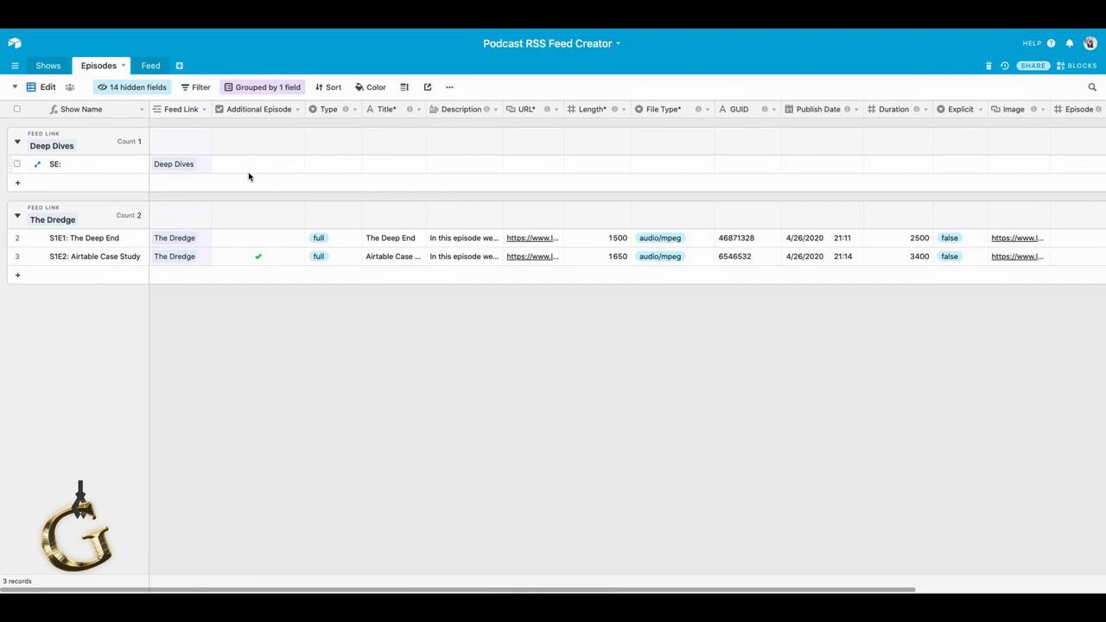
{"action": "mouse_move", "coordinate": [311, 167]}
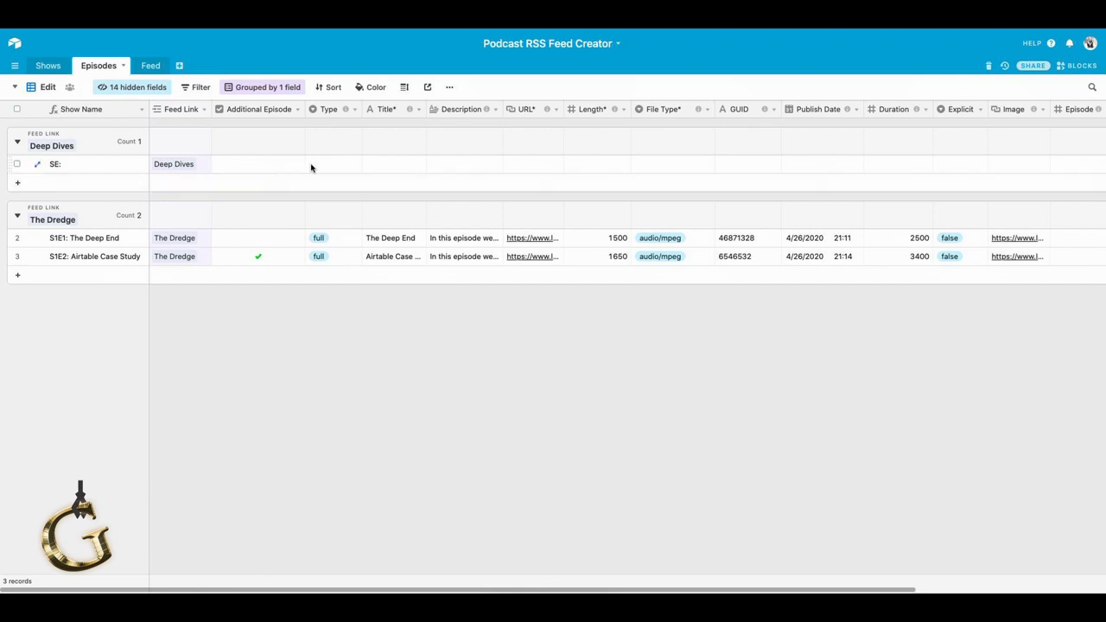
{"action": "mouse_move", "coordinate": [540, 215]}
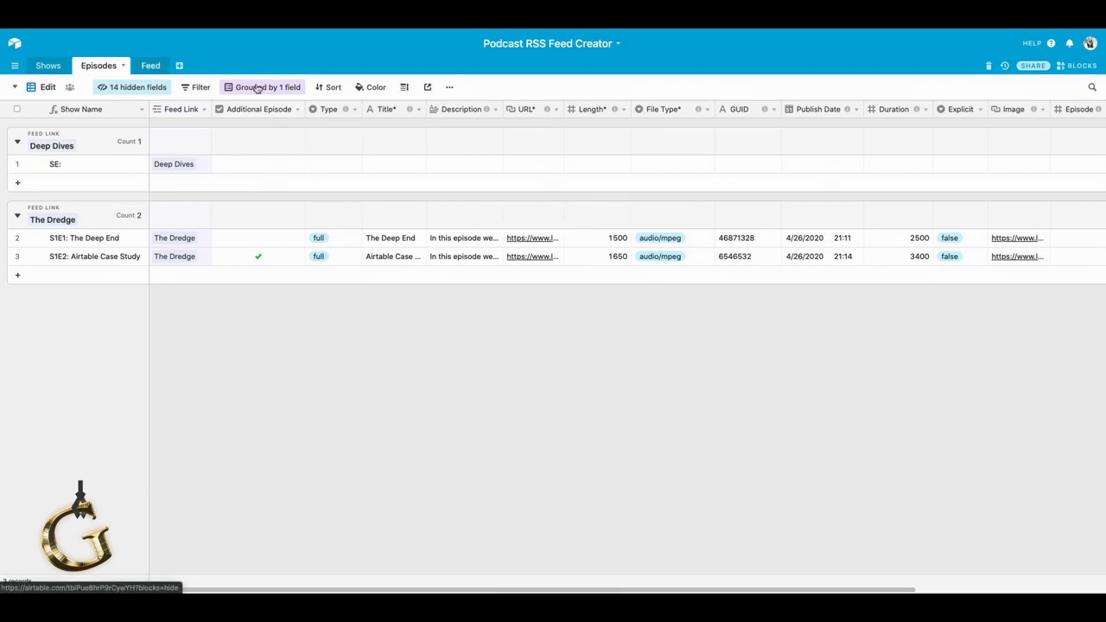
{"action": "mouse_move", "coordinate": [427, 86]}
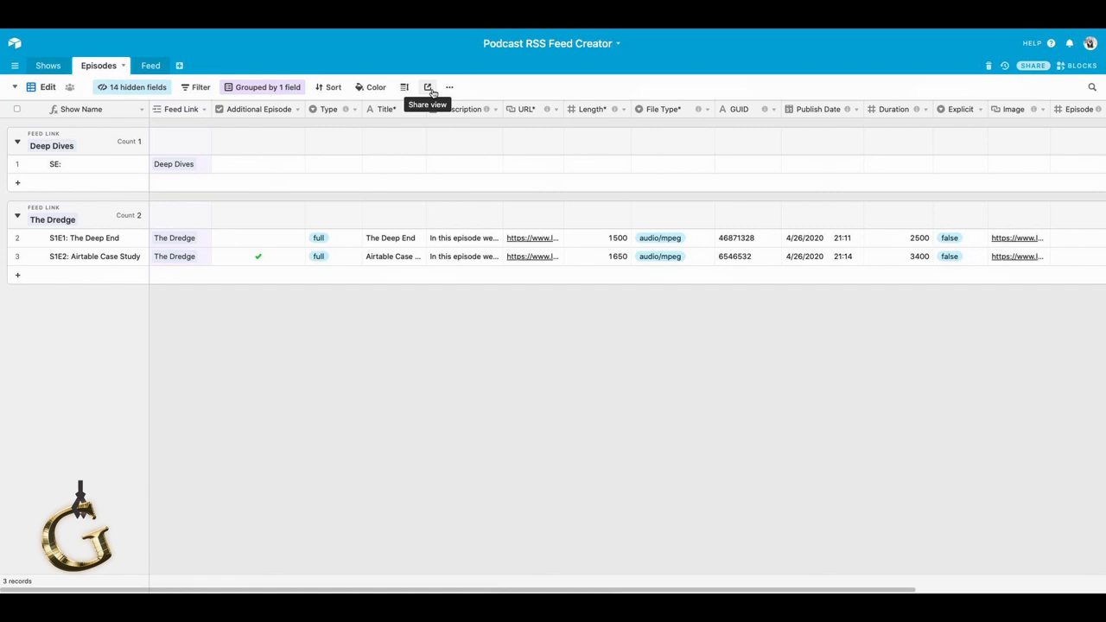
{"action": "mouse_move", "coordinate": [296, 170]}
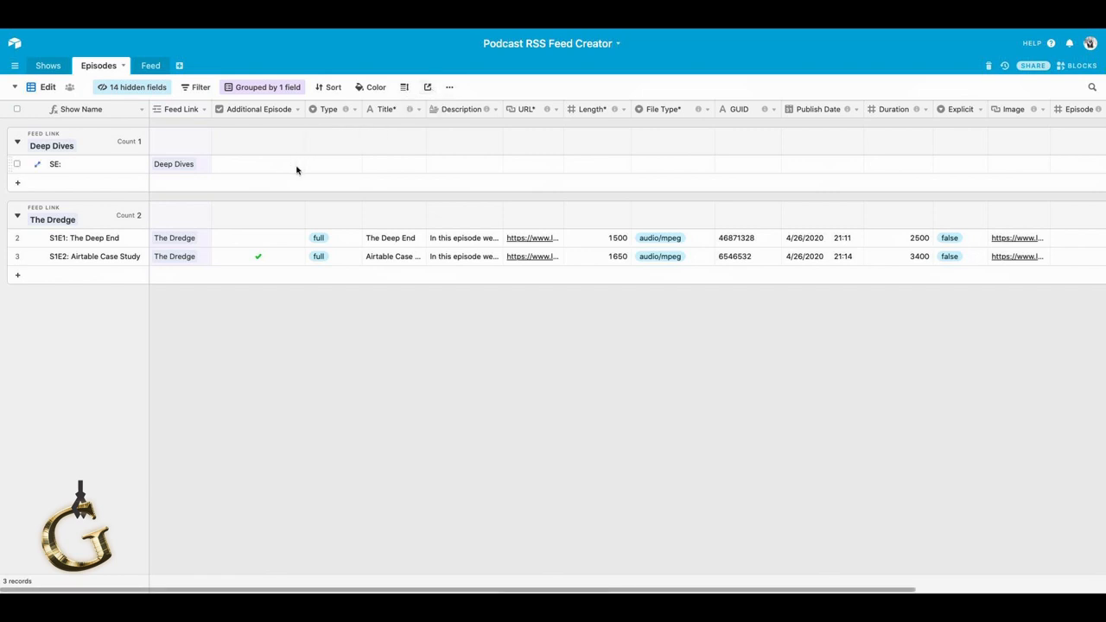
{"action": "mouse_move", "coordinate": [283, 215]}
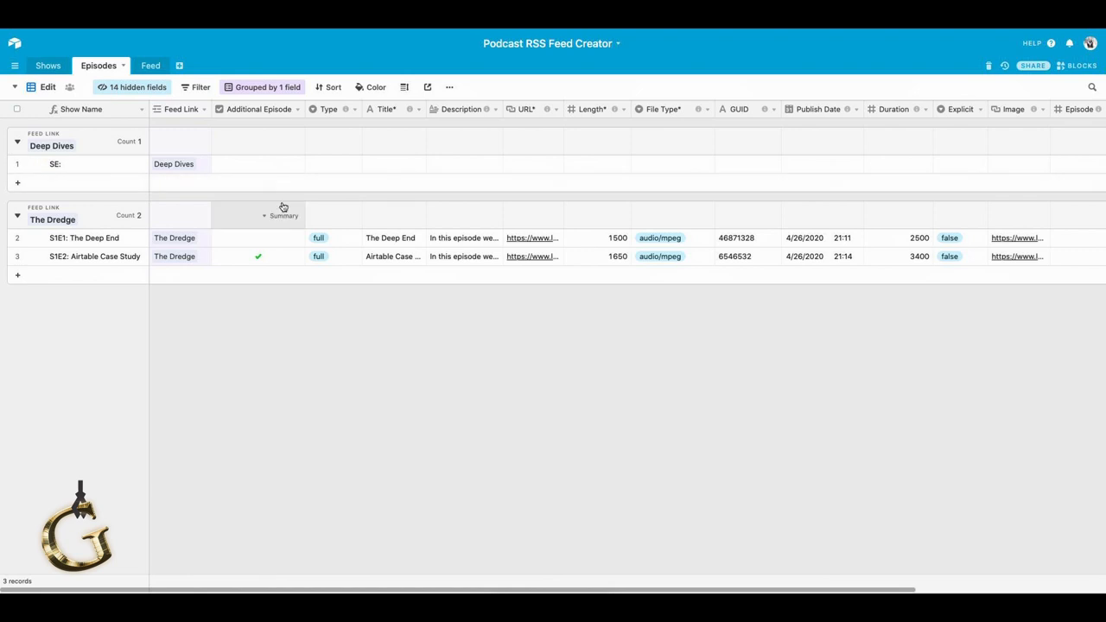
{"action": "mouse_move", "coordinate": [298, 234]}
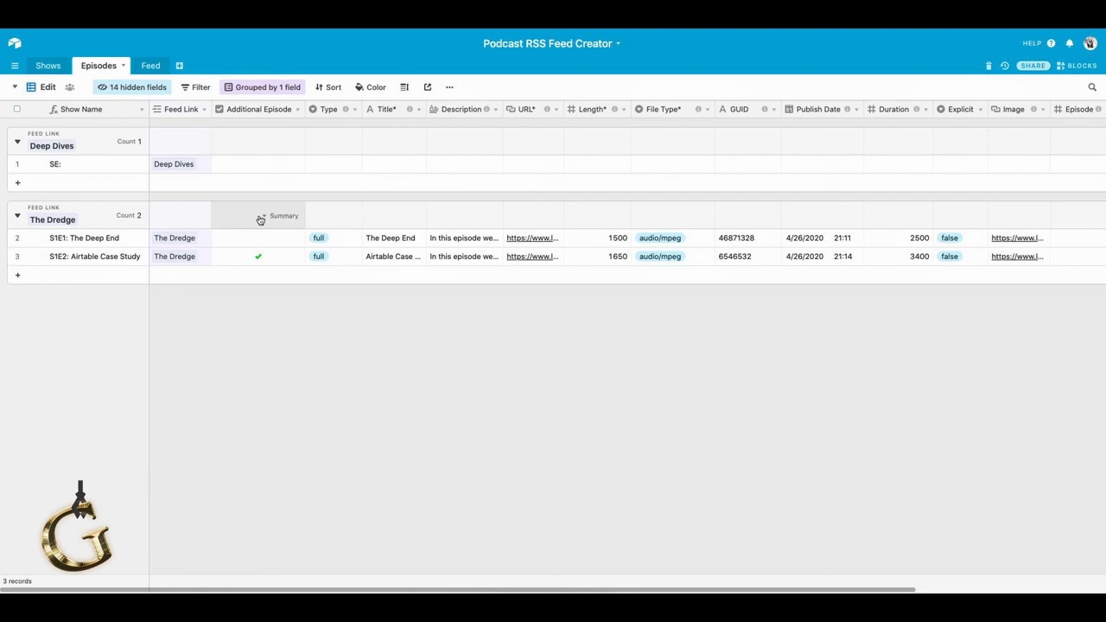
{"action": "mouse_move", "coordinate": [266, 215]}
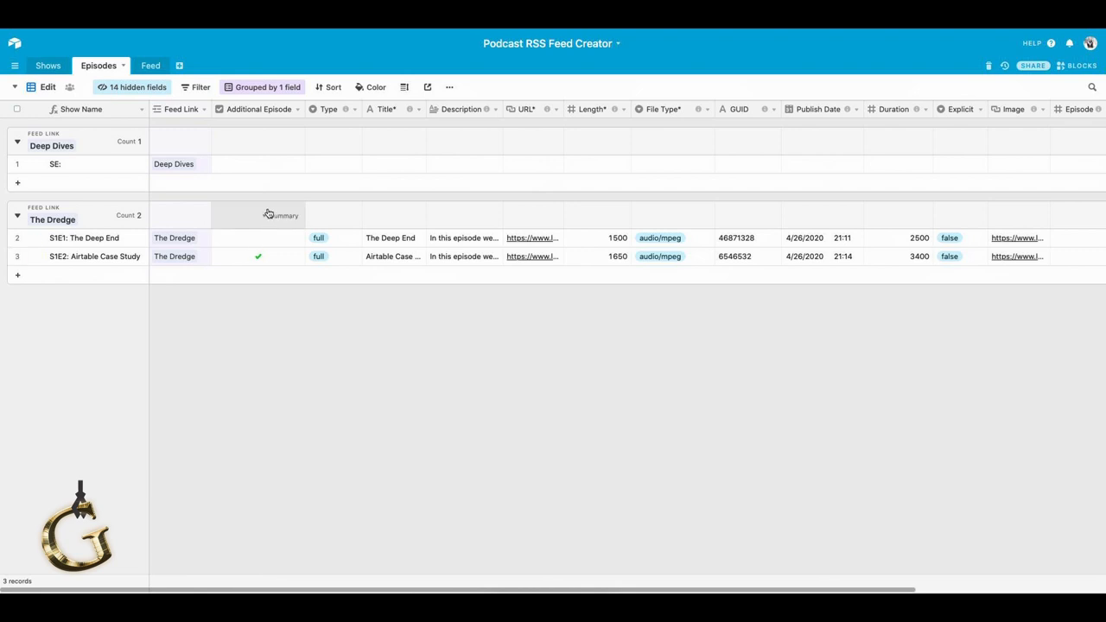
{"action": "mouse_move", "coordinate": [318, 163]}
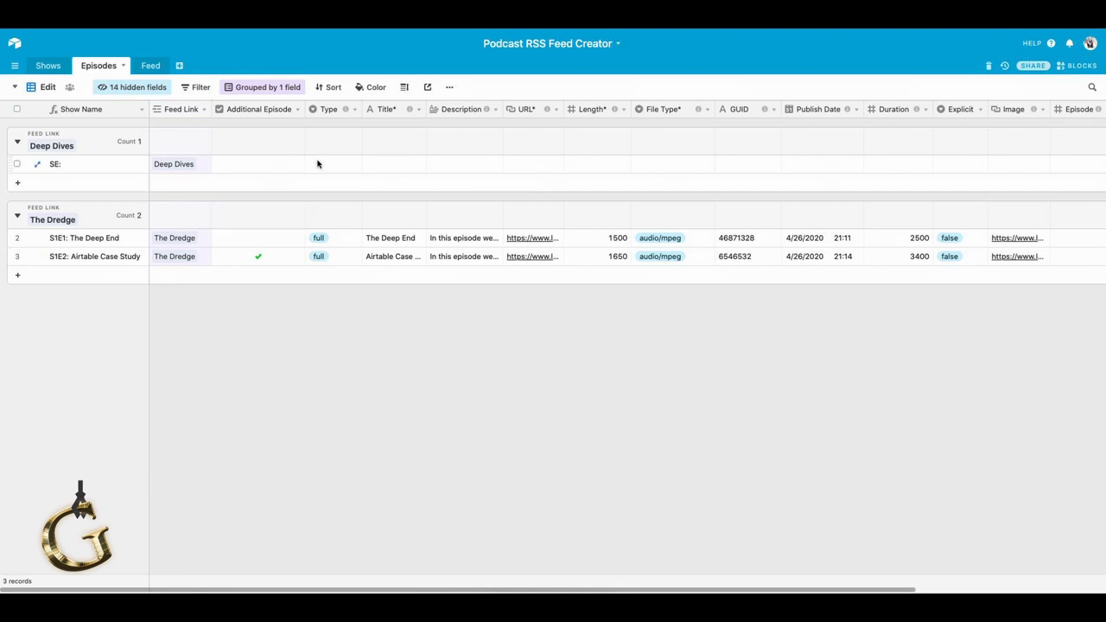
{"action": "mouse_move", "coordinate": [205, 177]}
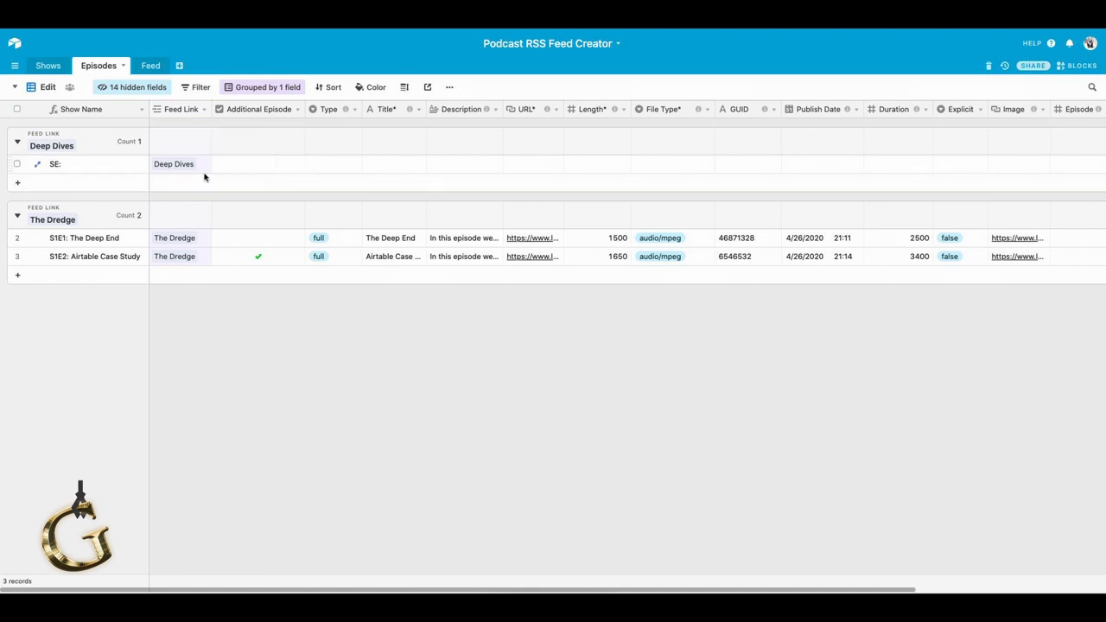
{"action": "mouse_move", "coordinate": [241, 169]}
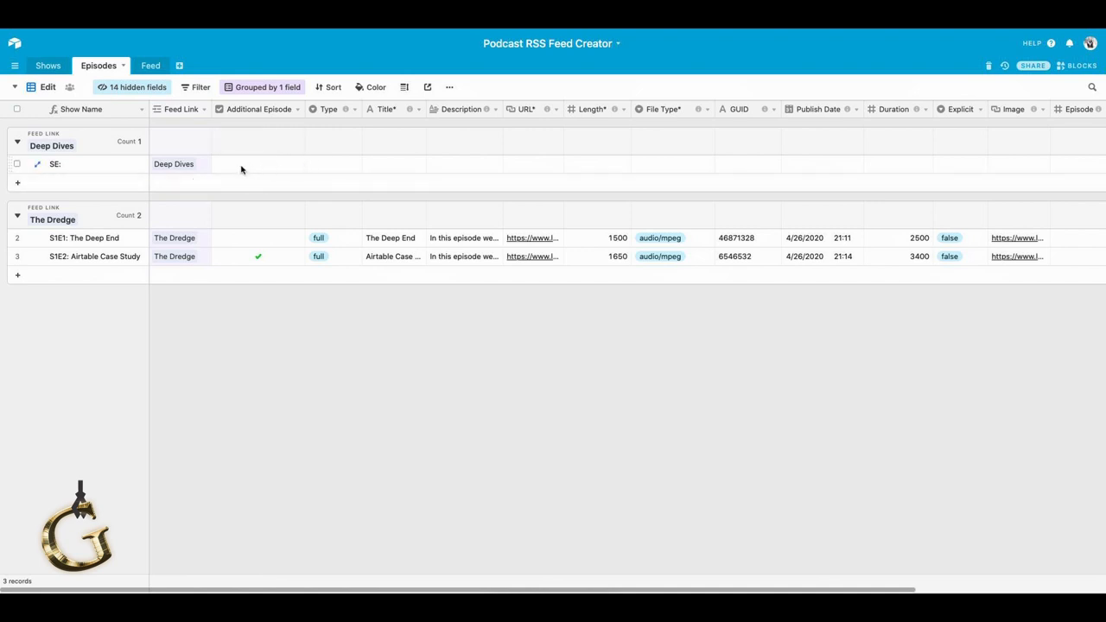
Choose 'full' in the Type dropdown for the Deep Dives SE: episode record.
{"action": "left_click", "coordinate": [333, 165]}
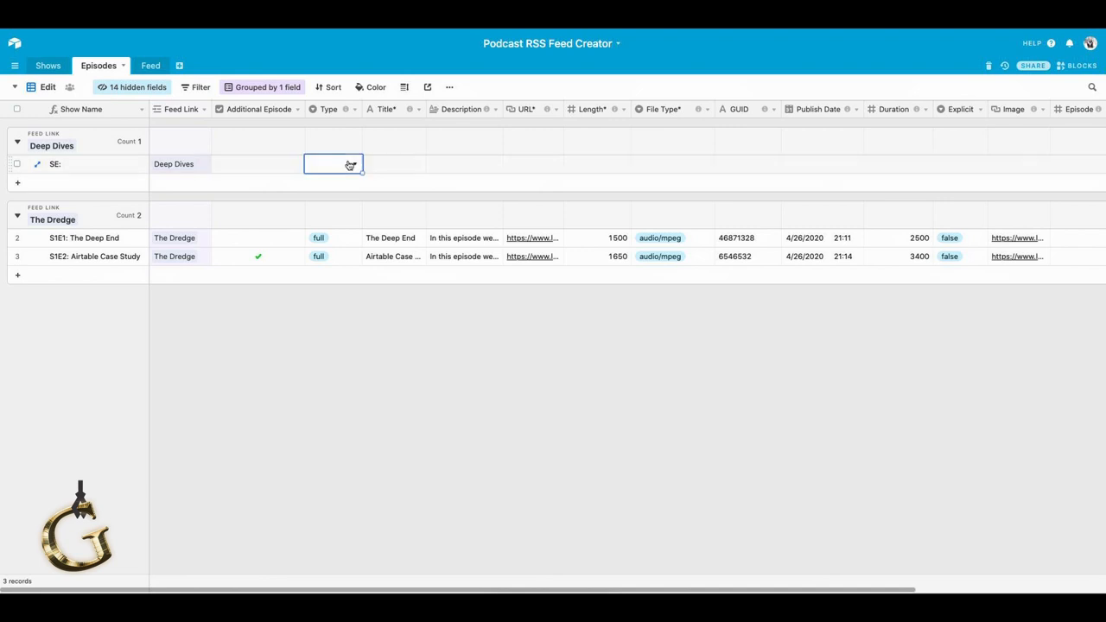
{"action": "left_click", "coordinate": [350, 164]}
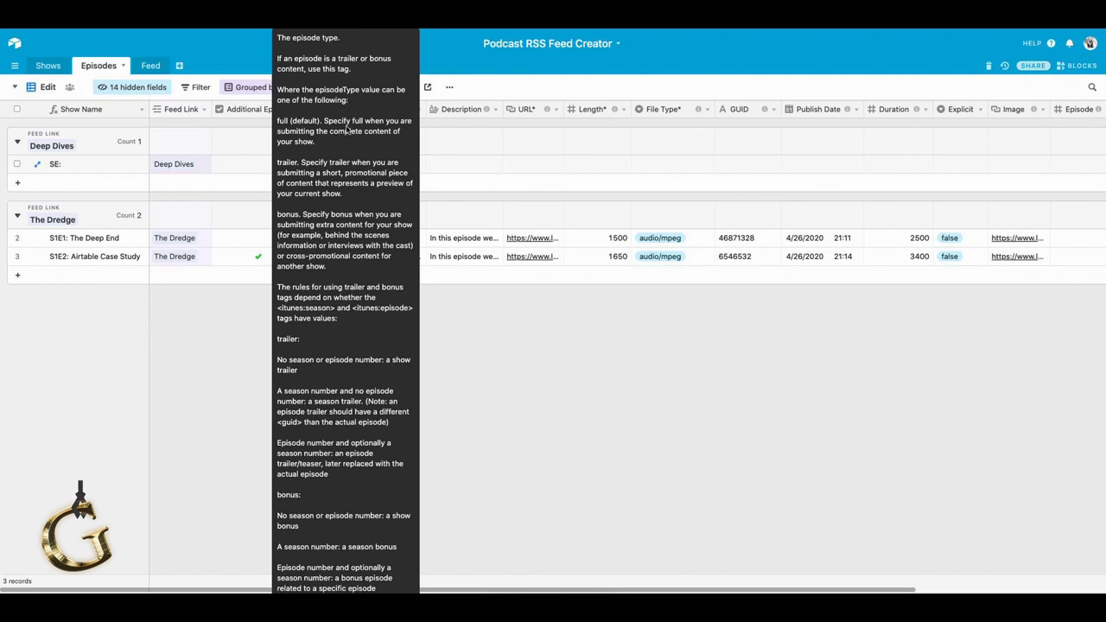
{"action": "left_click", "coordinate": [333, 163]}
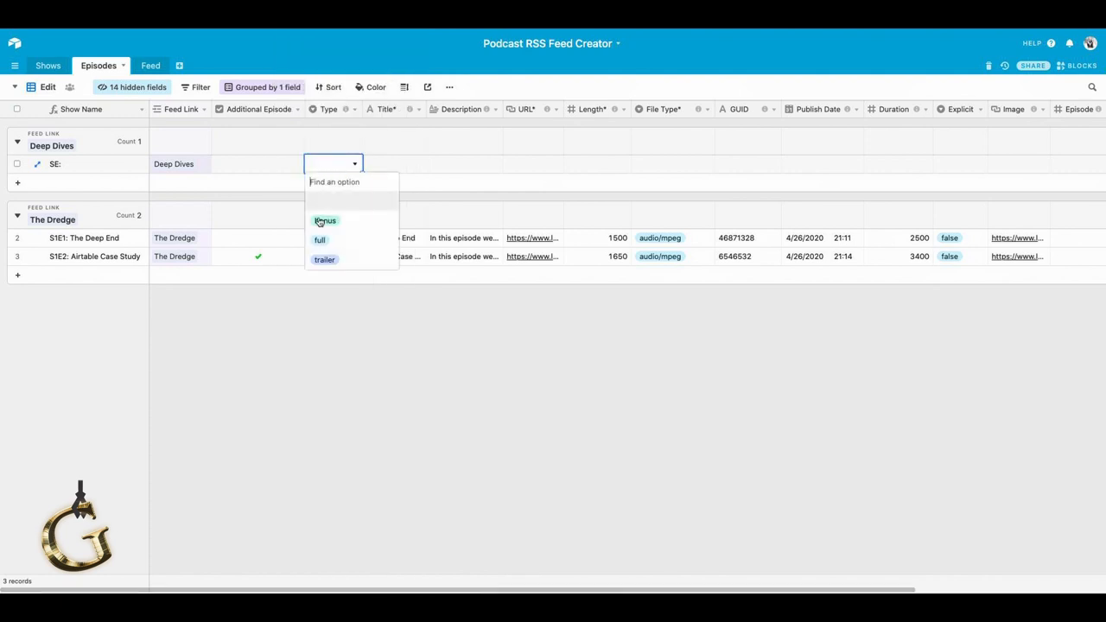
{"action": "mouse_move", "coordinate": [320, 239]}
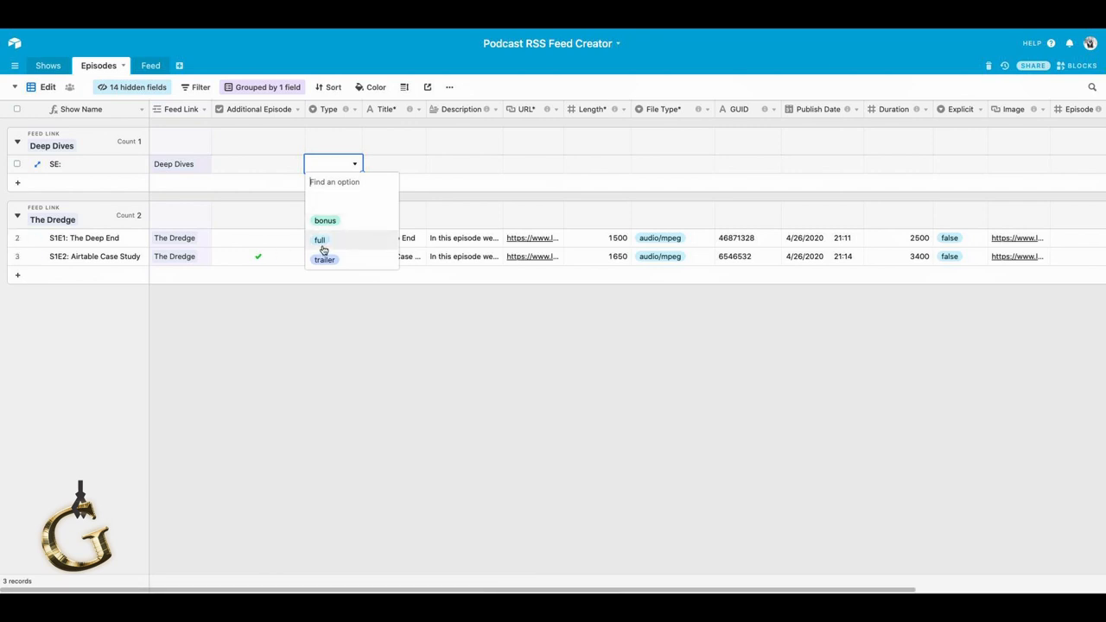
{"action": "left_click", "coordinate": [319, 240]}
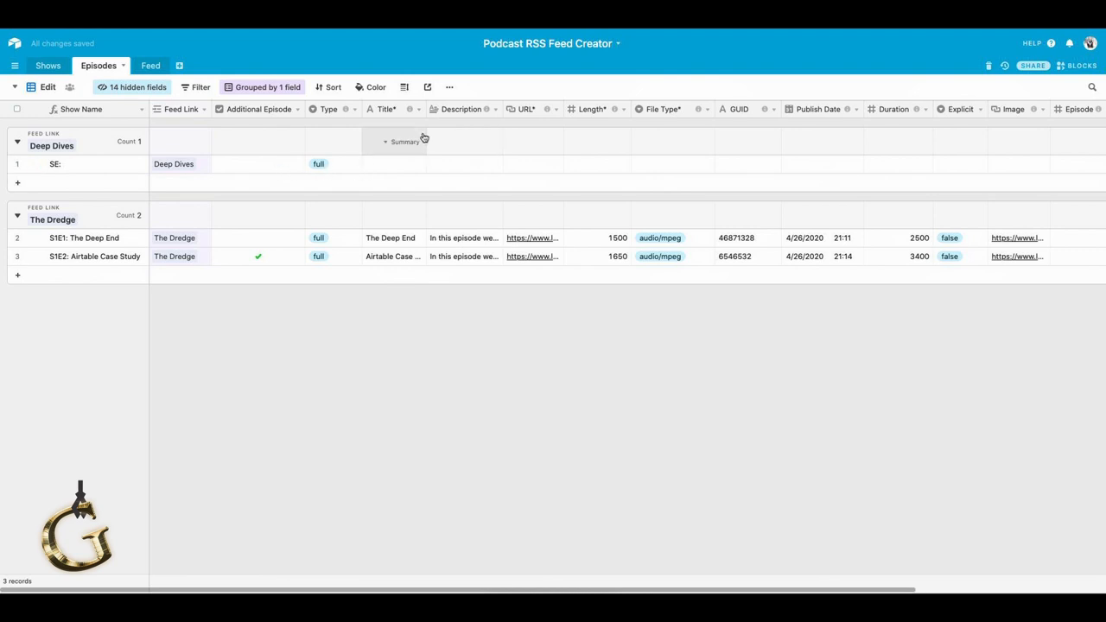
{"action": "mouse_move", "coordinate": [409, 109]}
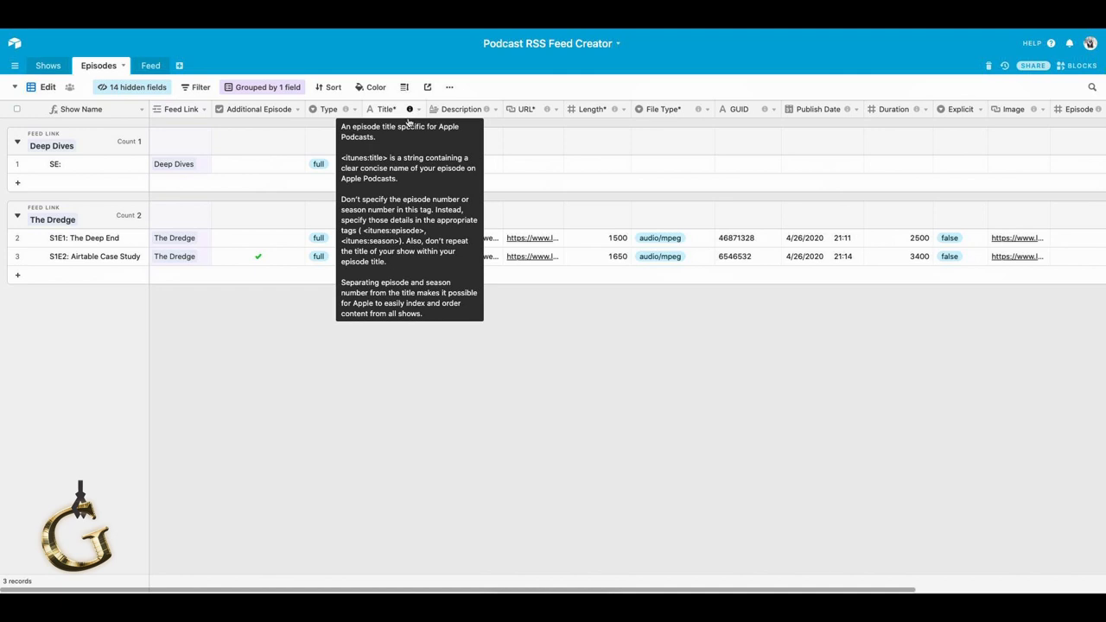
Enter 'Podcast Management' in the Title* cell of the Deep Dives episode.
{"action": "left_click", "coordinate": [393, 163]}
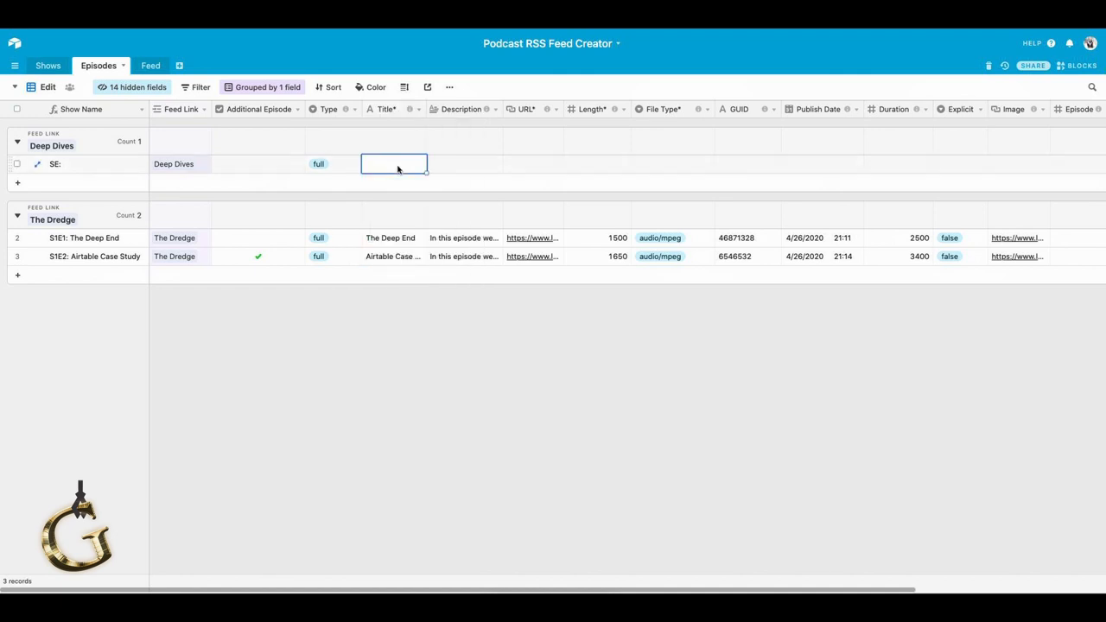
{"action": "type", "text": "Podcast Manag"}
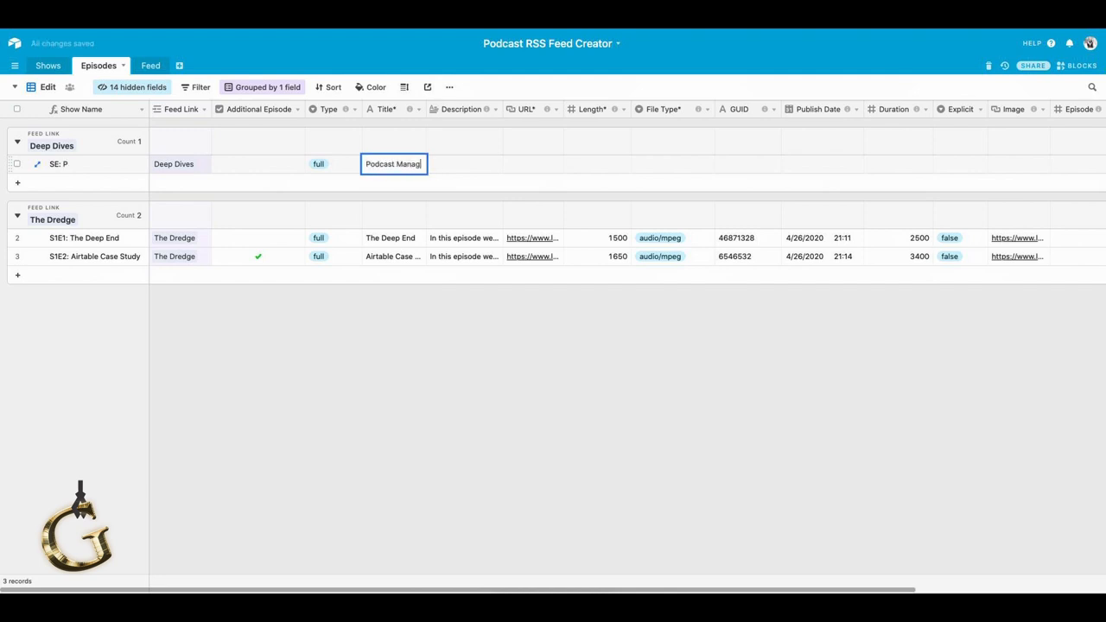
{"action": "key", "text": "tab"}
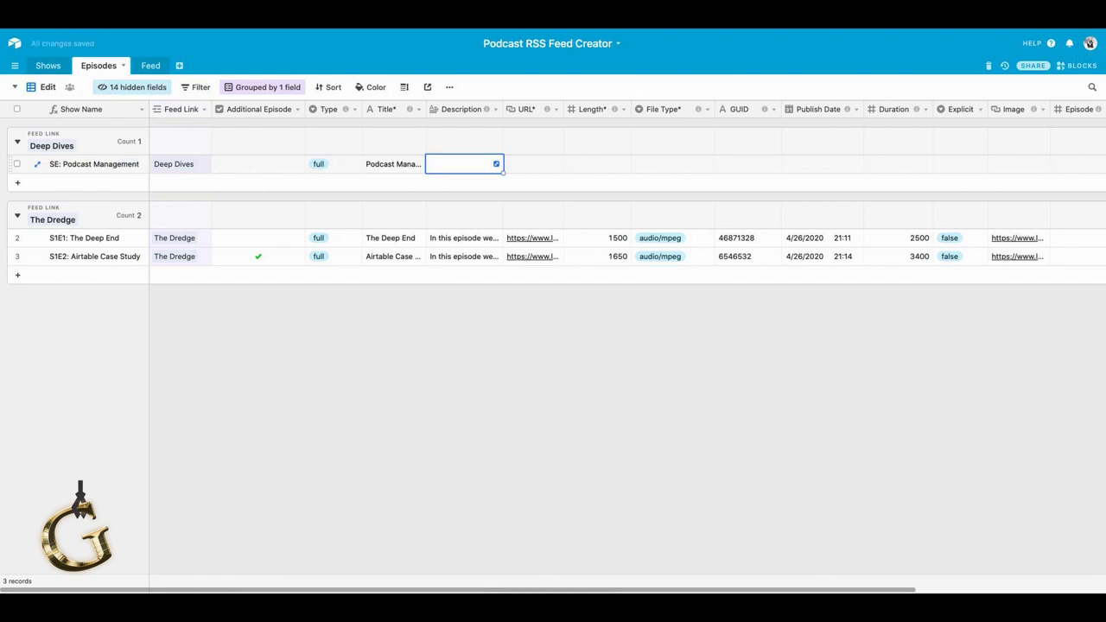
{"action": "mouse_move", "coordinate": [382, 109]}
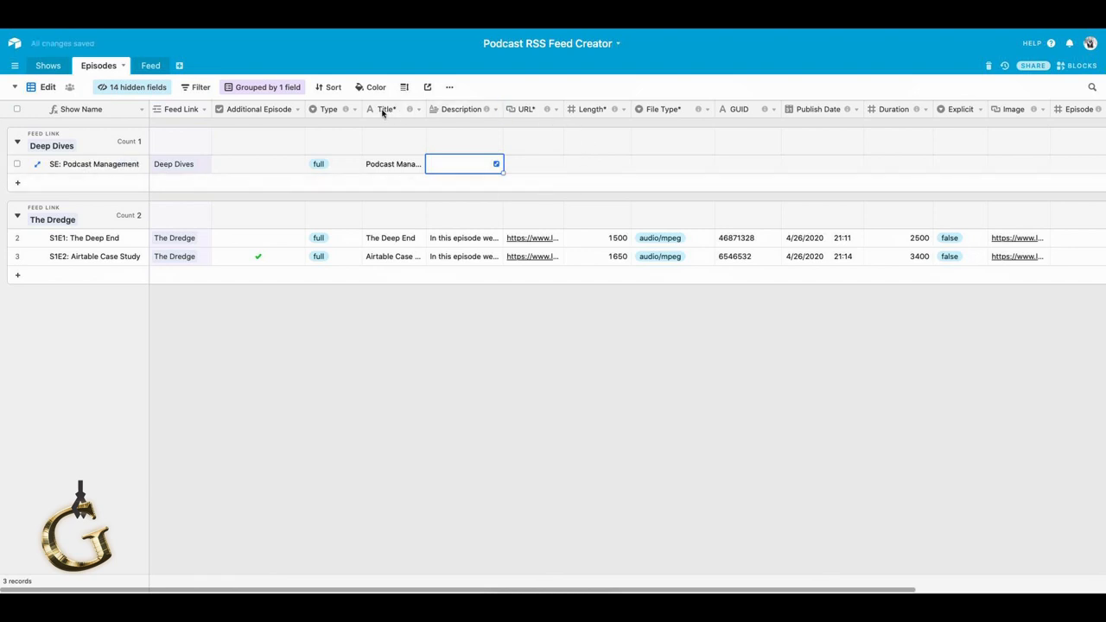
{"action": "mouse_move", "coordinate": [388, 119]}
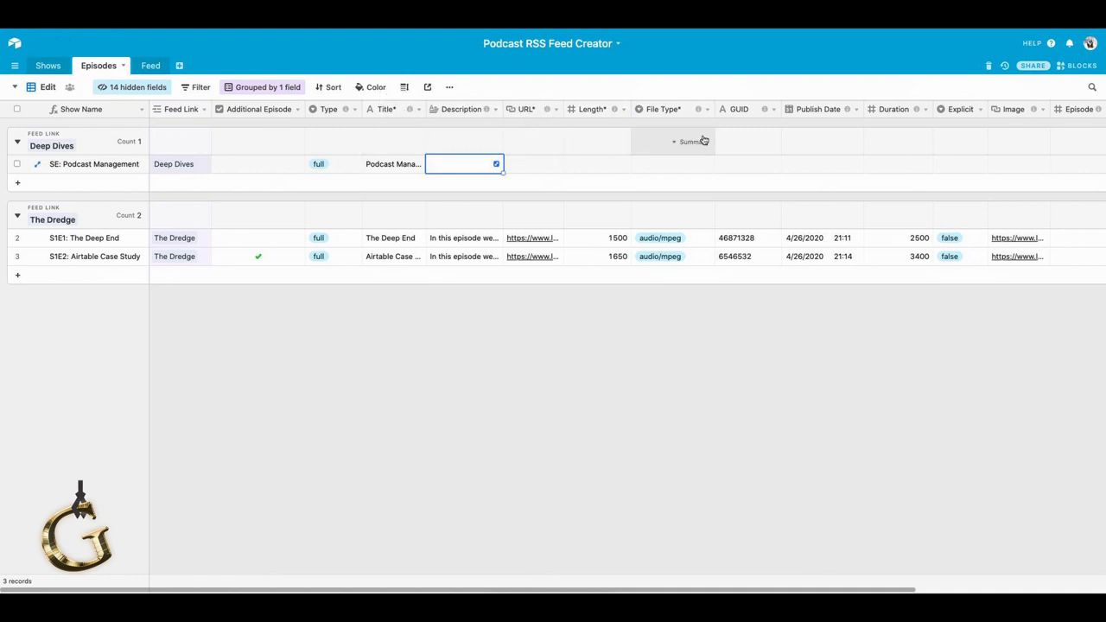
{"action": "mouse_move", "coordinate": [562, 120]}
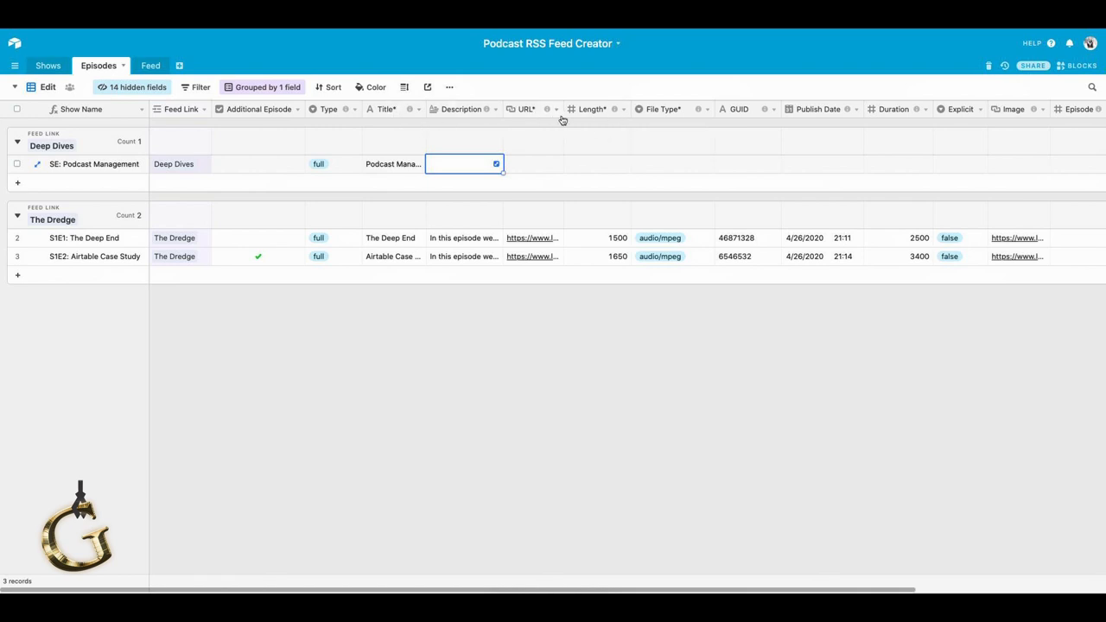
{"action": "mouse_move", "coordinate": [661, 108]}
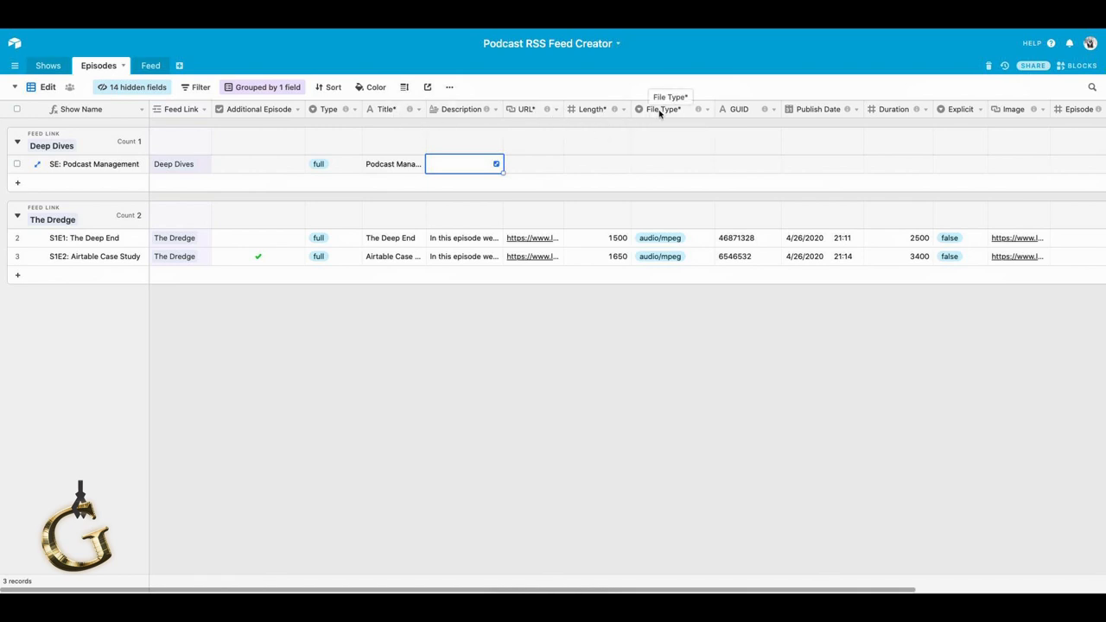
{"action": "mouse_move", "coordinate": [370, 125]}
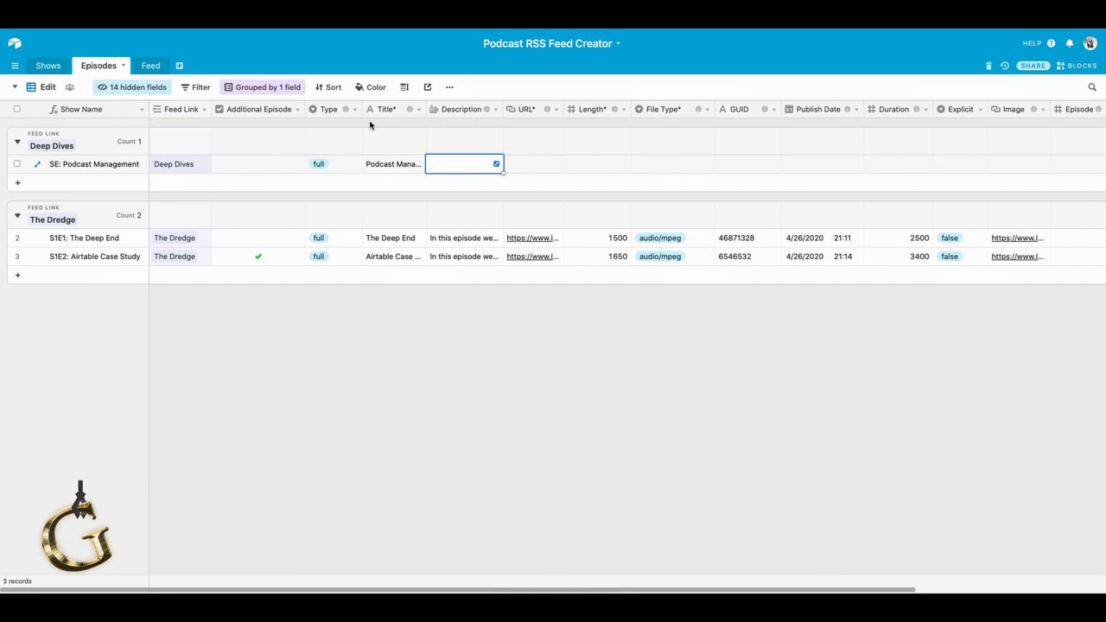
{"action": "mouse_move", "coordinate": [469, 126]}
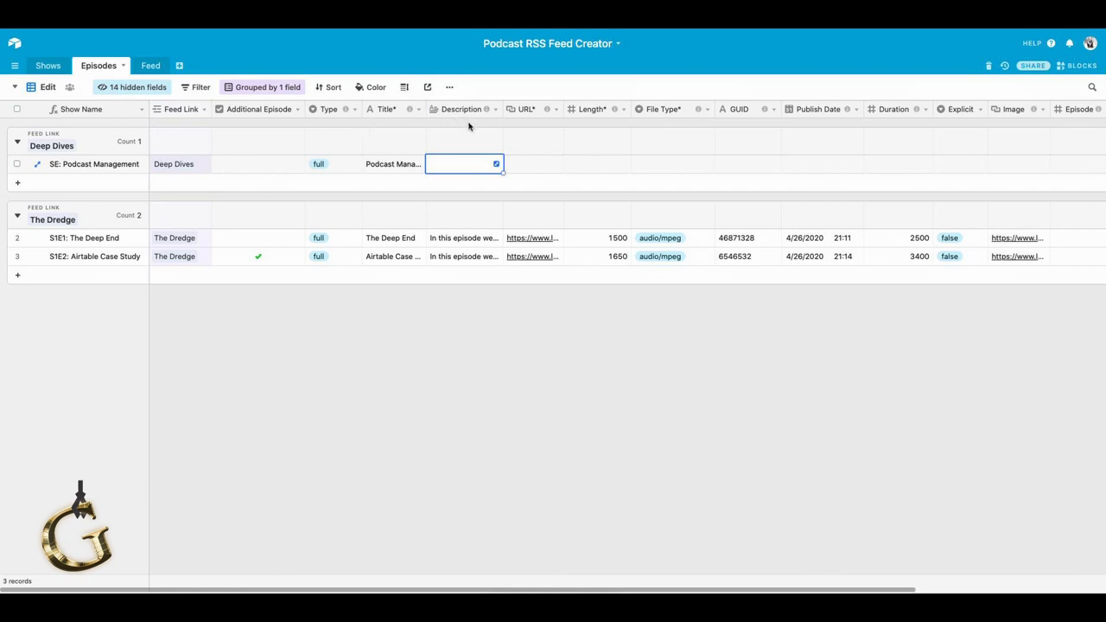
{"action": "mouse_move", "coordinate": [544, 122]}
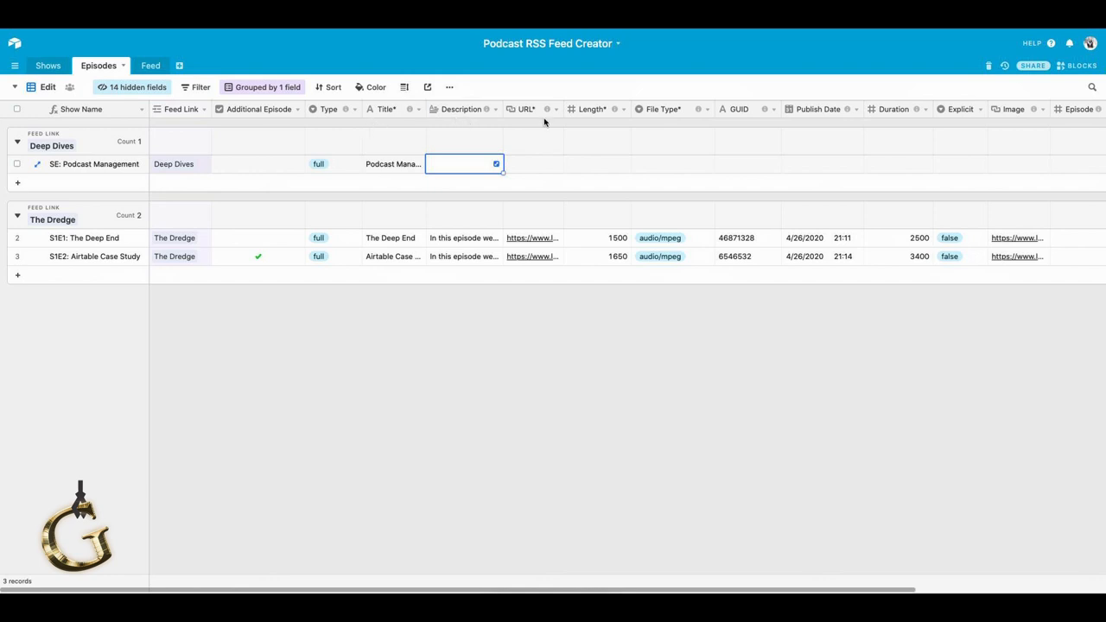
{"action": "mouse_move", "coordinate": [527, 82]}
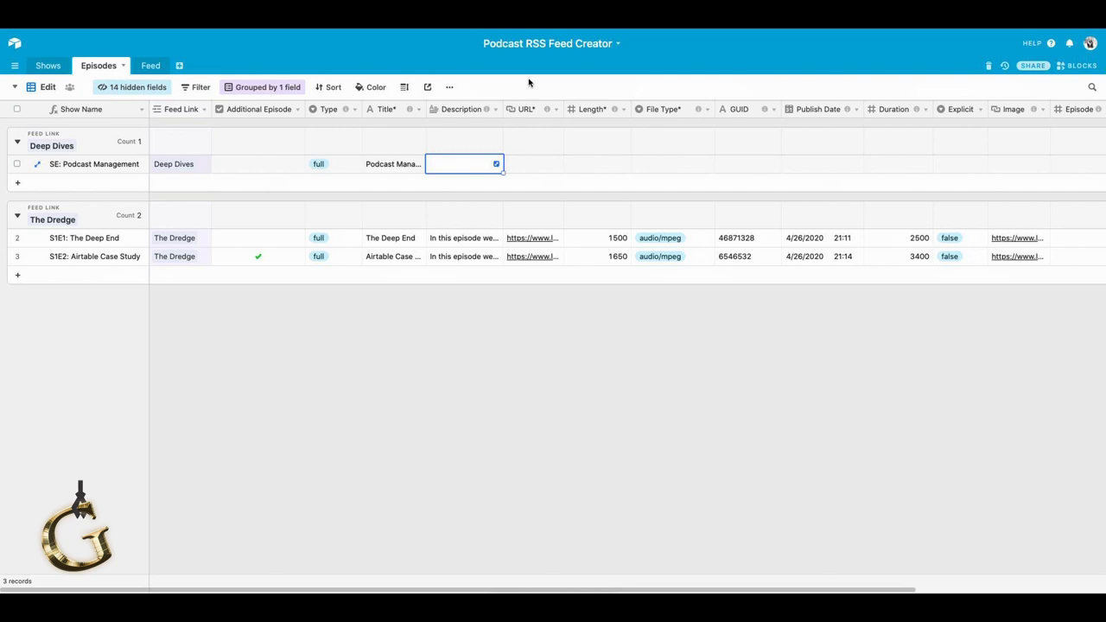
Type the description beginning 'In this episode we talk about podc…' in the Description cell.
{"action": "type", "text": "In this episode we talk"}
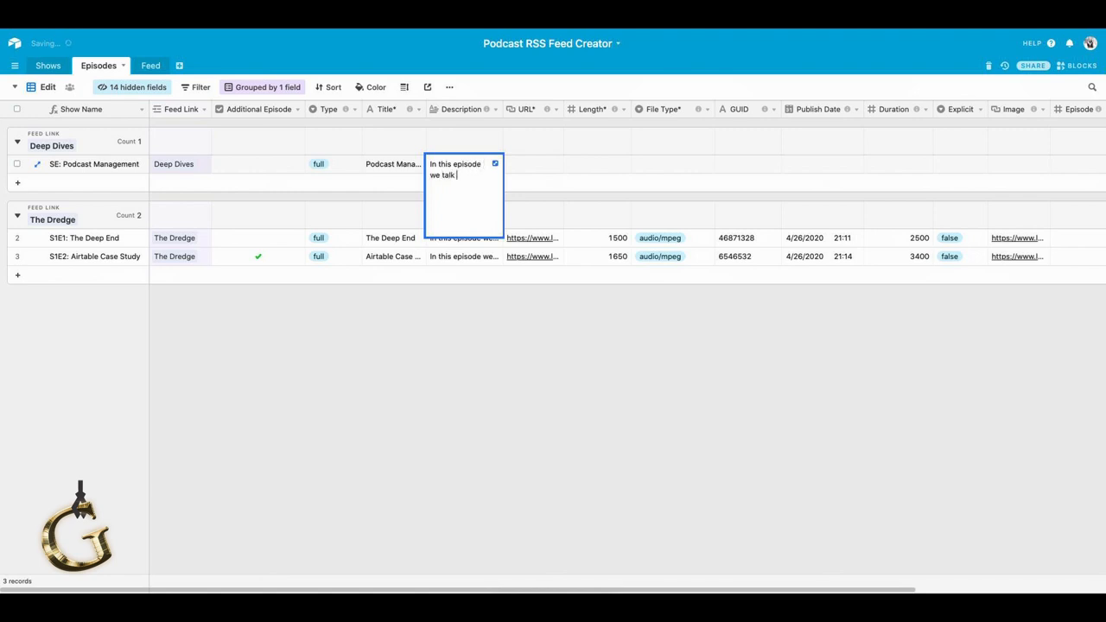
{"action": "type", "text": "about podc"}
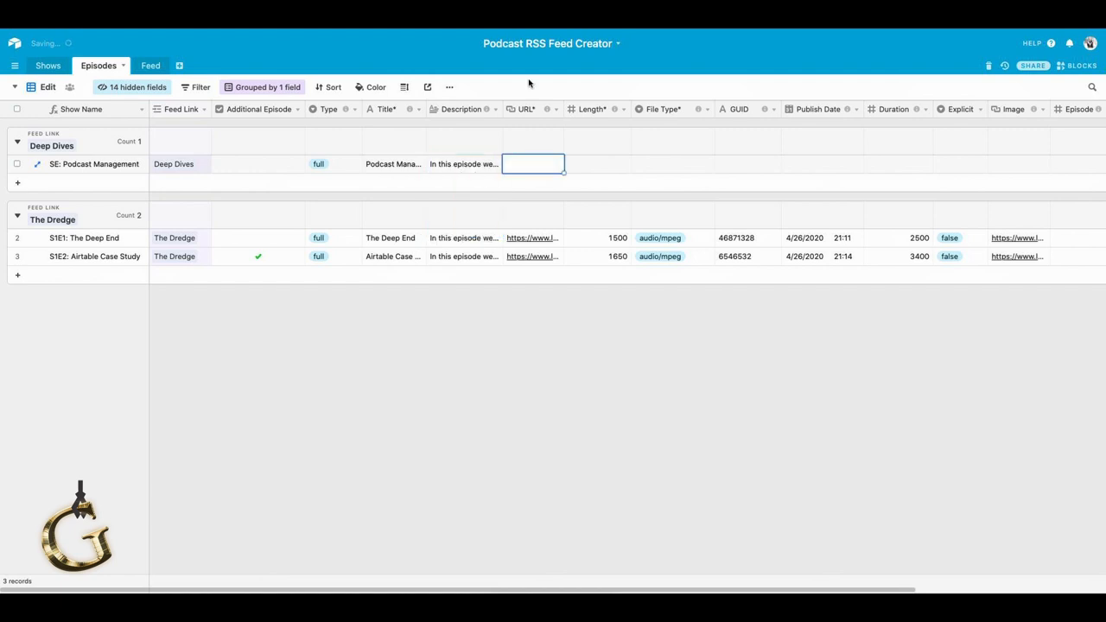
Paste The Deep End's audio URL, edited to end s1e1.mp3, and set Length* to 16000.
{"action": "left_click", "coordinate": [532, 237]}
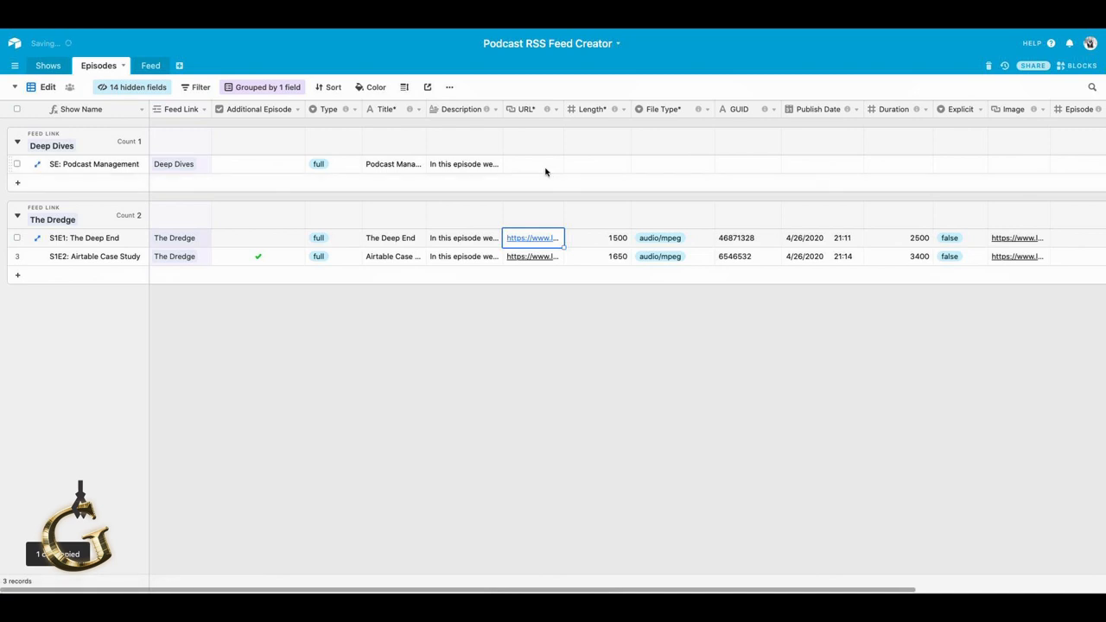
{"action": "left_click", "coordinate": [533, 163]}
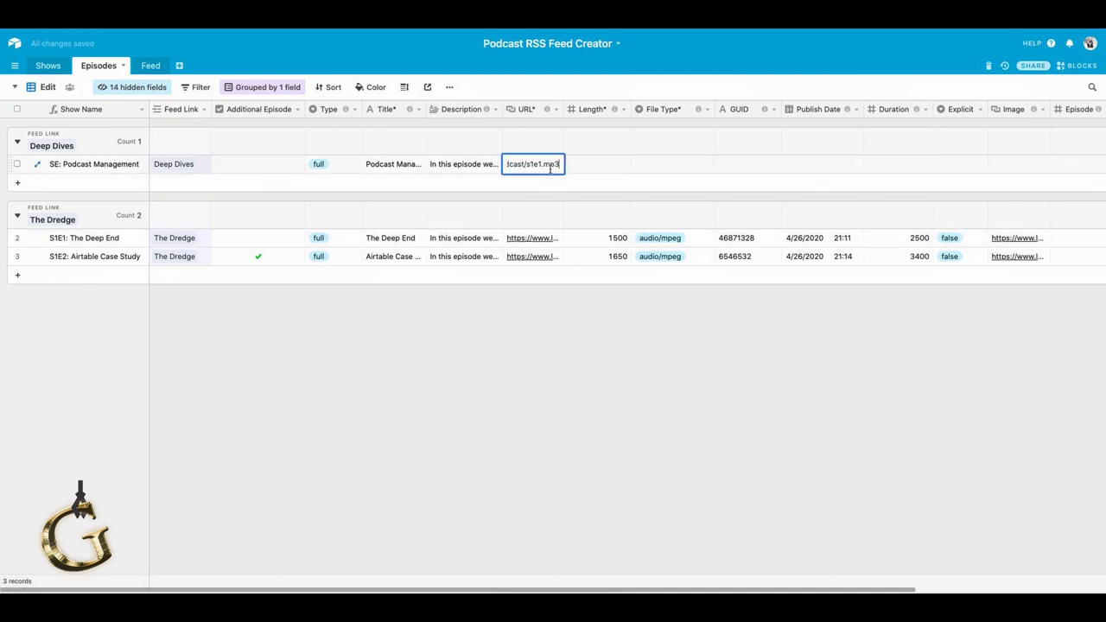
{"action": "mouse_move", "coordinate": [570, 186]}
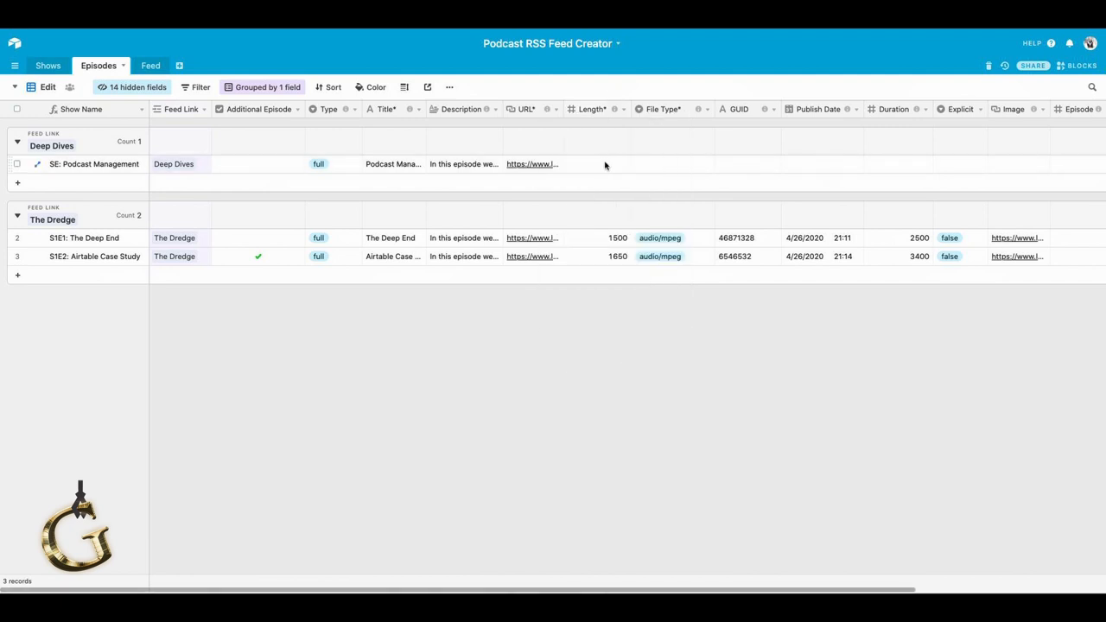
{"action": "left_click", "coordinate": [597, 164]}
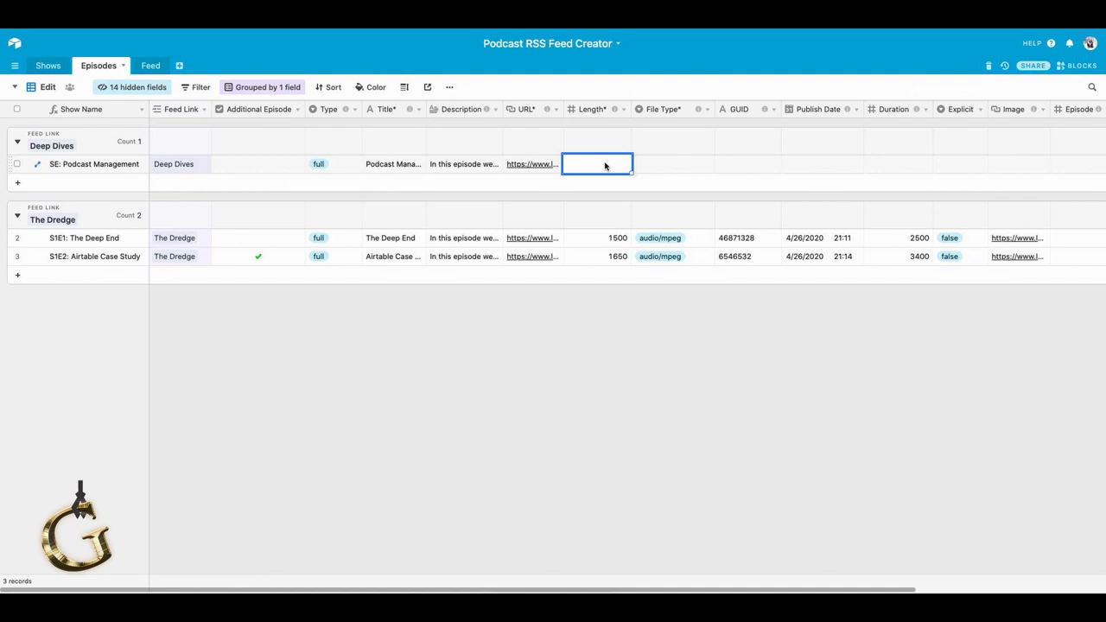
{"action": "type", "text": "16000"}
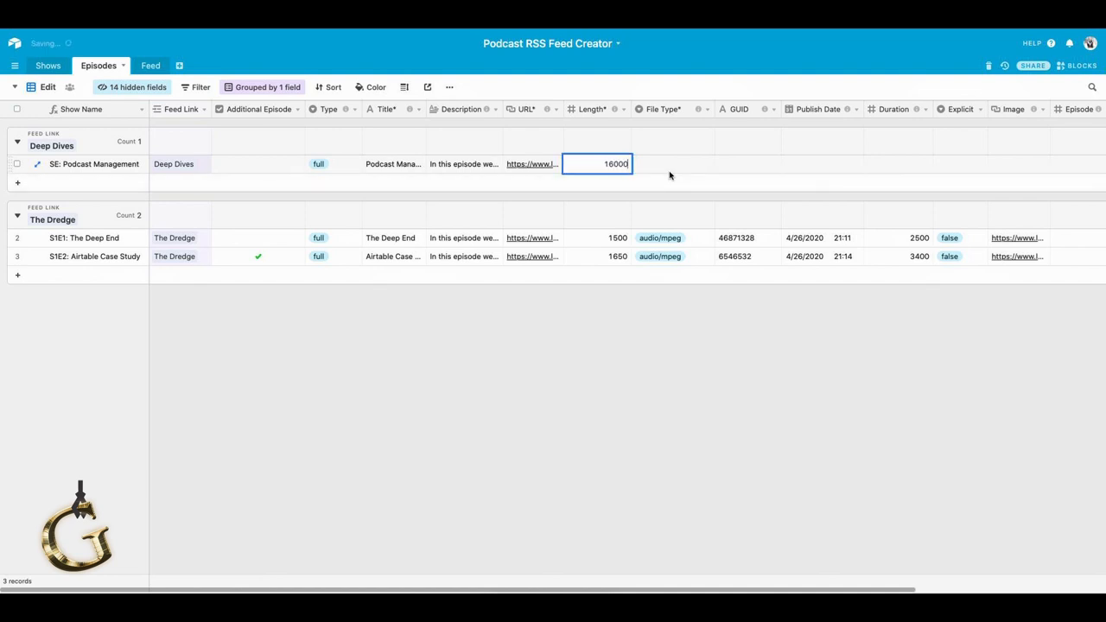
{"action": "left_click", "coordinate": [672, 163]}
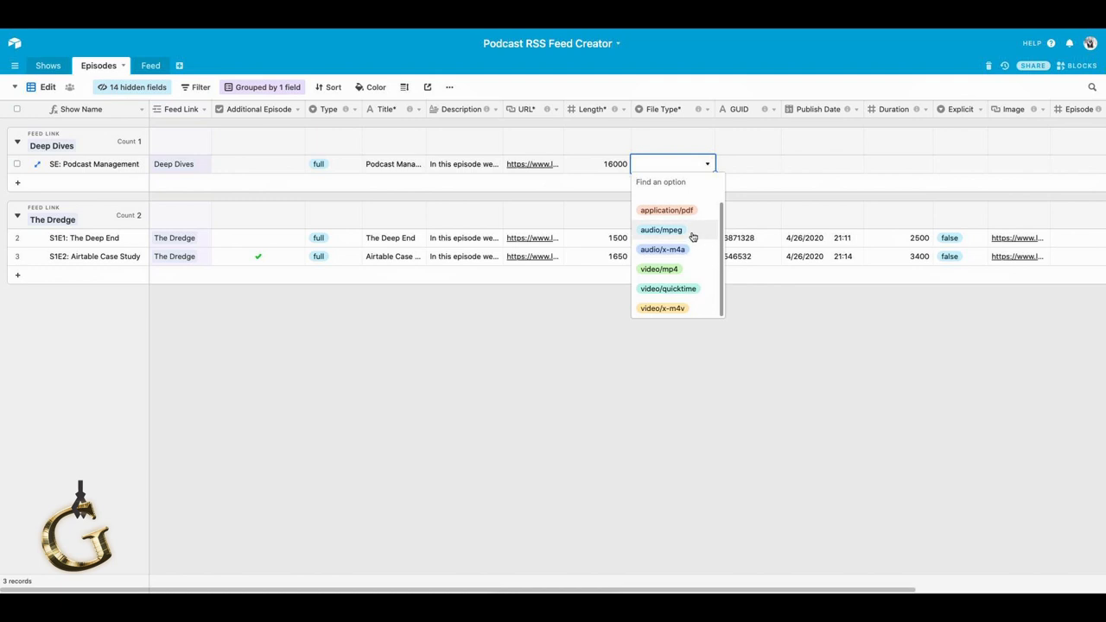
Set file type audio/mpeg, GUID 95261643, publish date 4/26/2020 22:30 and duration 6500.
{"action": "left_click", "coordinate": [661, 229]}
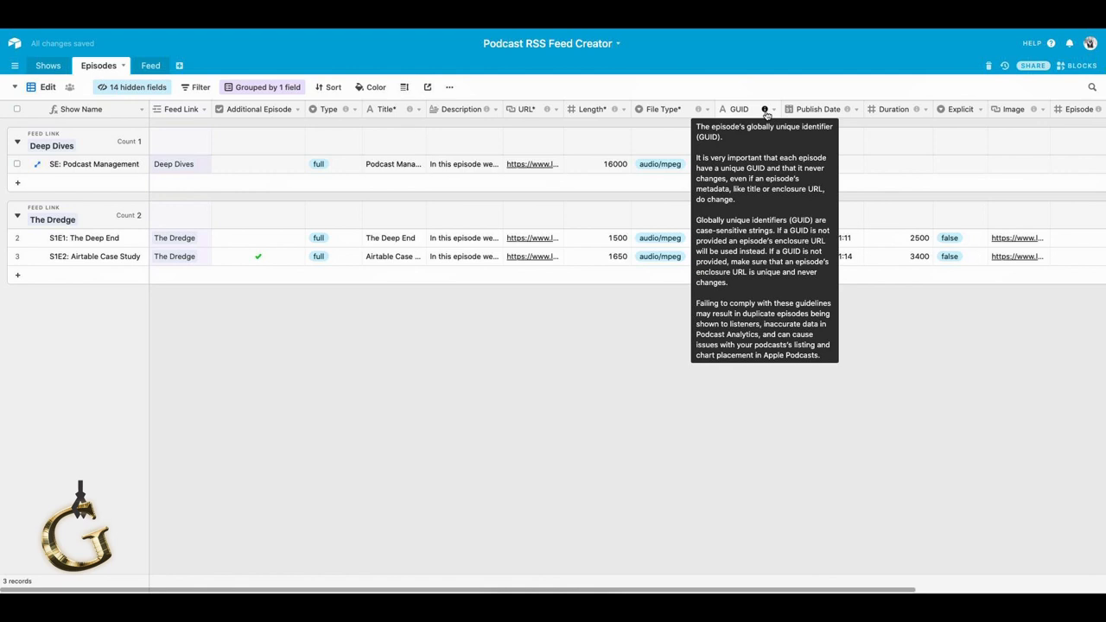
{"action": "left_click", "coordinate": [748, 163]}
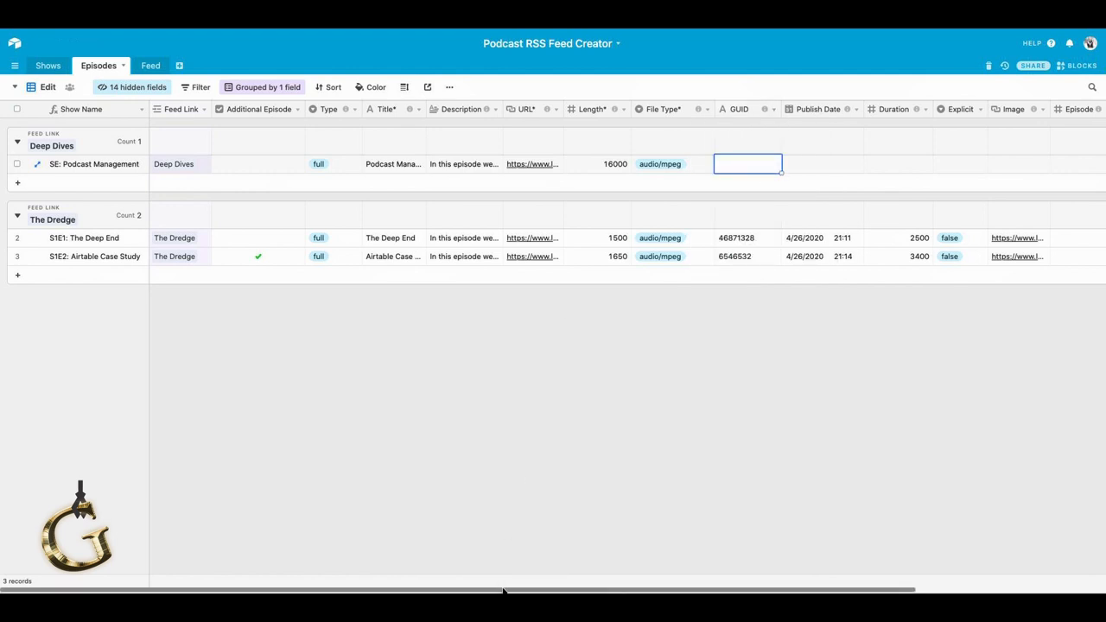
{"action": "scroll", "scroll_direction": "right", "scroll_amount": 3}
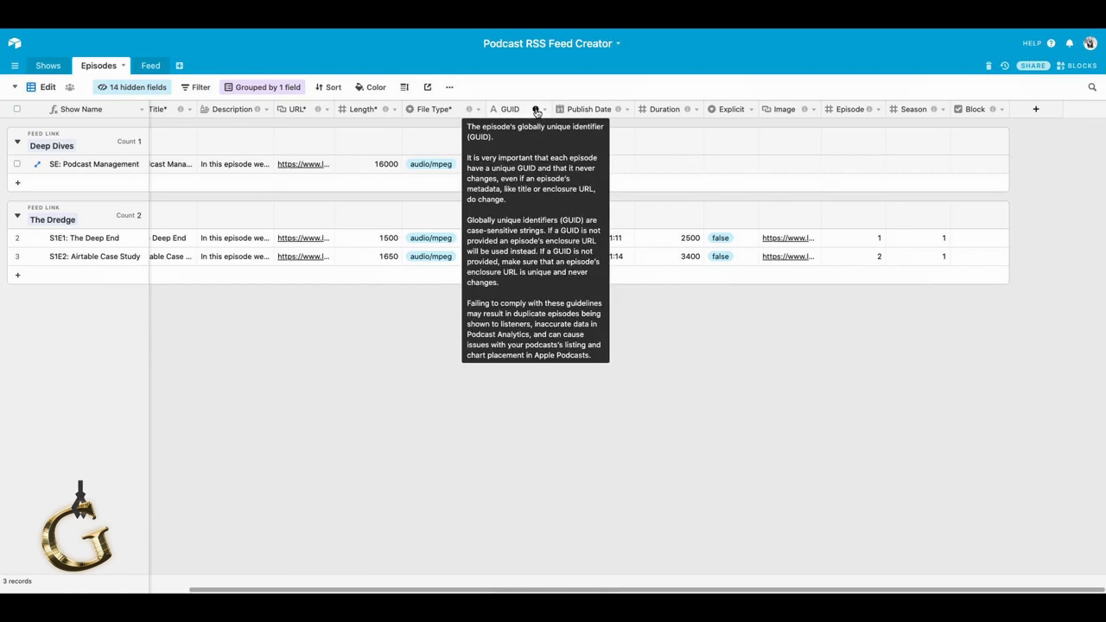
{"action": "left_click", "coordinate": [519, 164]}
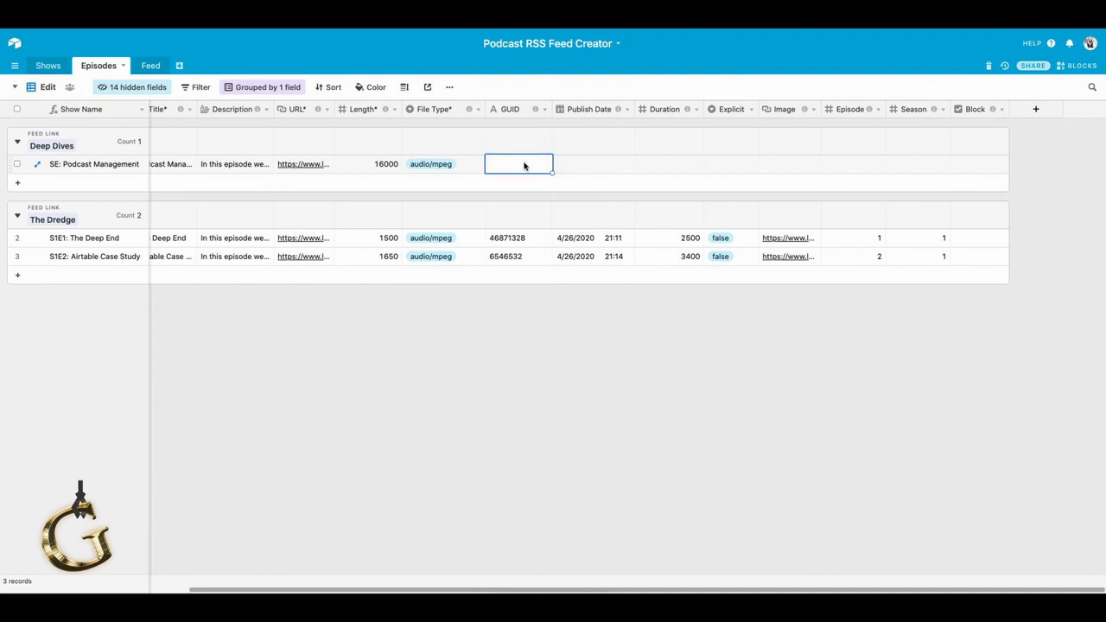
{"action": "type", "text": "95261"}
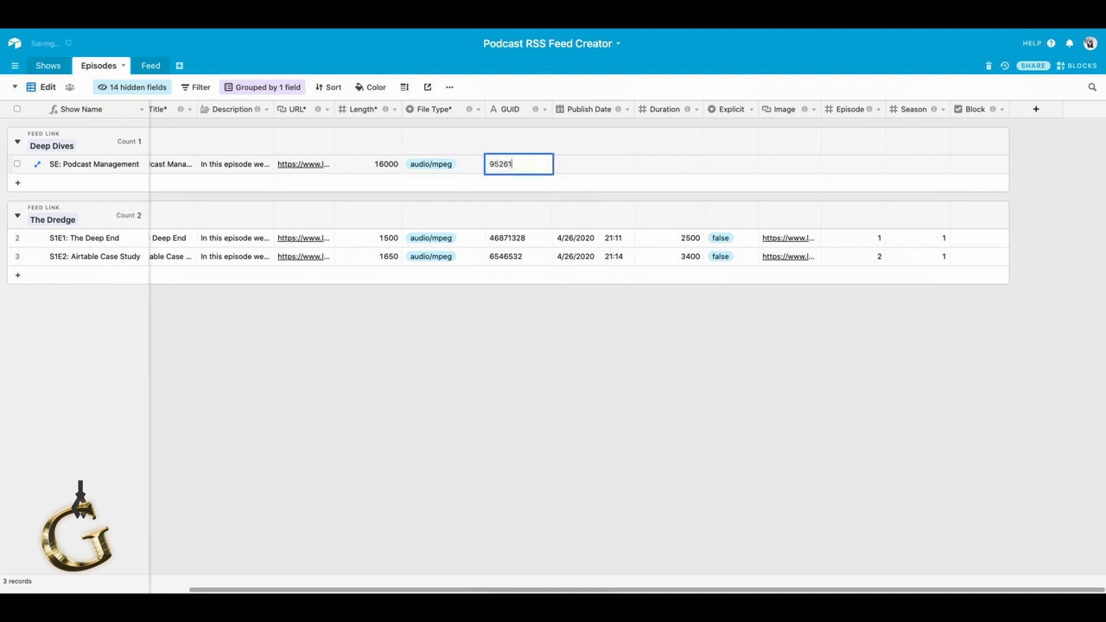
{"action": "type", "text": "643"}
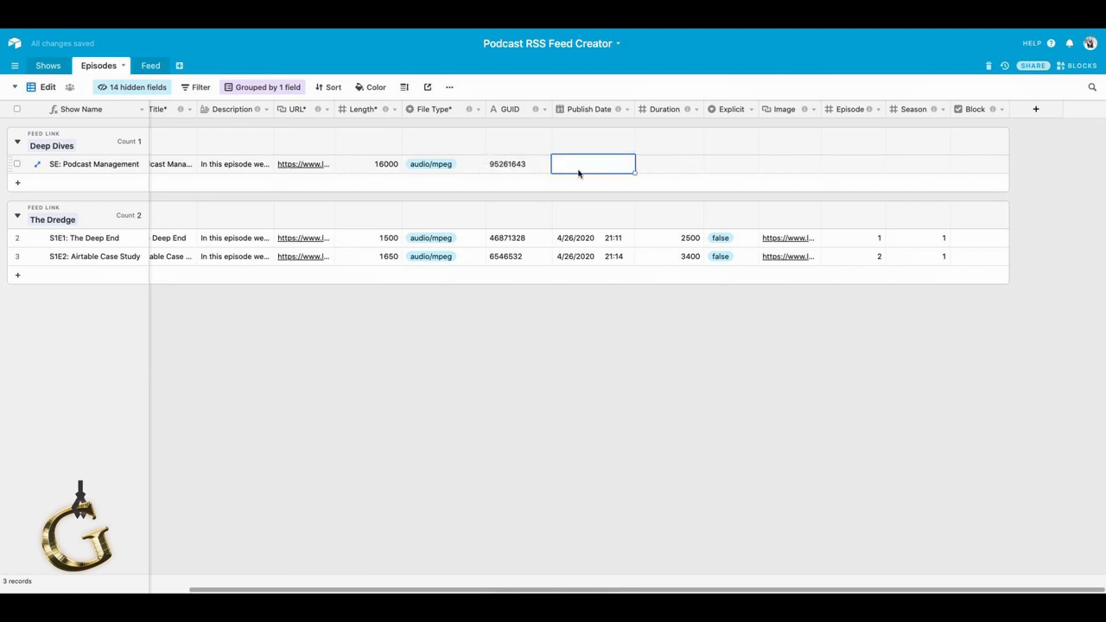
{"action": "mouse_move", "coordinate": [617, 162]}
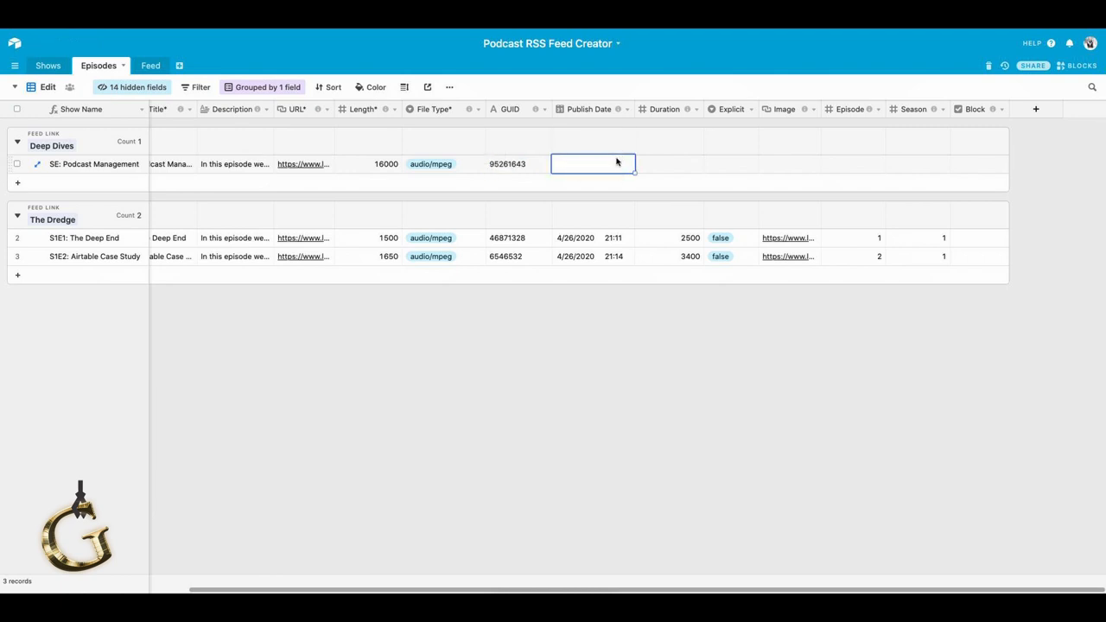
{"action": "left_click", "coordinate": [592, 163]}
{"action": "type", "text": "4/26/2020 22:30"}
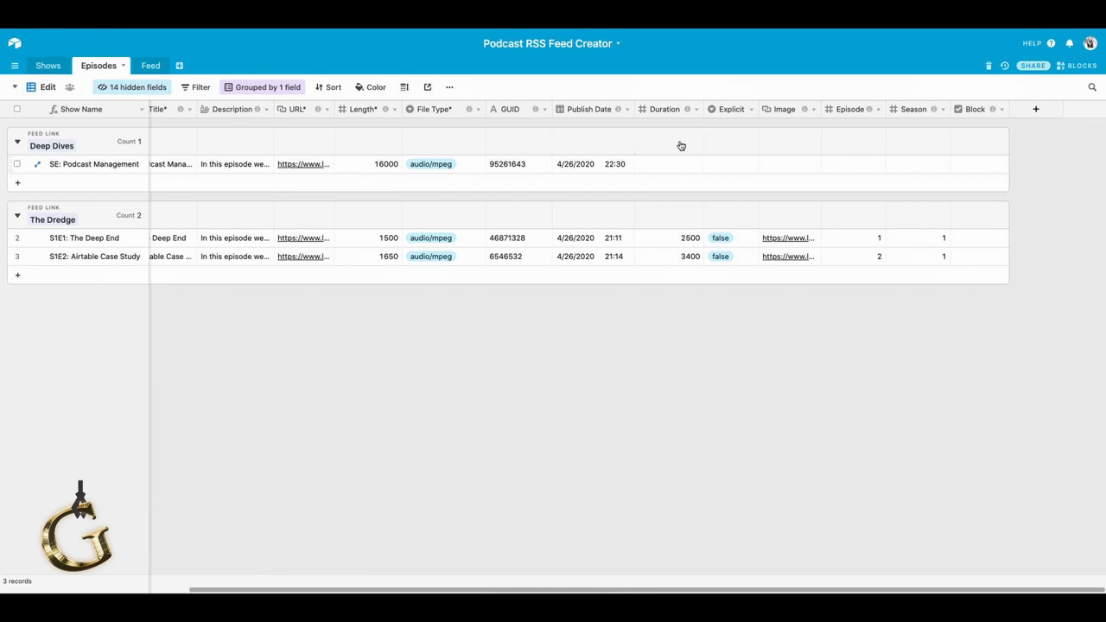
{"action": "mouse_move", "coordinate": [686, 109]}
{"action": "type", "text": "6"}
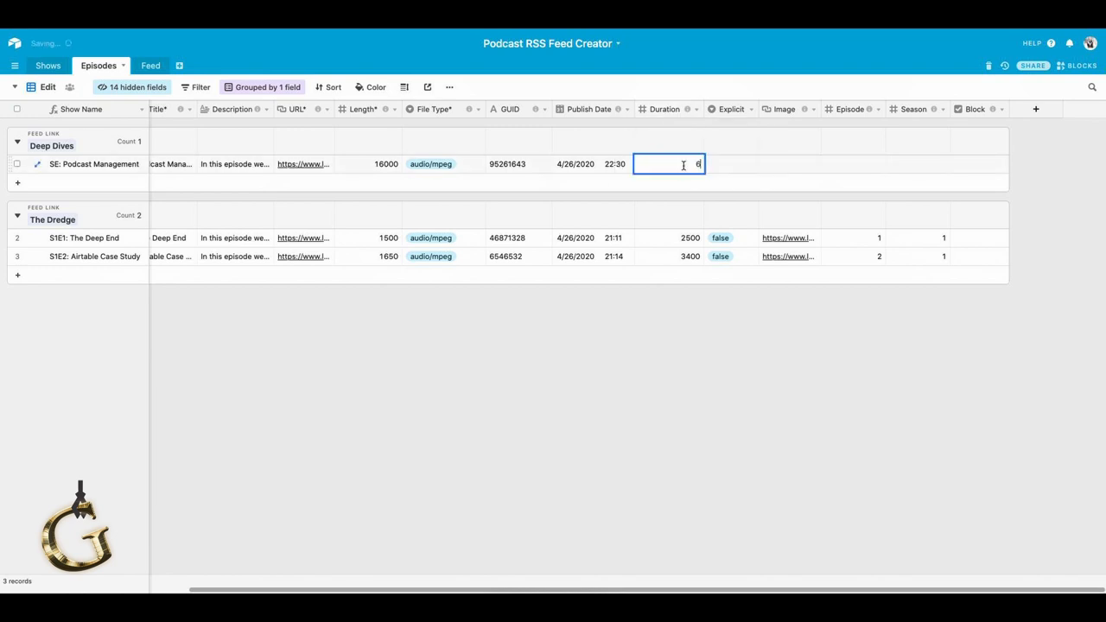
{"action": "type", "text": "500"}
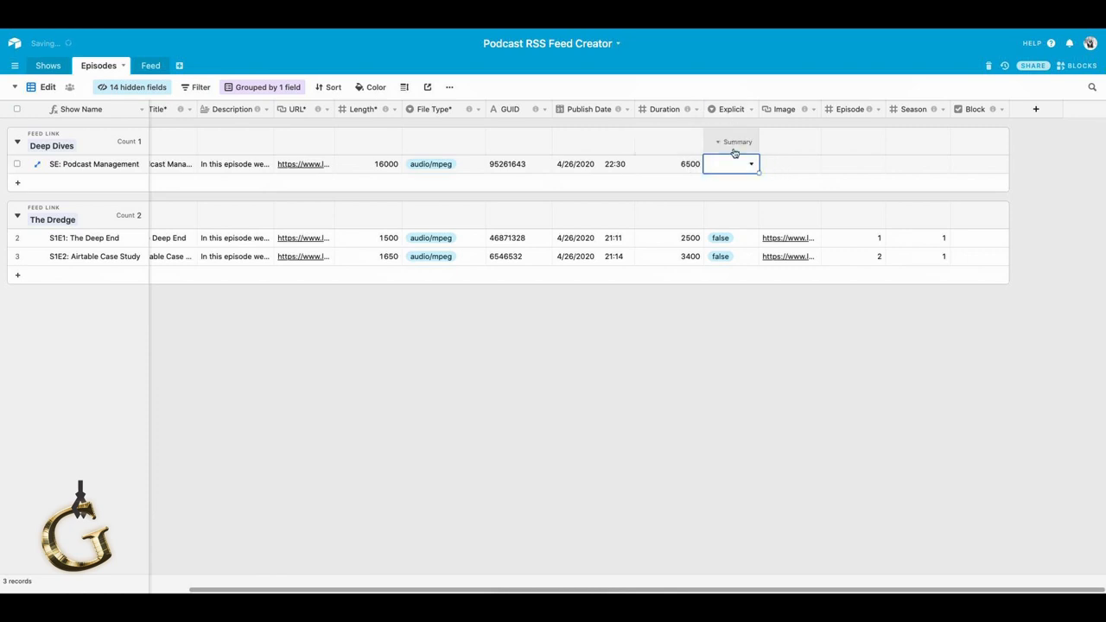
Set Explicit to false, paste The Dredge's image link, and enter episode number 1.
{"action": "left_click", "coordinate": [732, 163]}
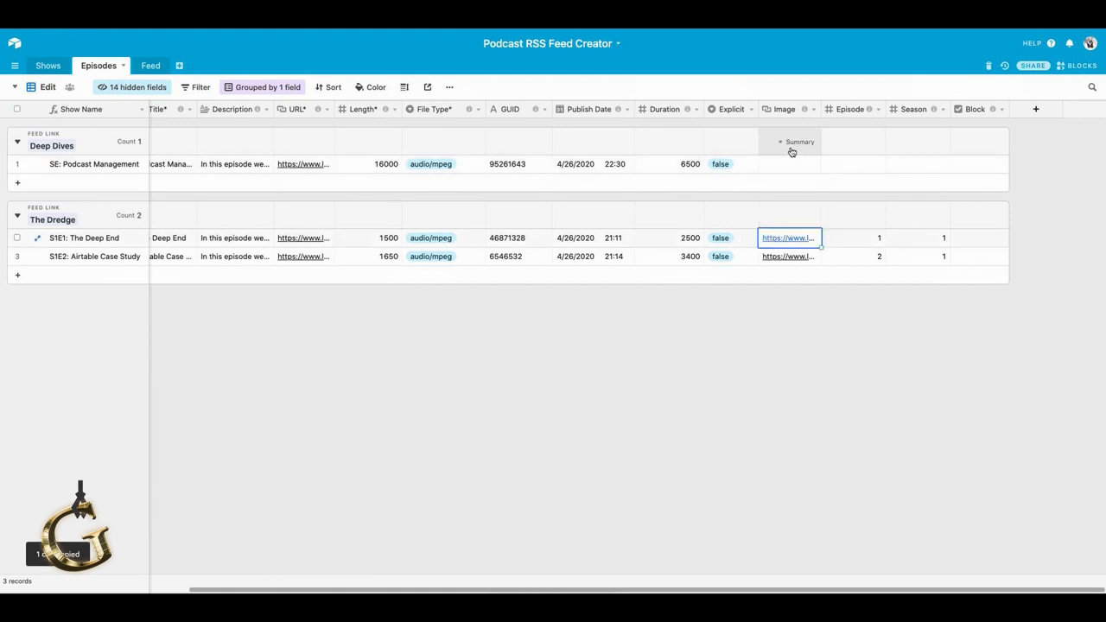
{"action": "left_click", "coordinate": [788, 163]}
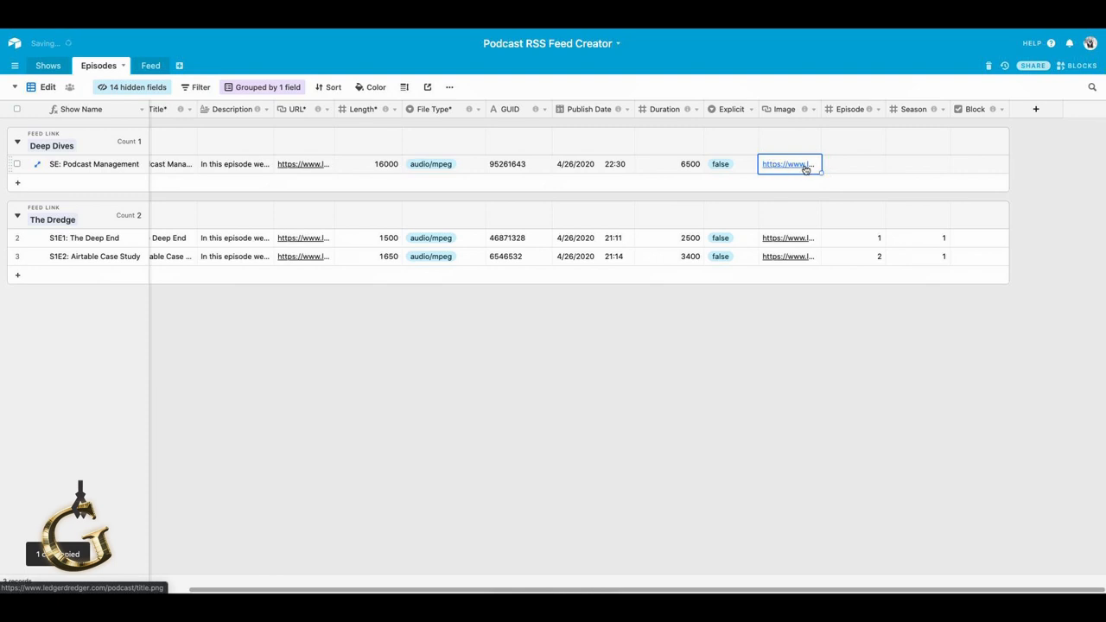
{"action": "left_click", "coordinate": [852, 163]}
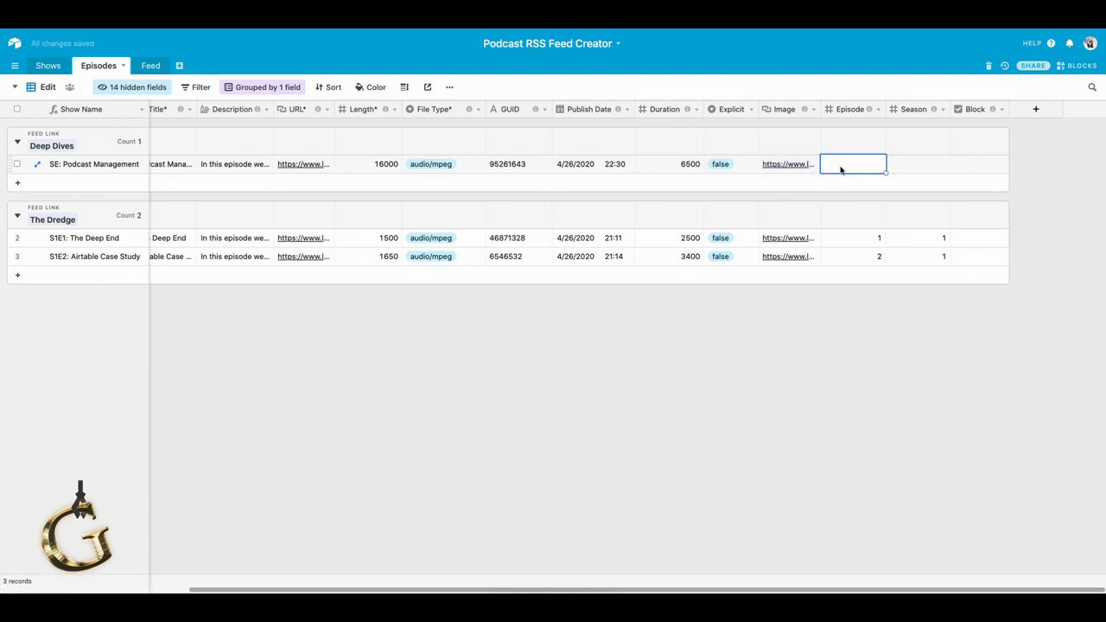
{"action": "mouse_move", "coordinate": [835, 166]}
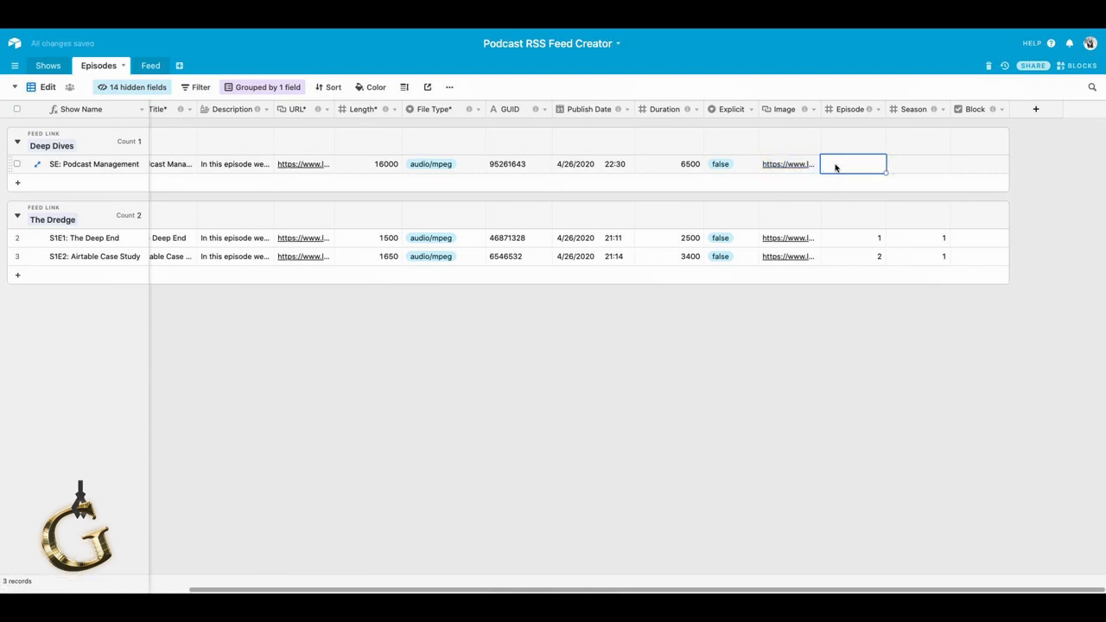
{"action": "mouse_move", "coordinate": [781, 174]}
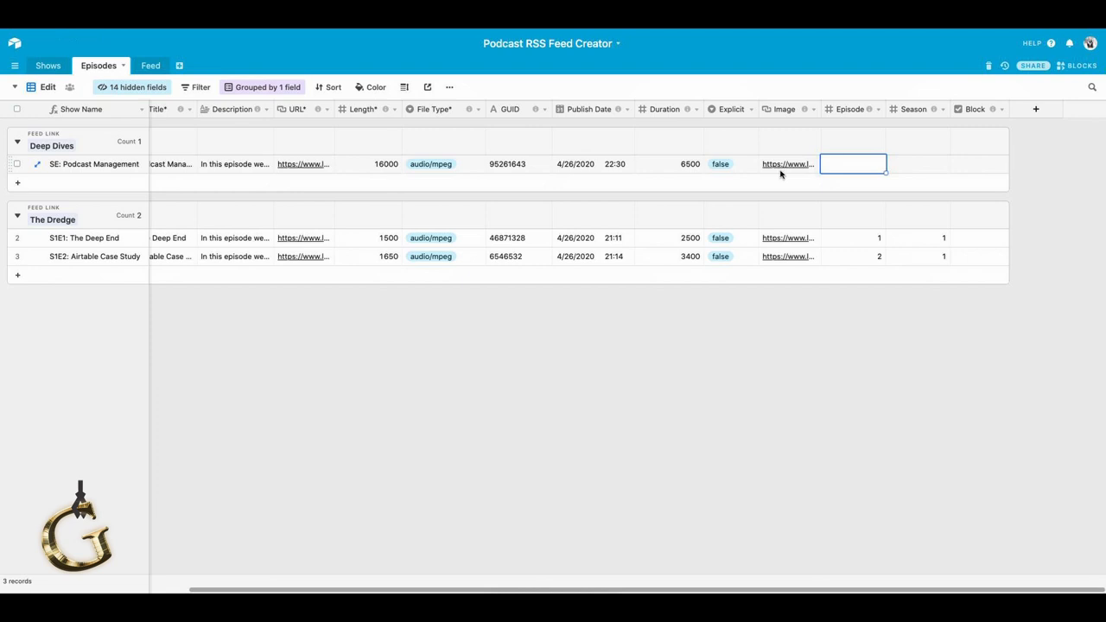
{"action": "mouse_move", "coordinate": [859, 170]}
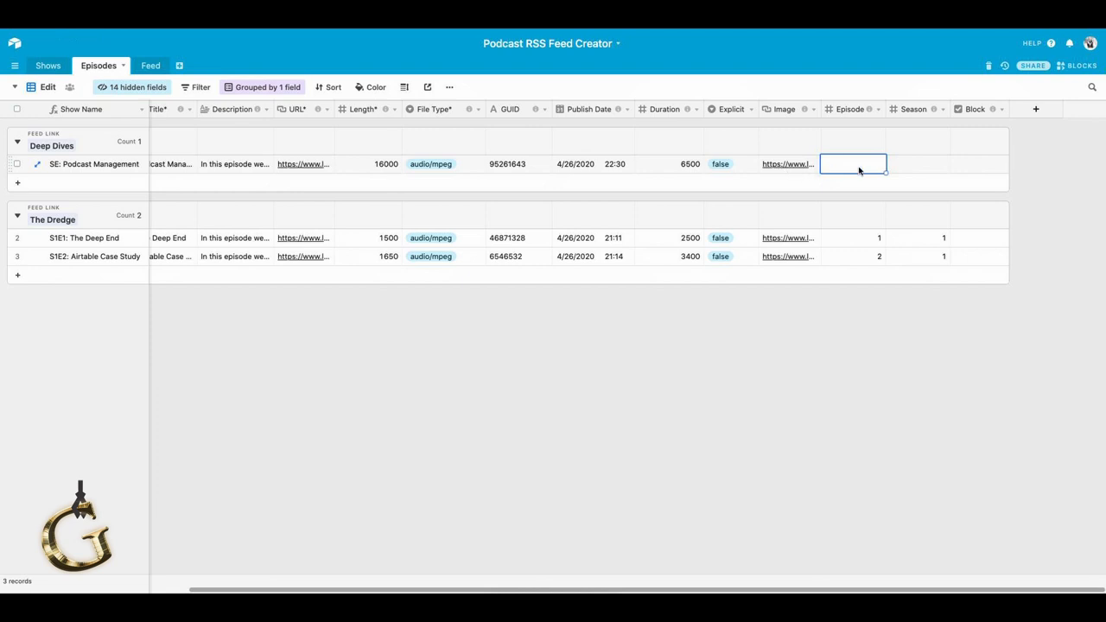
{"action": "mouse_move", "coordinate": [866, 177]}
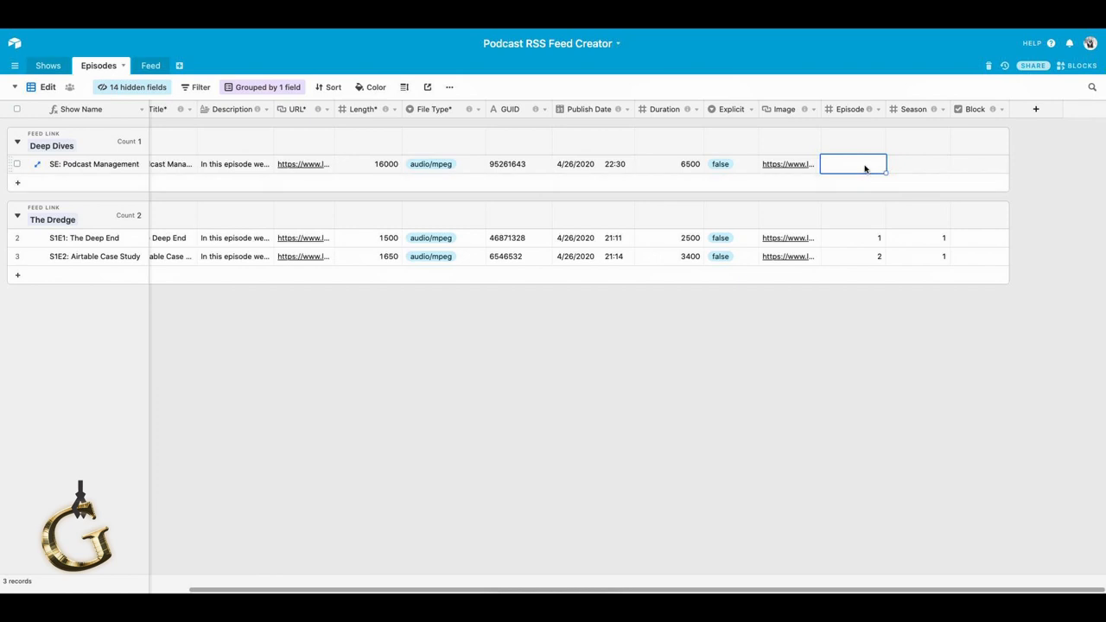
{"action": "type", "text": "1"}
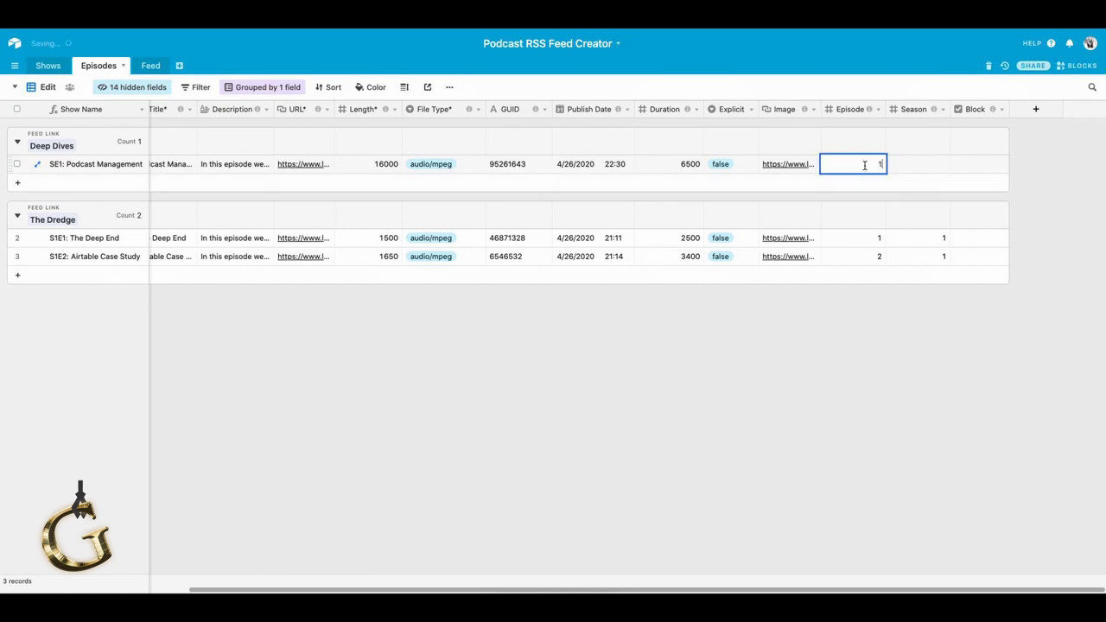
{"action": "key", "text": "Tab"}
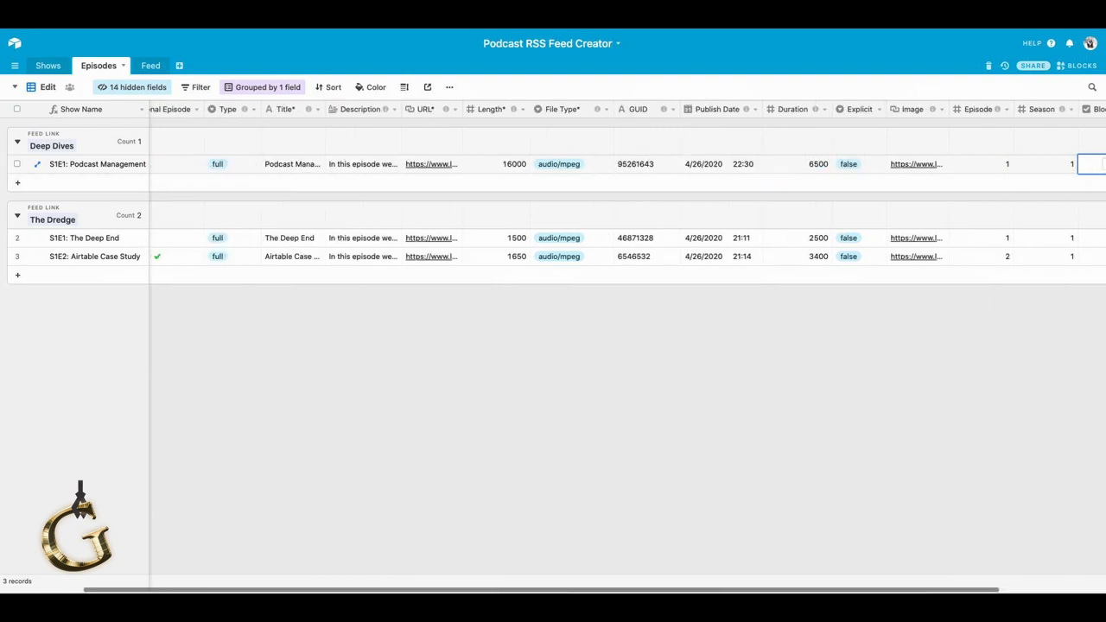
{"action": "scroll", "scroll_direction": "left", "scroll_amount": 3}
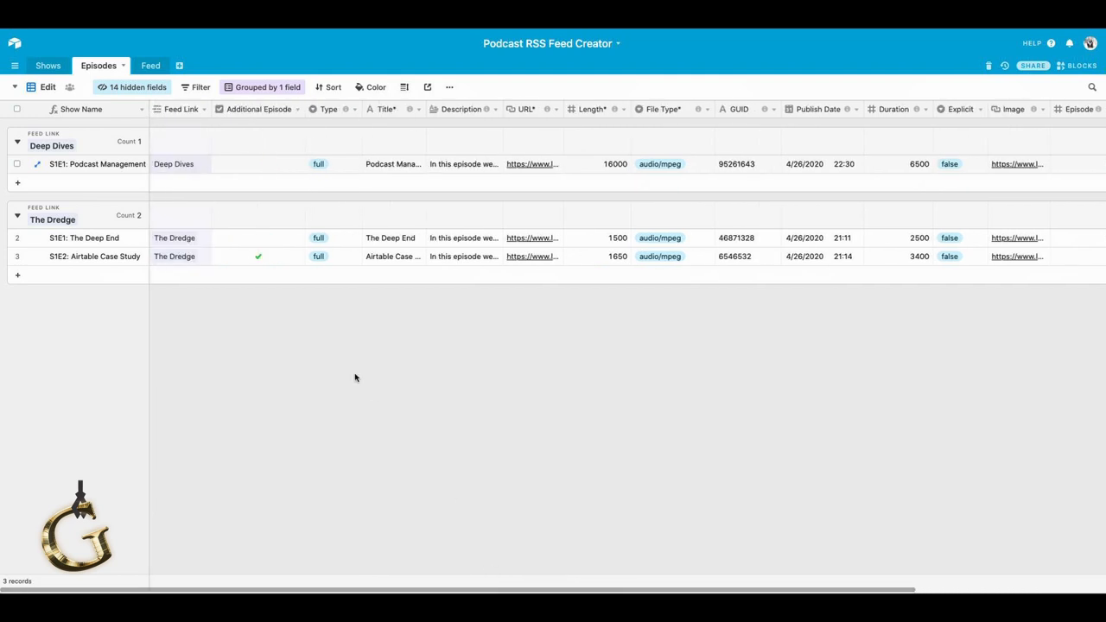
{"action": "mouse_move", "coordinate": [246, 182]}
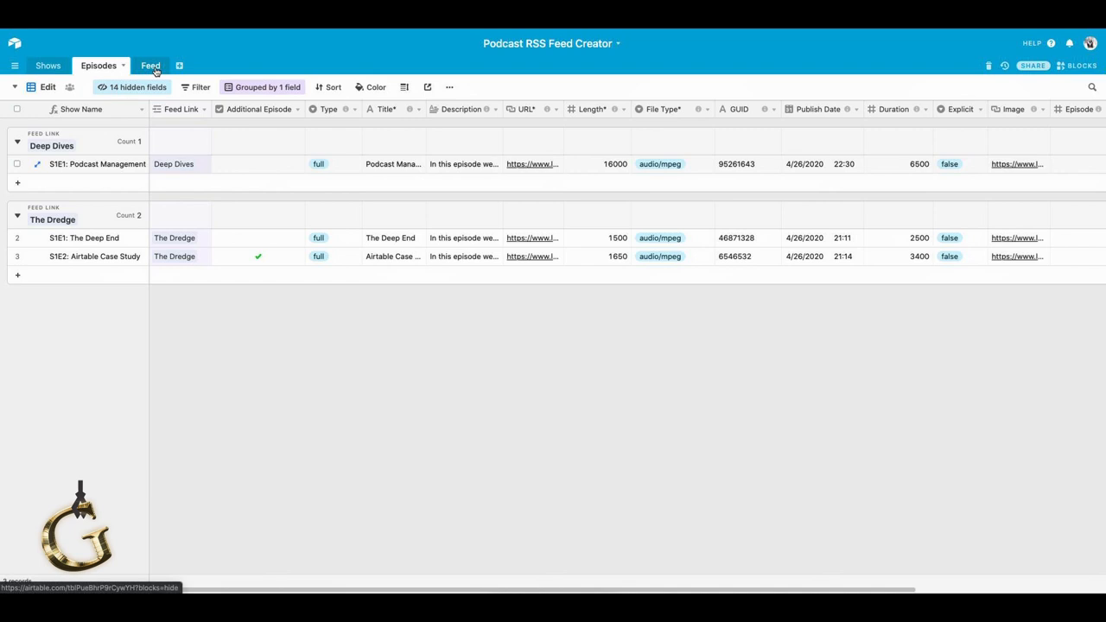
Open the Feed table, expand The Dredge's linked episodes, and show only Whole Feed Code.
{"action": "left_click", "coordinate": [146, 65]}
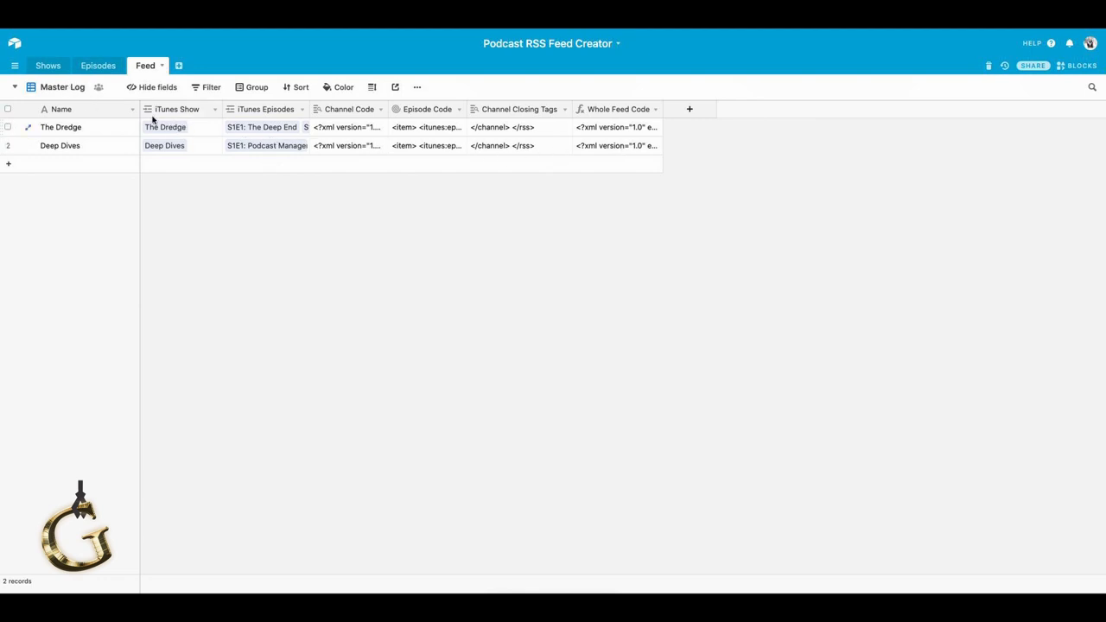
{"action": "left_click", "coordinate": [264, 127]}
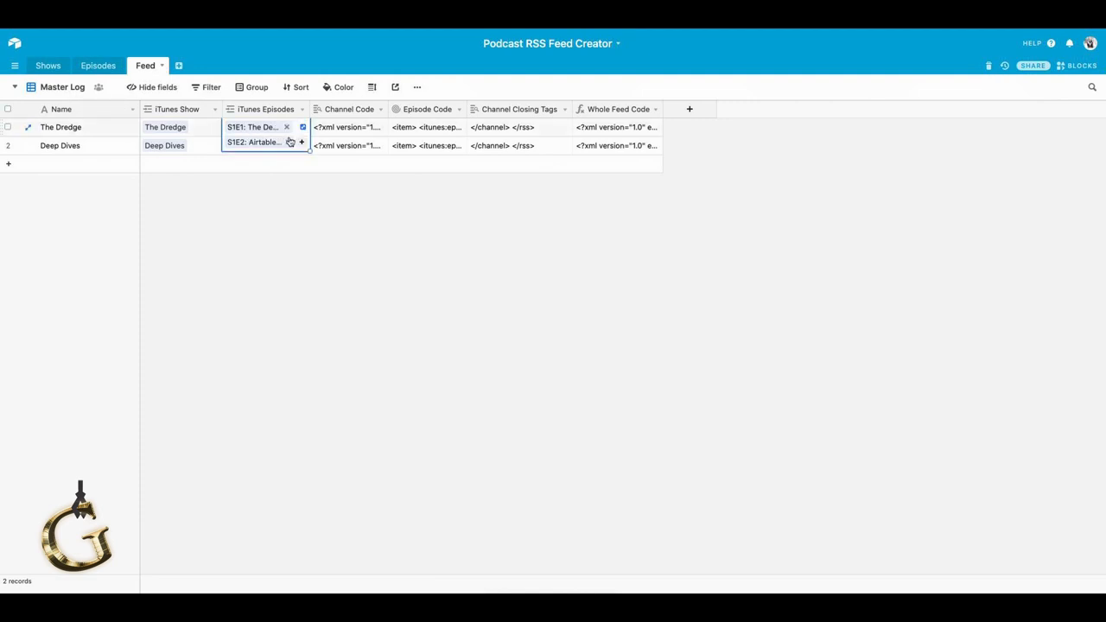
{"action": "left_click", "coordinate": [301, 142]}
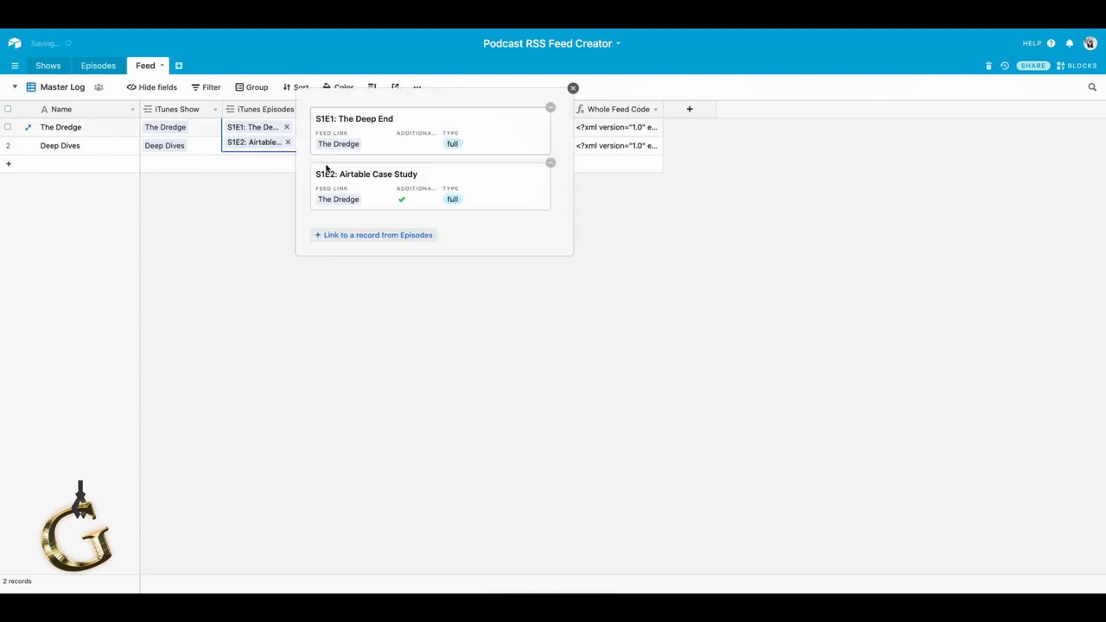
{"action": "left_click", "coordinate": [572, 88]}
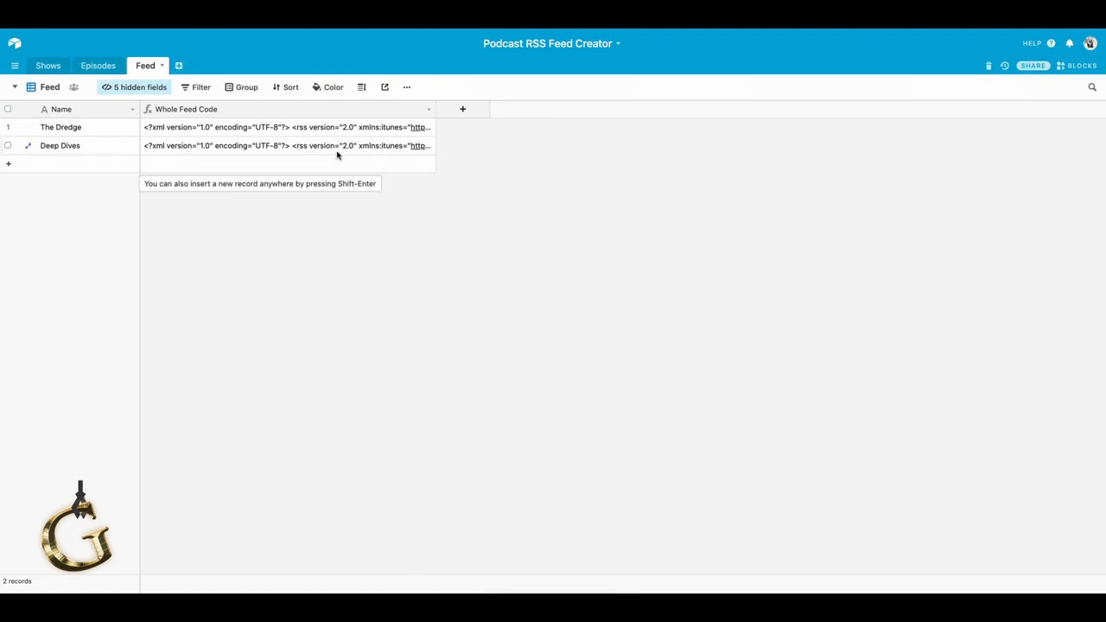
{"action": "left_click", "coordinate": [285, 145]}
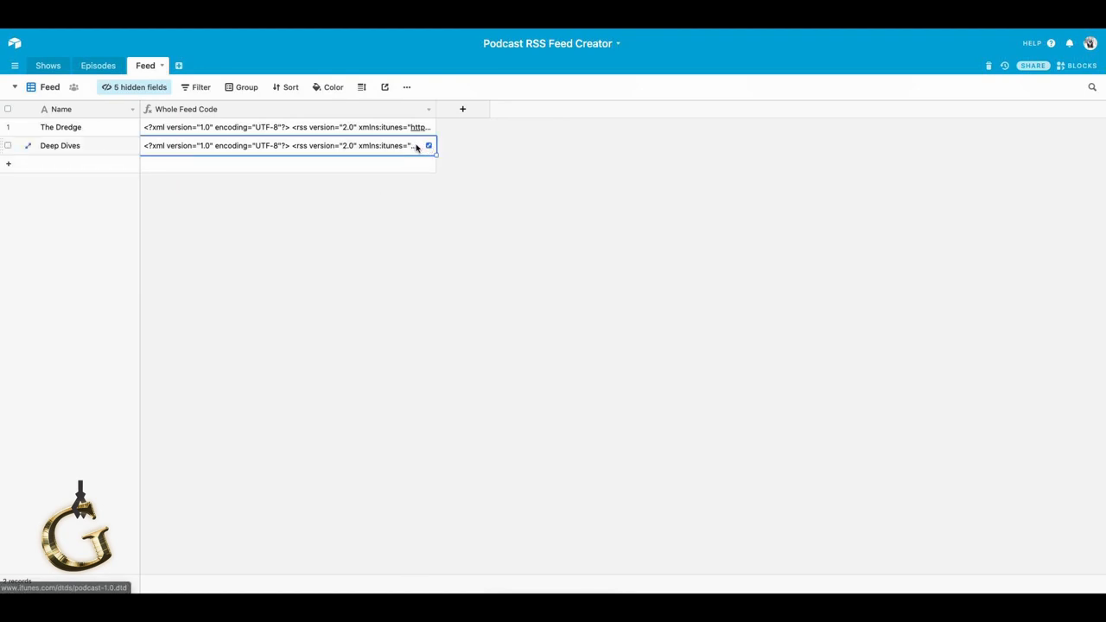
{"action": "left_click", "coordinate": [427, 145]}
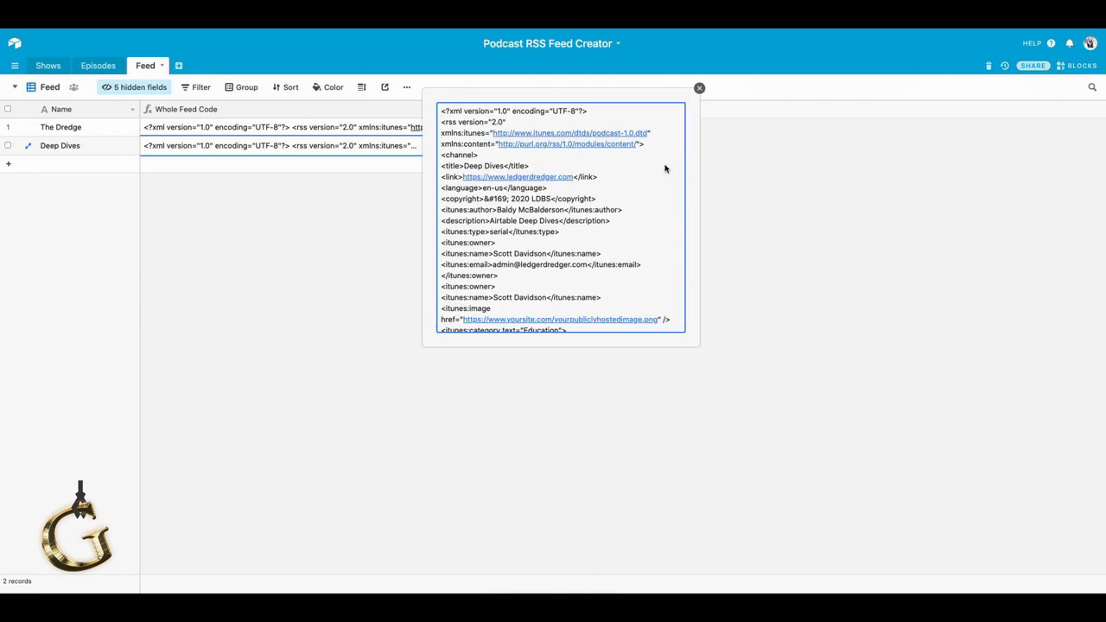
{"action": "scroll", "scroll_direction": "down", "scroll_amount": 3}
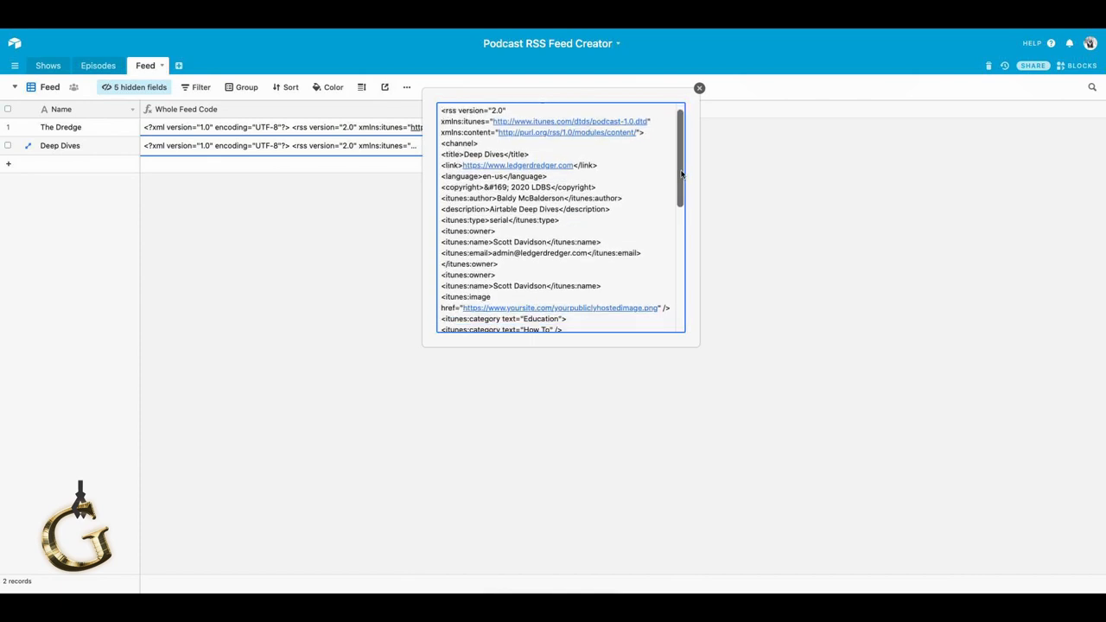
{"action": "scroll", "scroll_direction": "down", "scroll_amount": 3}
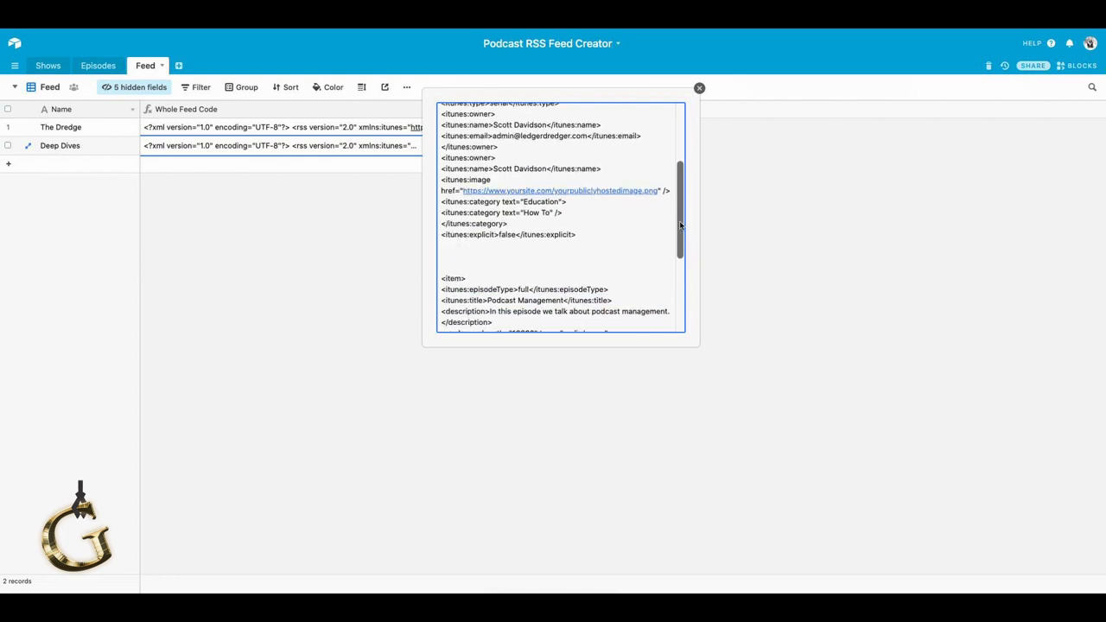
{"action": "scroll", "scroll_direction": "down", "scroll_amount": 3}
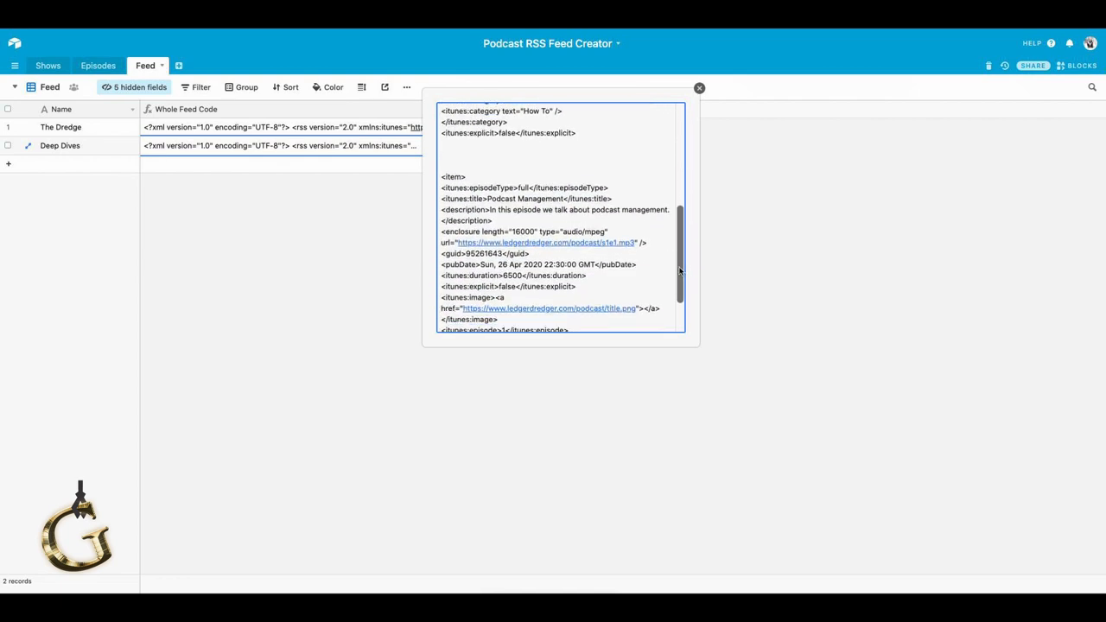
{"action": "scroll", "scroll_direction": "down", "scroll_amount": 3}
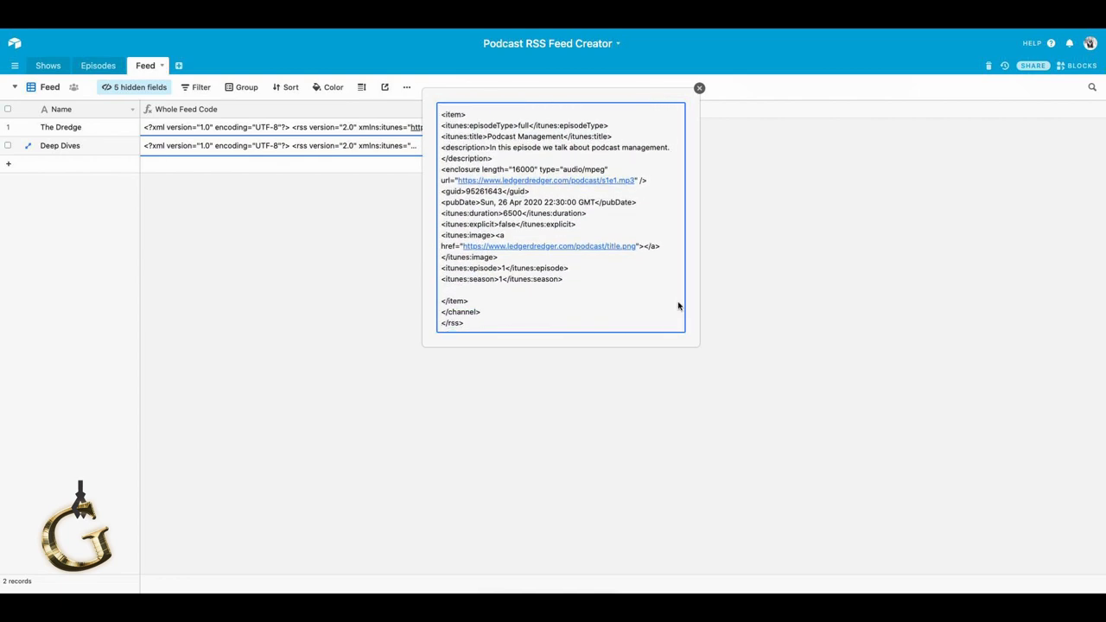
{"action": "scroll", "scroll_direction": "up", "scroll_amount": 3}
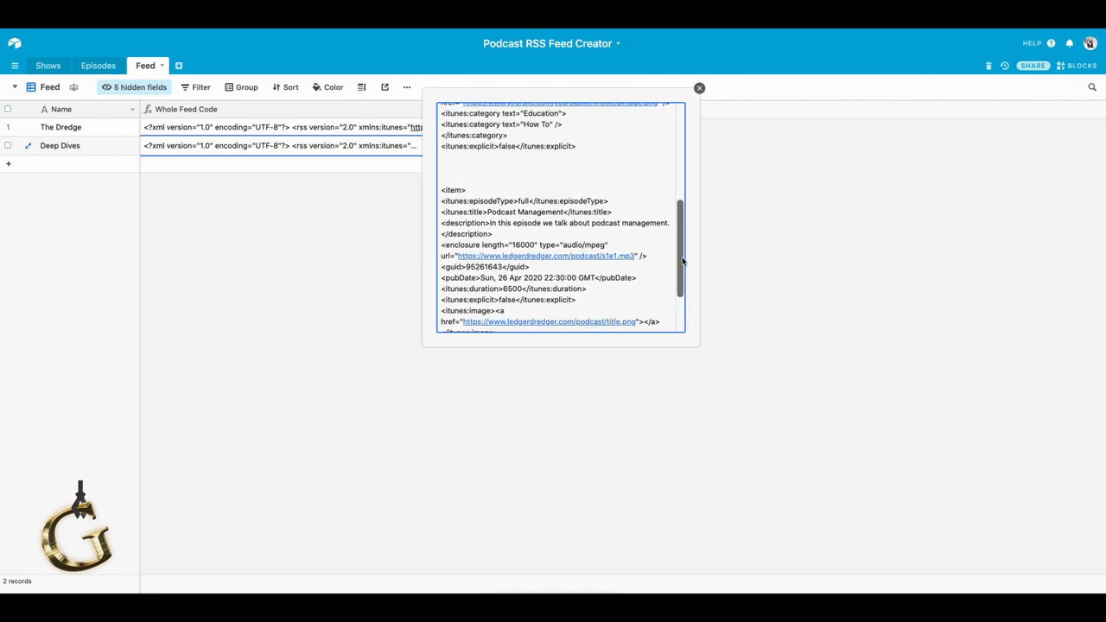
{"action": "scroll", "scroll_direction": "up", "scroll_amount": 3}
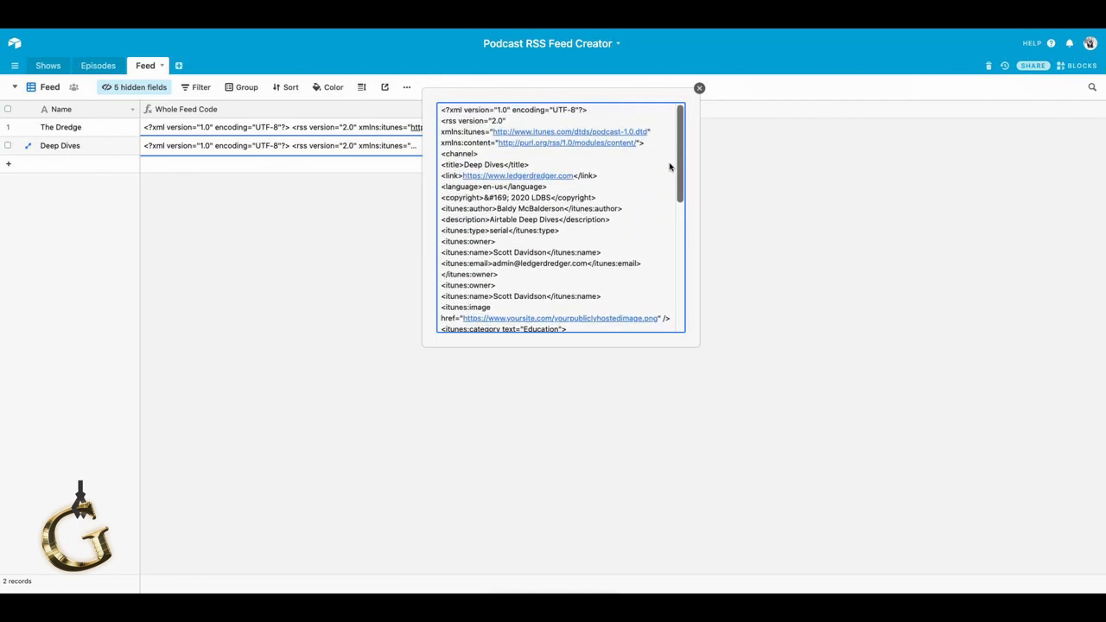
{"action": "scroll", "scroll_direction": "down", "scroll_amount": 3}
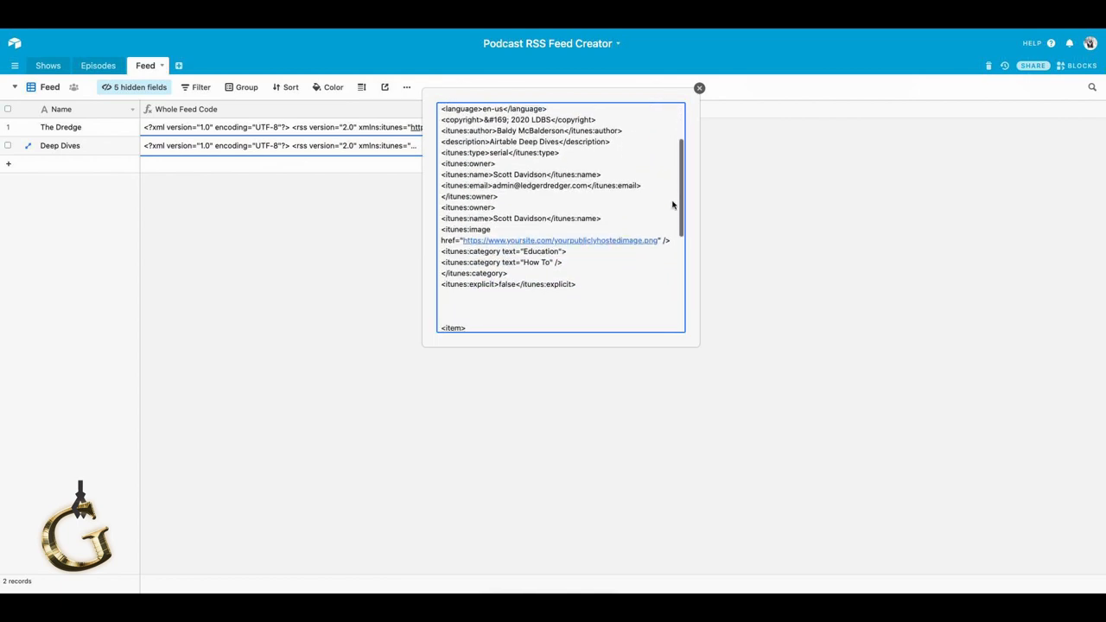
{"action": "scroll", "scroll_direction": "down", "scroll_amount": 3}
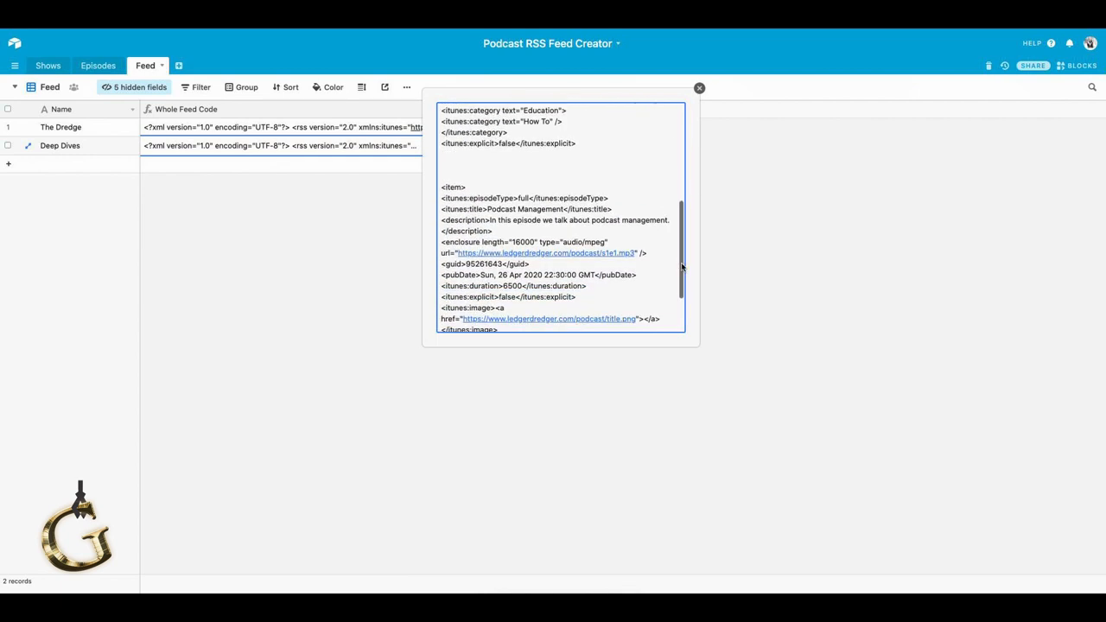
{"action": "scroll", "scroll_direction": "down", "scroll_amount": 3}
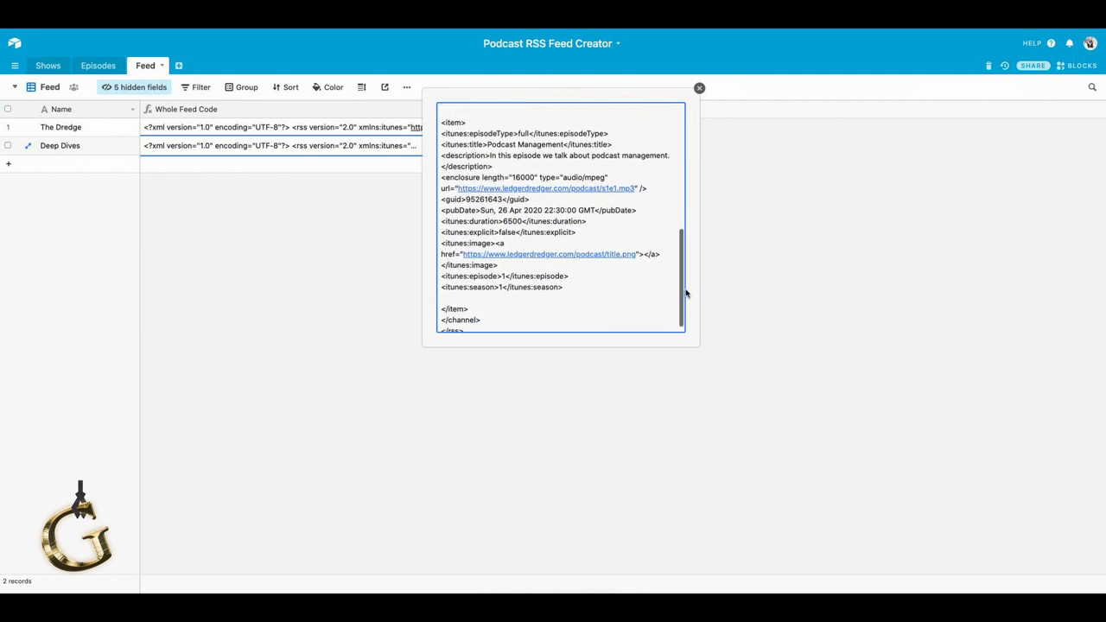
{"action": "scroll", "scroll_direction": "down", "scroll_amount": 3}
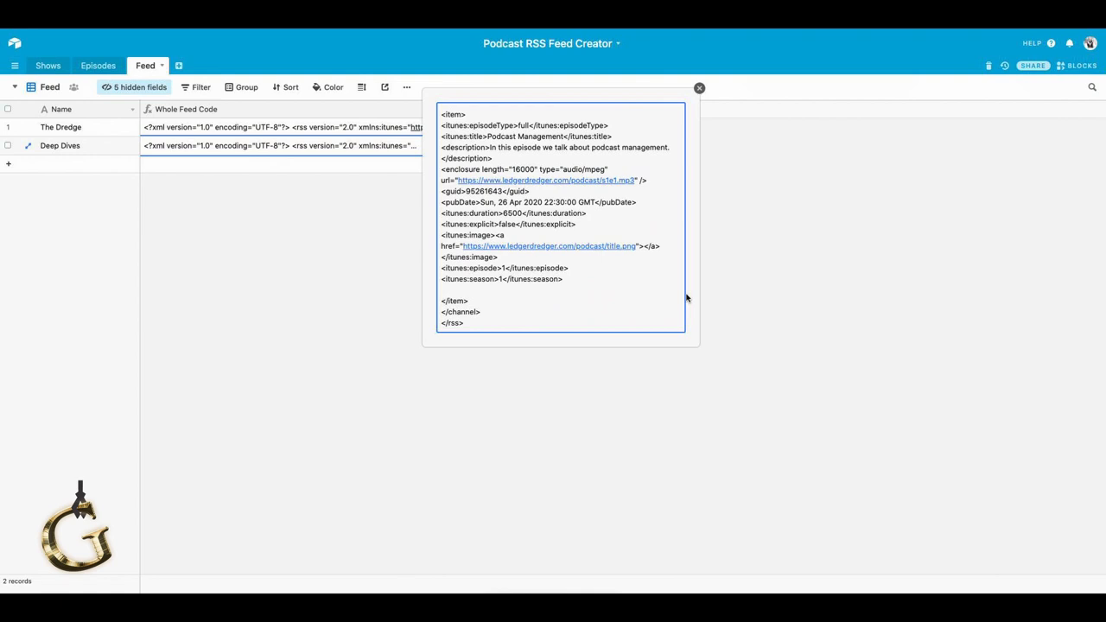
{"action": "scroll", "scroll_direction": "up", "scroll_amount": 3}
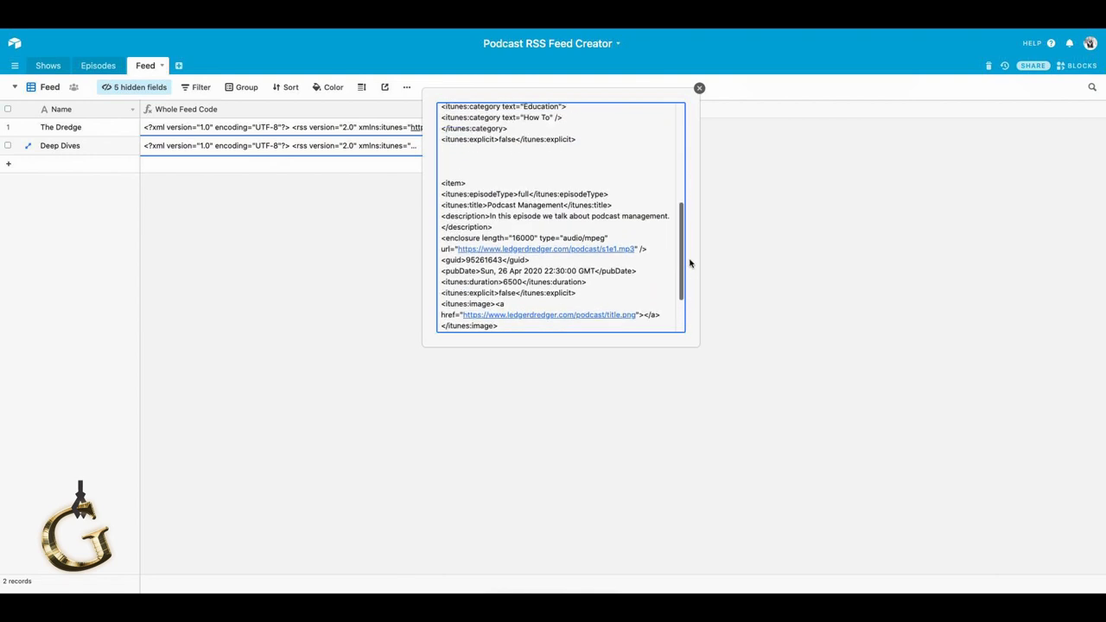
{"action": "scroll", "scroll_direction": "up", "scroll_amount": 3}
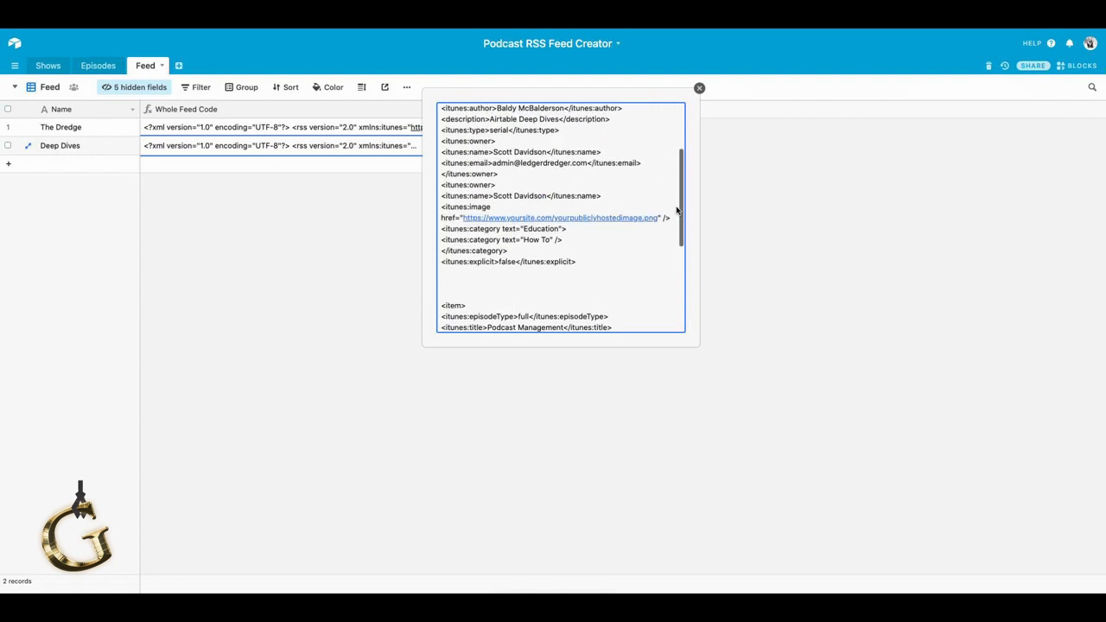
{"action": "scroll", "scroll_direction": "down", "scroll_amount": 3}
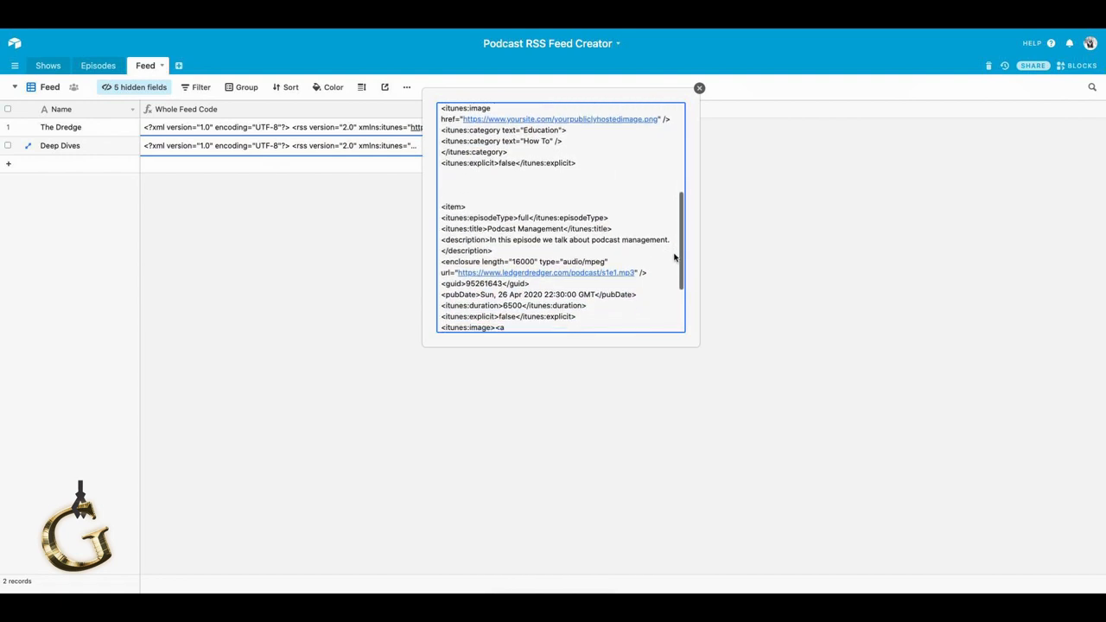
{"action": "scroll", "scroll_direction": "down", "scroll_amount": 3}
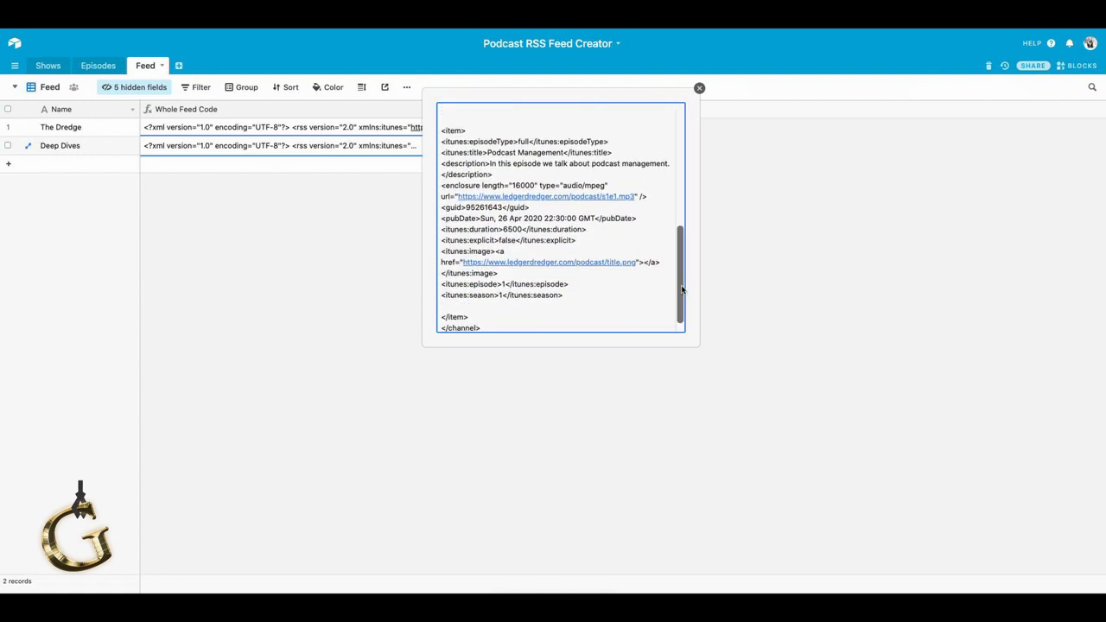
{"action": "scroll", "scroll_direction": "up", "scroll_amount": 3}
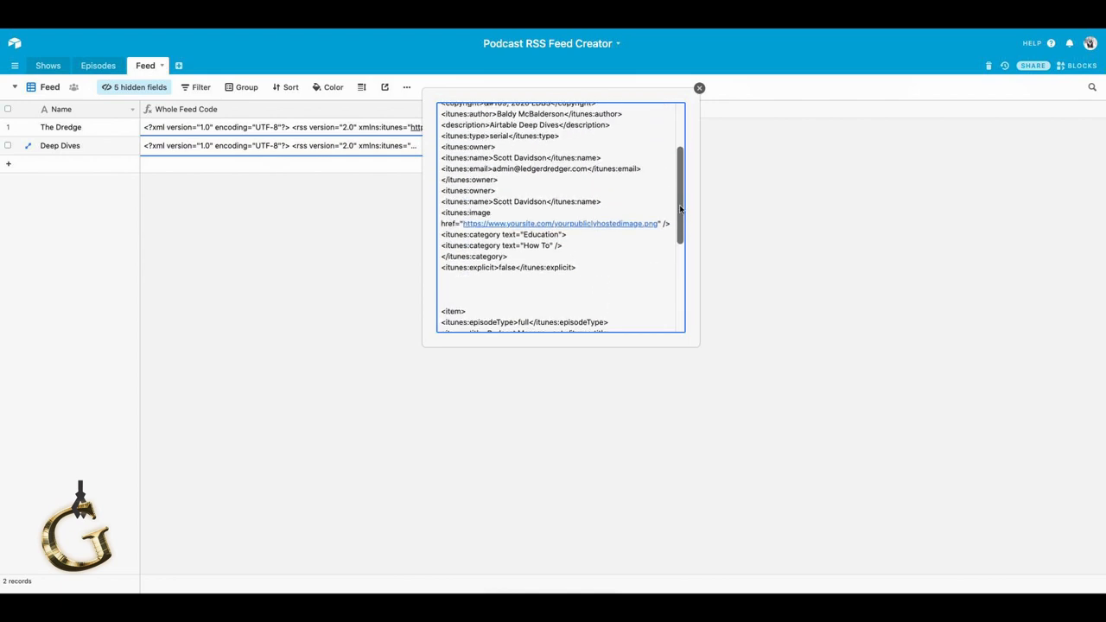
{"action": "scroll", "scroll_direction": "up", "scroll_amount": 3}
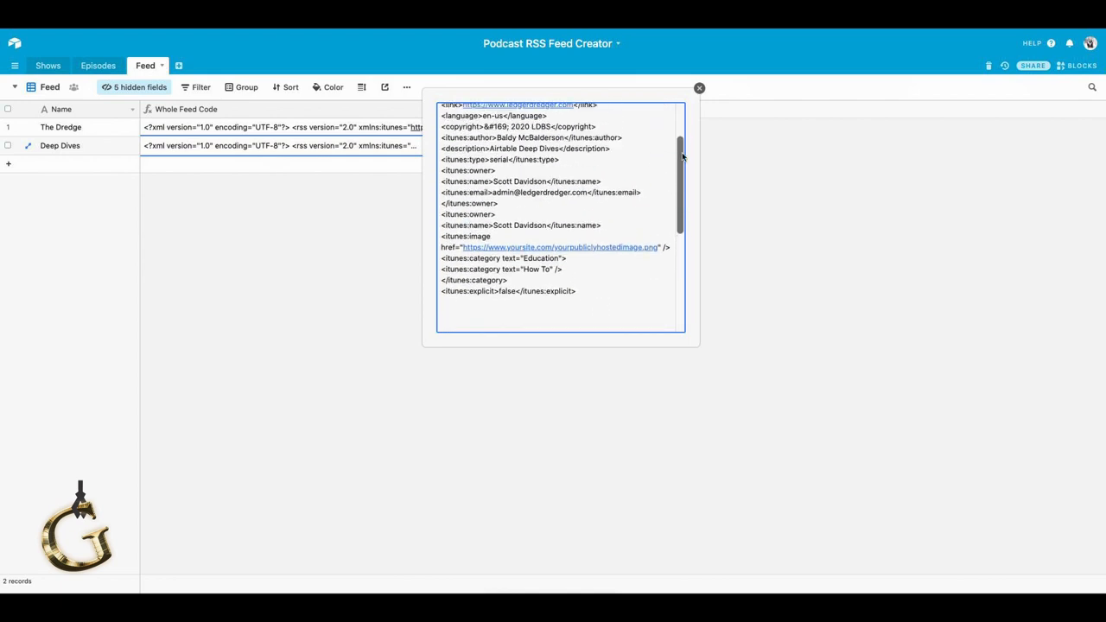
Close the Deep Dives feed and scroll through The Dredge's expanded Whole Feed Code.
{"action": "left_click", "coordinate": [699, 89]}
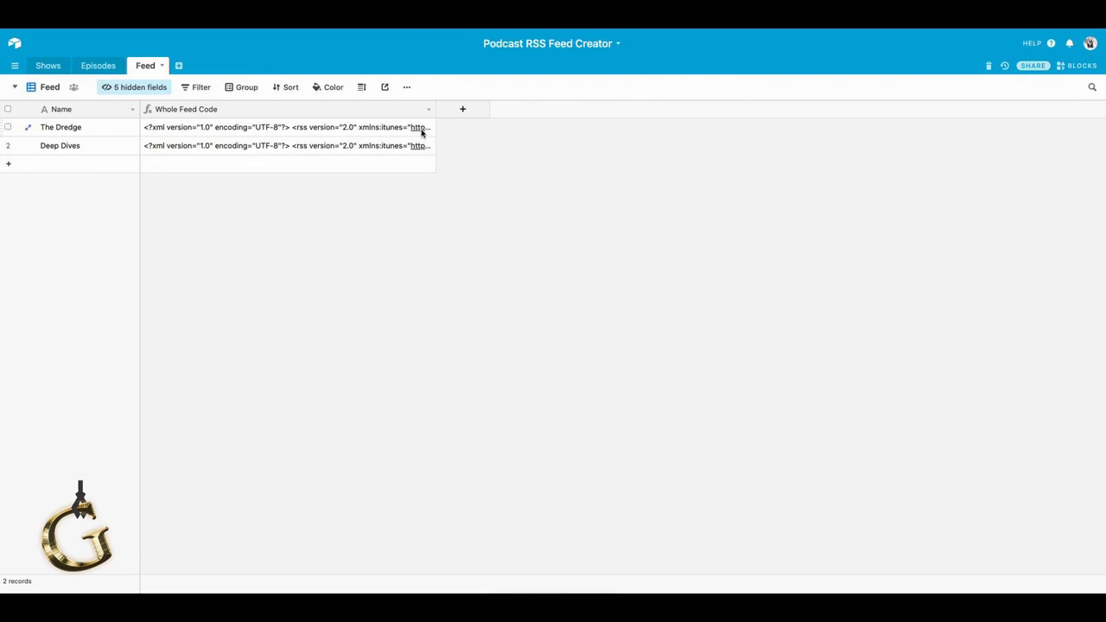
{"action": "left_click", "coordinate": [419, 127]}
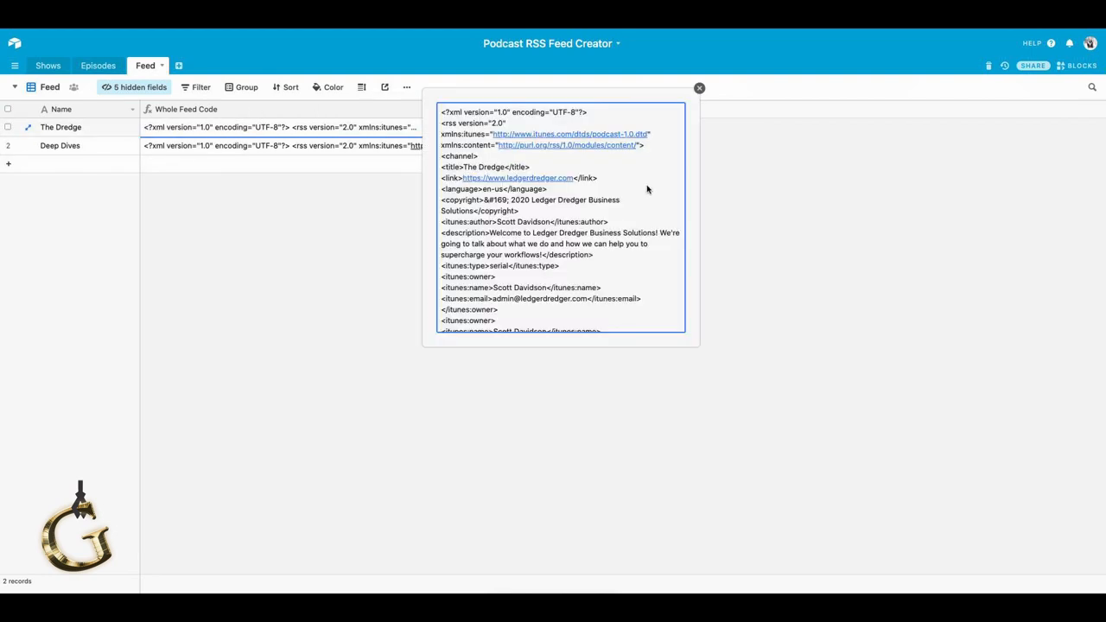
{"action": "scroll", "scroll_direction": "down", "scroll_amount": 3}
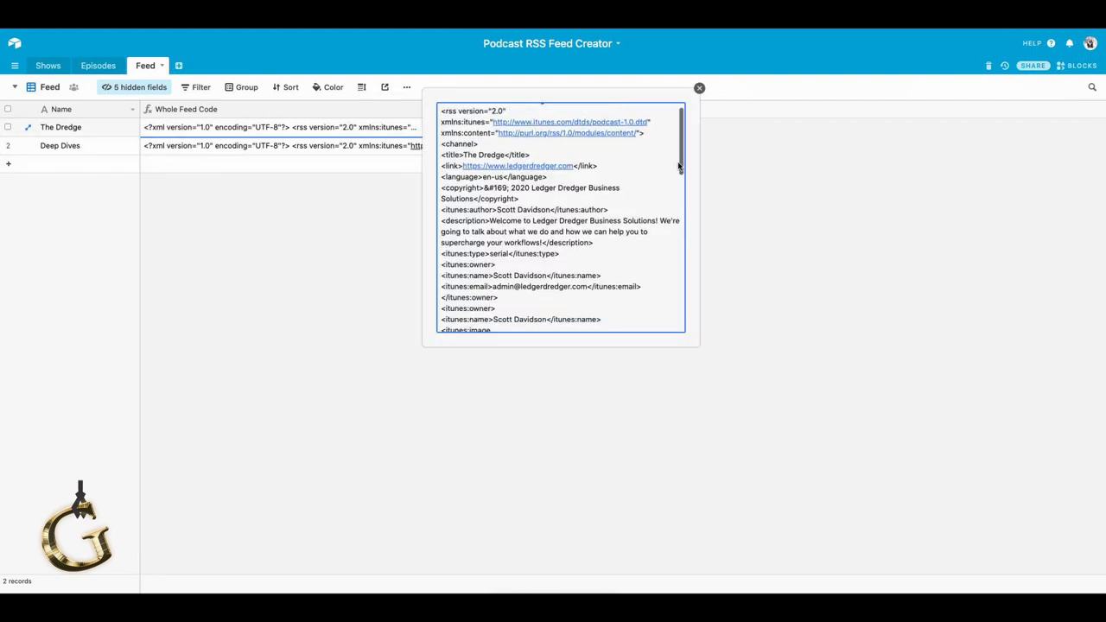
{"action": "scroll", "scroll_direction": "down", "scroll_amount": 3}
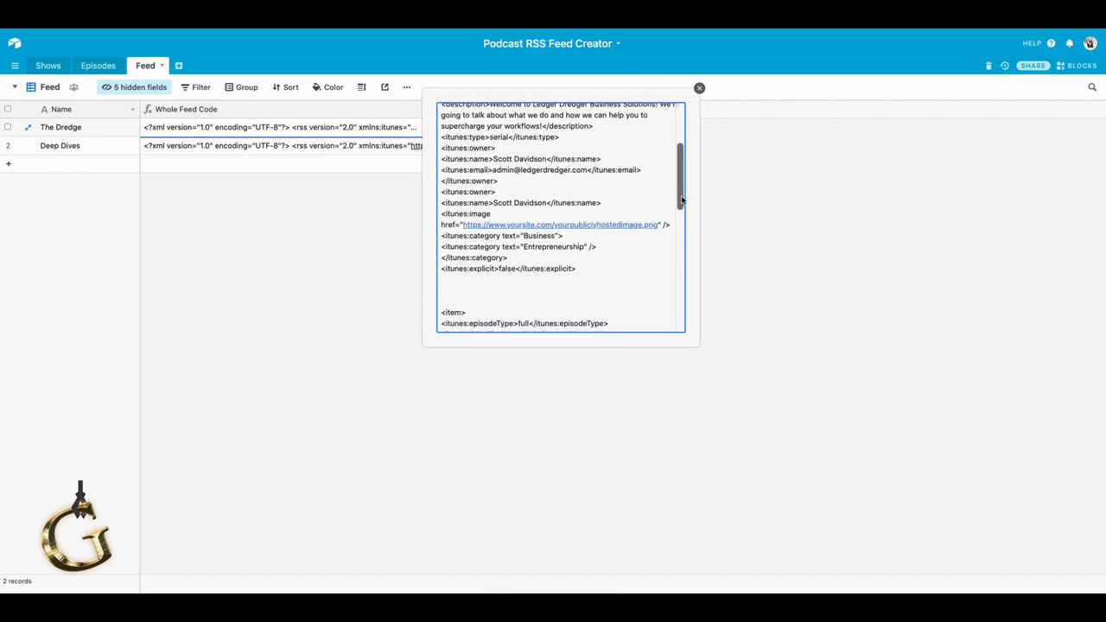
{"action": "scroll", "scroll_direction": "down", "scroll_amount": 3}
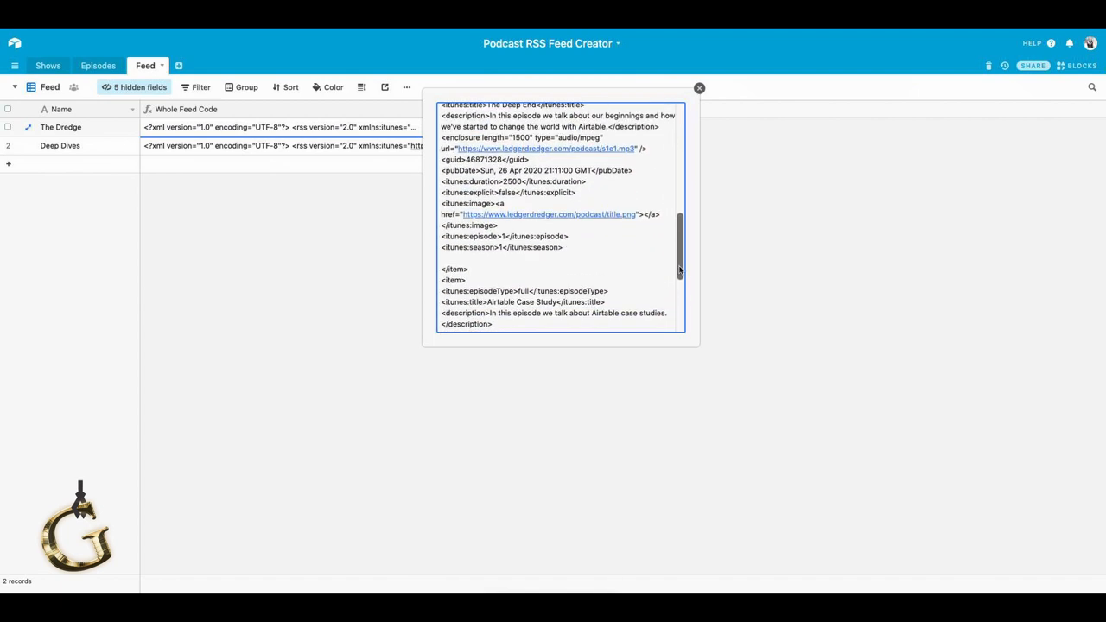
{"action": "scroll", "scroll_direction": "down", "scroll_amount": 3}
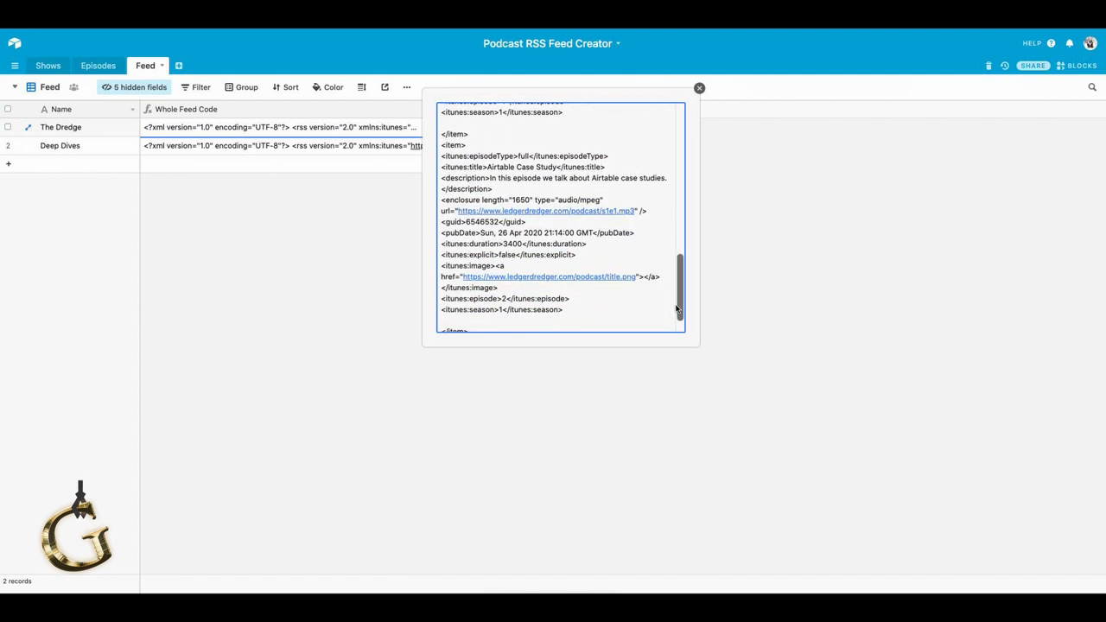
{"action": "scroll", "scroll_direction": "down", "scroll_amount": 3}
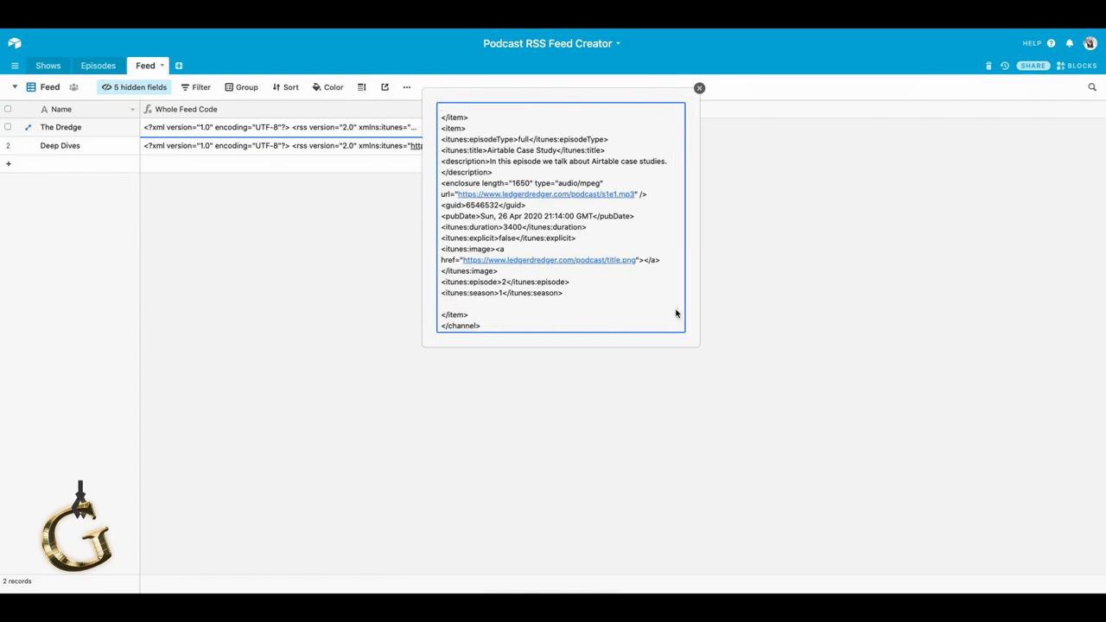
{"action": "scroll", "scroll_direction": "up", "scroll_amount": 3}
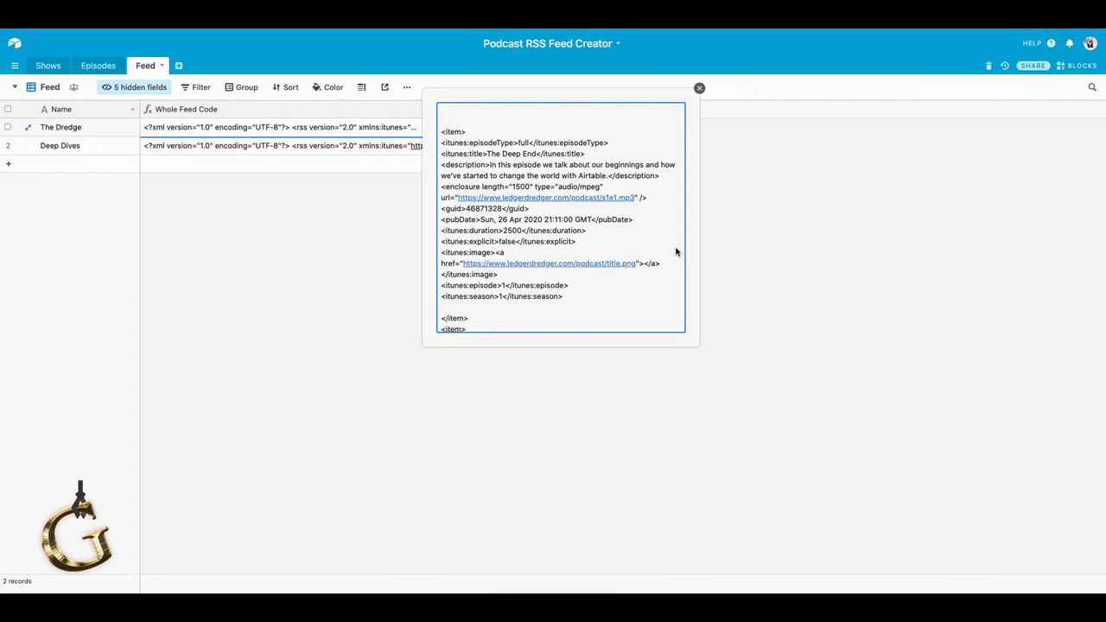
{"action": "scroll", "scroll_direction": "down", "scroll_amount": 3}
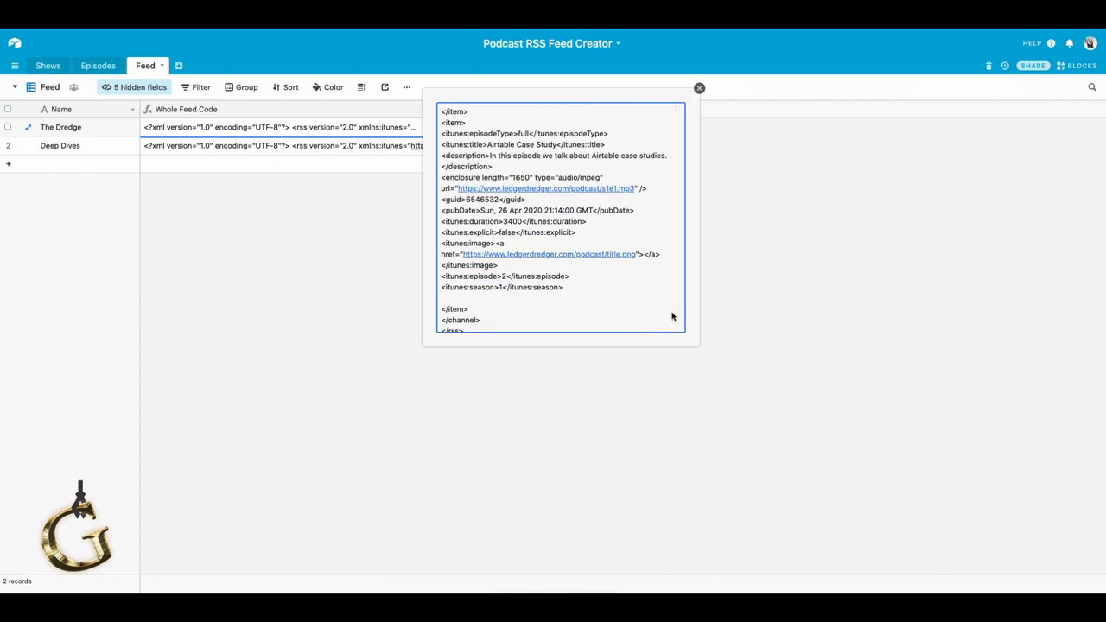
{"action": "scroll", "scroll_direction": "down", "scroll_amount": 3}
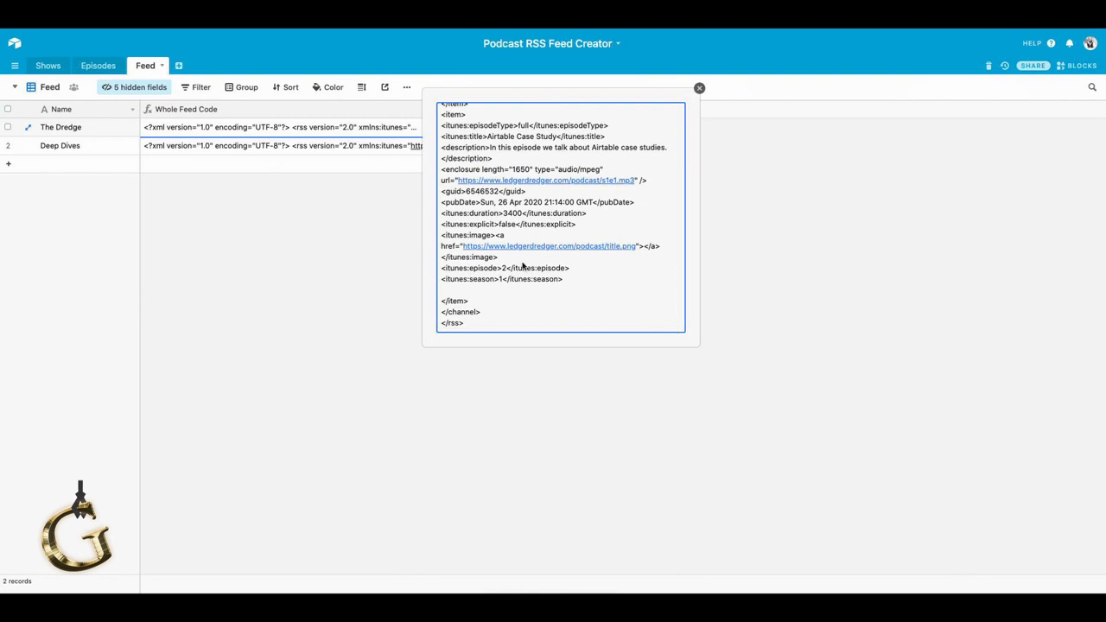
{"action": "scroll", "scroll_direction": "up", "scroll_amount": 3}
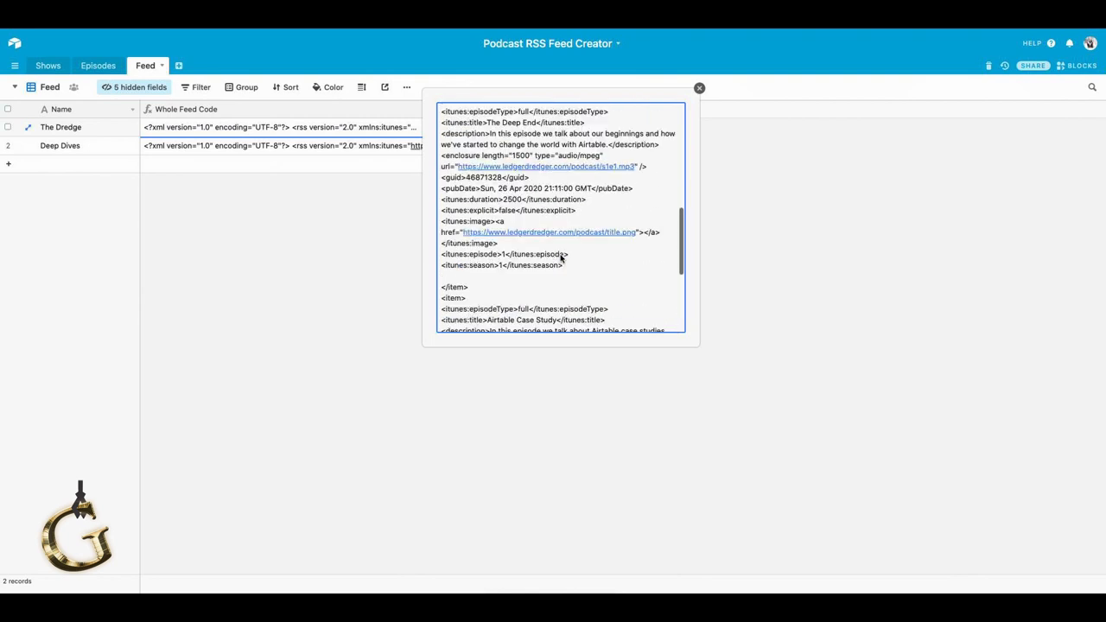
{"action": "scroll", "scroll_direction": "down", "scroll_amount": 3}
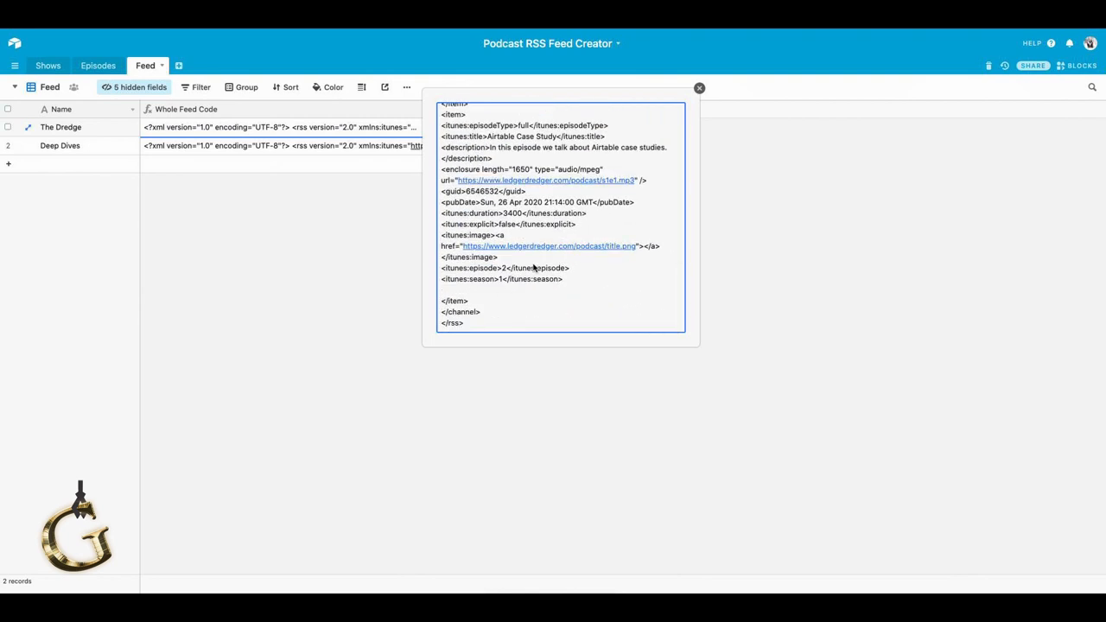
{"action": "scroll", "scroll_direction": "up", "scroll_amount": 3}
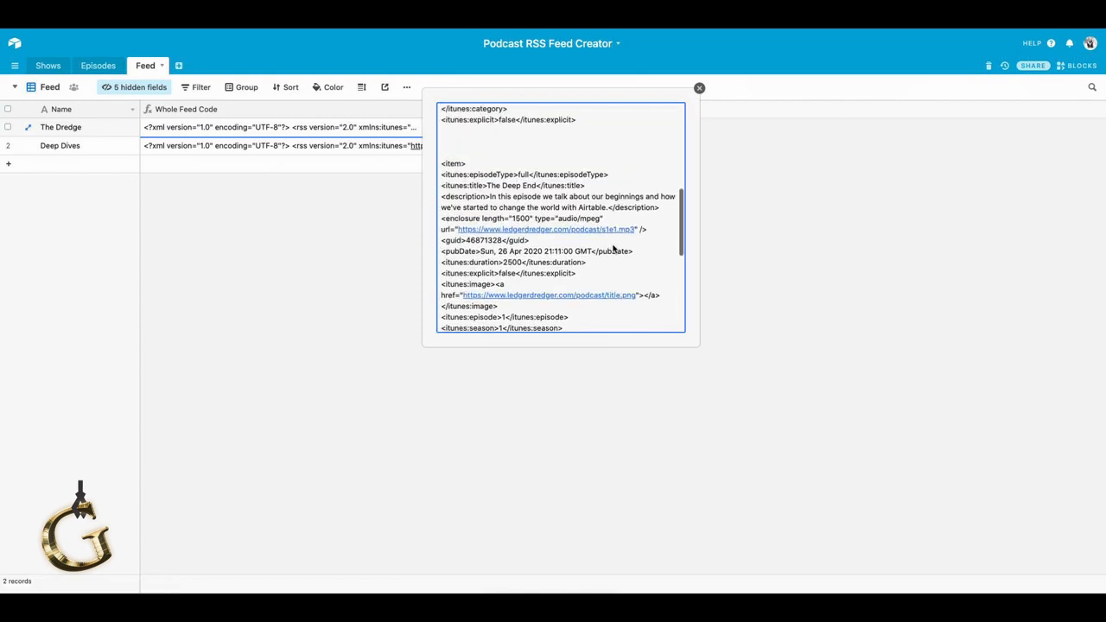
{"action": "scroll", "scroll_direction": "down", "scroll_amount": 3}
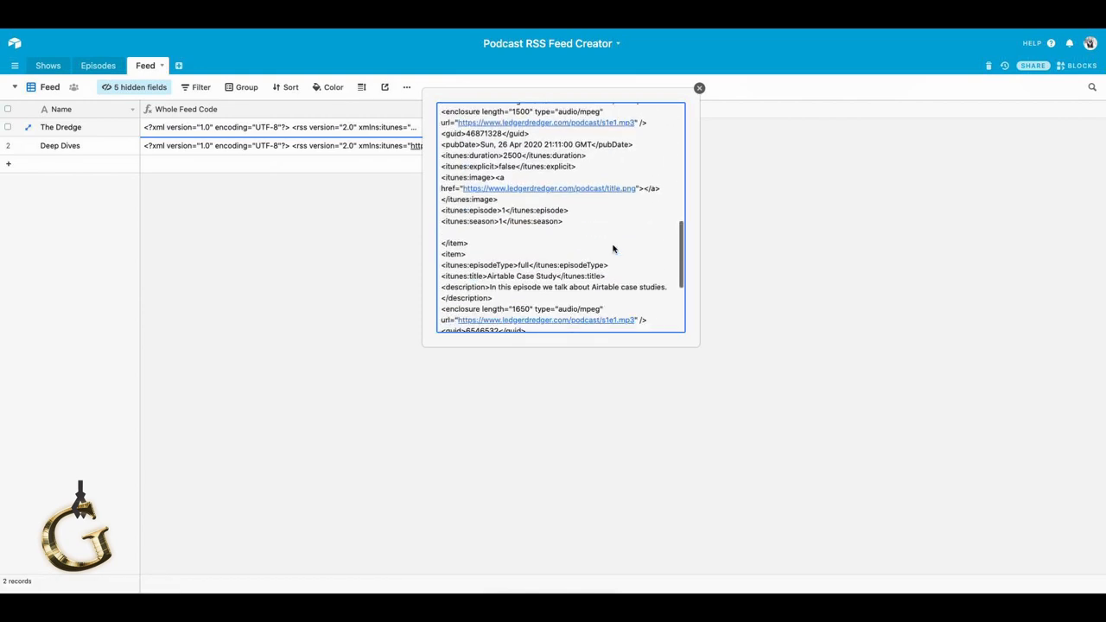
{"action": "scroll", "scroll_direction": "down", "scroll_amount": 3}
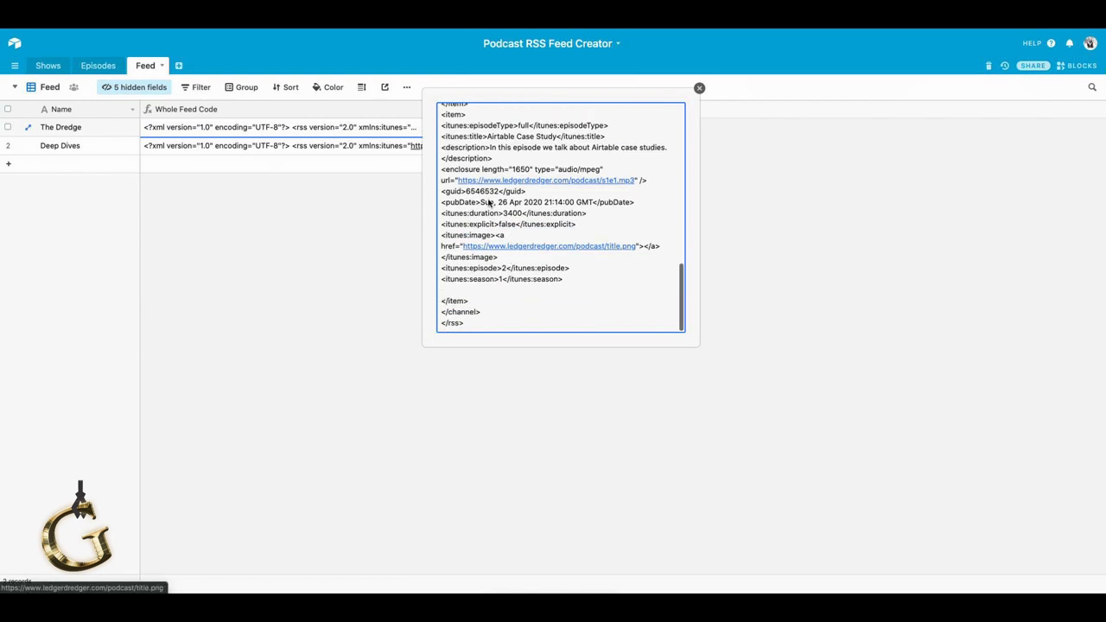
{"action": "scroll", "scroll_direction": "up", "scroll_amount": 3}
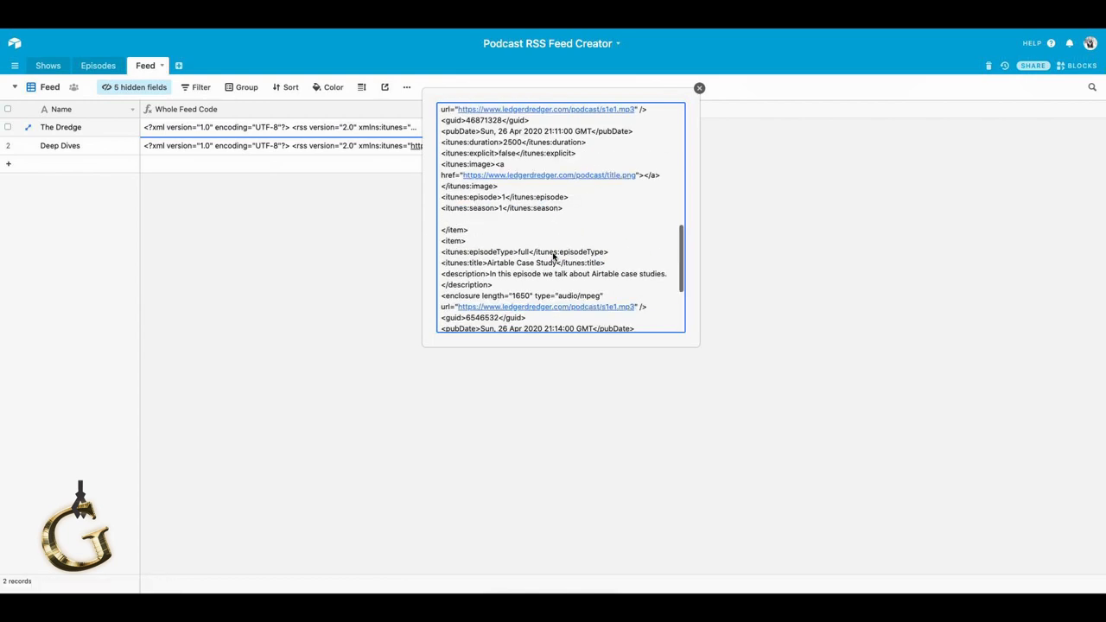
{"action": "scroll", "scroll_direction": "up", "scroll_amount": 3}
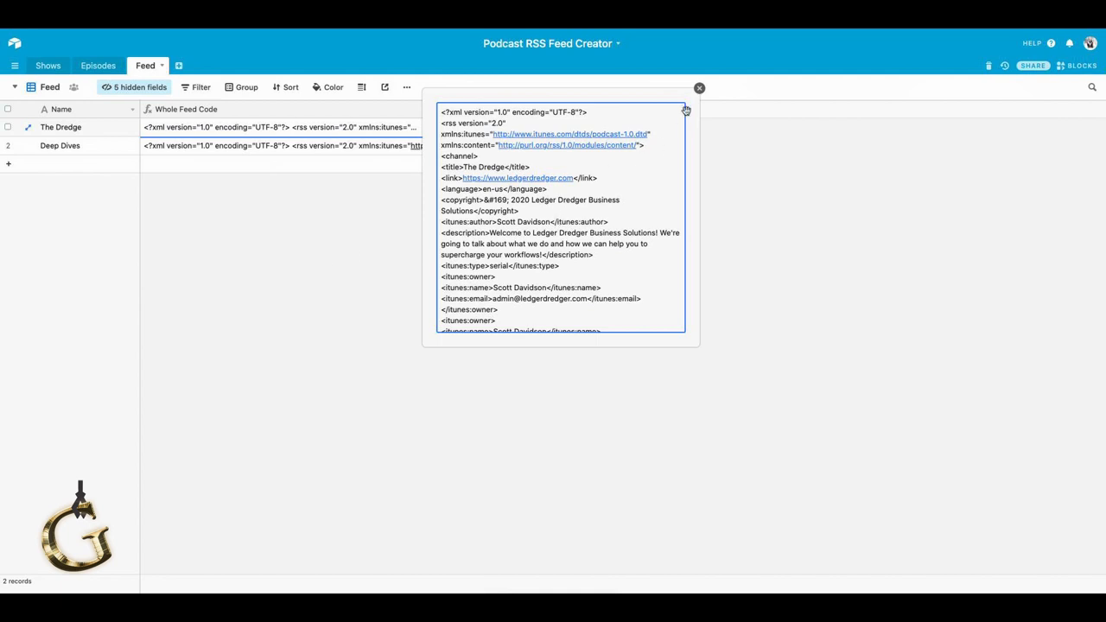
Link a new Shows record to a 'Blank' feed, then move to the Episodes table.
{"action": "left_click", "coordinate": [699, 87]}
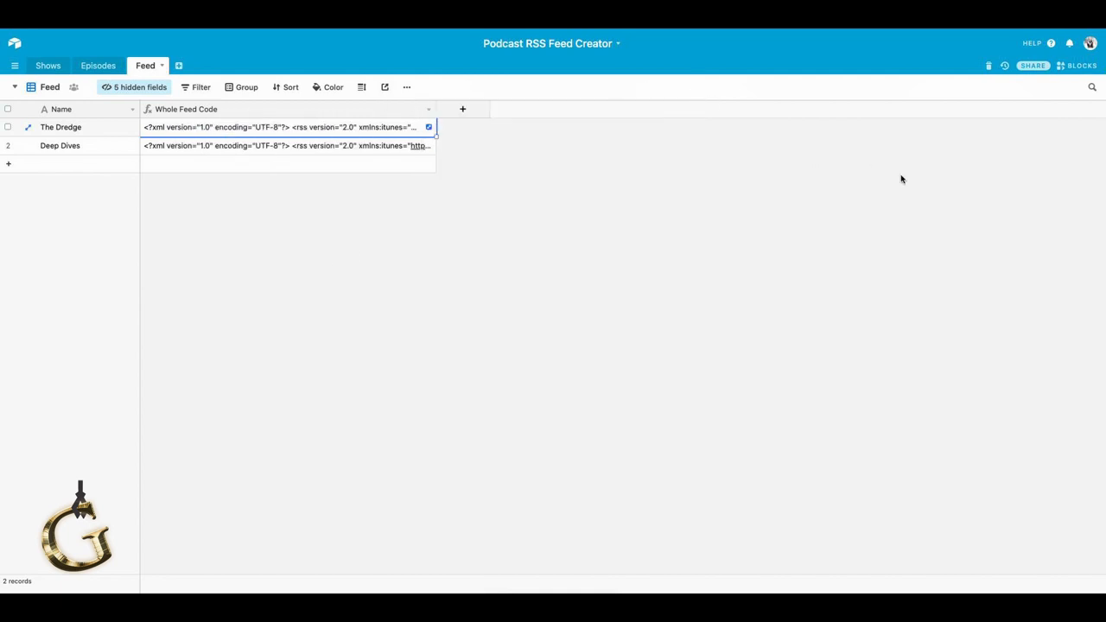
{"action": "mouse_move", "coordinate": [335, 147]}
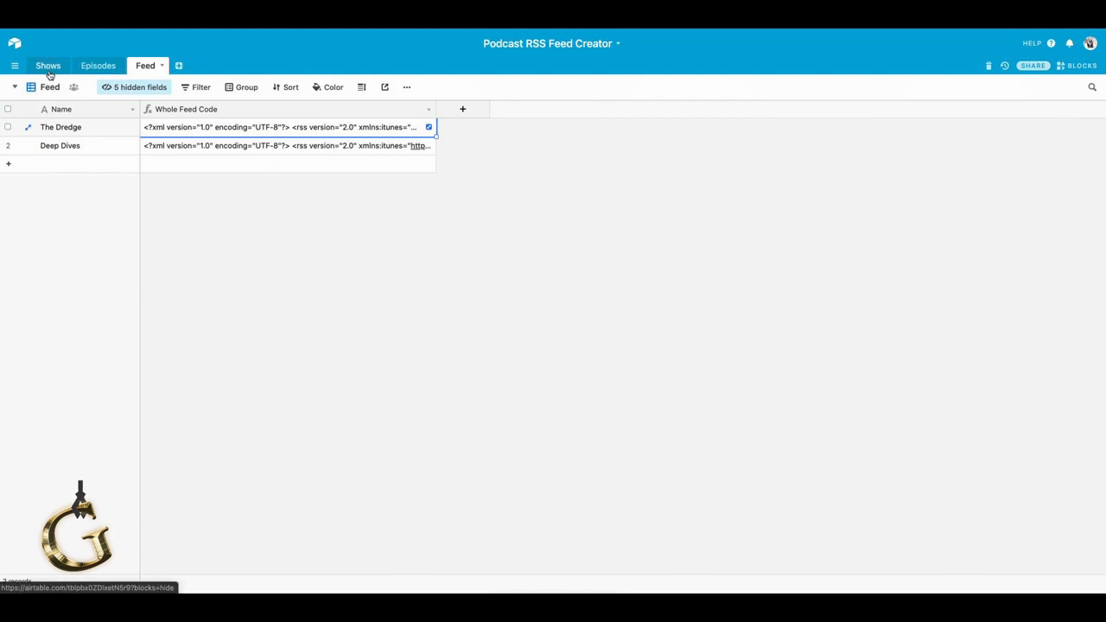
{"action": "left_click", "coordinate": [47, 65]}
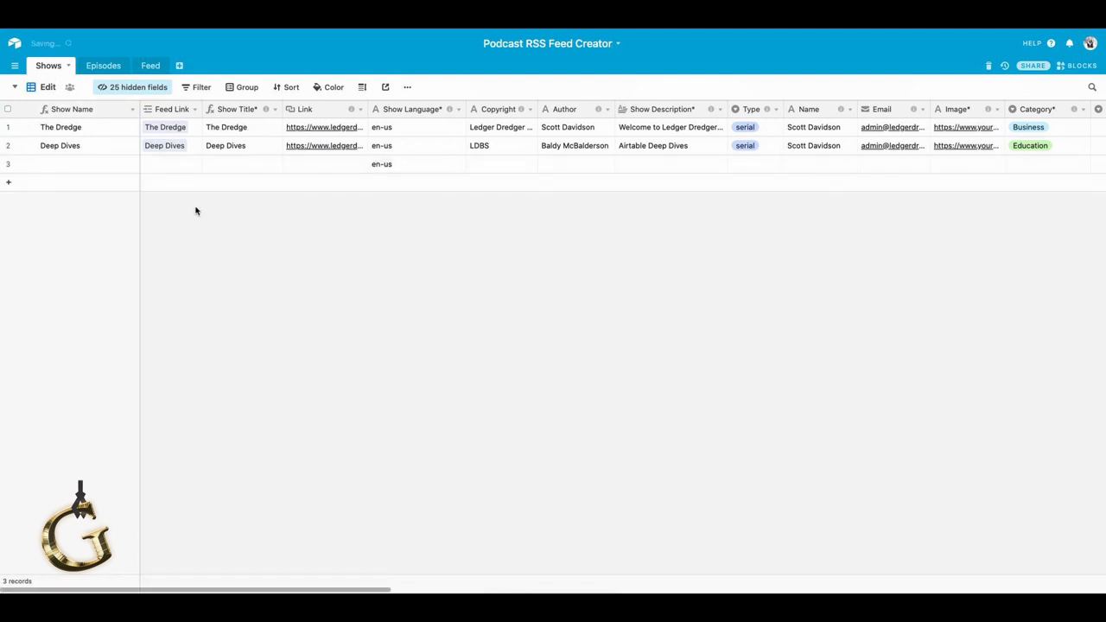
{"action": "left_click", "coordinate": [171, 165]}
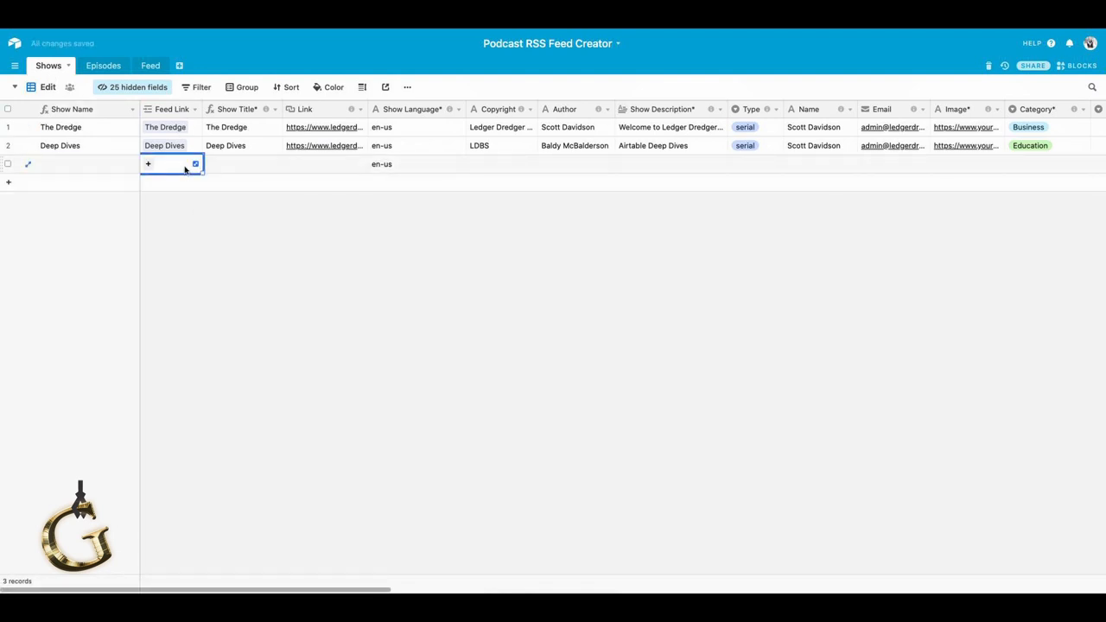
{"action": "type", "text": "Blank"}
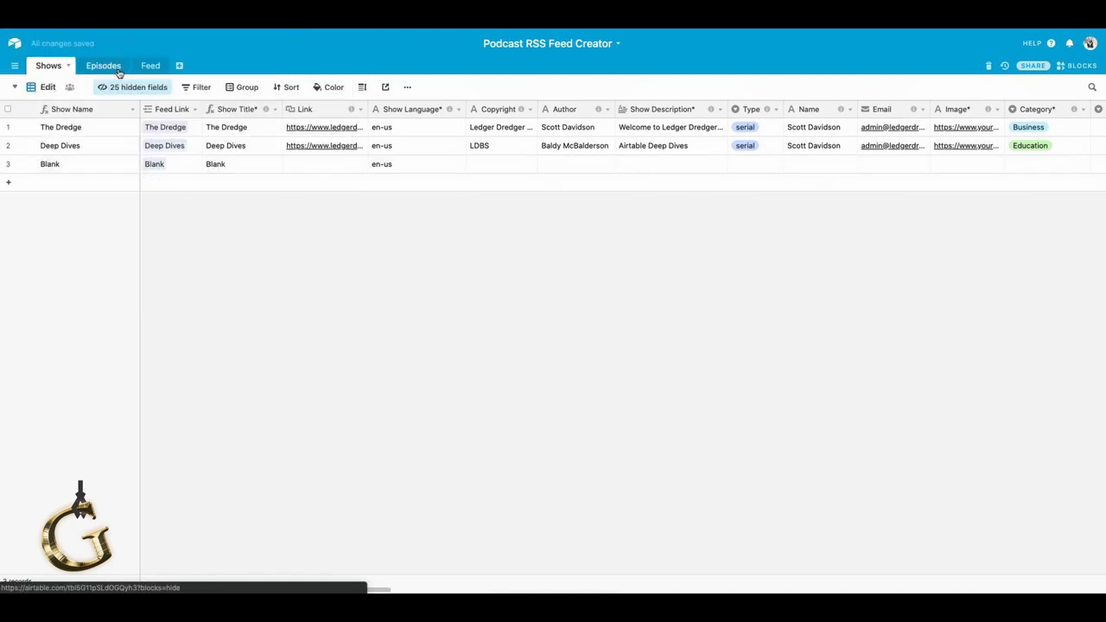
{"action": "left_click", "coordinate": [103, 65]}
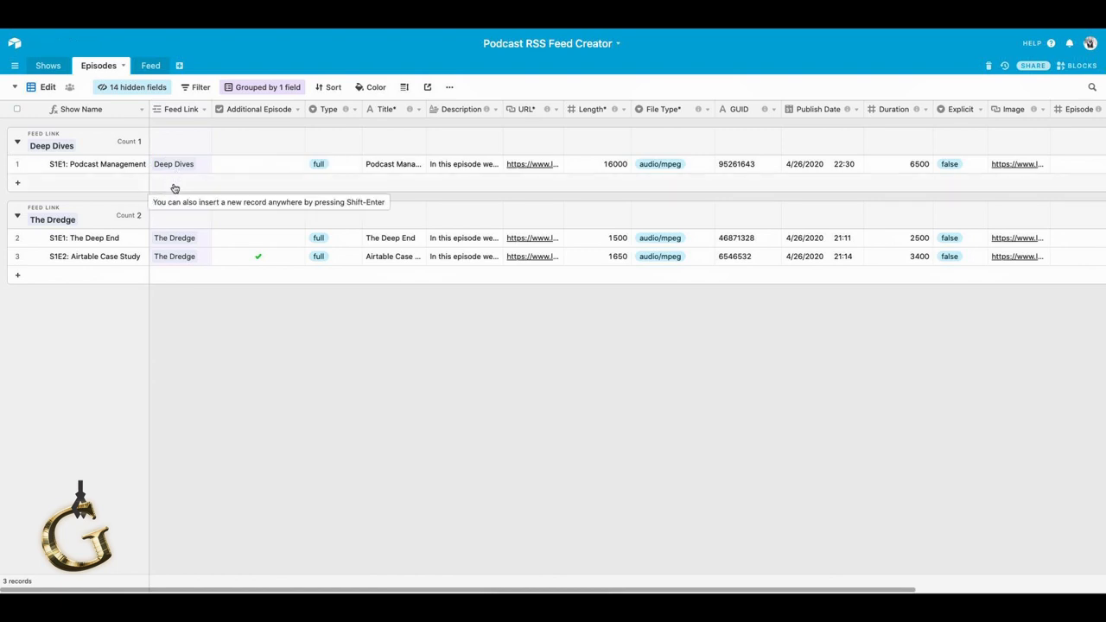
Add a new empty record at the bottom of the Episodes table.
{"action": "left_click", "coordinate": [17, 182]}
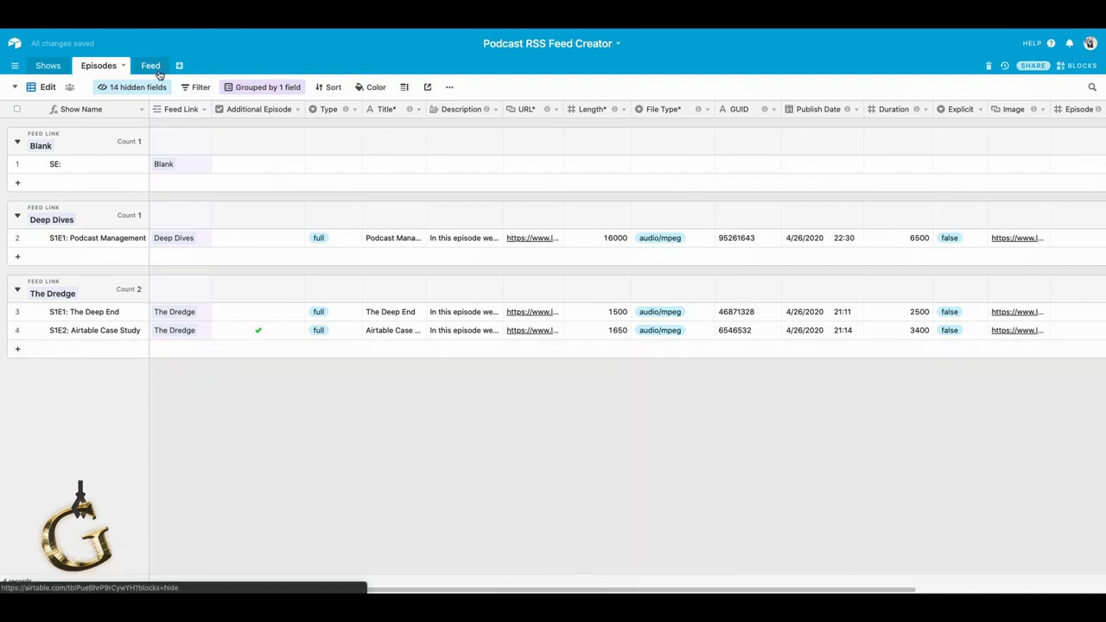
In the Feed table, expand Blank's Whole Feed Code and scroll through the empty RSS template.
{"action": "left_click", "coordinate": [150, 66]}
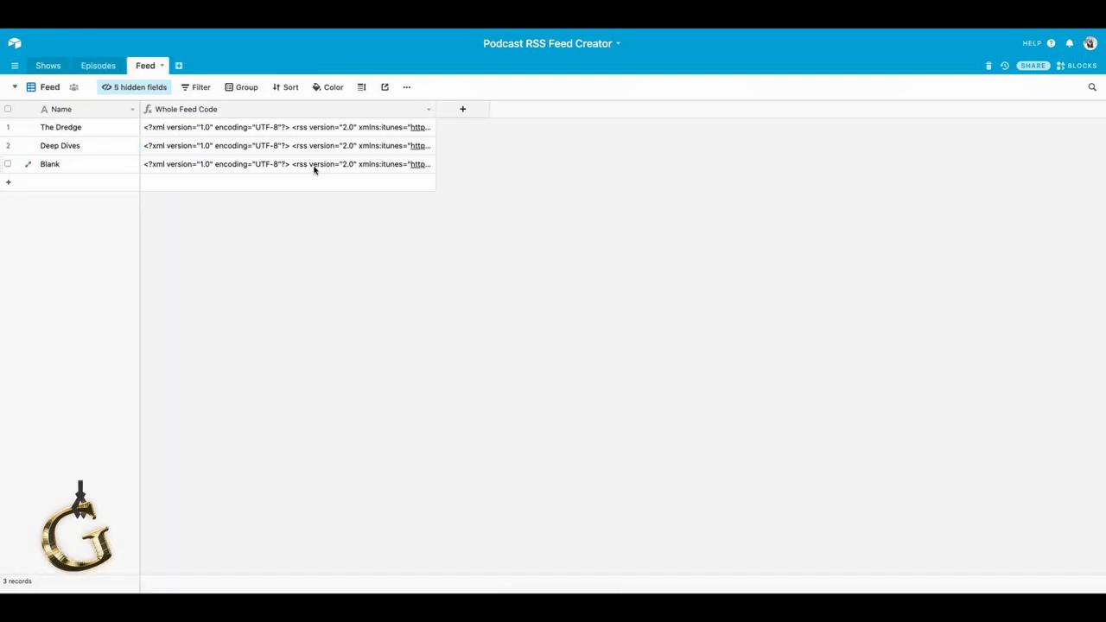
{"action": "left_click", "coordinate": [285, 165]}
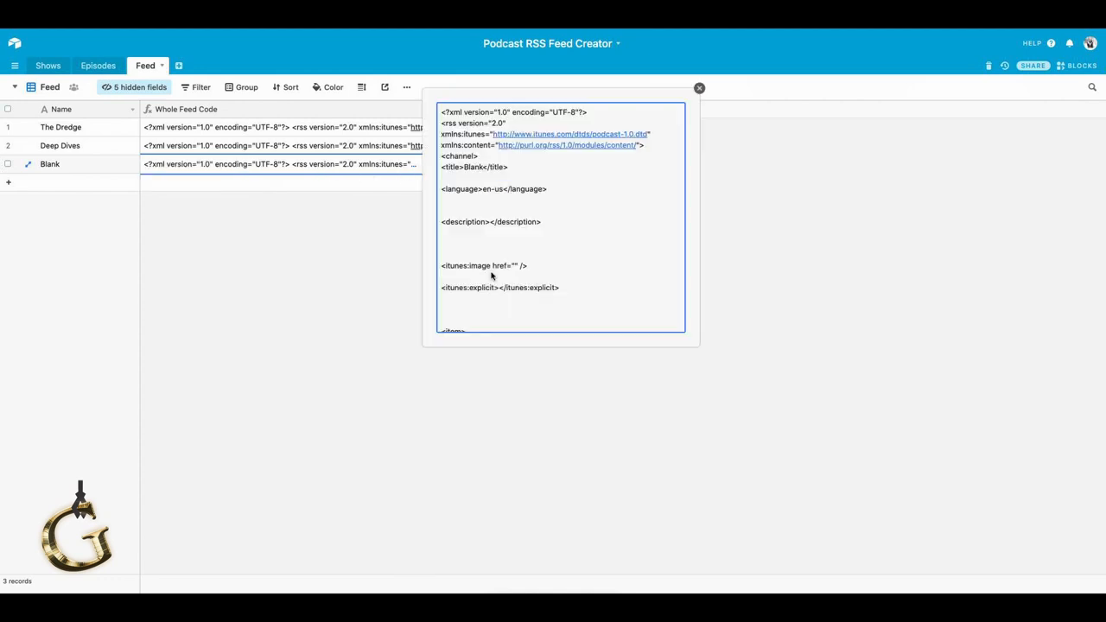
{"action": "scroll", "scroll_direction": "down", "scroll_amount": 3}
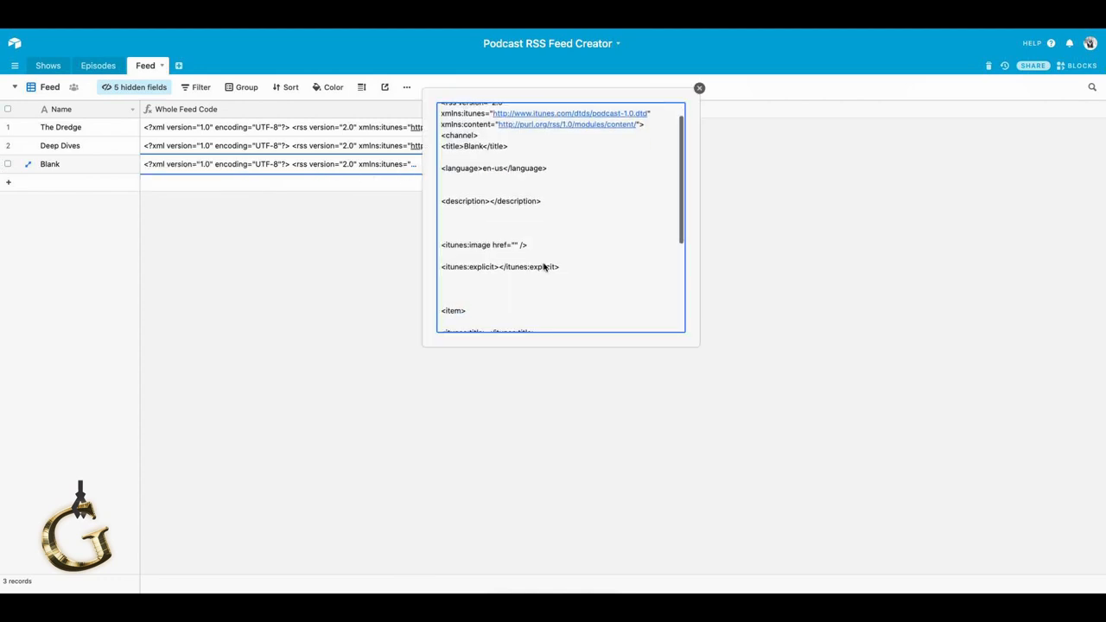
{"action": "scroll", "scroll_direction": "down", "scroll_amount": 3}
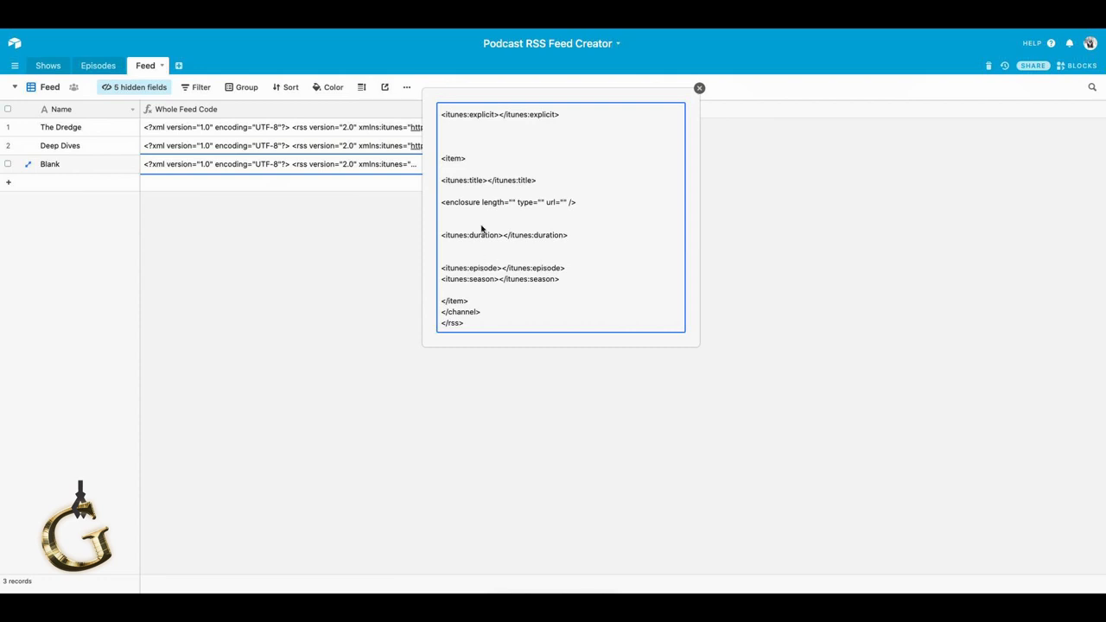
{"action": "mouse_move", "coordinate": [514, 198]}
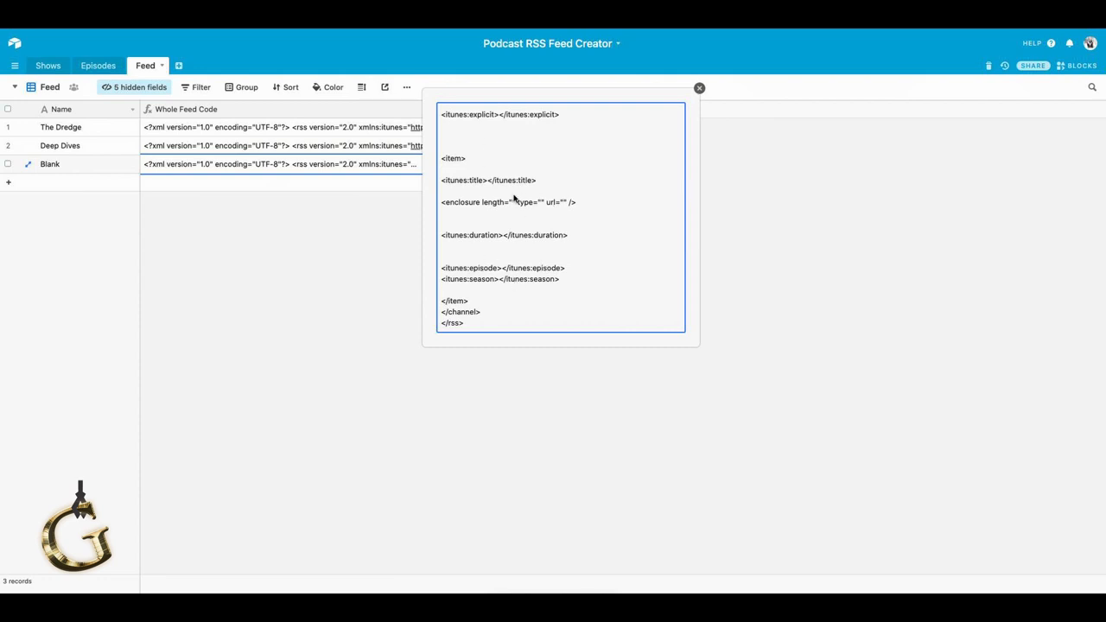
{"action": "scroll", "scroll_direction": "up", "scroll_amount": 3}
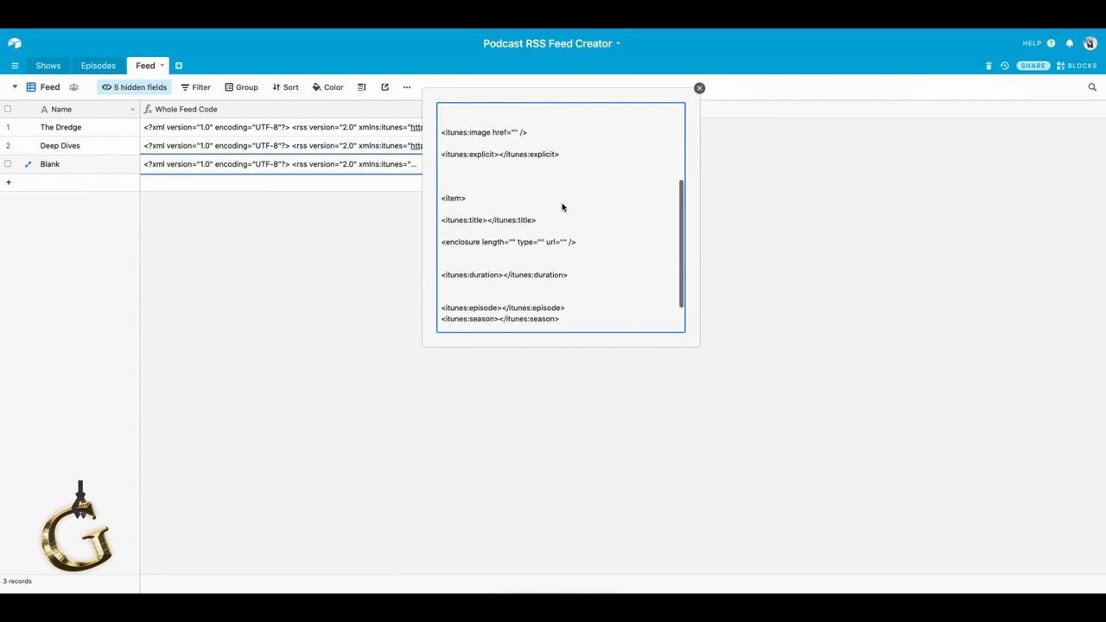
{"action": "scroll", "scroll_direction": "up", "scroll_amount": 3}
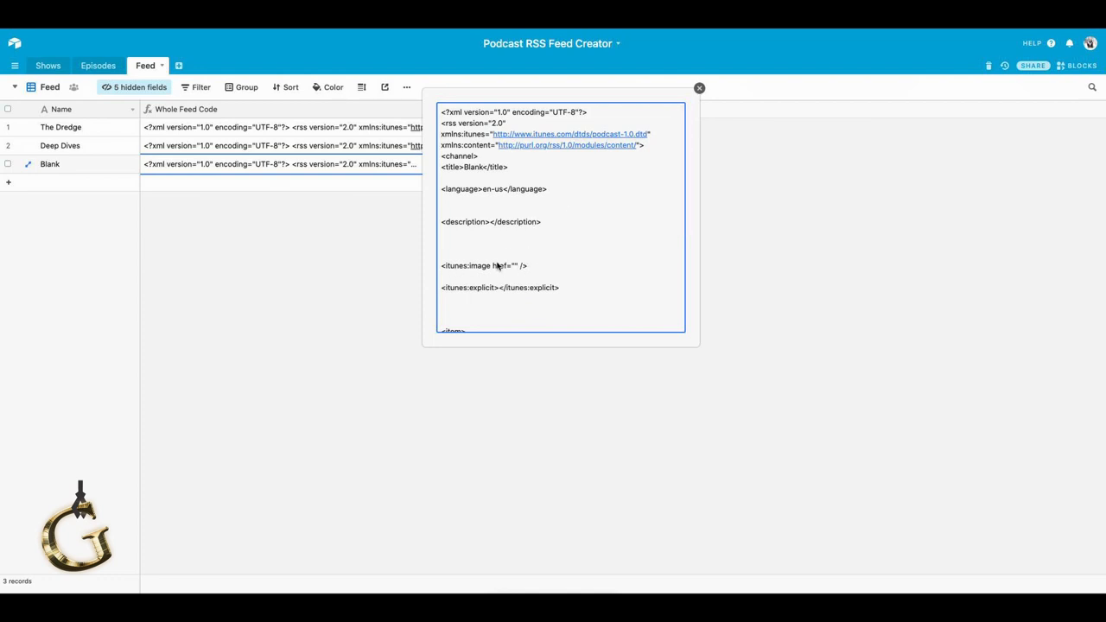
{"action": "mouse_move", "coordinate": [476, 267]}
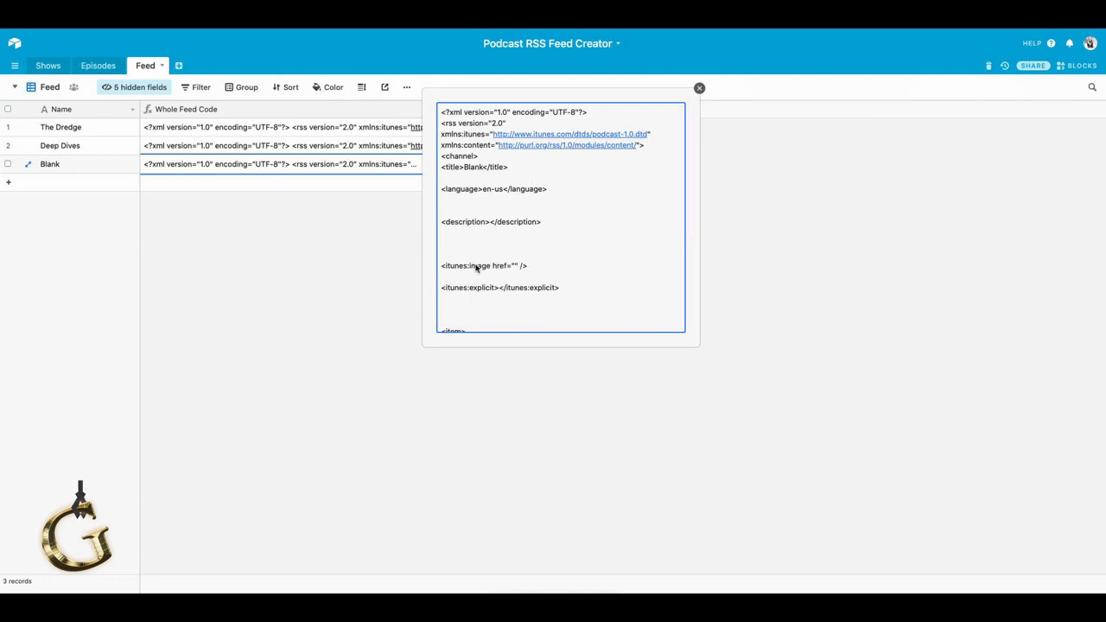
{"action": "scroll", "scroll_direction": "down", "scroll_amount": 3}
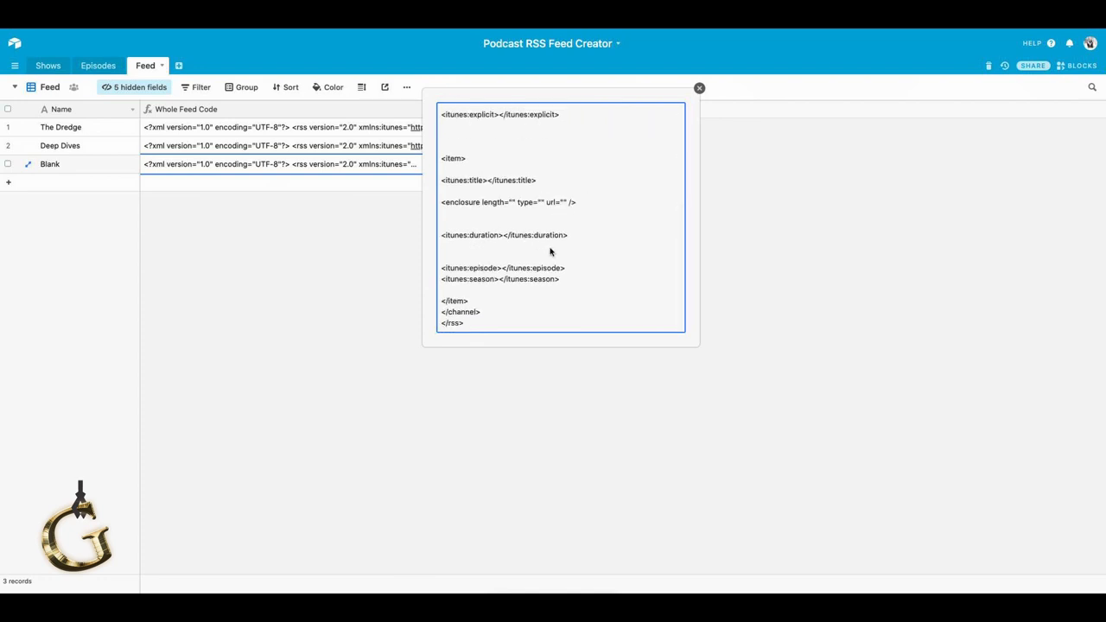
{"action": "scroll", "scroll_direction": "up", "scroll_amount": 3}
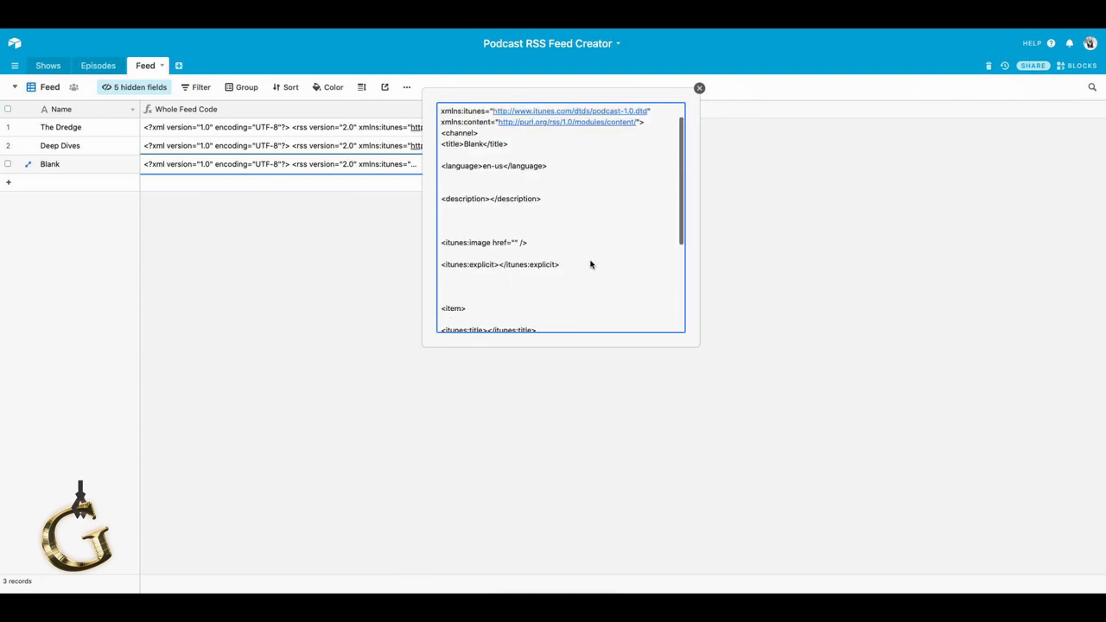
{"action": "scroll", "scroll_direction": "up", "scroll_amount": 3}
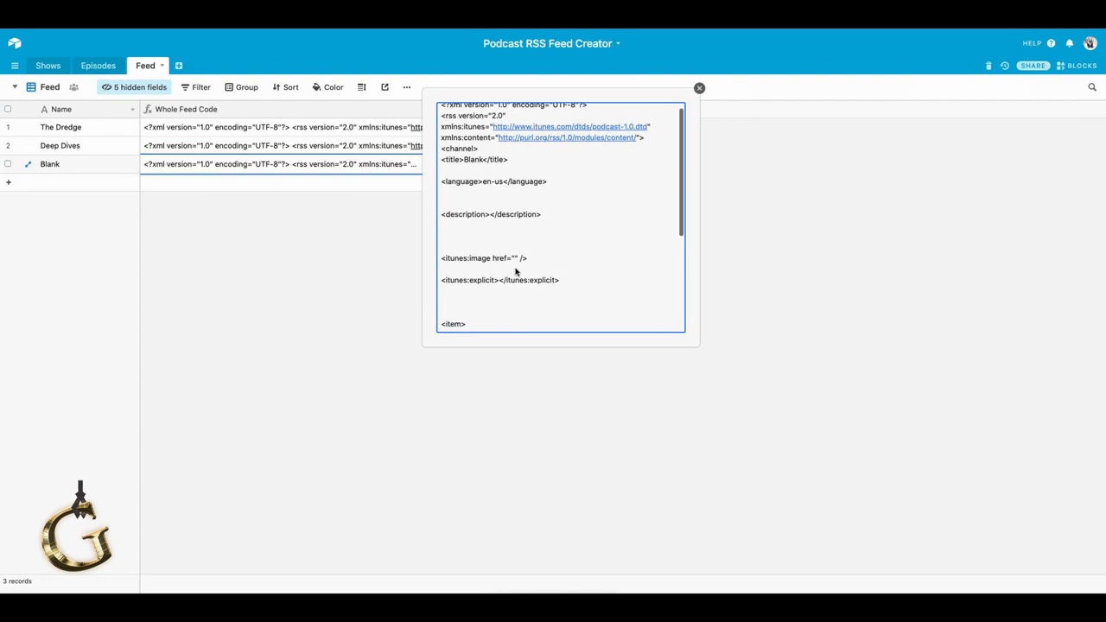
{"action": "scroll", "scroll_direction": "down", "scroll_amount": 3}
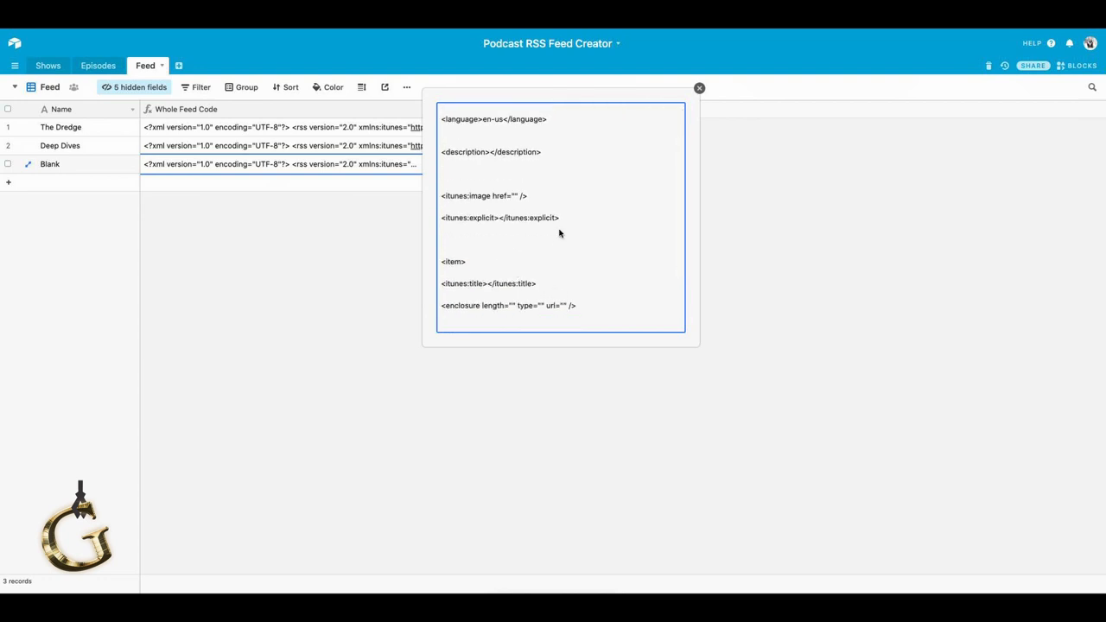
{"action": "scroll", "scroll_direction": "down", "scroll_amount": 3}
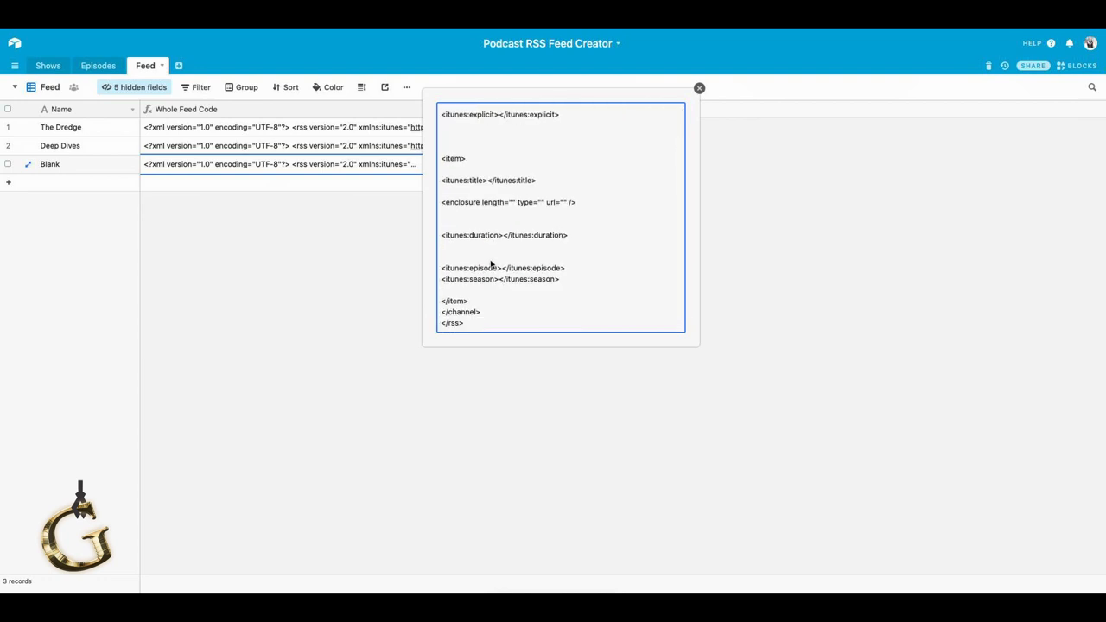
{"action": "mouse_move", "coordinate": [535, 253]}
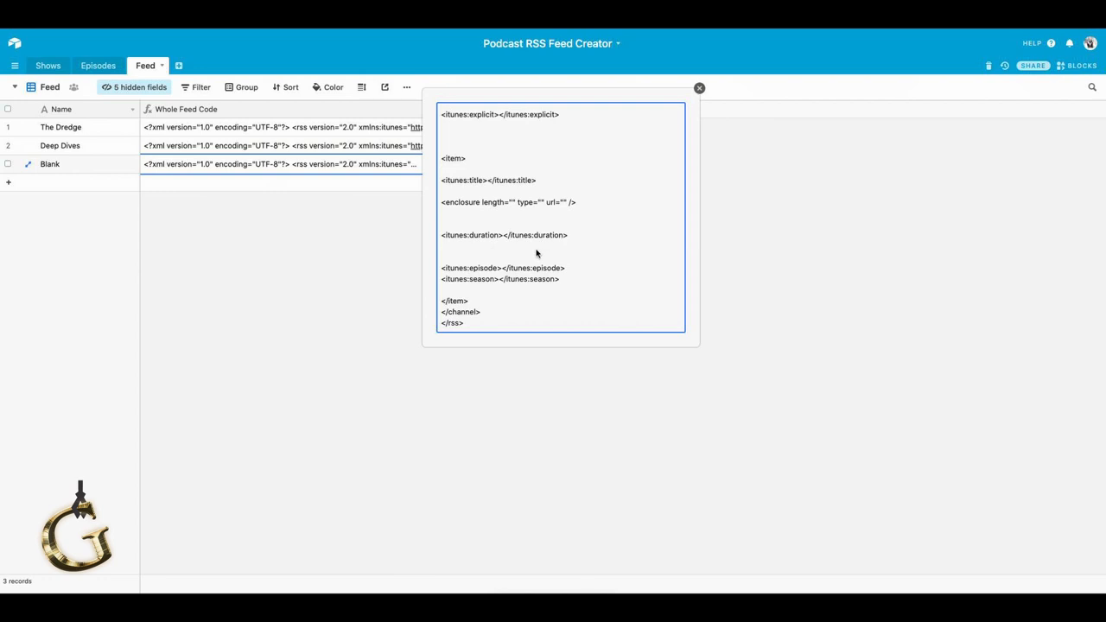
{"action": "scroll", "scroll_direction": "up", "scroll_amount": 3}
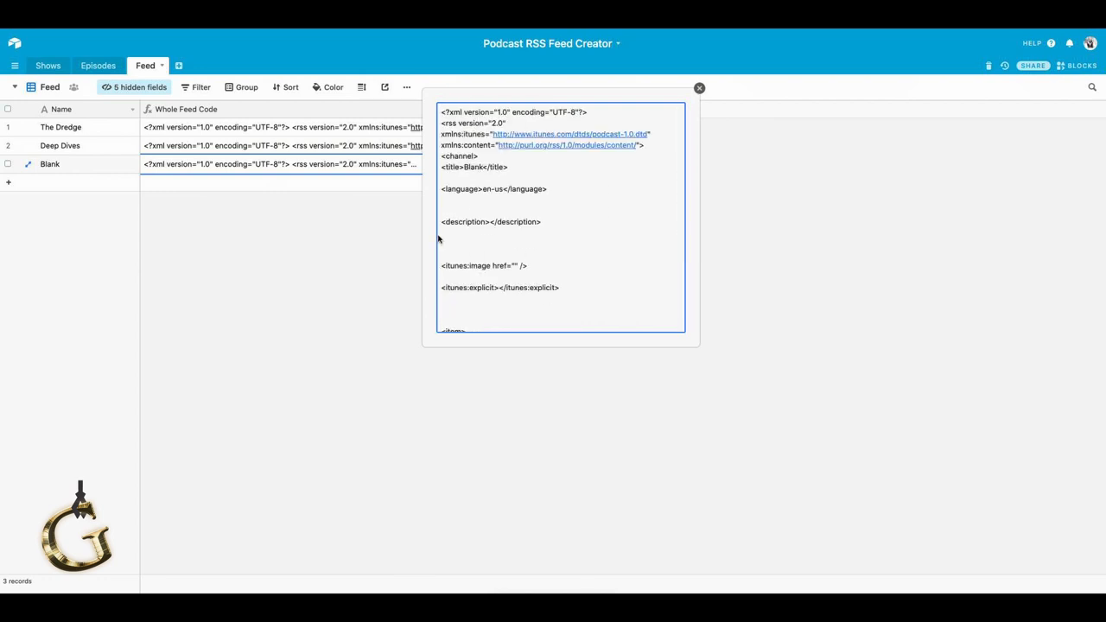
{"action": "mouse_move", "coordinate": [530, 251]}
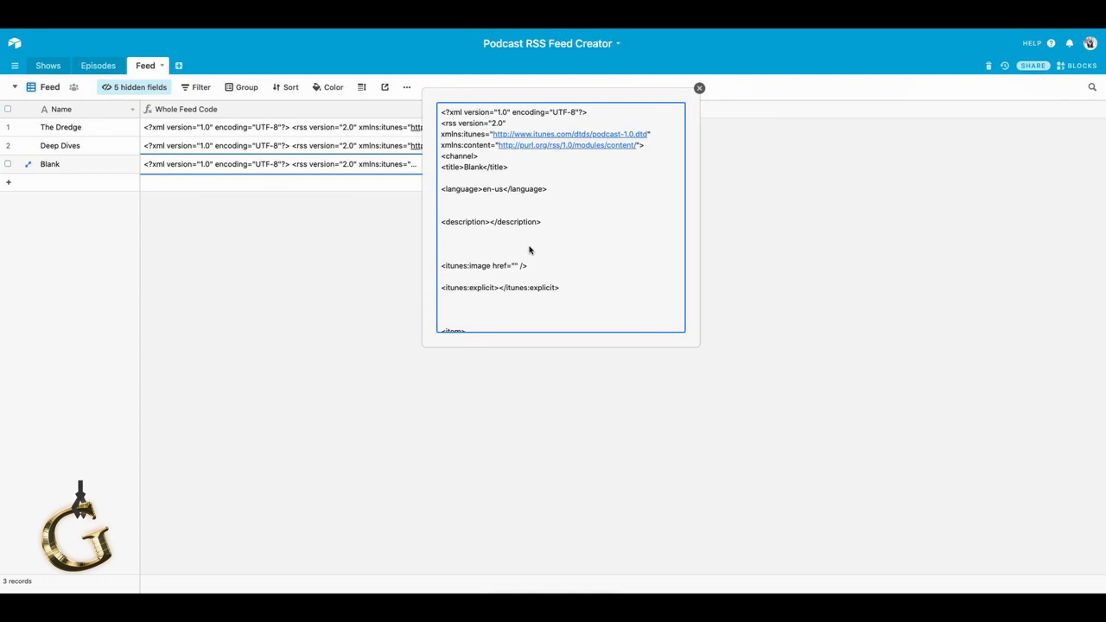
{"action": "mouse_move", "coordinate": [578, 236]}
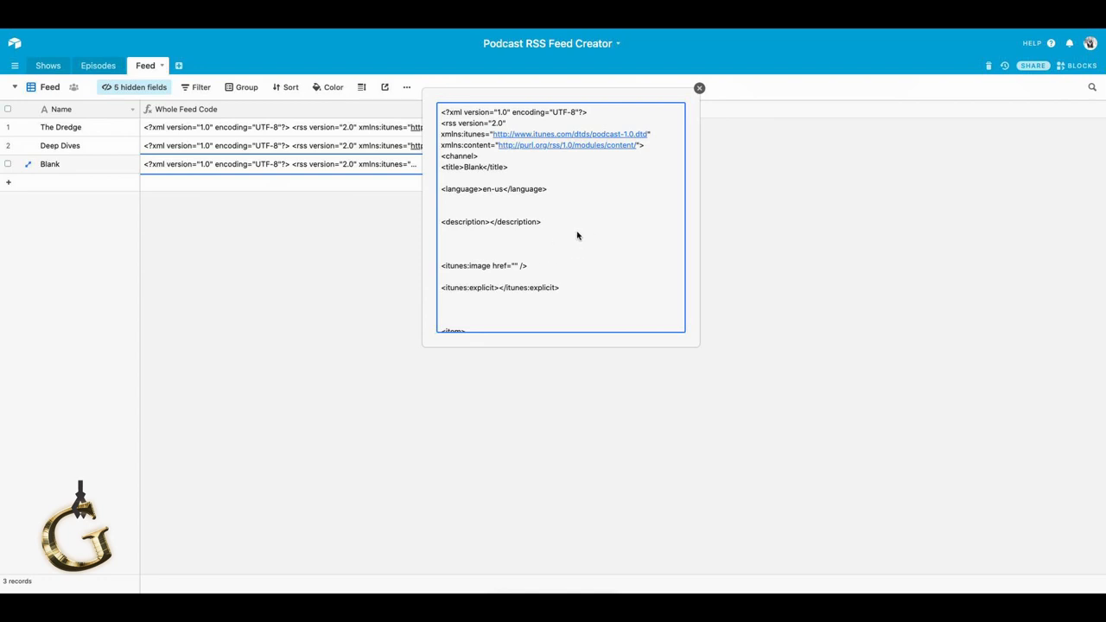
{"action": "scroll", "scroll_direction": "down", "scroll_amount": 3}
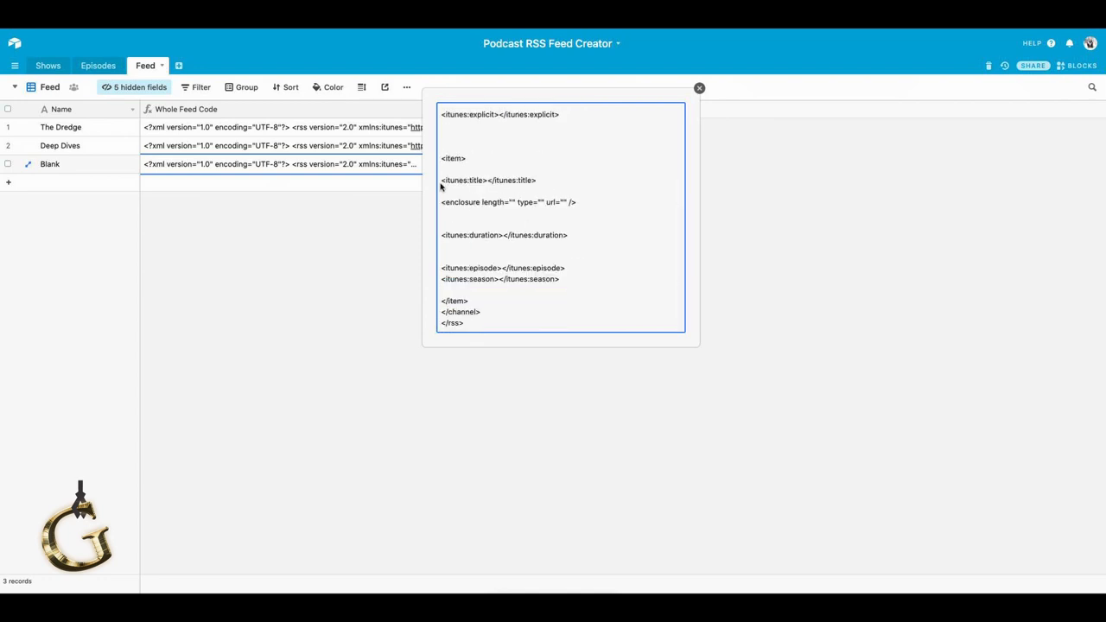
{"action": "mouse_move", "coordinate": [476, 191]}
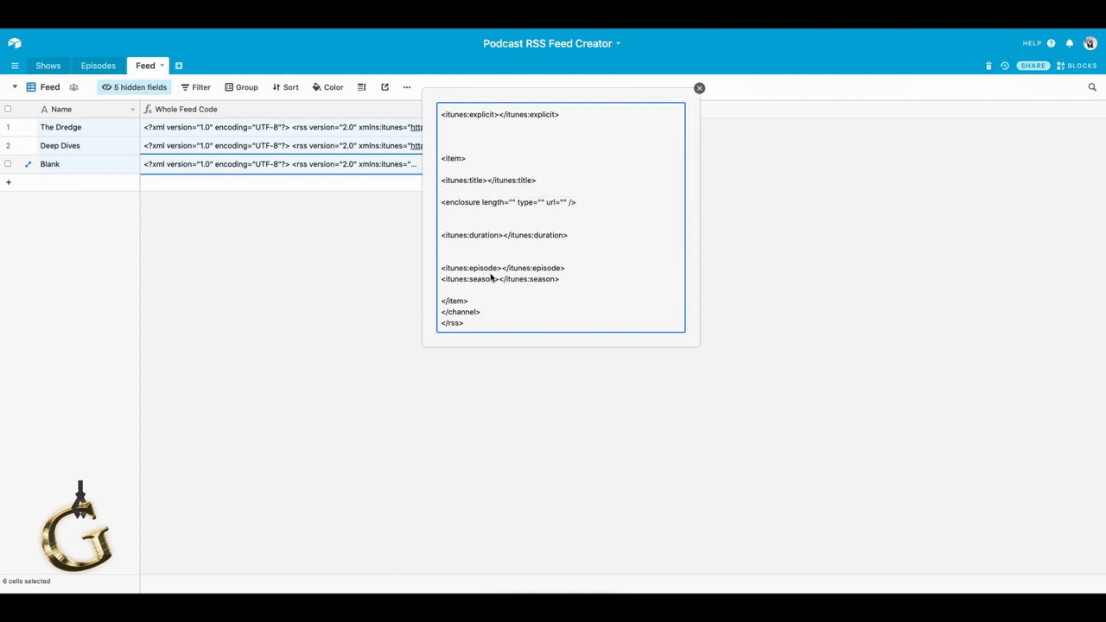
{"action": "scroll", "scroll_direction": "up", "scroll_amount": 3}
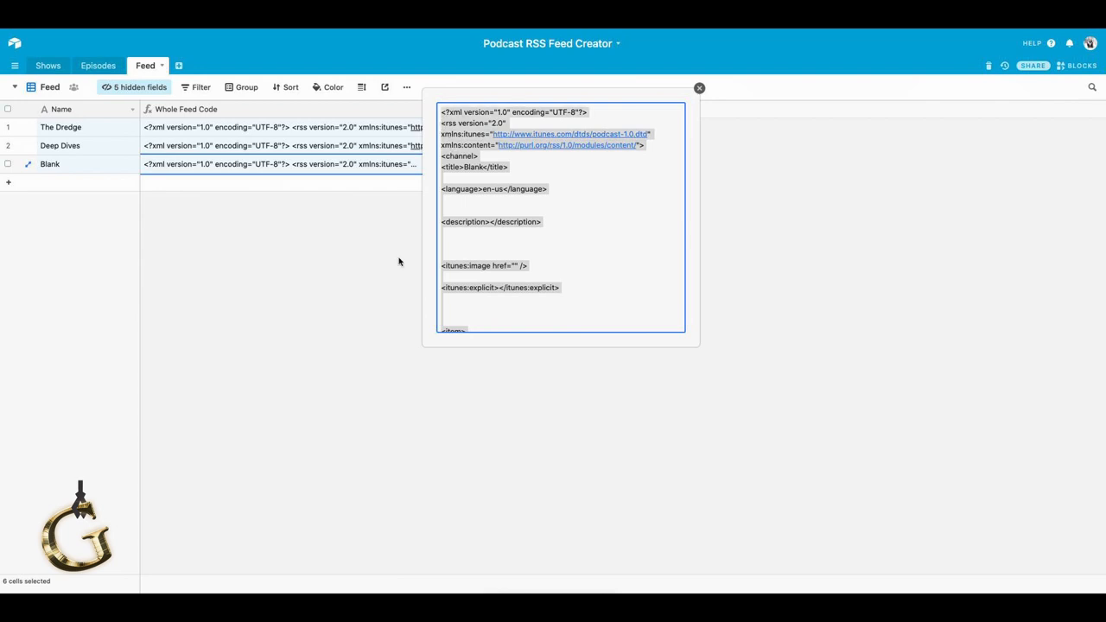
Close Blank's expanded Whole Feed Code cell to see all three feeds again.
{"action": "left_click", "coordinate": [699, 88]}
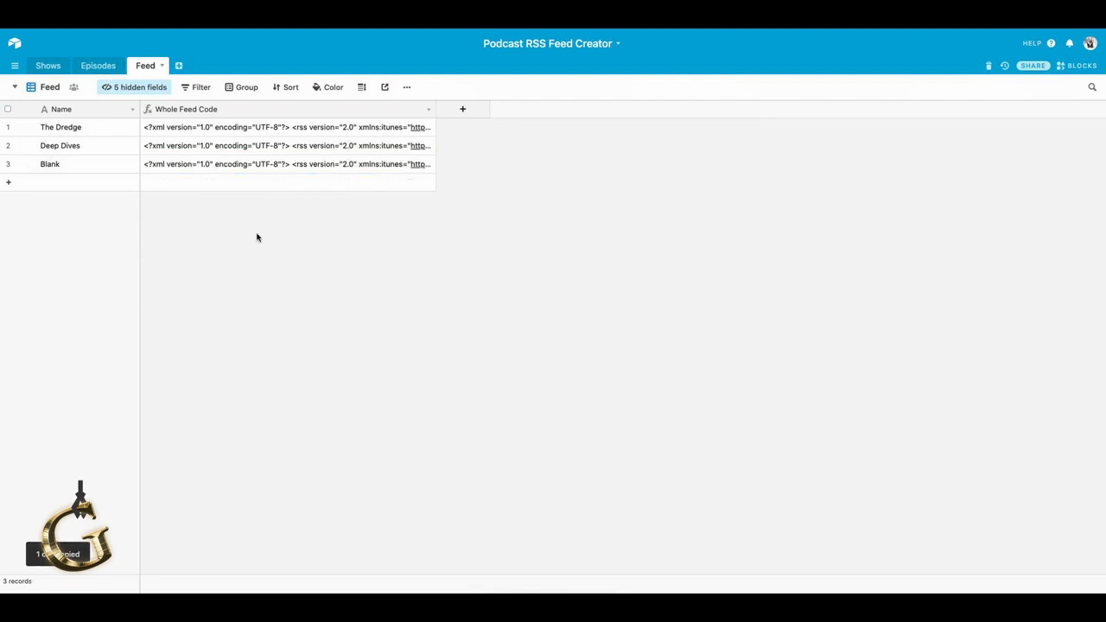
{"action": "mouse_move", "coordinate": [689, 144]}
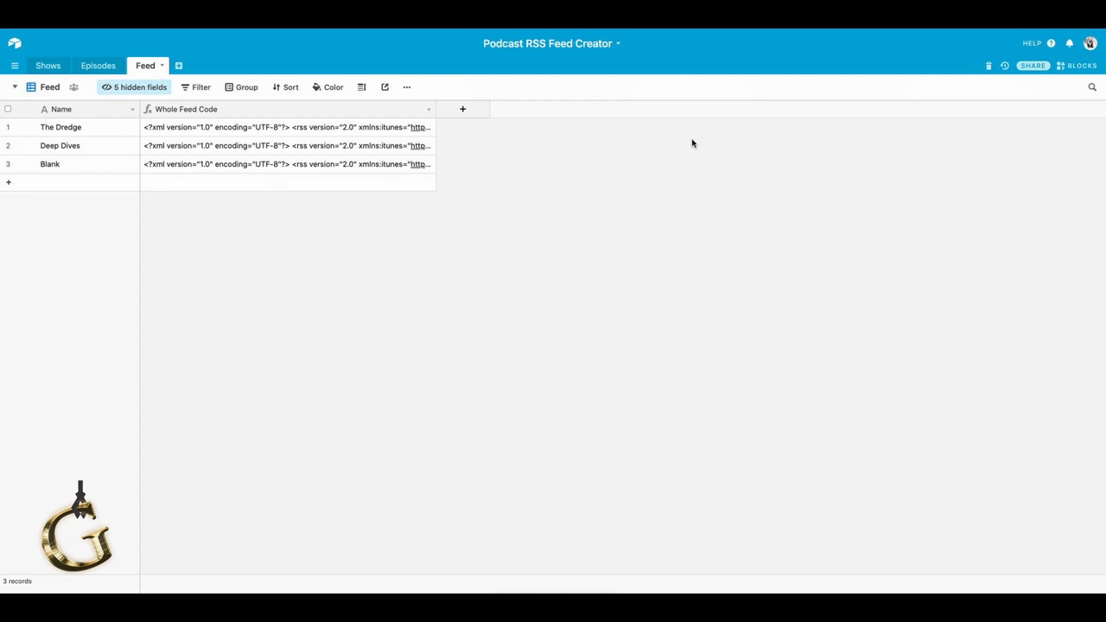
{"action": "mouse_move", "coordinate": [459, 234]}
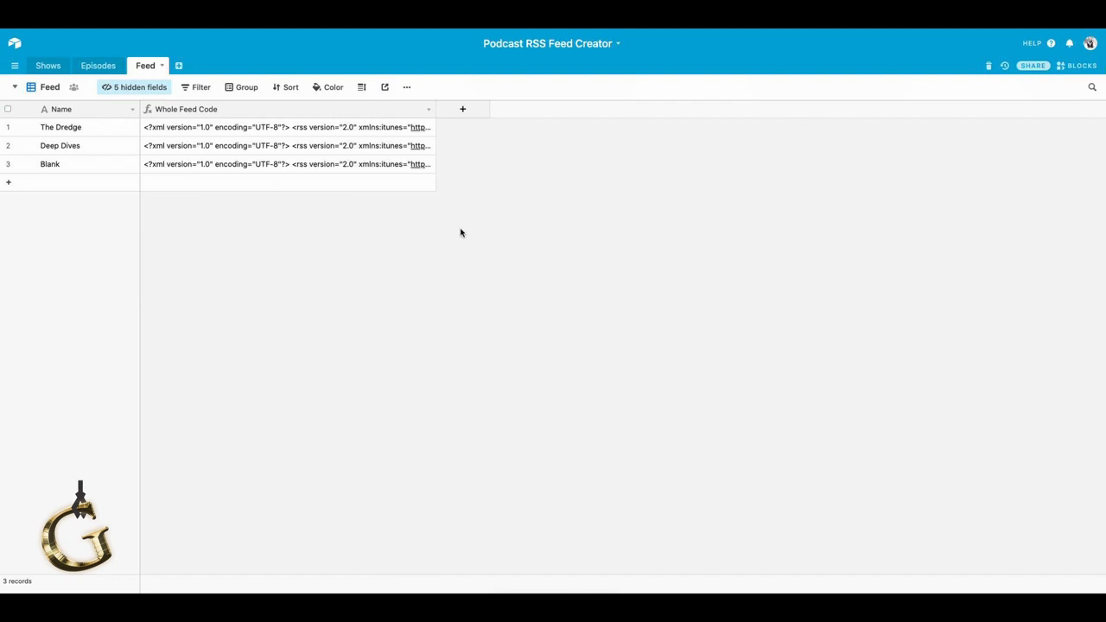
Go back to the grouped Episodes table with Blank, Deep Dives and The Dredge.
{"action": "left_click", "coordinate": [98, 64]}
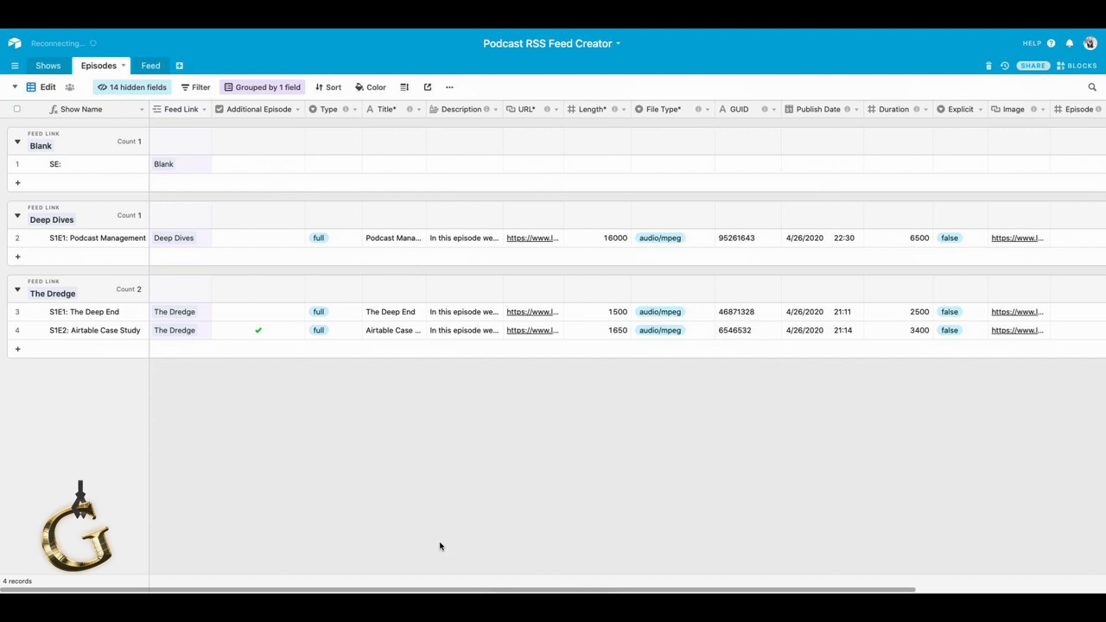
{"action": "mouse_move", "coordinate": [196, 240]}
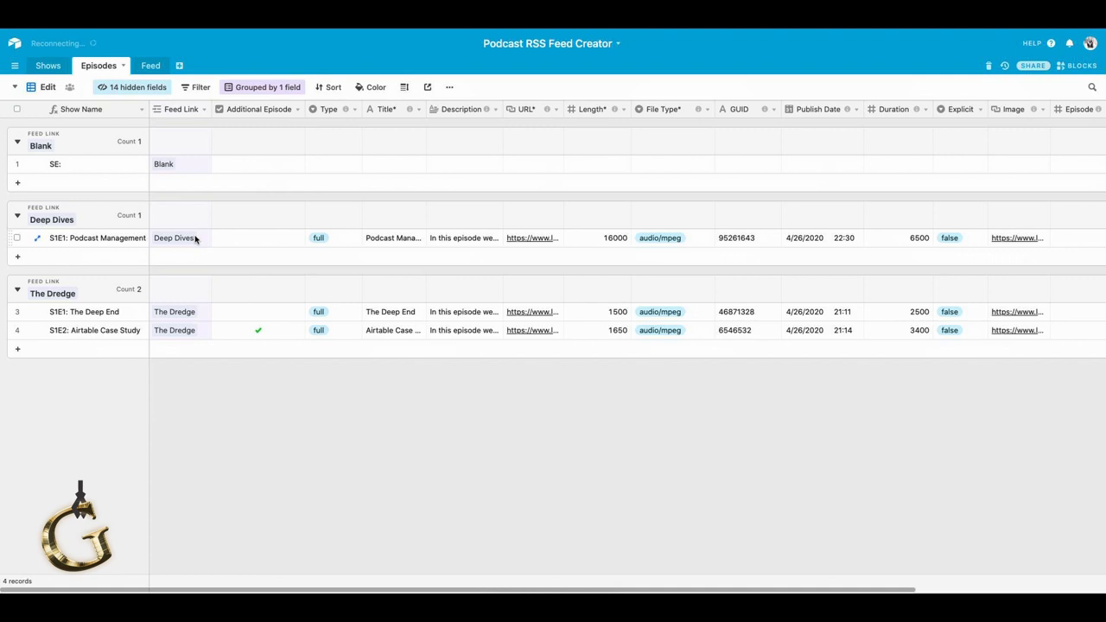
{"action": "mouse_move", "coordinate": [234, 243]}
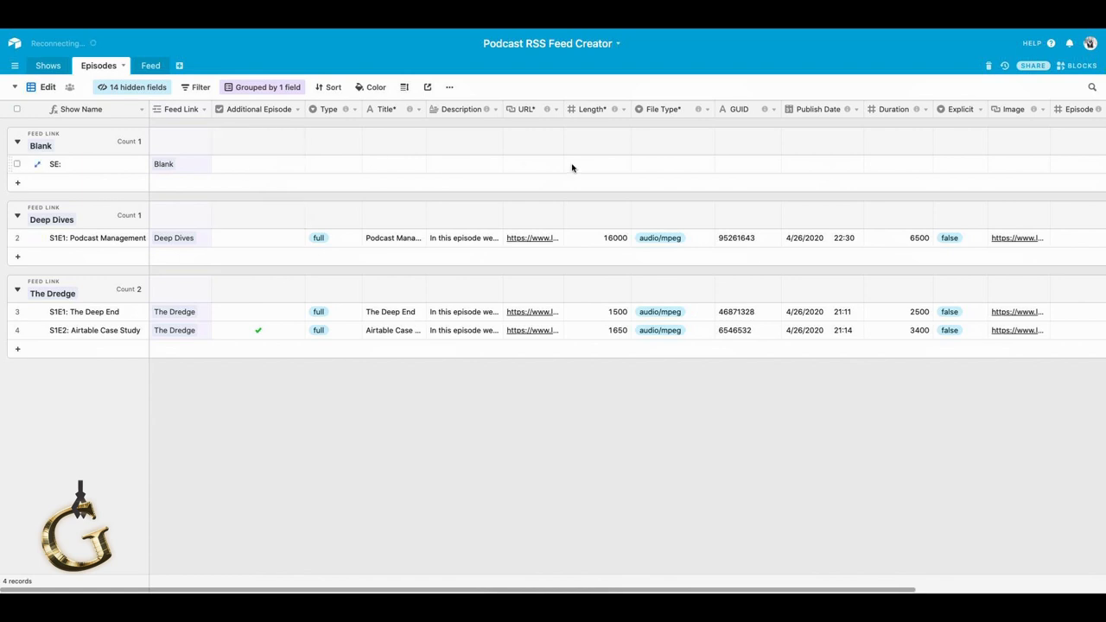
{"action": "mouse_move", "coordinate": [331, 278]}
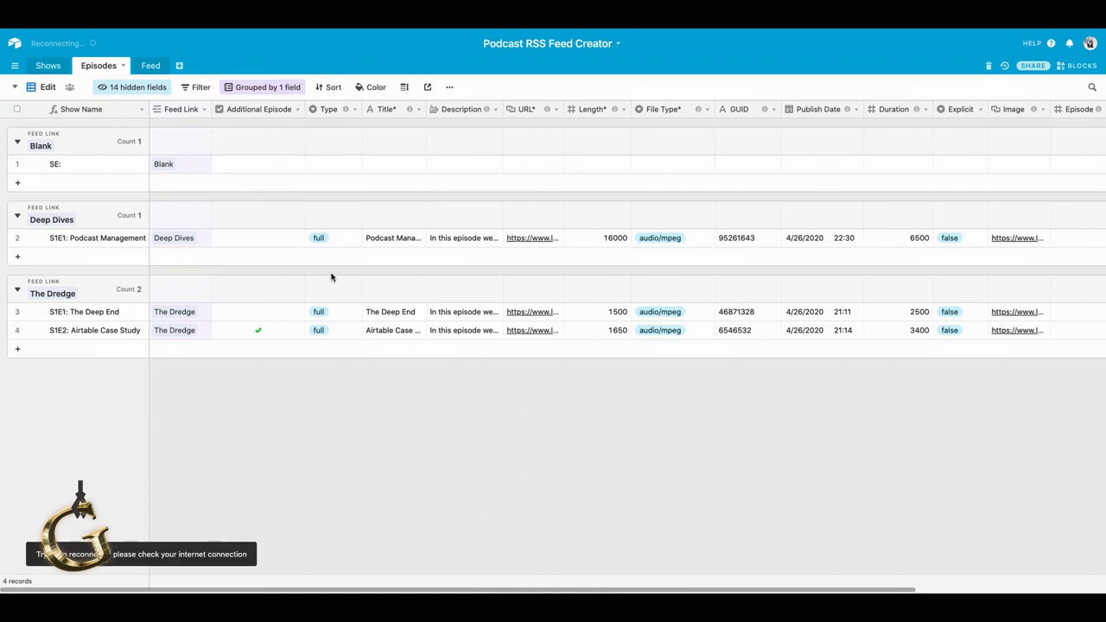
Switch to the Feed table and let it reload after the connection drop.
{"action": "left_click", "coordinate": [145, 65]}
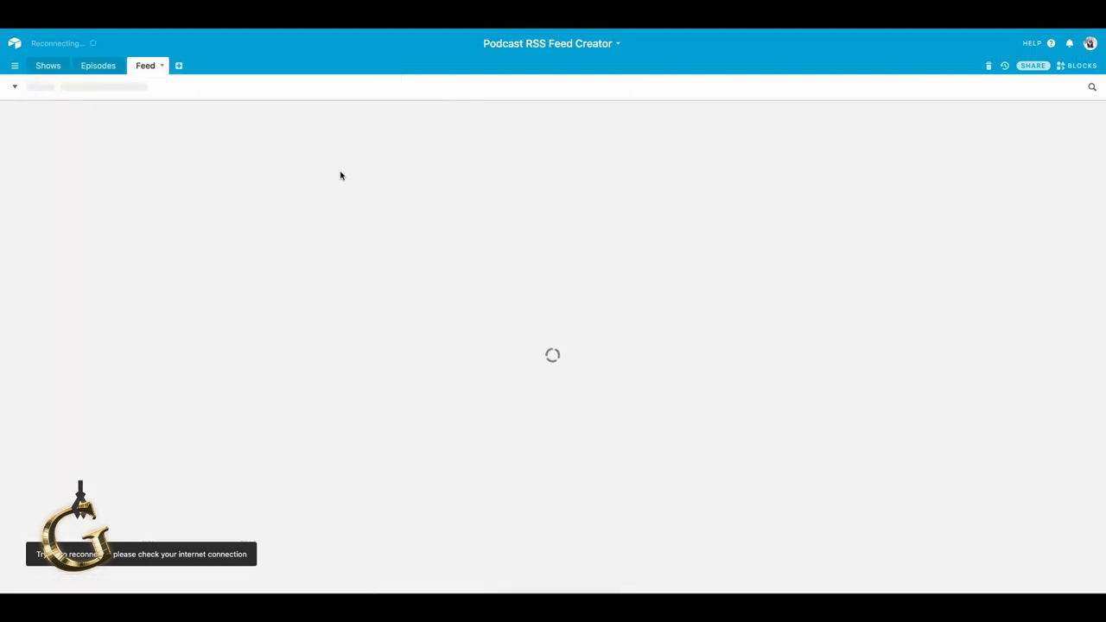
{"action": "mouse_move", "coordinate": [354, 190]}
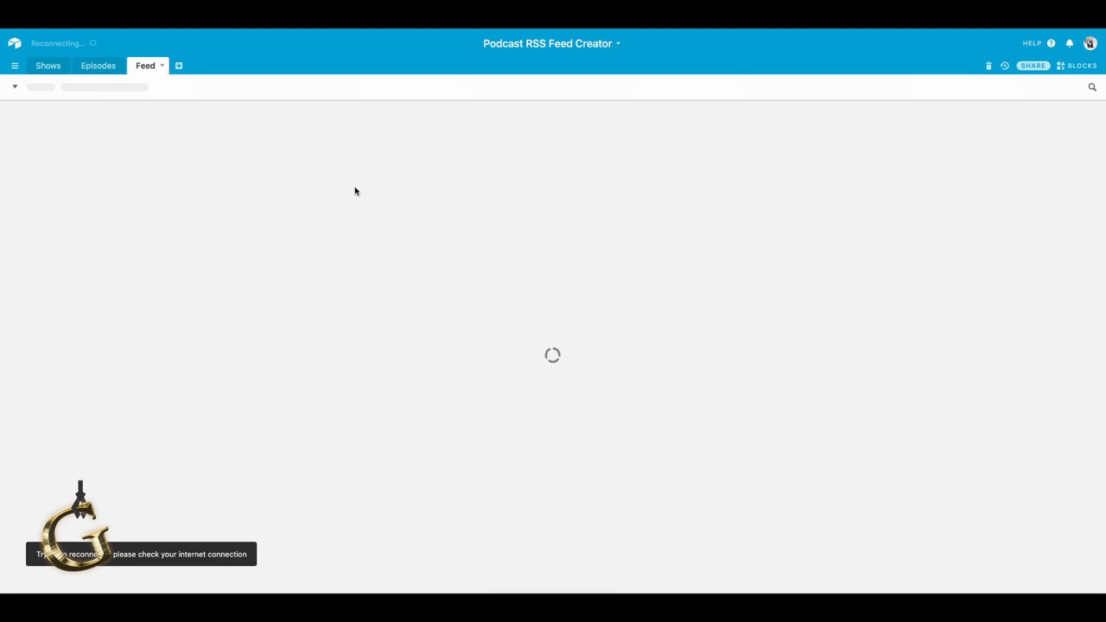
{"action": "mouse_move", "coordinate": [341, 196]}
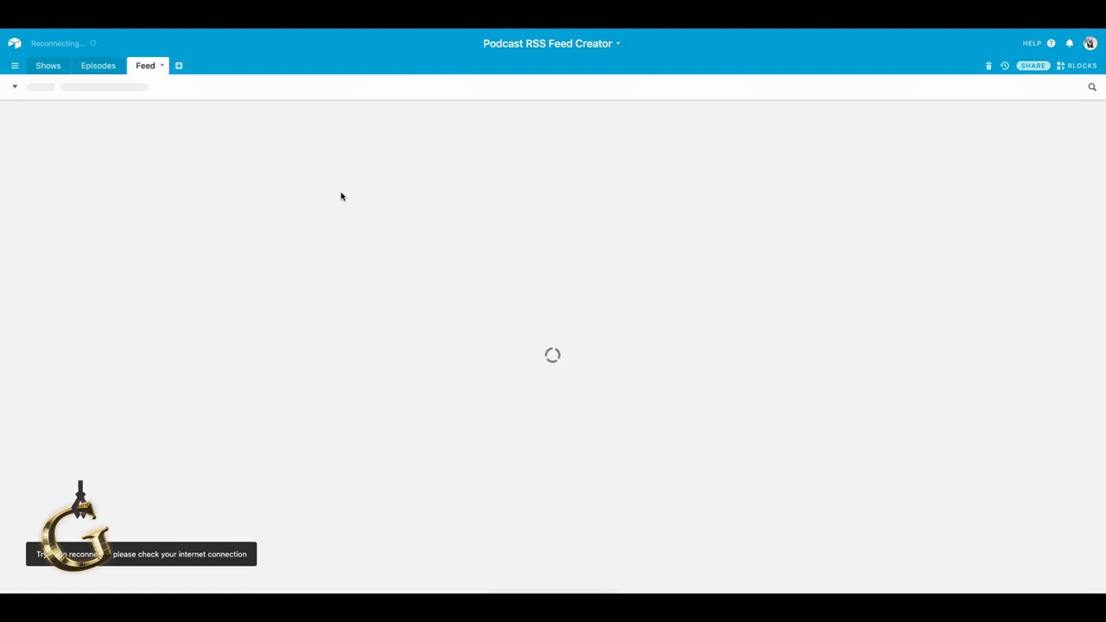
{"action": "mouse_move", "coordinate": [281, 200]}
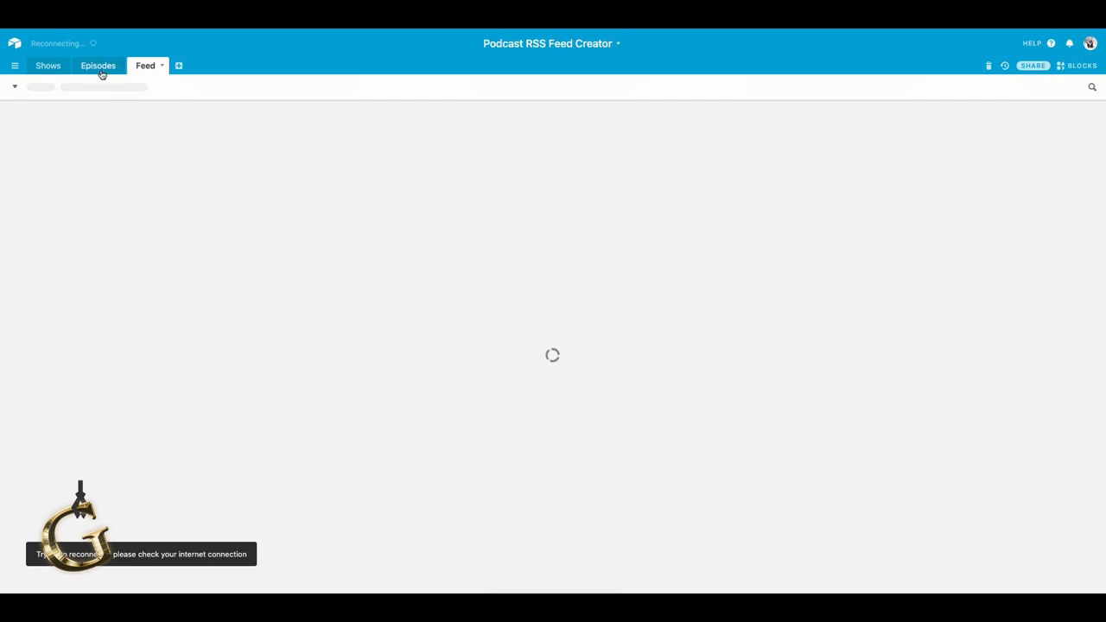
{"action": "mouse_move", "coordinate": [223, 65]}
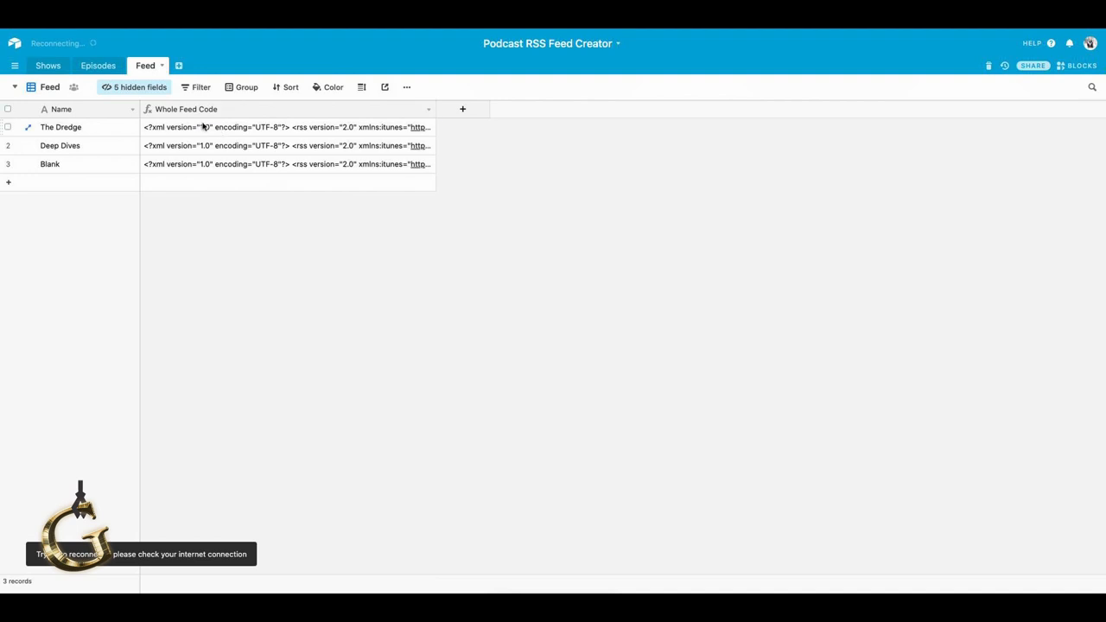
Unhide the Channel Code, Episode Code and Channel Closing Tags columns beside Whole Feed Code.
{"action": "left_click", "coordinate": [285, 127]}
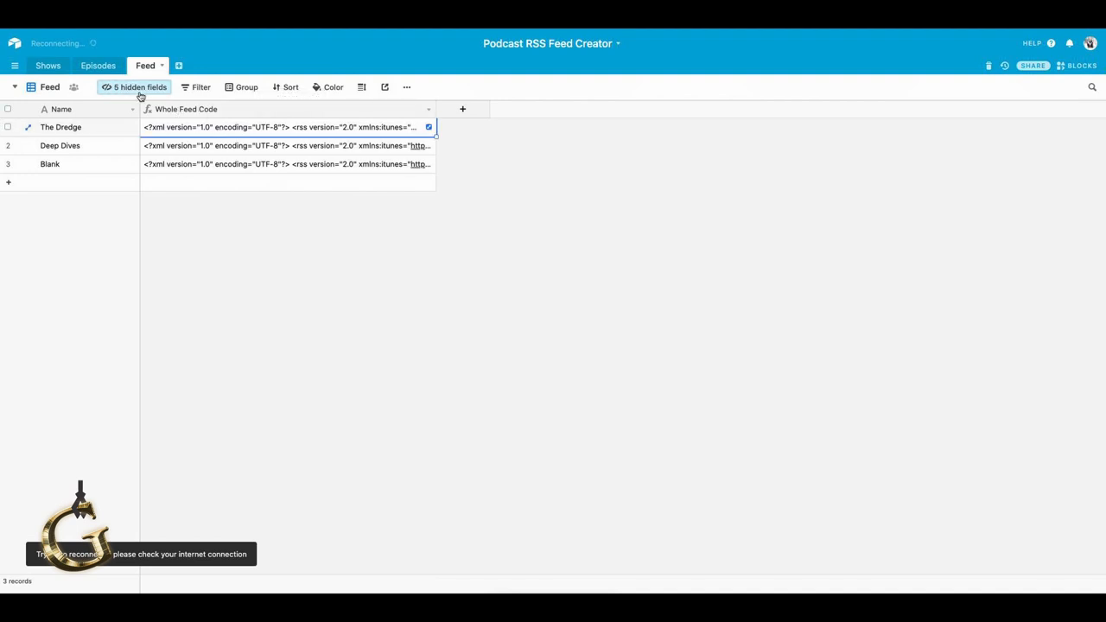
{"action": "left_click", "coordinate": [134, 87]}
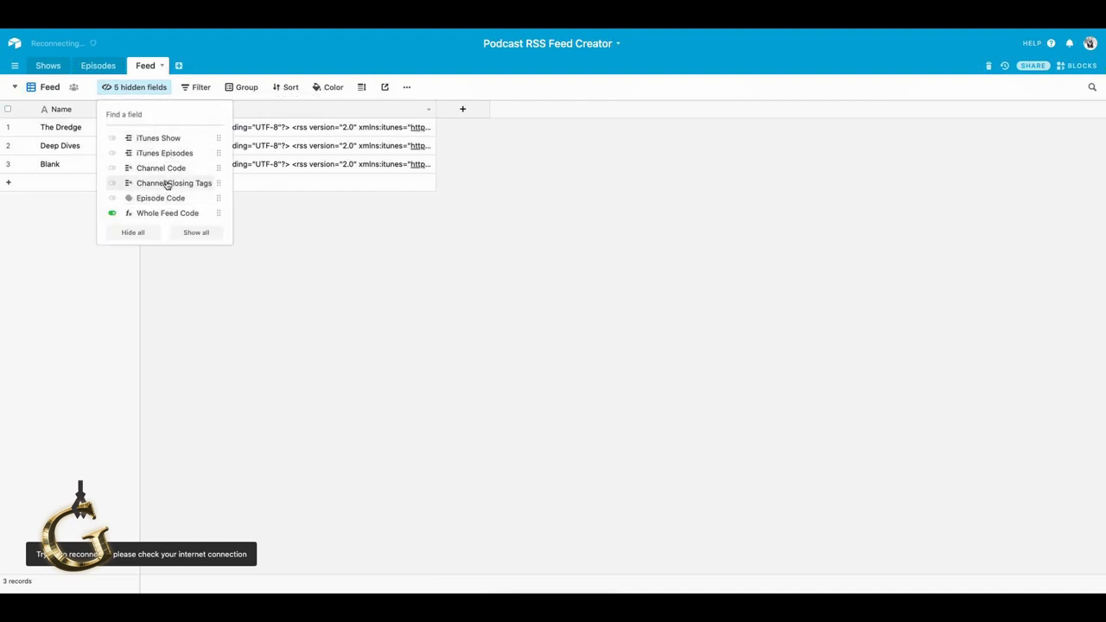
{"action": "left_click", "coordinate": [112, 167]}
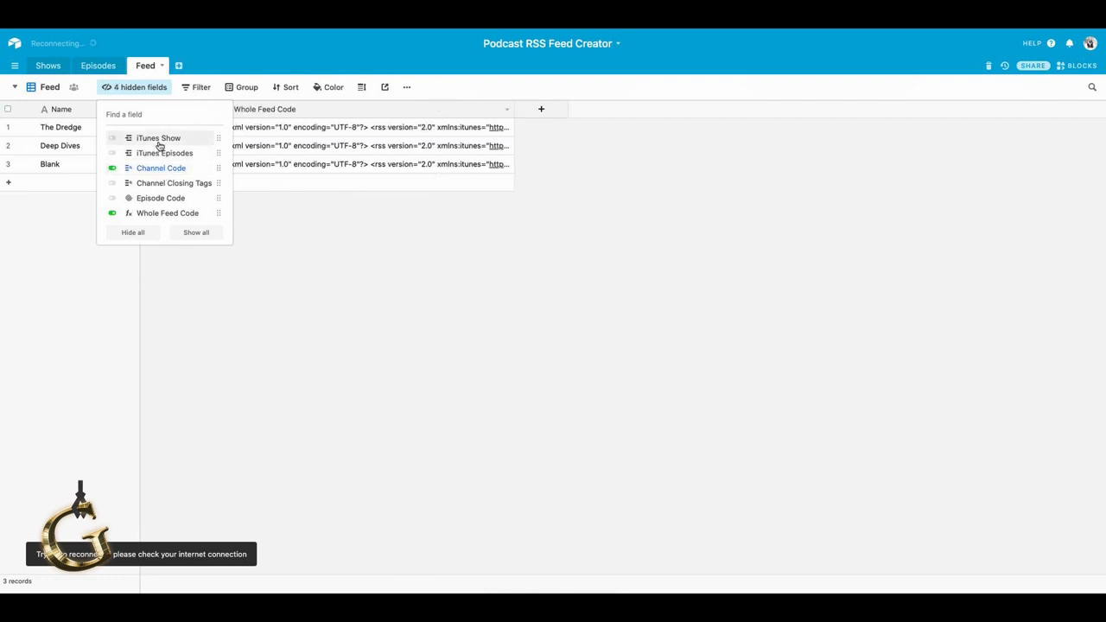
{"action": "mouse_move", "coordinate": [161, 198]}
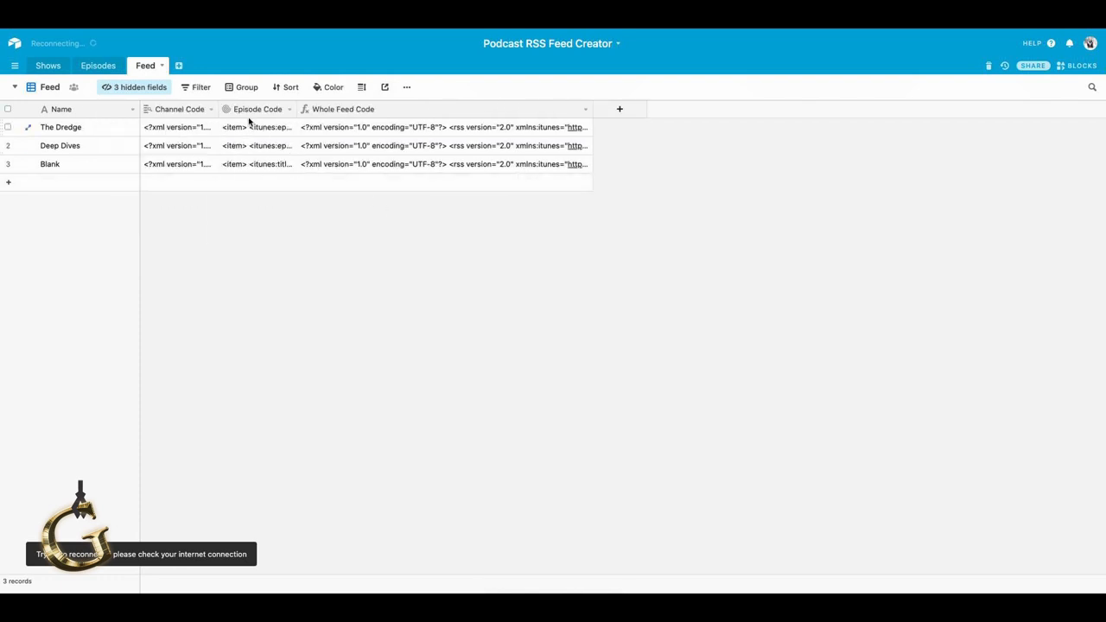
{"action": "left_click", "coordinate": [257, 127]}
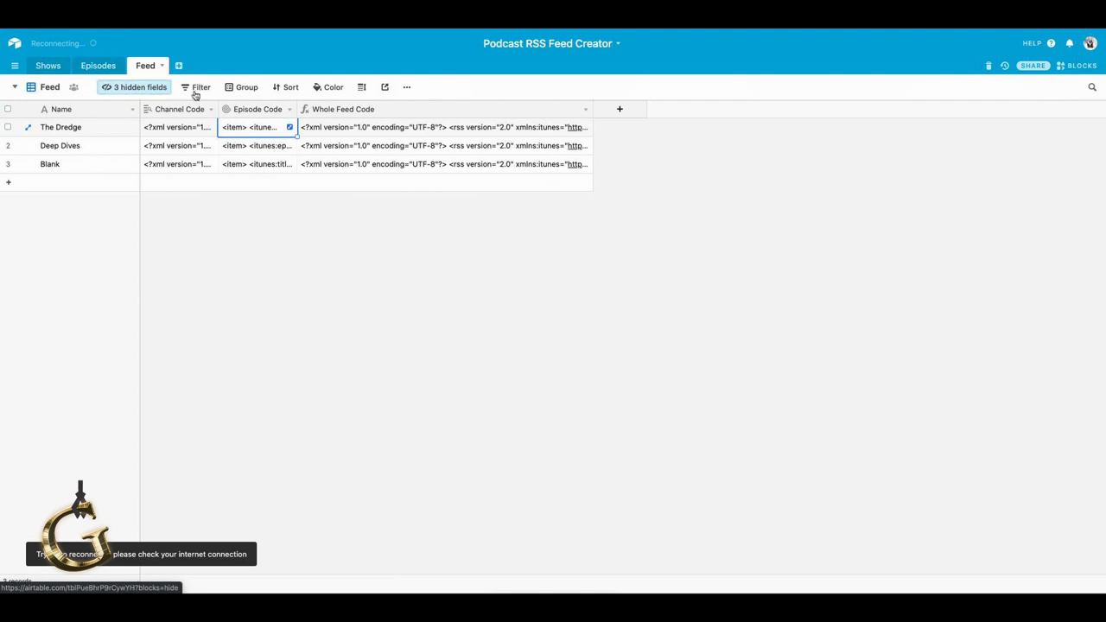
{"action": "left_click", "coordinate": [134, 87]}
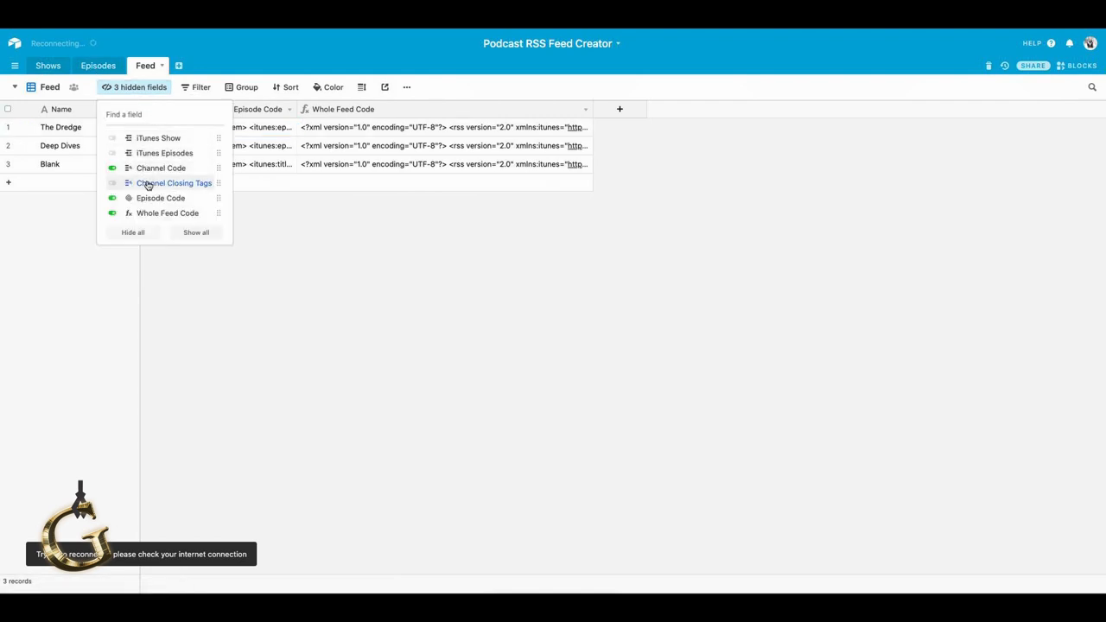
{"action": "left_click", "coordinate": [112, 183]}
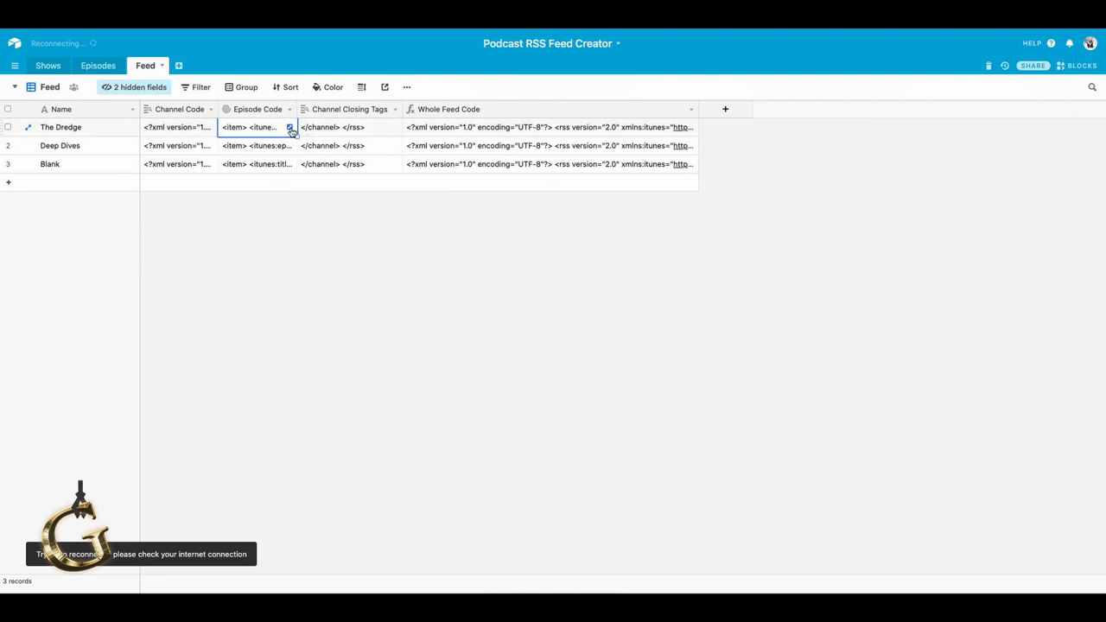
{"action": "left_click", "coordinate": [291, 127]}
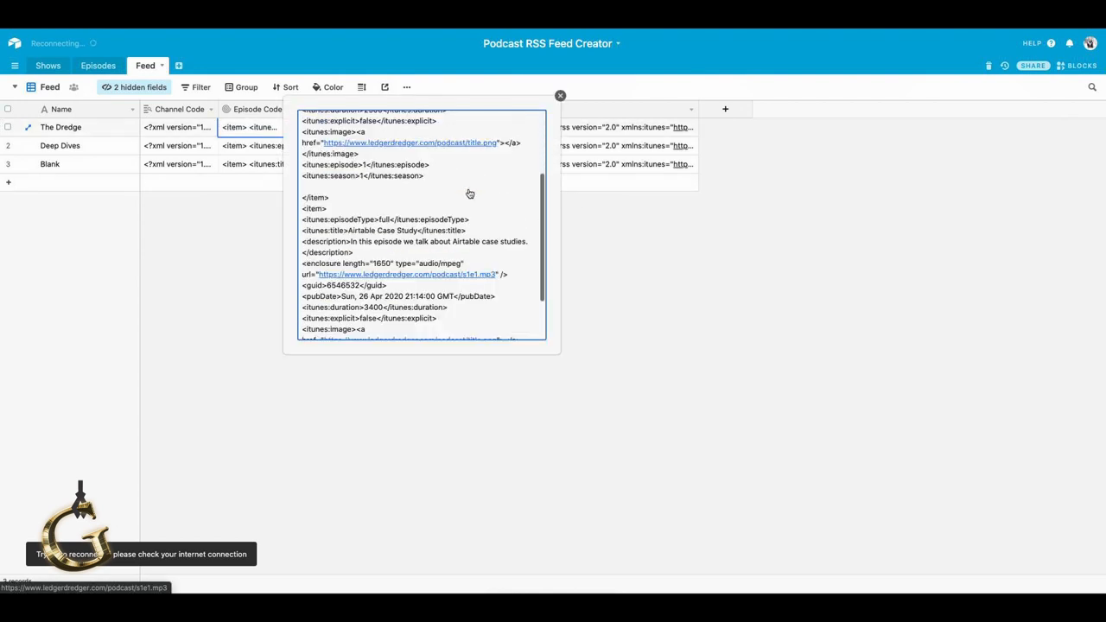
{"action": "scroll", "scroll_direction": "down", "scroll_amount": 3}
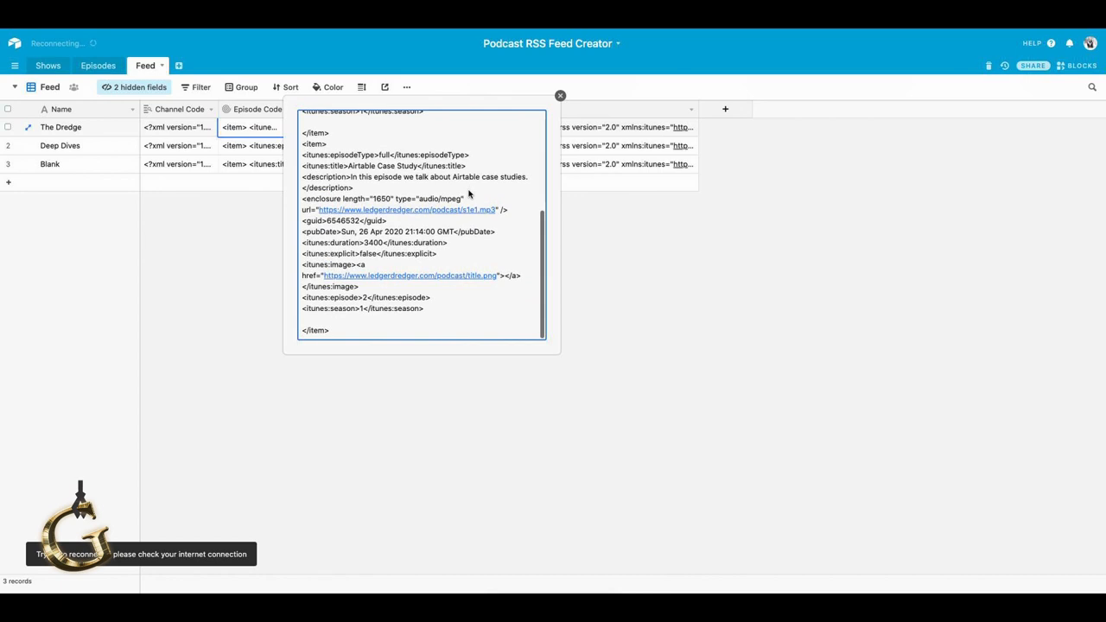
{"action": "scroll", "scroll_direction": "up", "scroll_amount": 3}
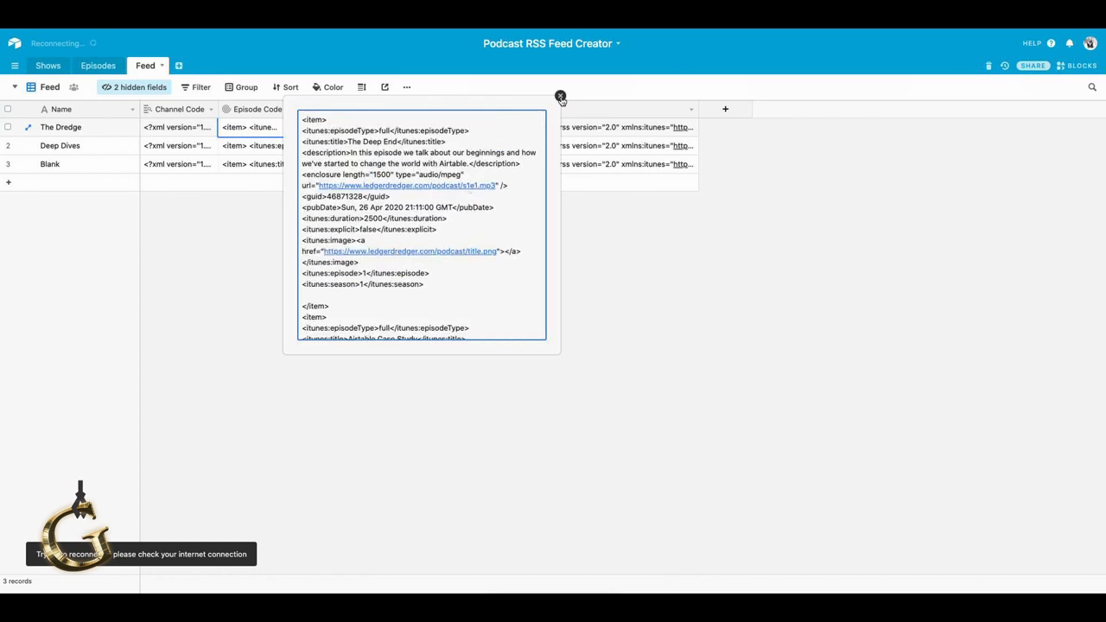
{"action": "left_click", "coordinate": [560, 96]}
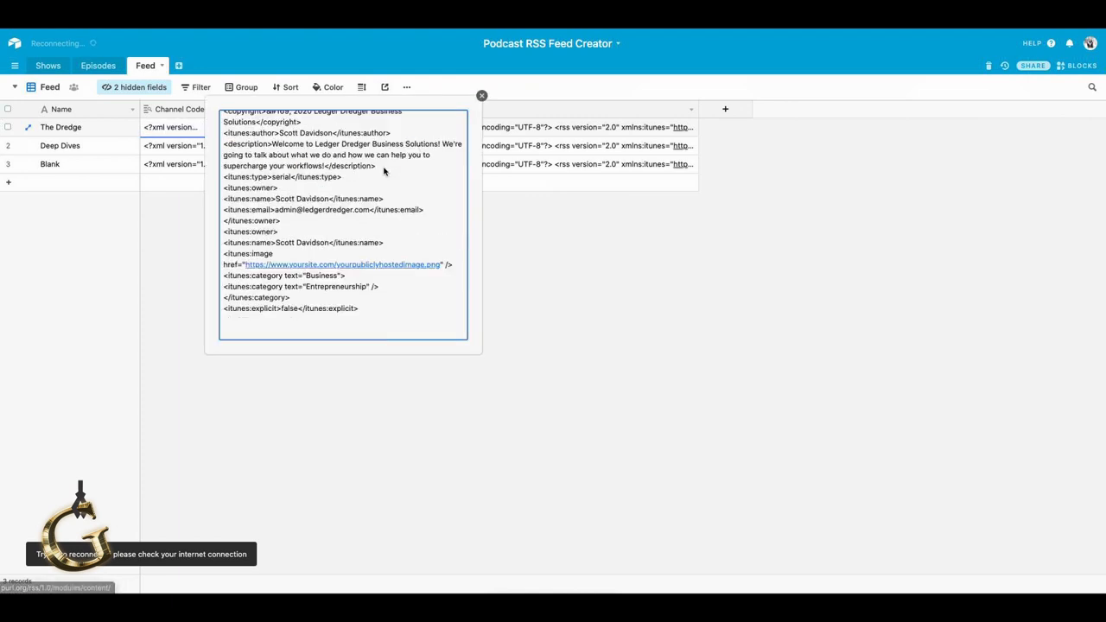
{"action": "scroll", "scroll_direction": "up", "scroll_amount": 3}
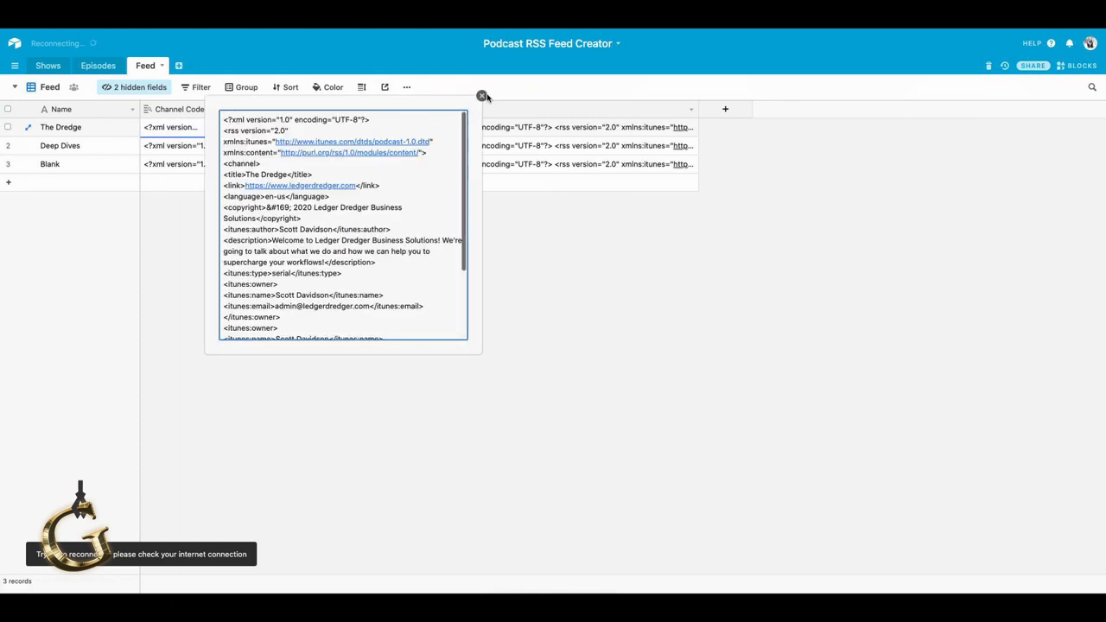
{"action": "left_click", "coordinate": [482, 96]}
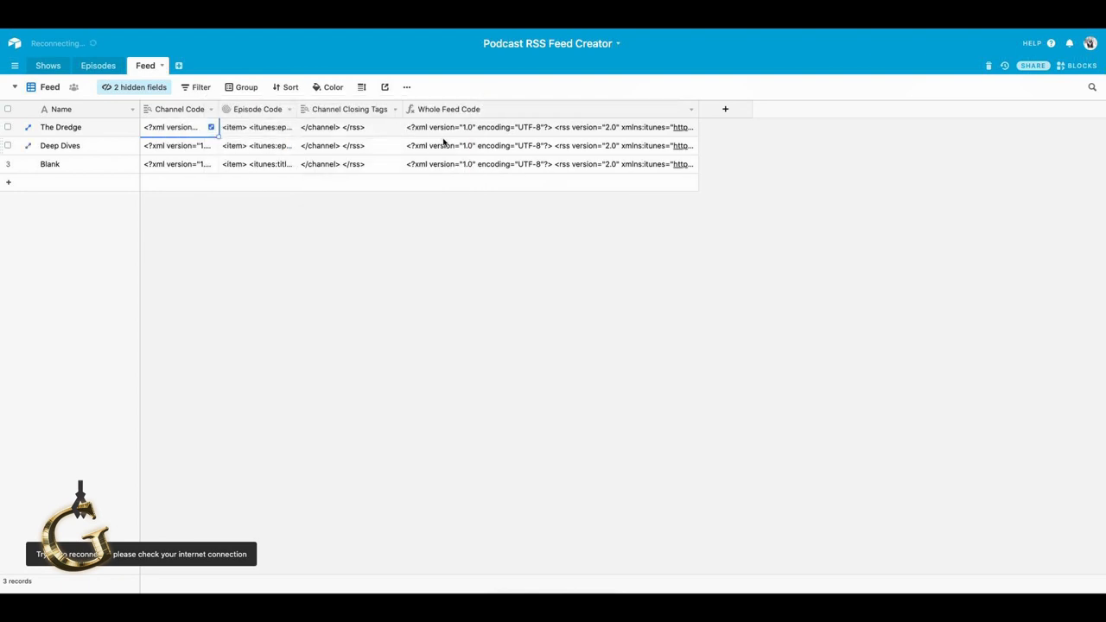
{"action": "left_click", "coordinate": [549, 127]}
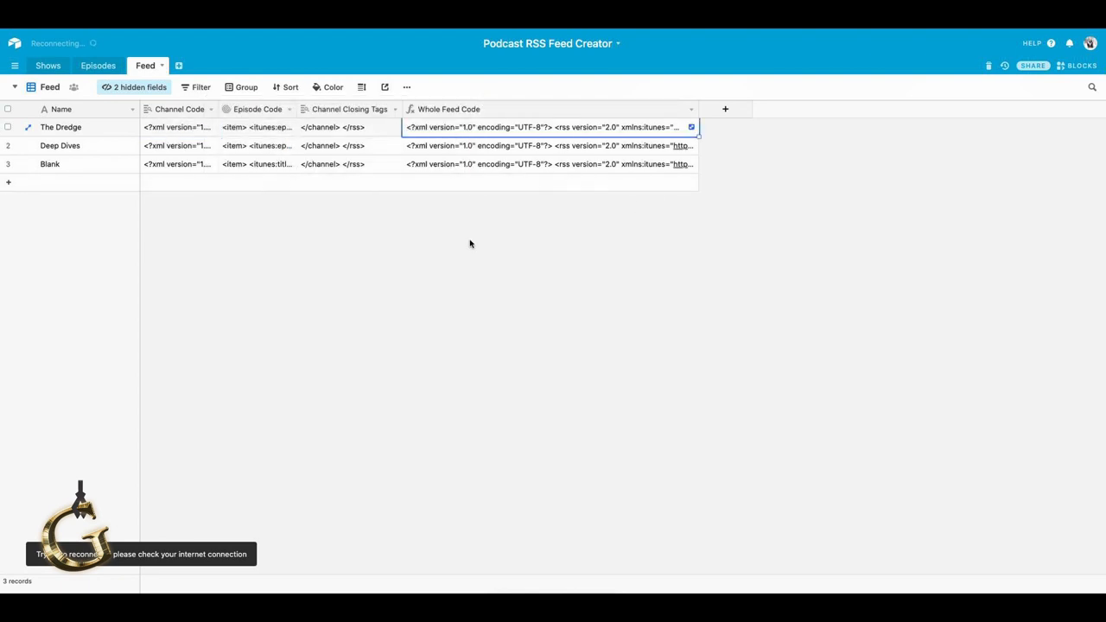
{"action": "mouse_move", "coordinate": [151, 86]}
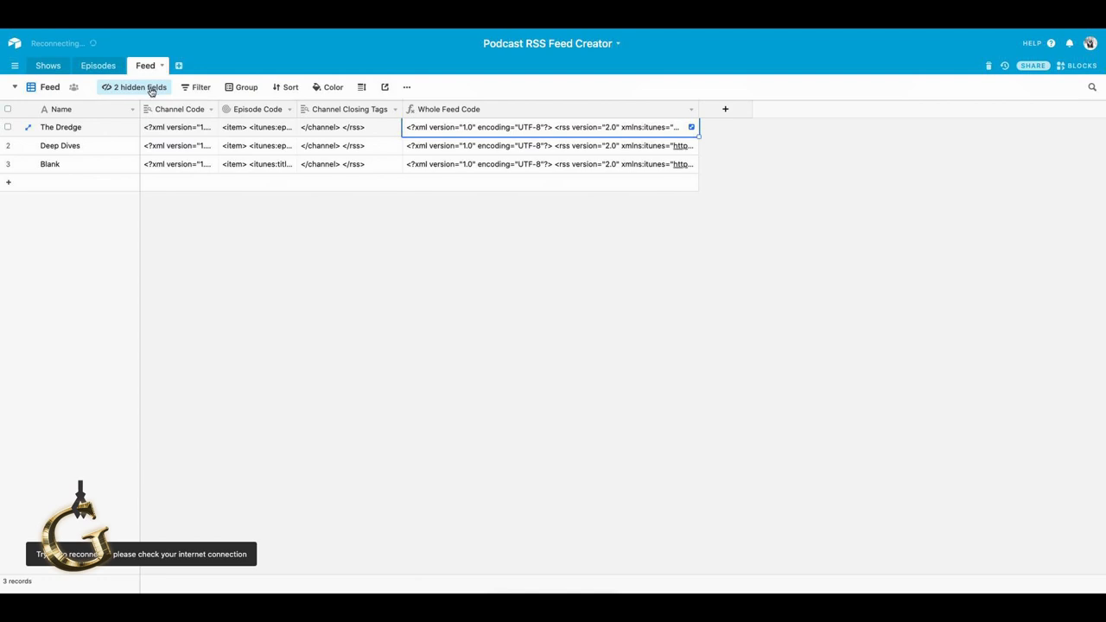
Open the Feed table's hidden-fields list to turn off the three code fields.
{"action": "left_click", "coordinate": [134, 86]}
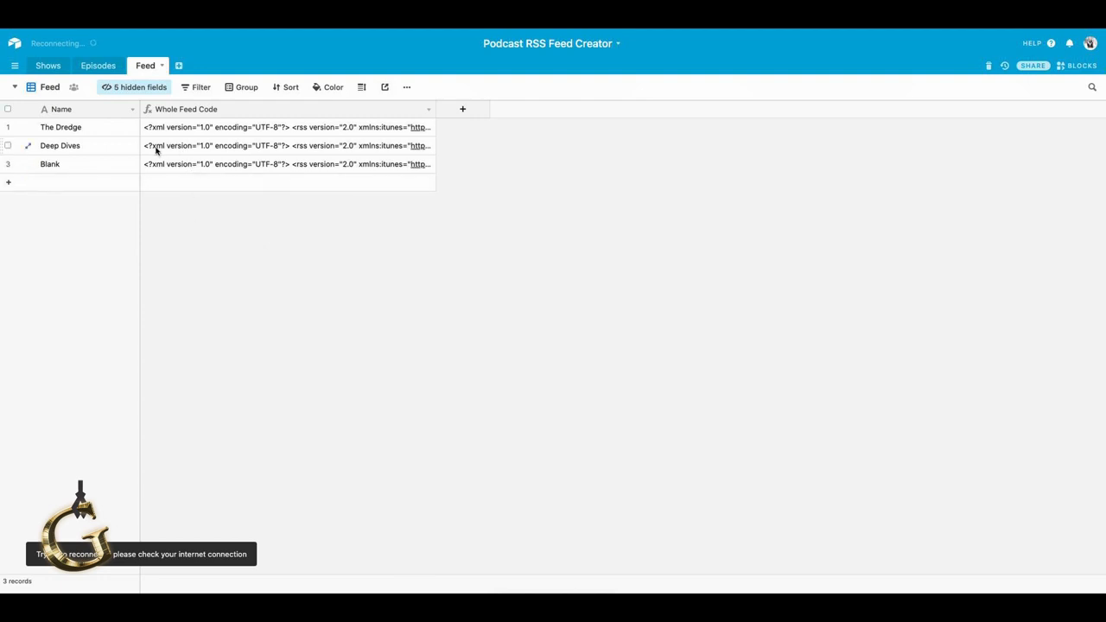
{"action": "mouse_move", "coordinate": [207, 144]}
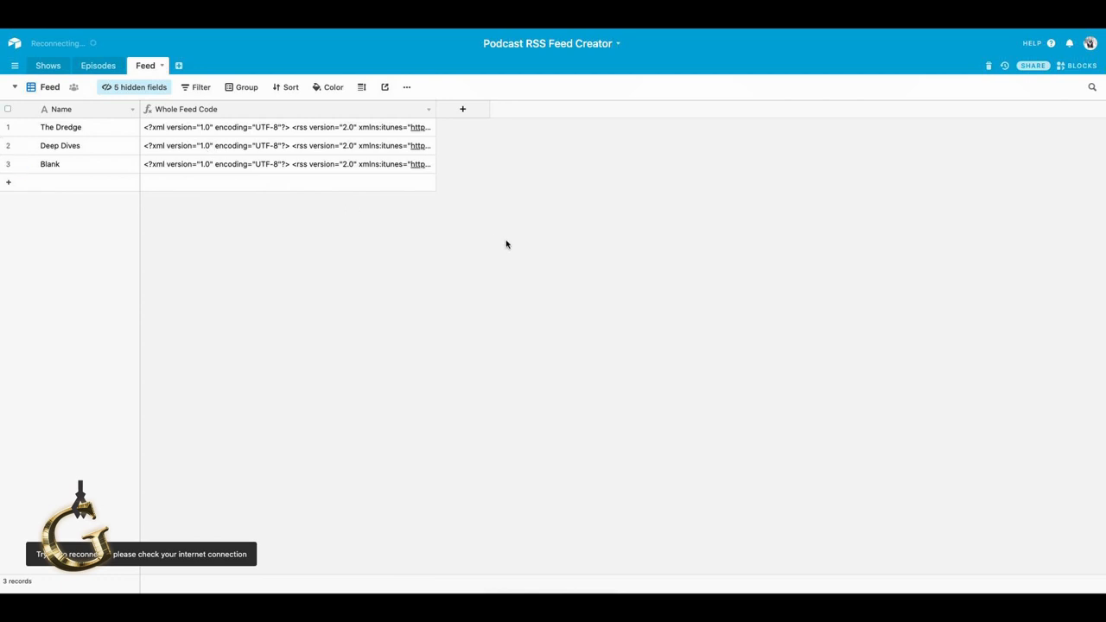
{"action": "mouse_move", "coordinate": [561, 384]}
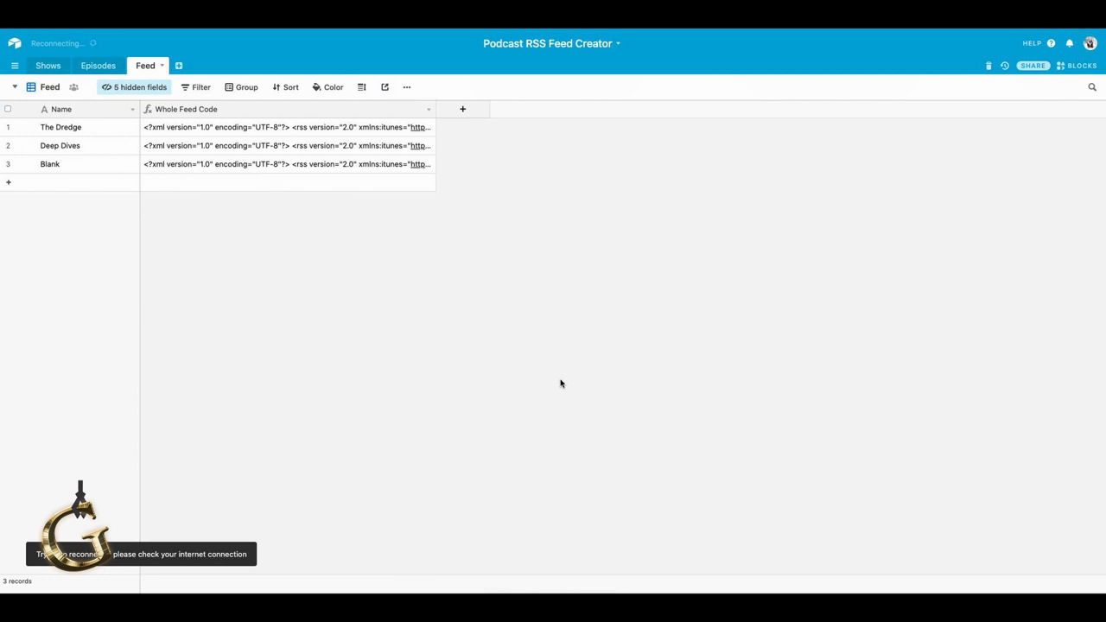
{"action": "mouse_move", "coordinate": [568, 440]}
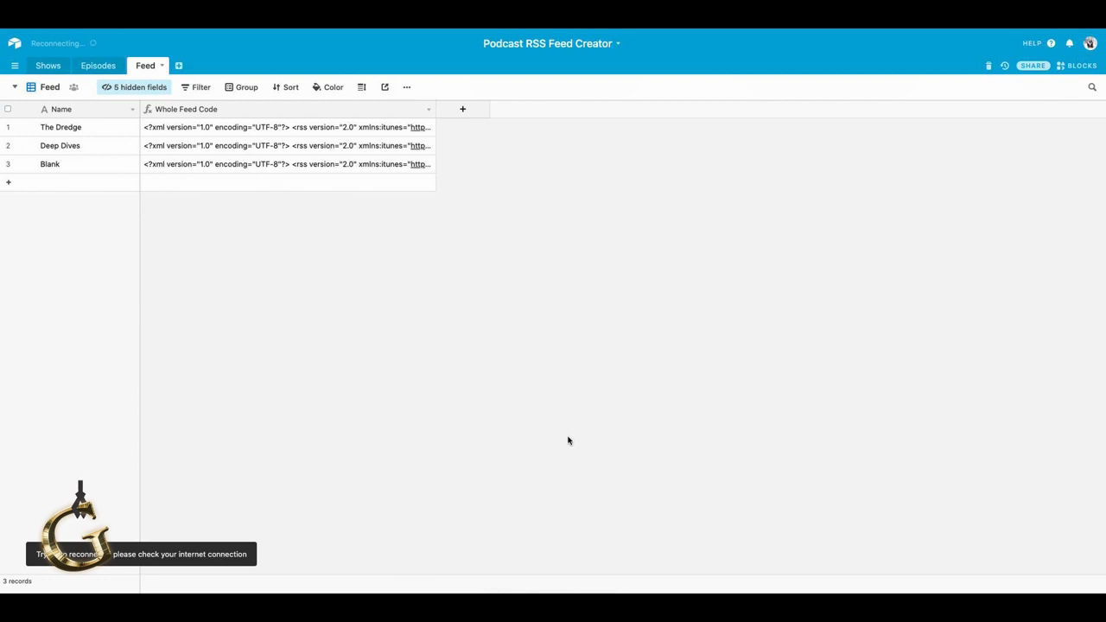
{"action": "mouse_move", "coordinate": [573, 518]}
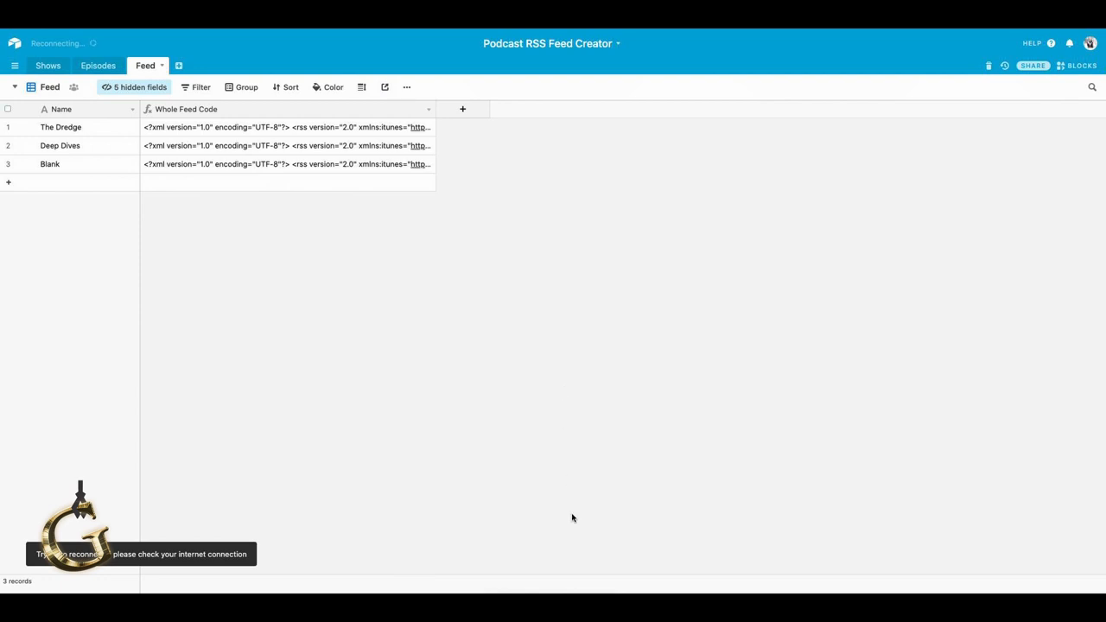